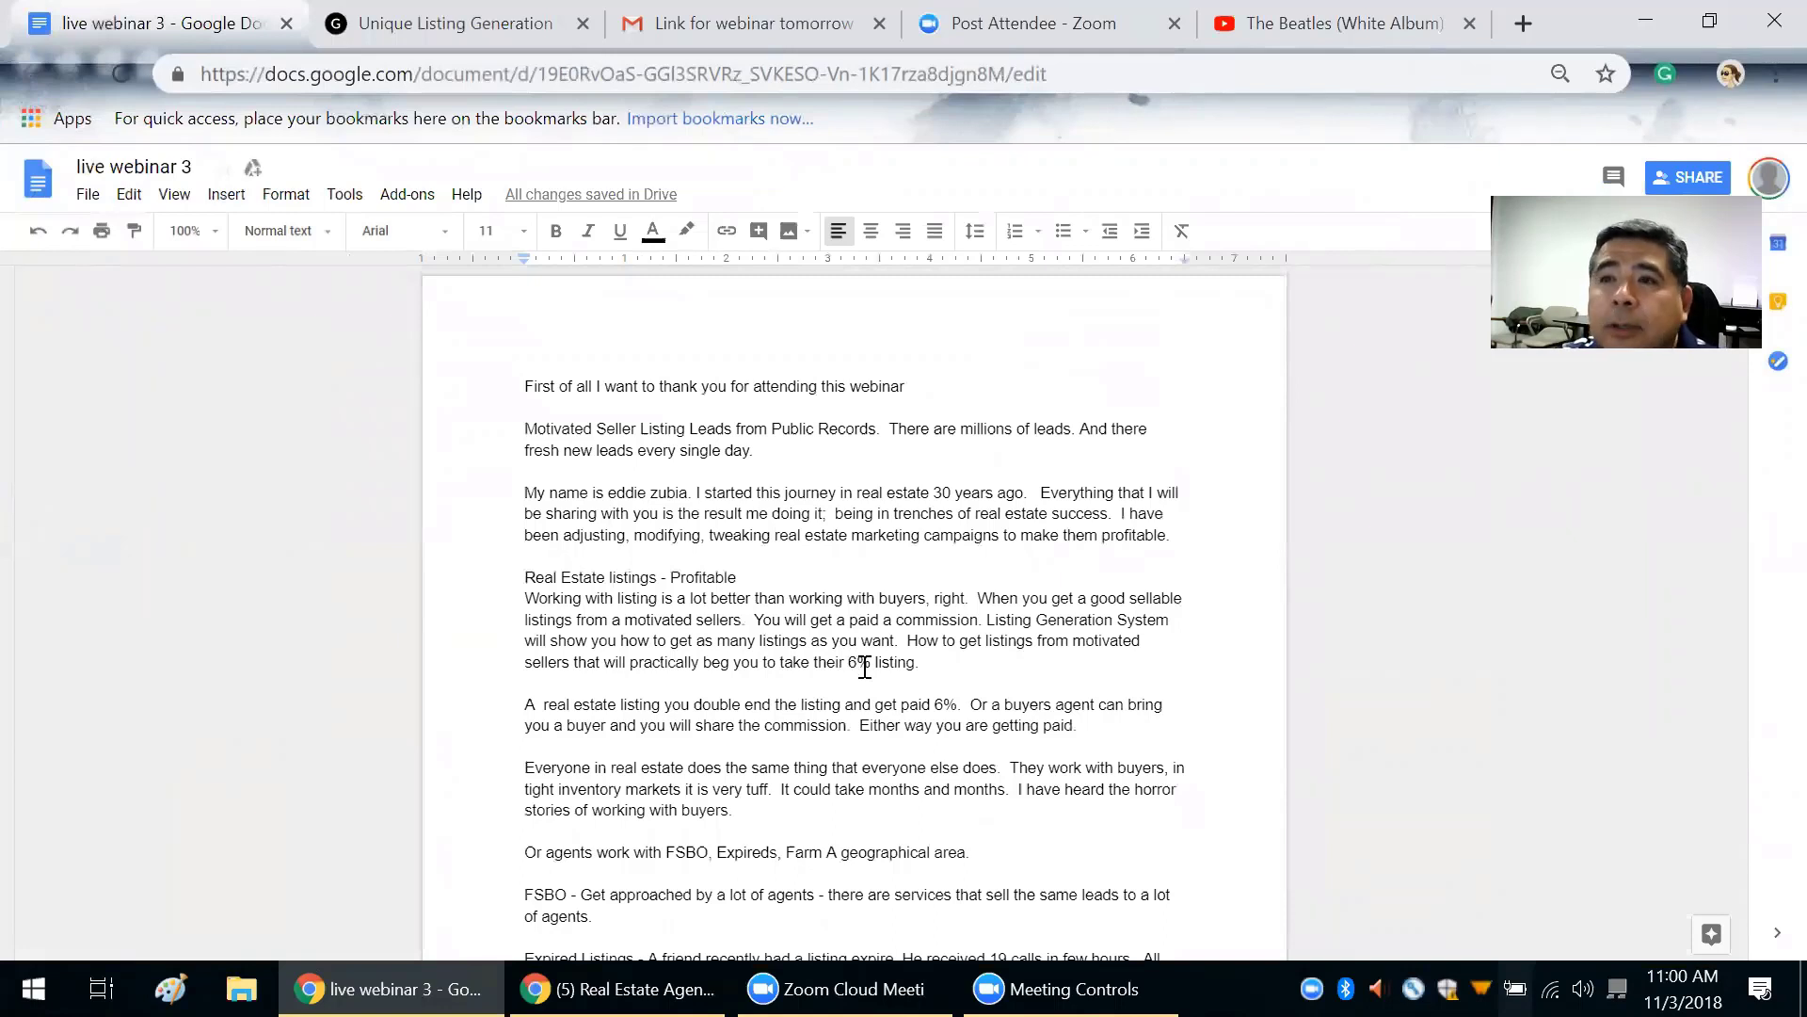
{"action": "mouse_move", "coordinate": [867, 663]}
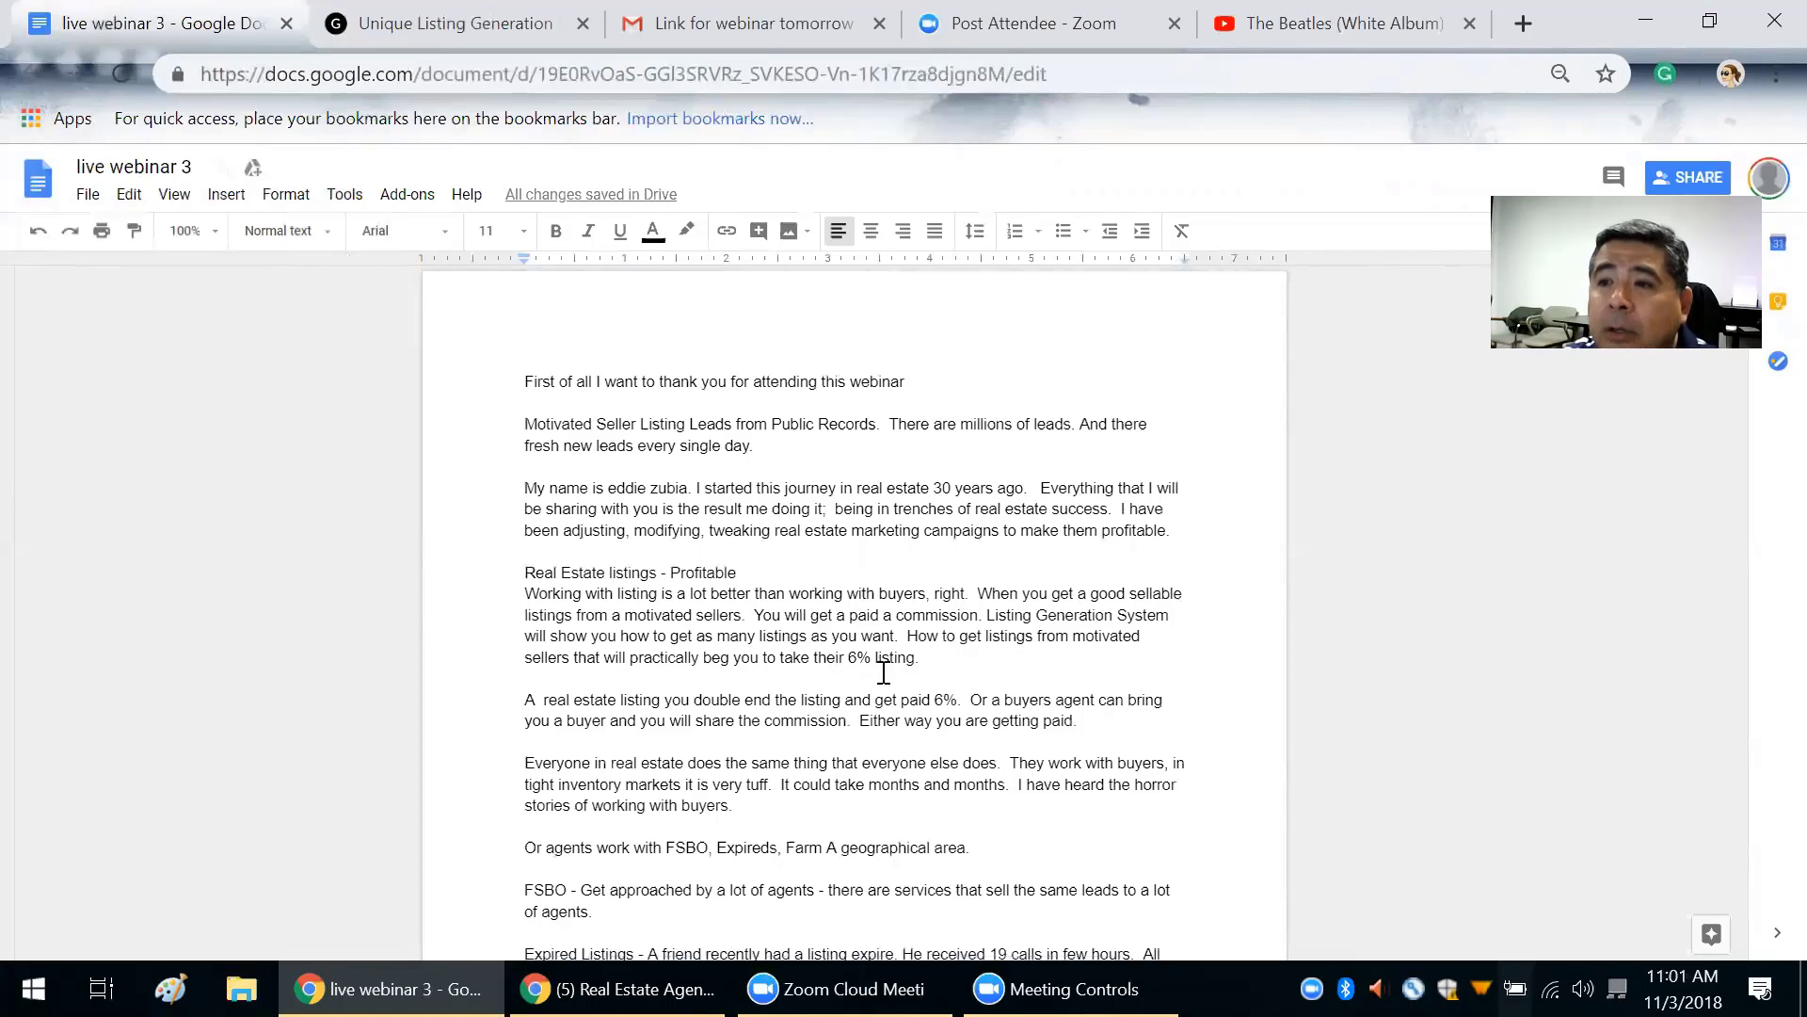
Step: Scroll through the 'live webinar 3' script while narrating it to the end
{"action": "scroll", "scroll_direction": "down", "scroll_amount": 3}
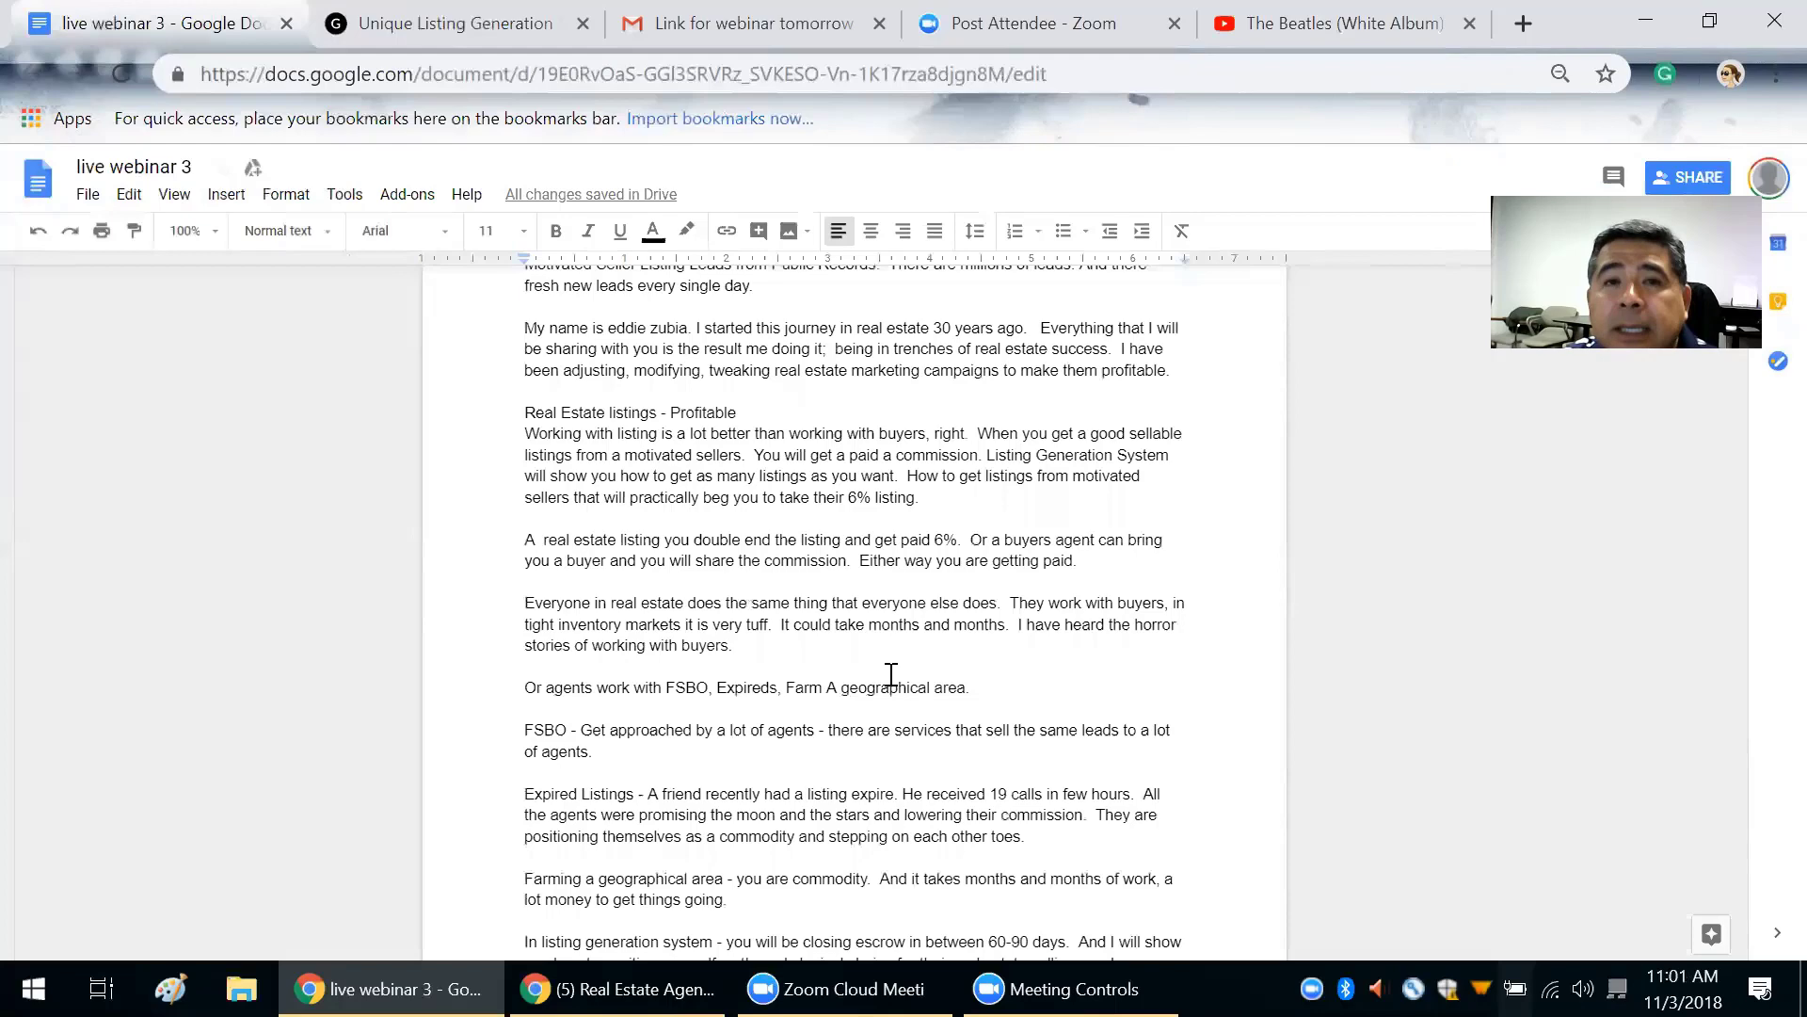
{"action": "scroll", "scroll_direction": "down", "scroll_amount": 3}
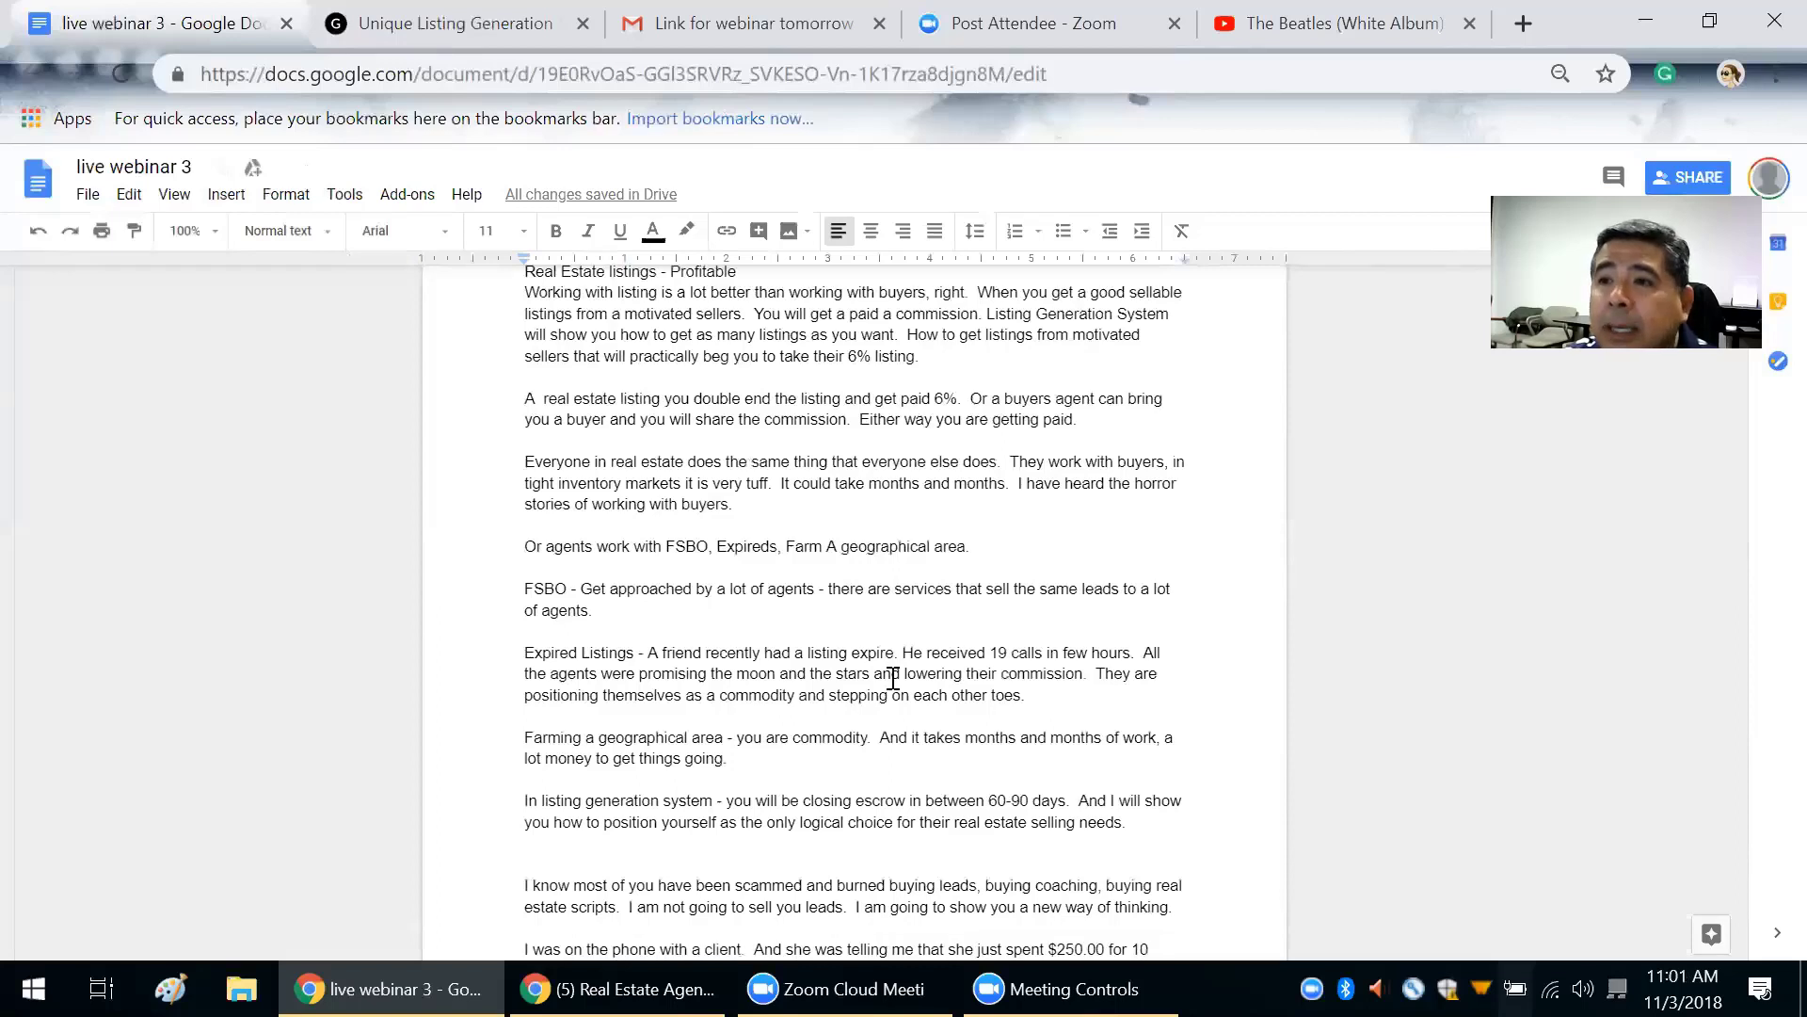
{"action": "scroll", "scroll_direction": "down", "scroll_amount": 3}
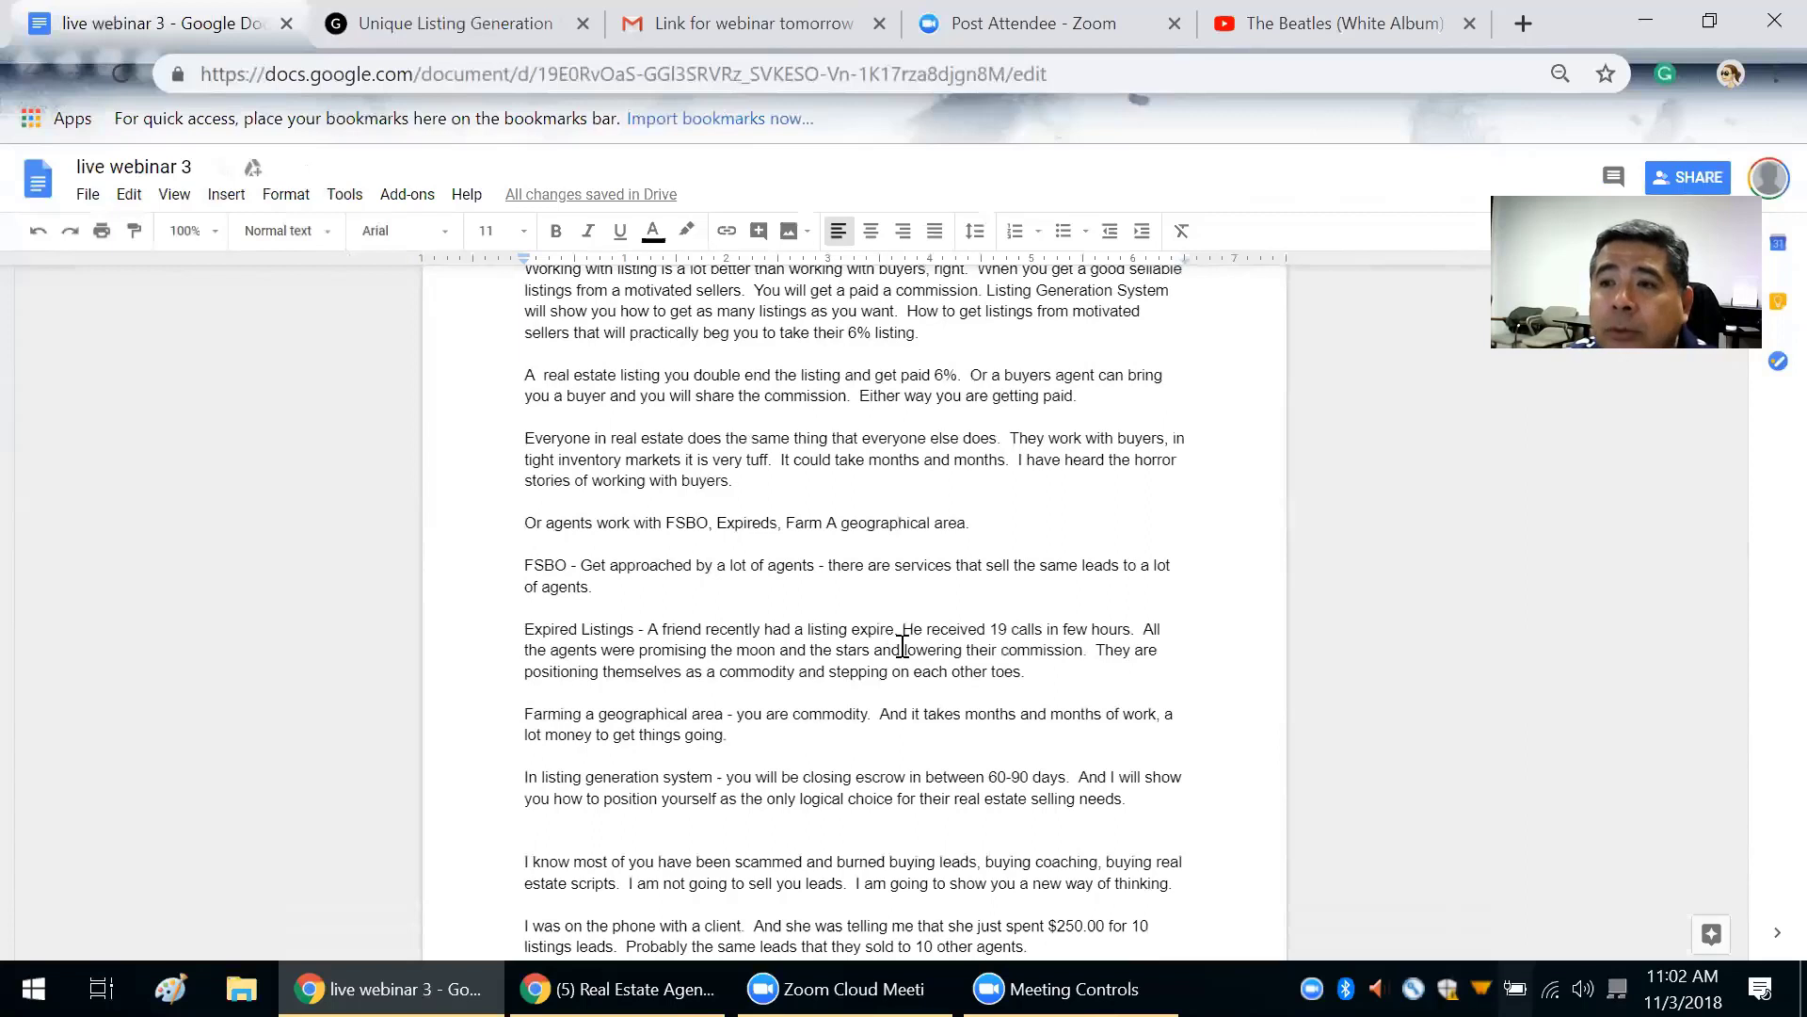
{"action": "scroll", "scroll_direction": "down", "scroll_amount": 3}
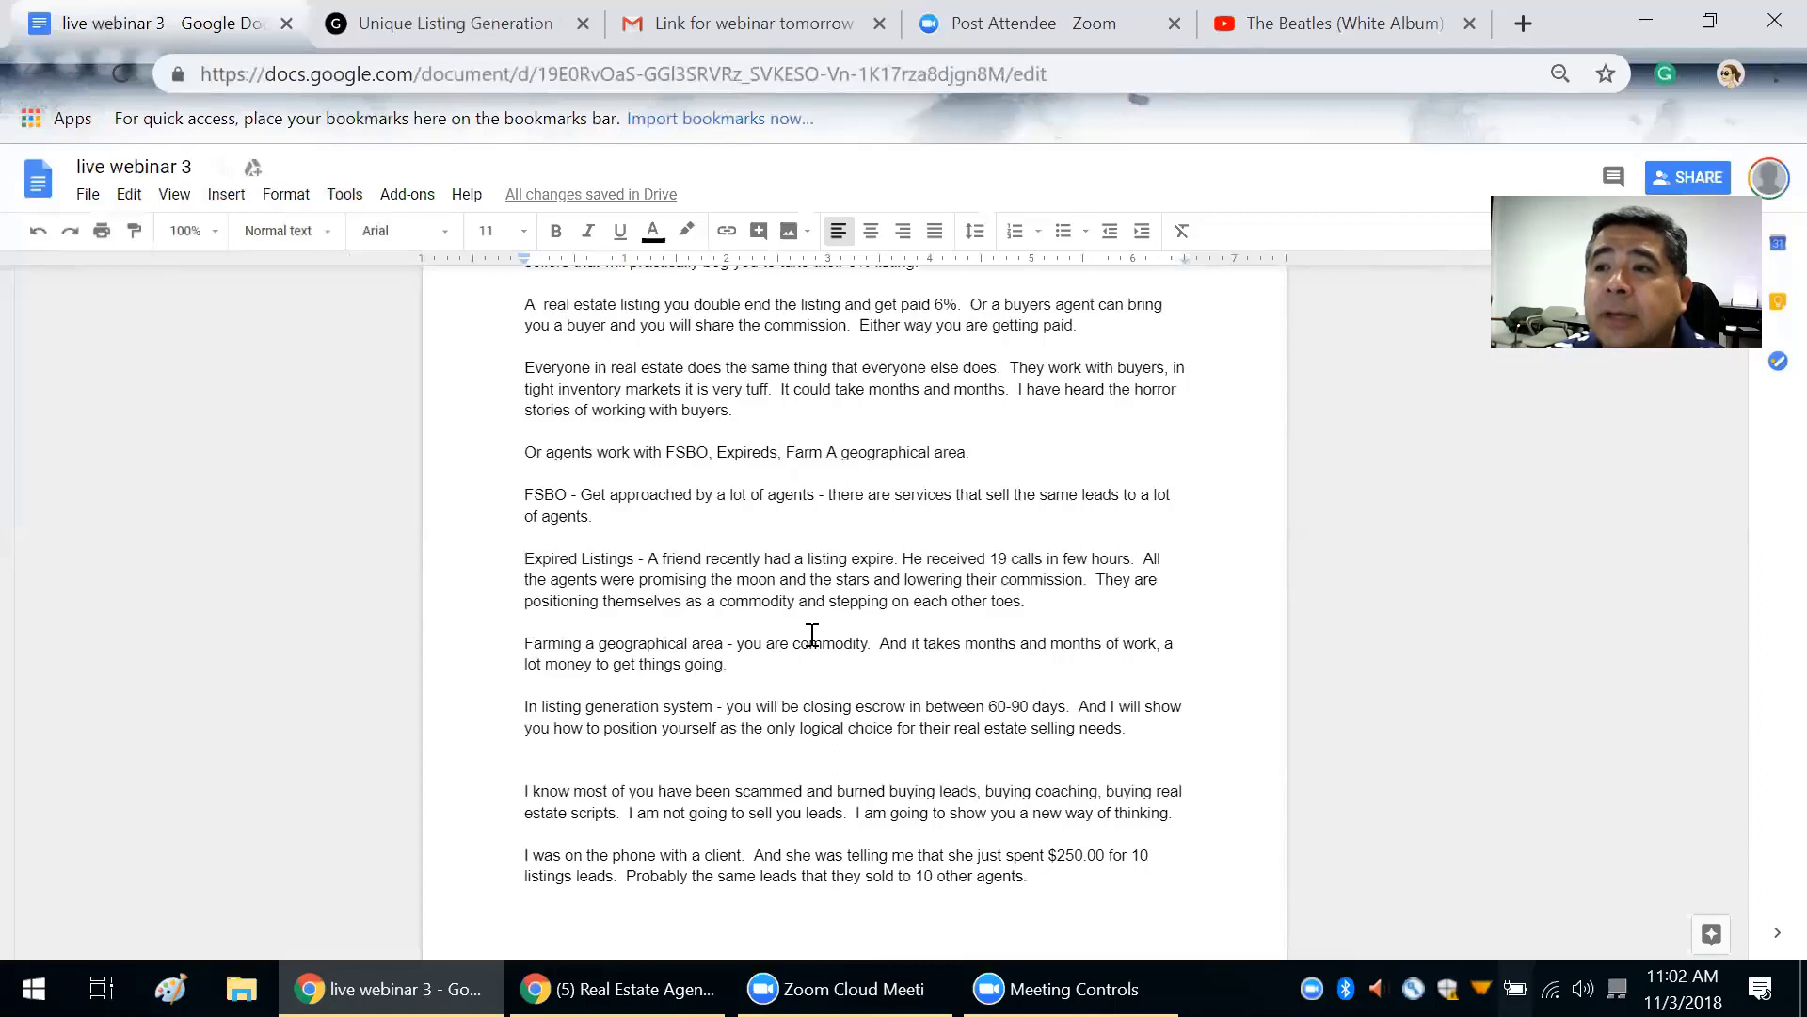
{"action": "scroll", "scroll_direction": "down", "scroll_amount": 3}
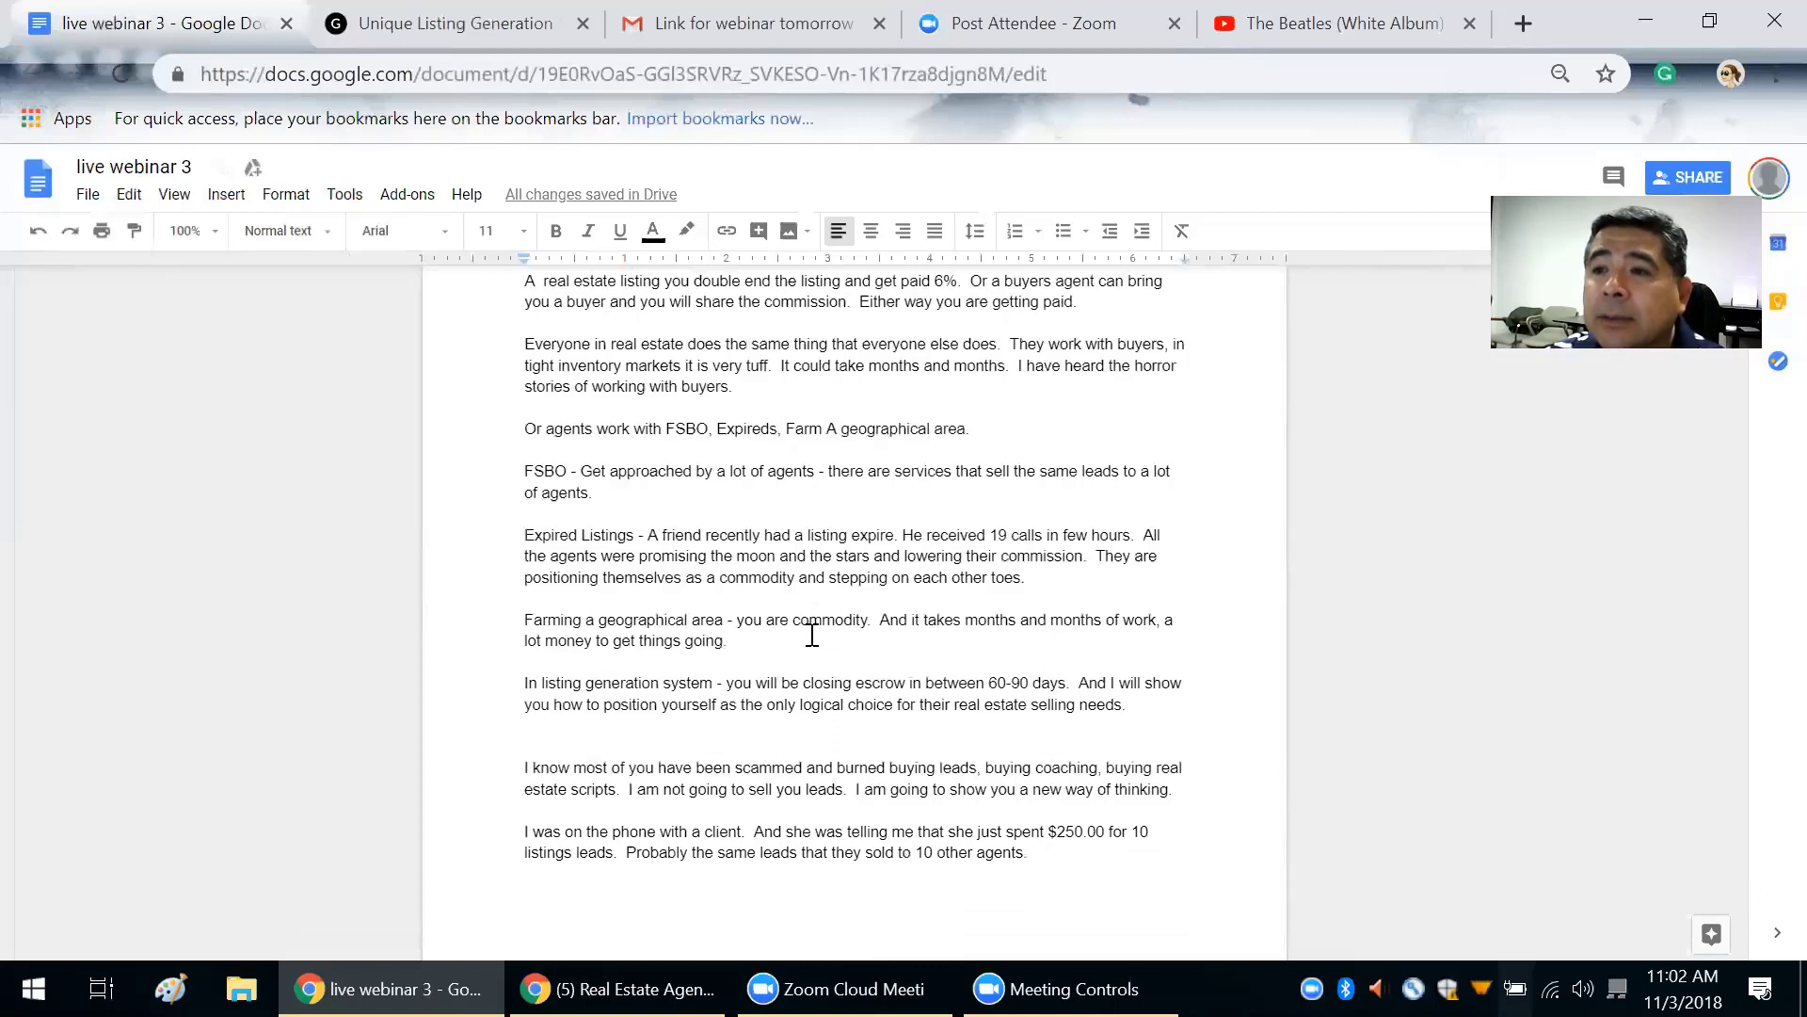
{"action": "scroll", "scroll_direction": "down", "scroll_amount": 3}
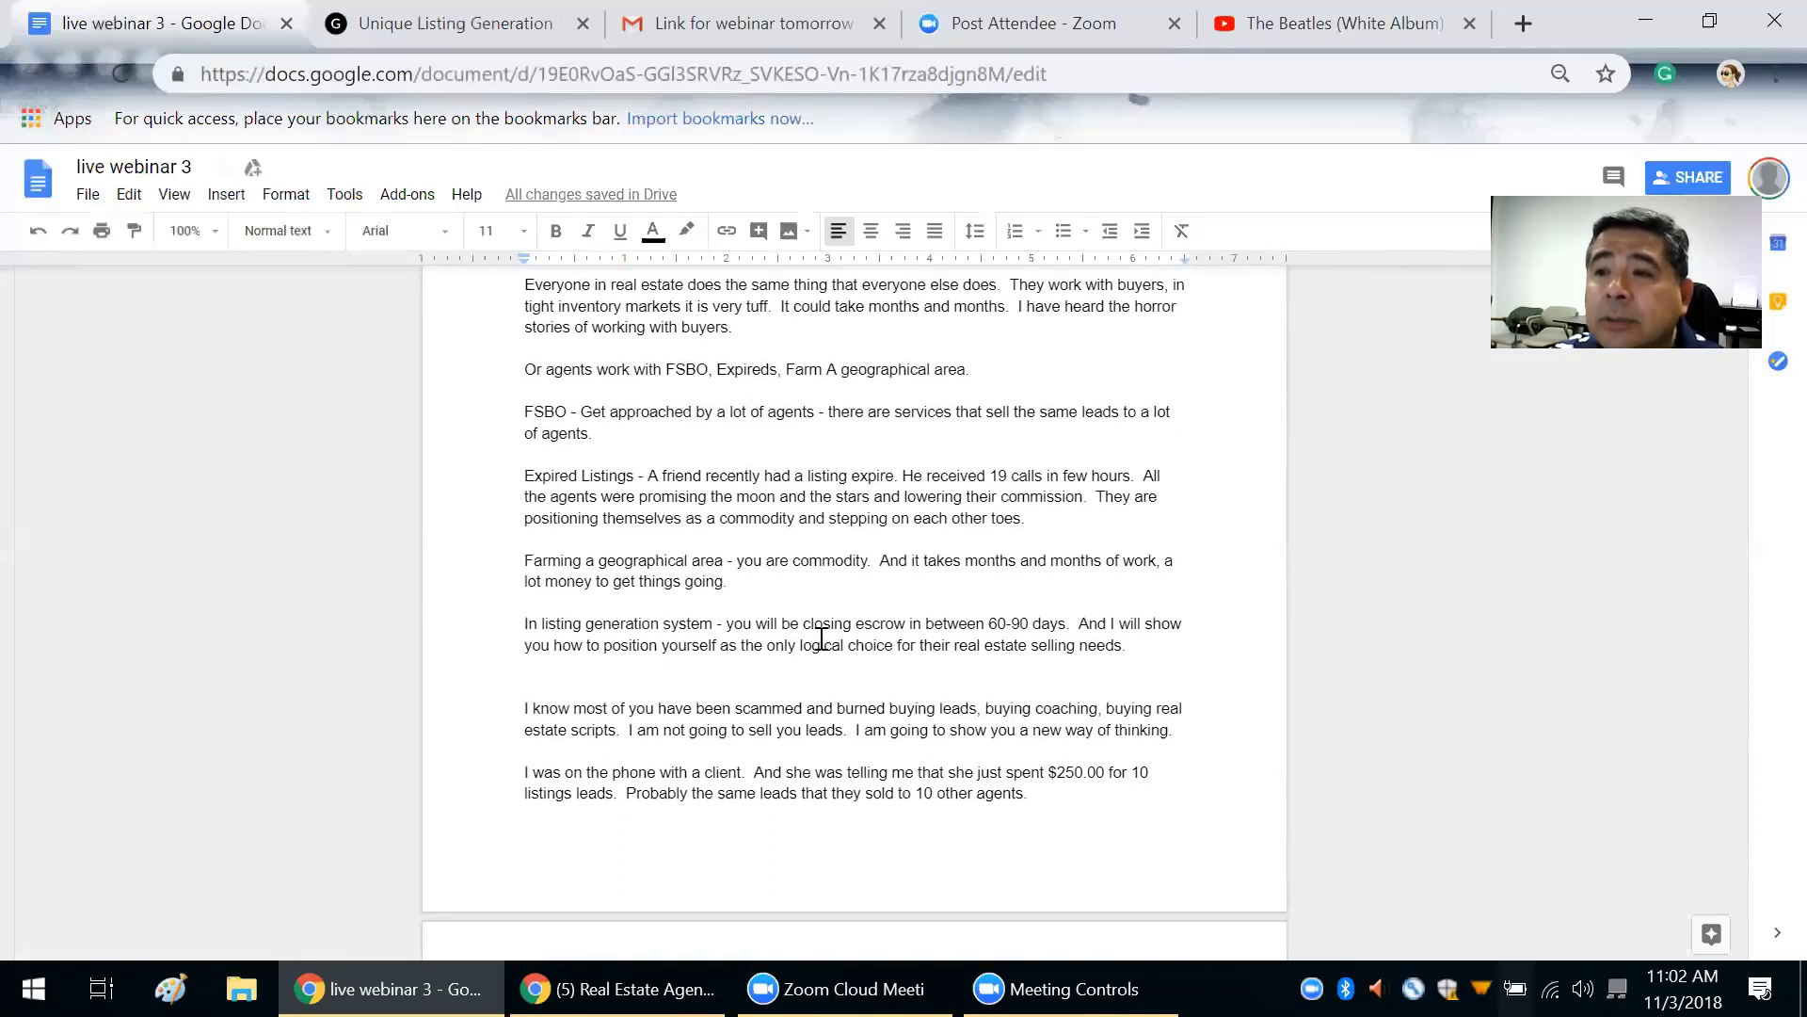
{"action": "scroll", "scroll_direction": "down", "scroll_amount": 3}
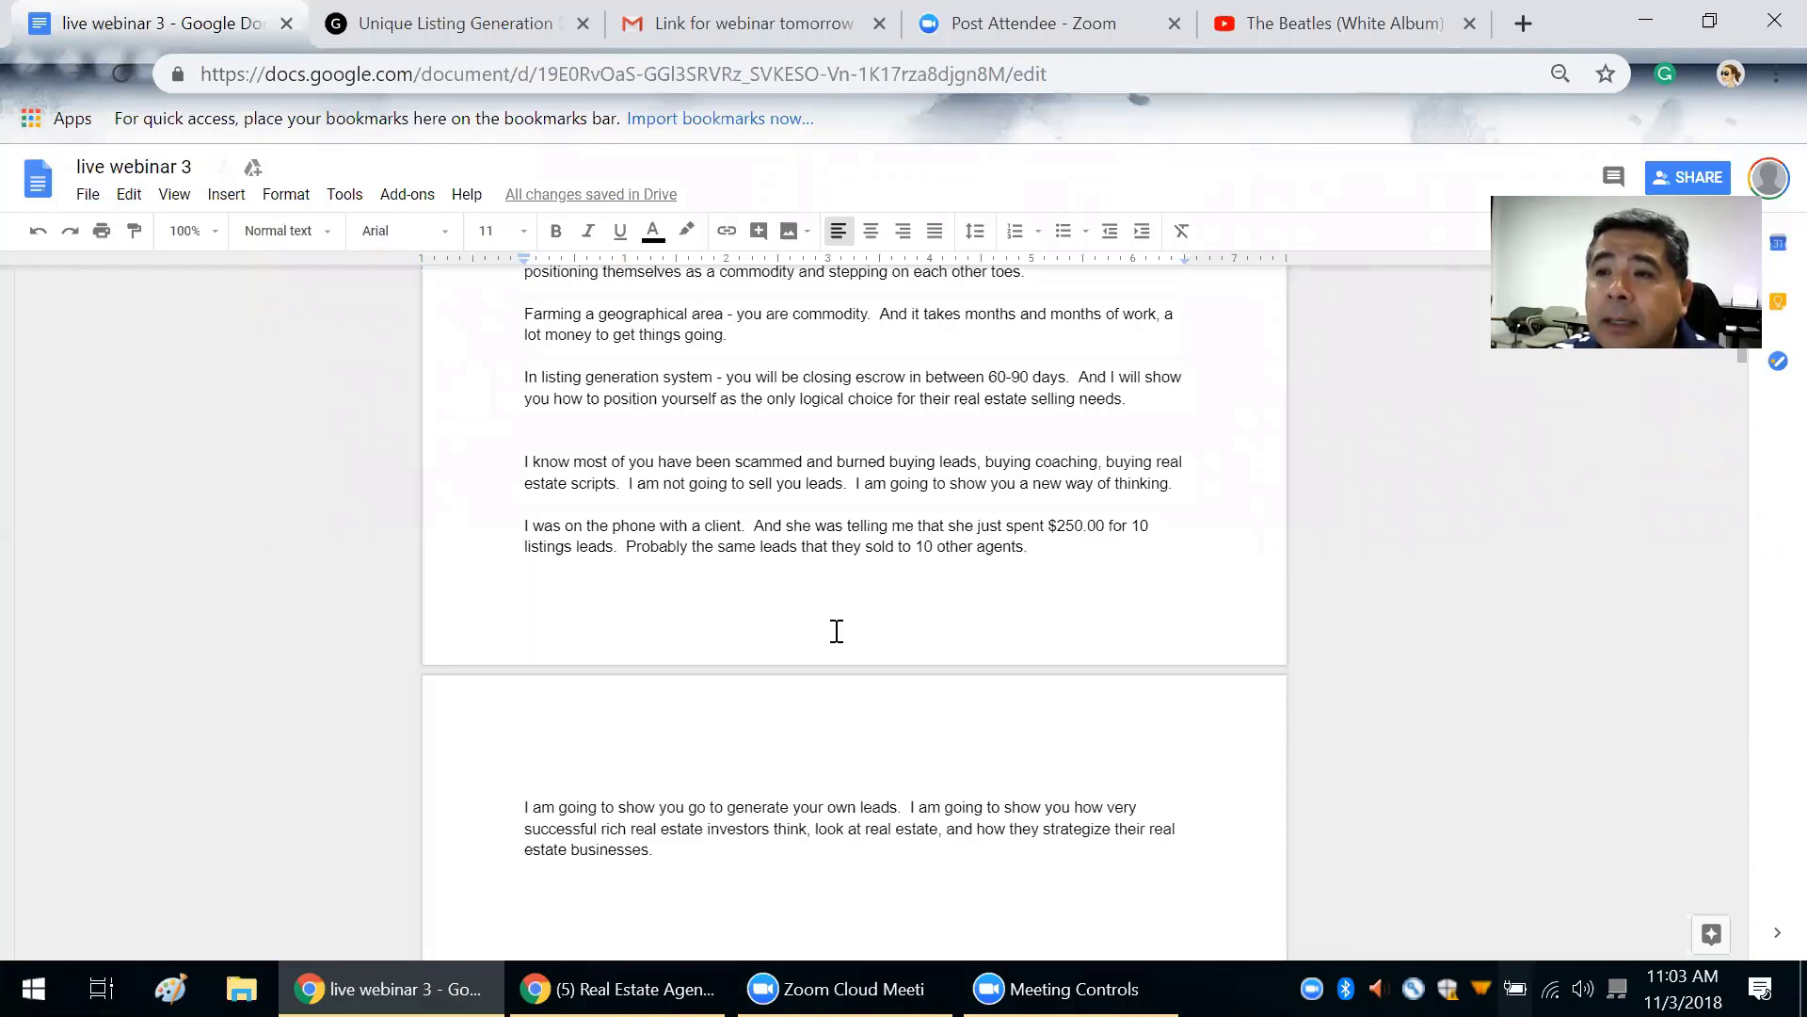
{"action": "scroll", "scroll_direction": "down", "scroll_amount": 3}
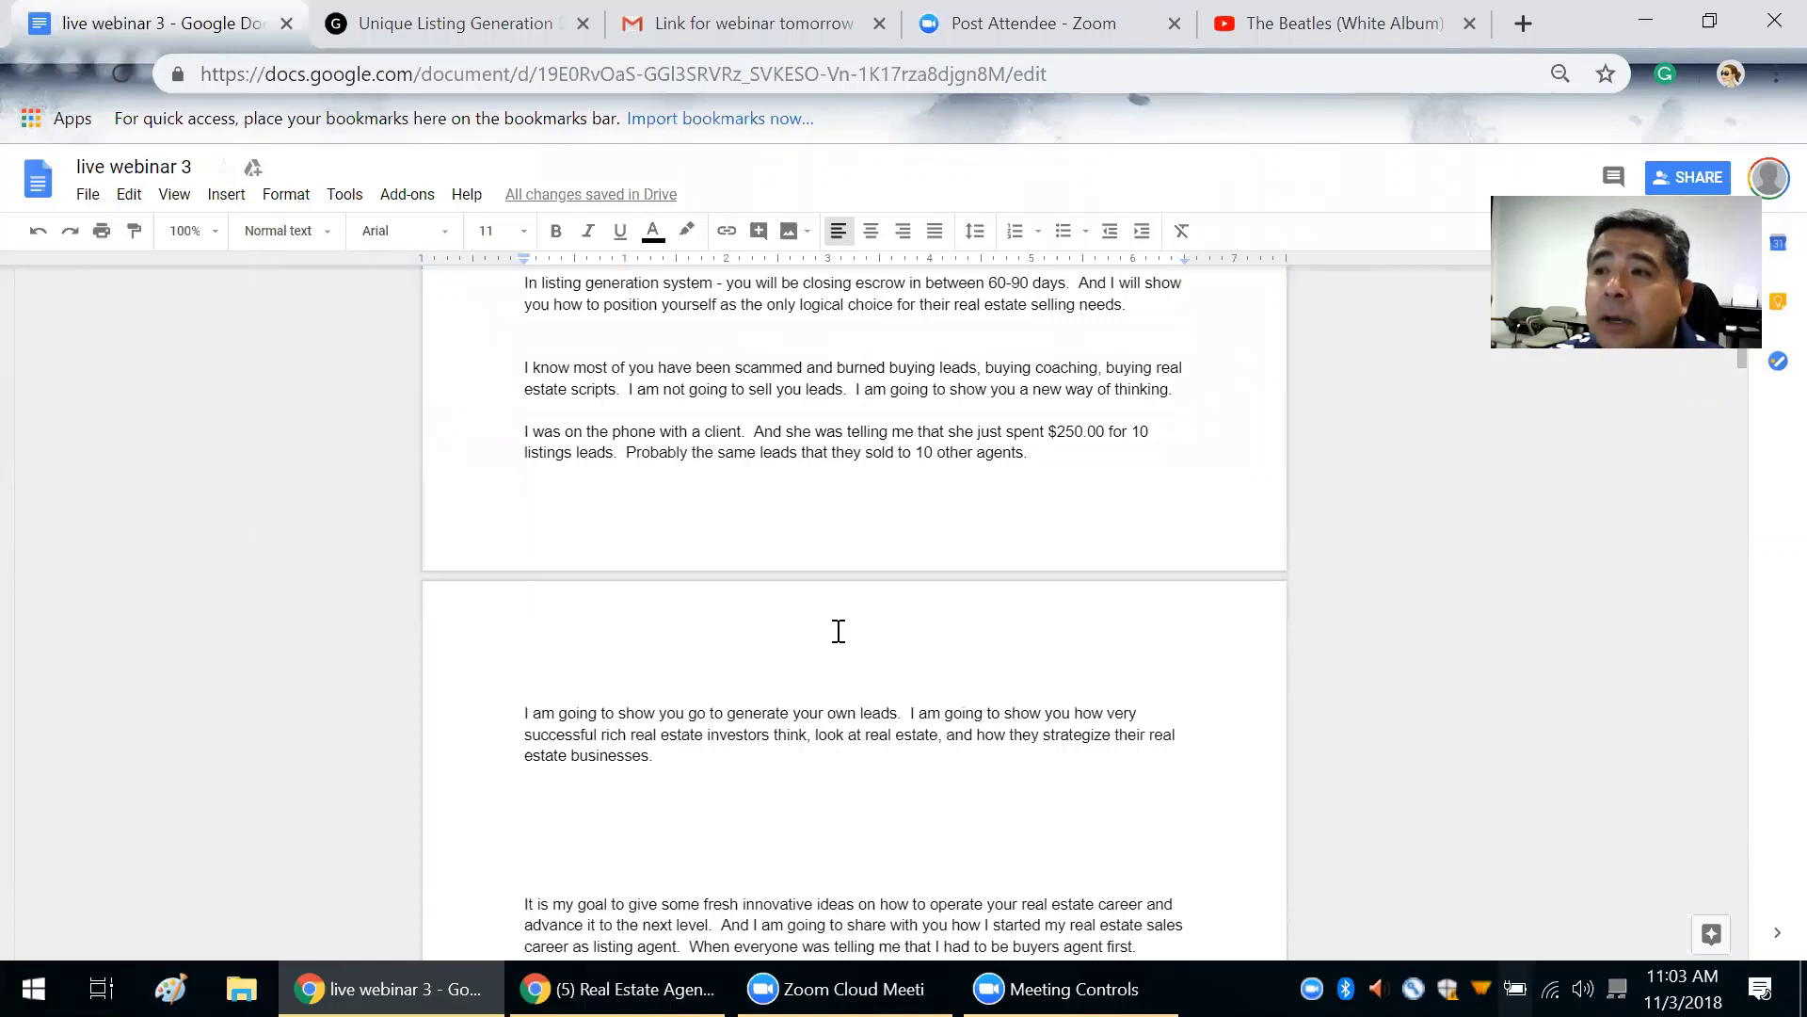
{"action": "scroll", "scroll_direction": "down", "scroll_amount": 3}
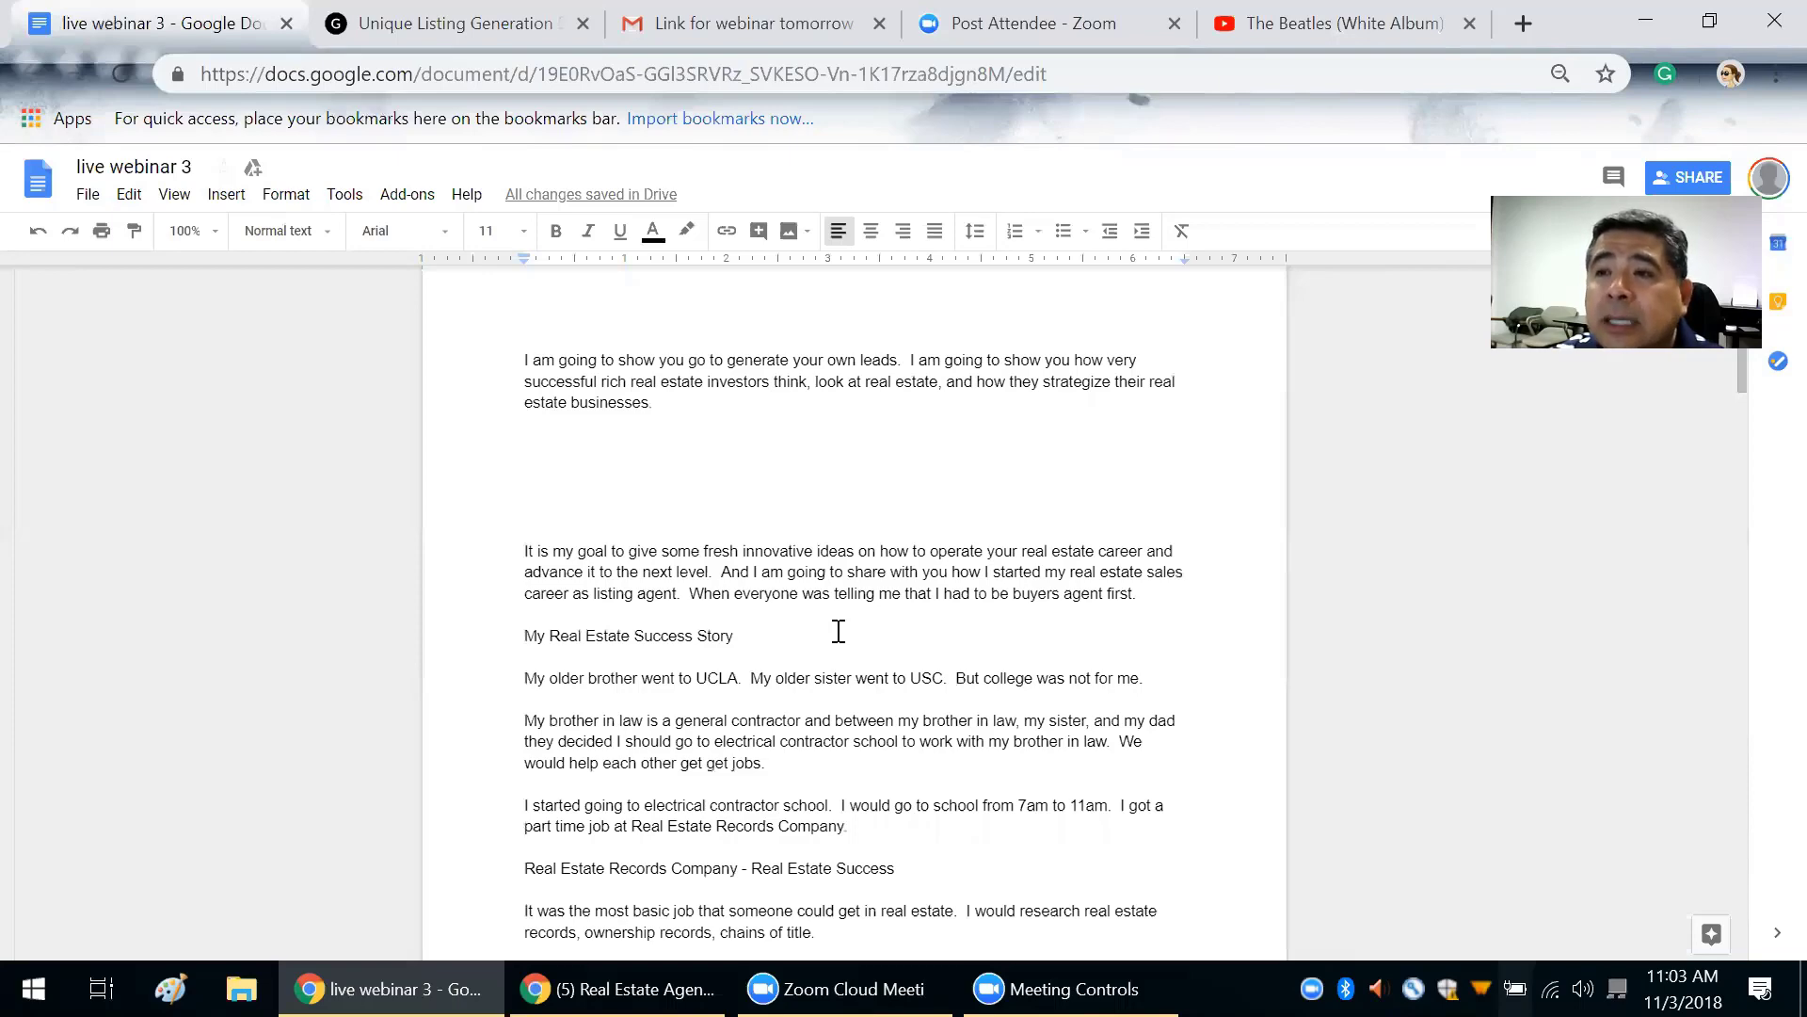
{"action": "scroll", "scroll_direction": "down", "scroll_amount": 3}
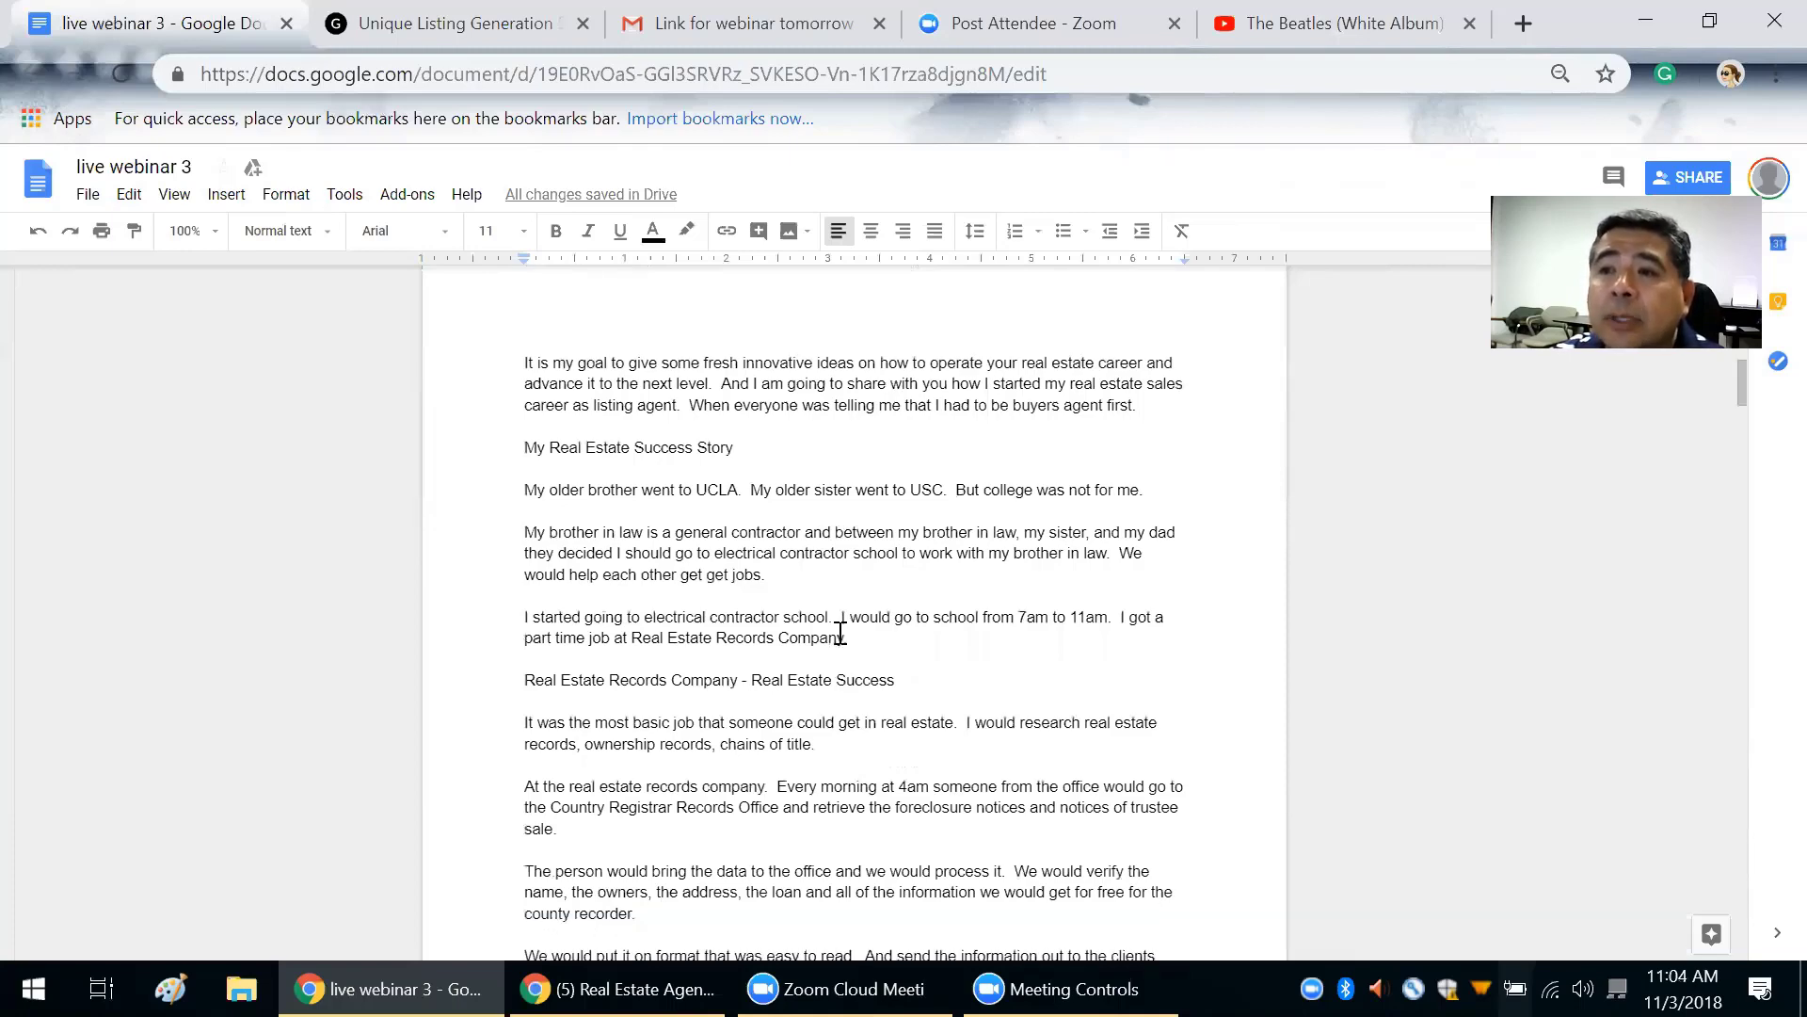
{"action": "scroll", "scroll_direction": "down", "scroll_amount": 3}
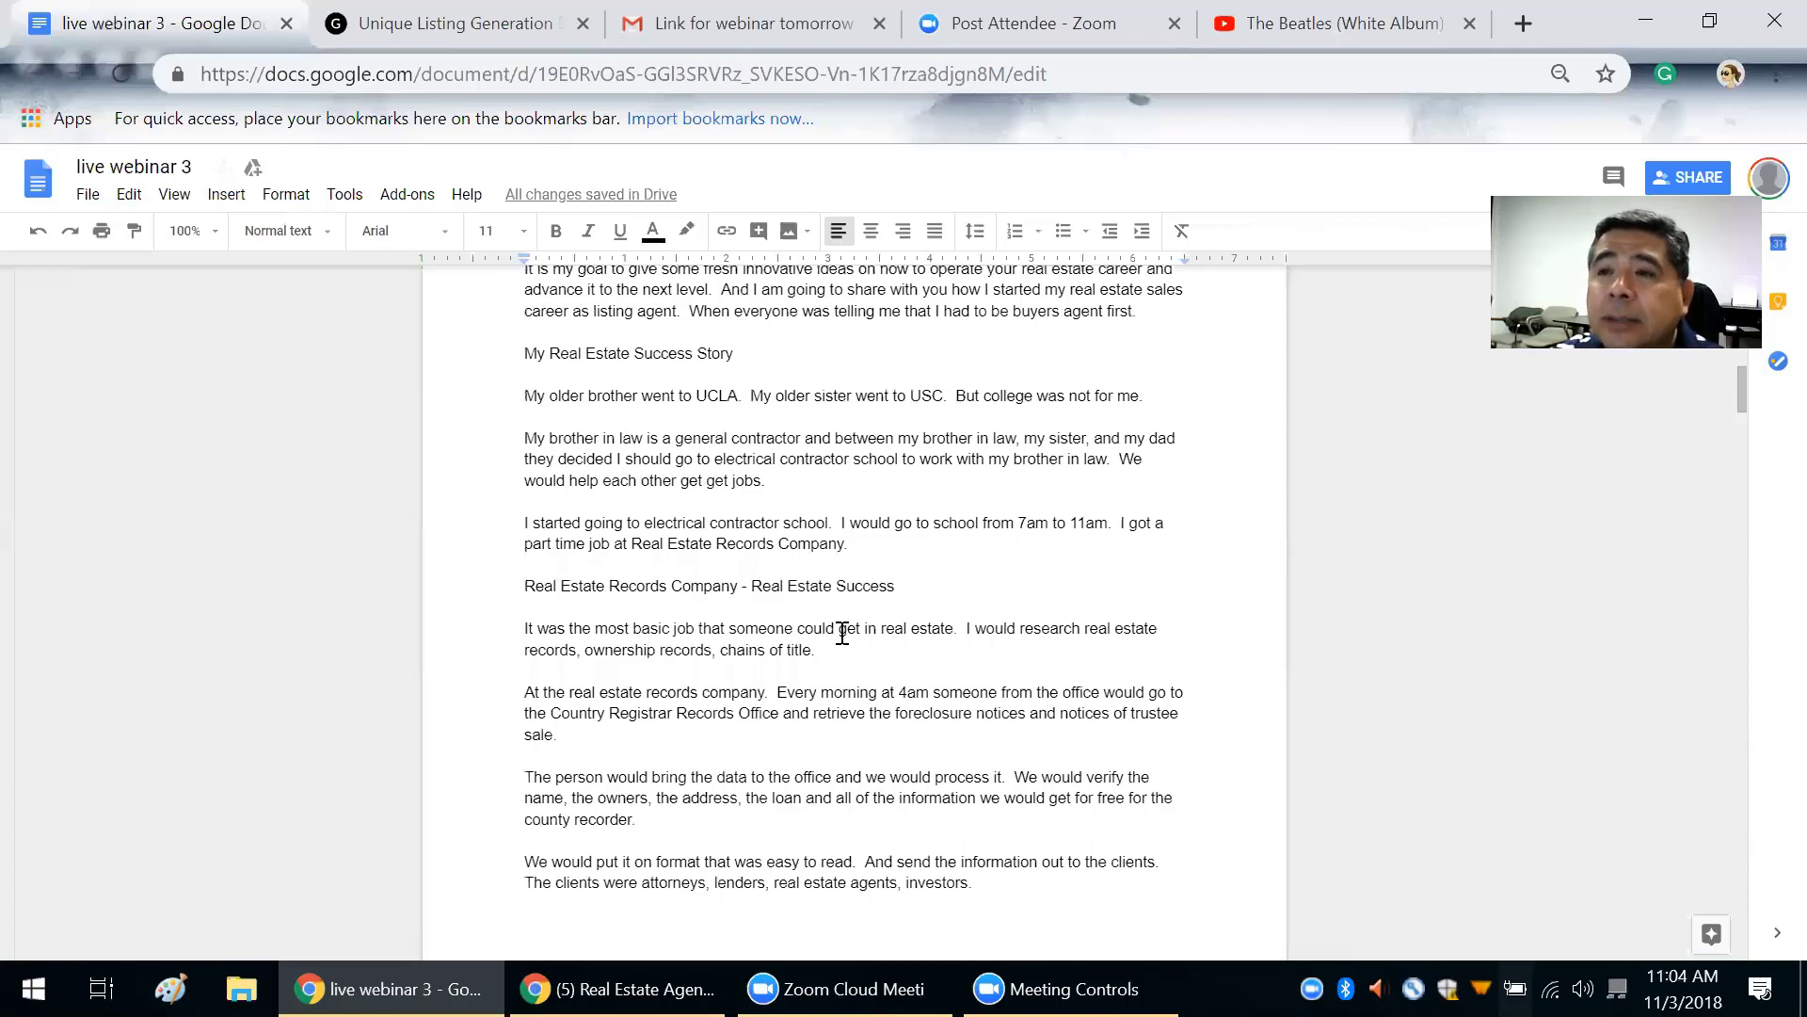
{"action": "scroll", "scroll_direction": "down", "scroll_amount": 3}
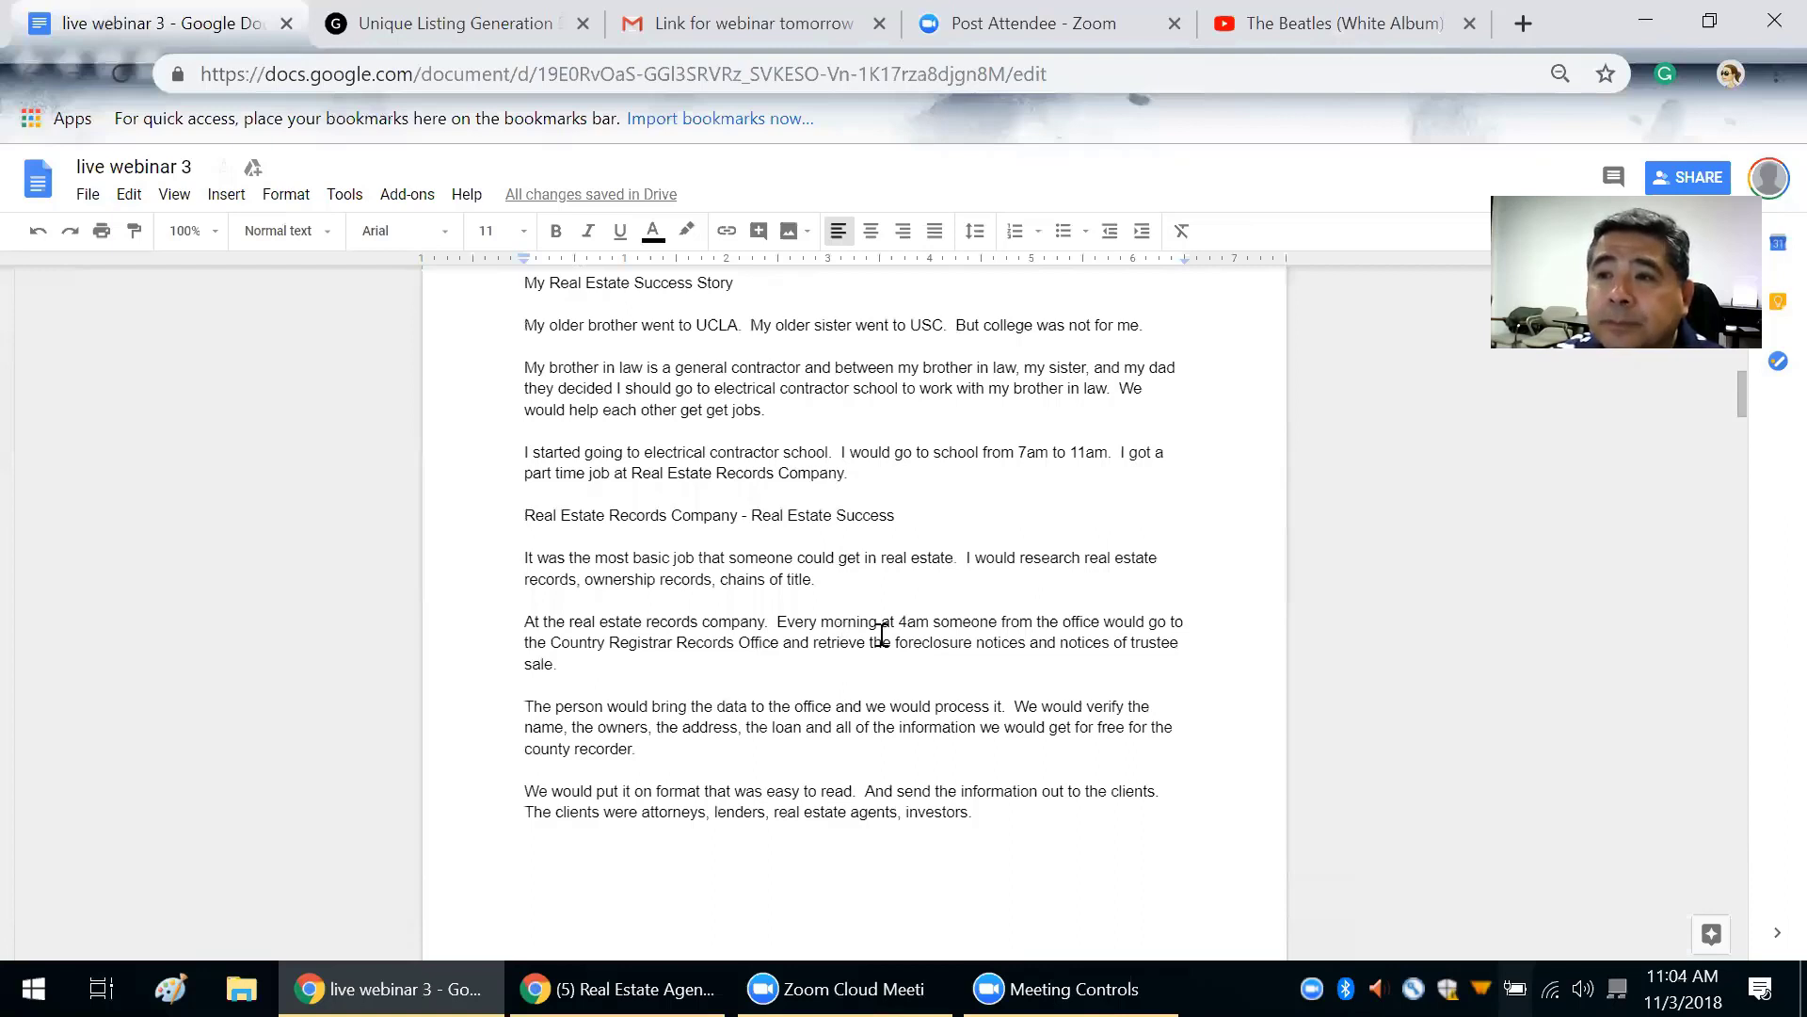
{"action": "scroll", "scroll_direction": "down", "scroll_amount": 3}
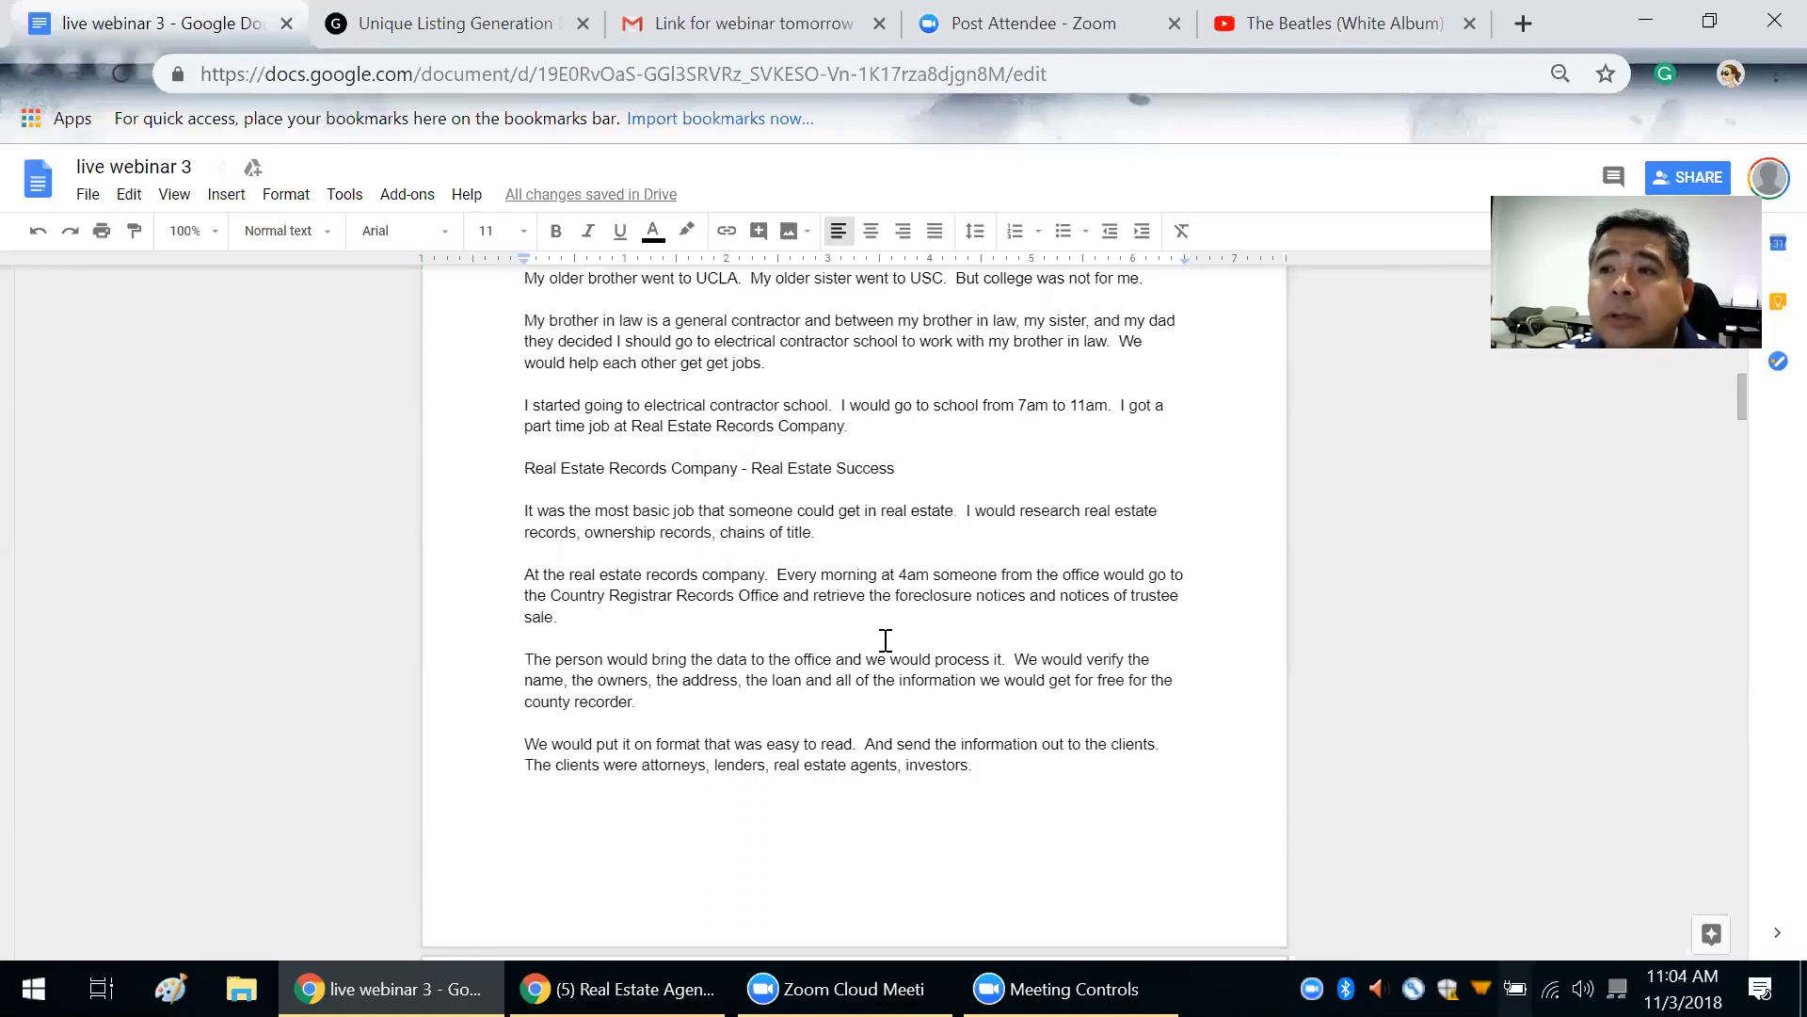
{"action": "scroll", "scroll_direction": "down", "scroll_amount": 3}
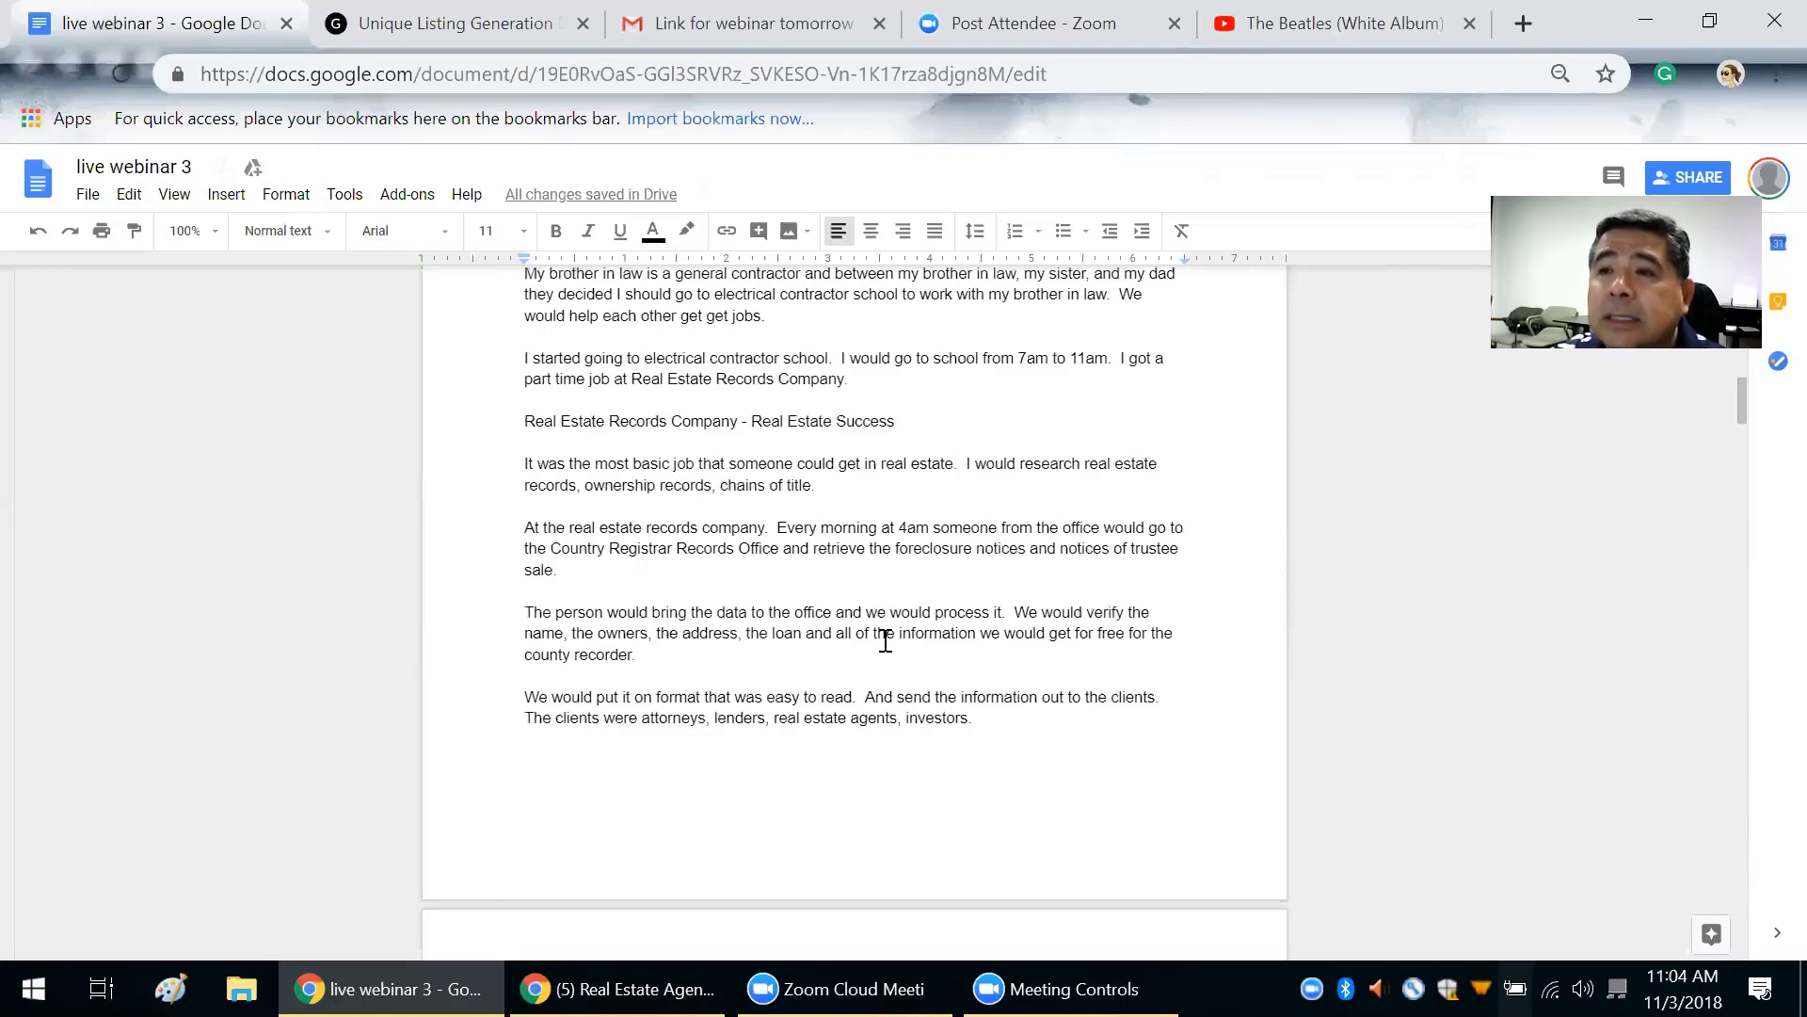
{"action": "scroll", "scroll_direction": "down", "scroll_amount": 3}
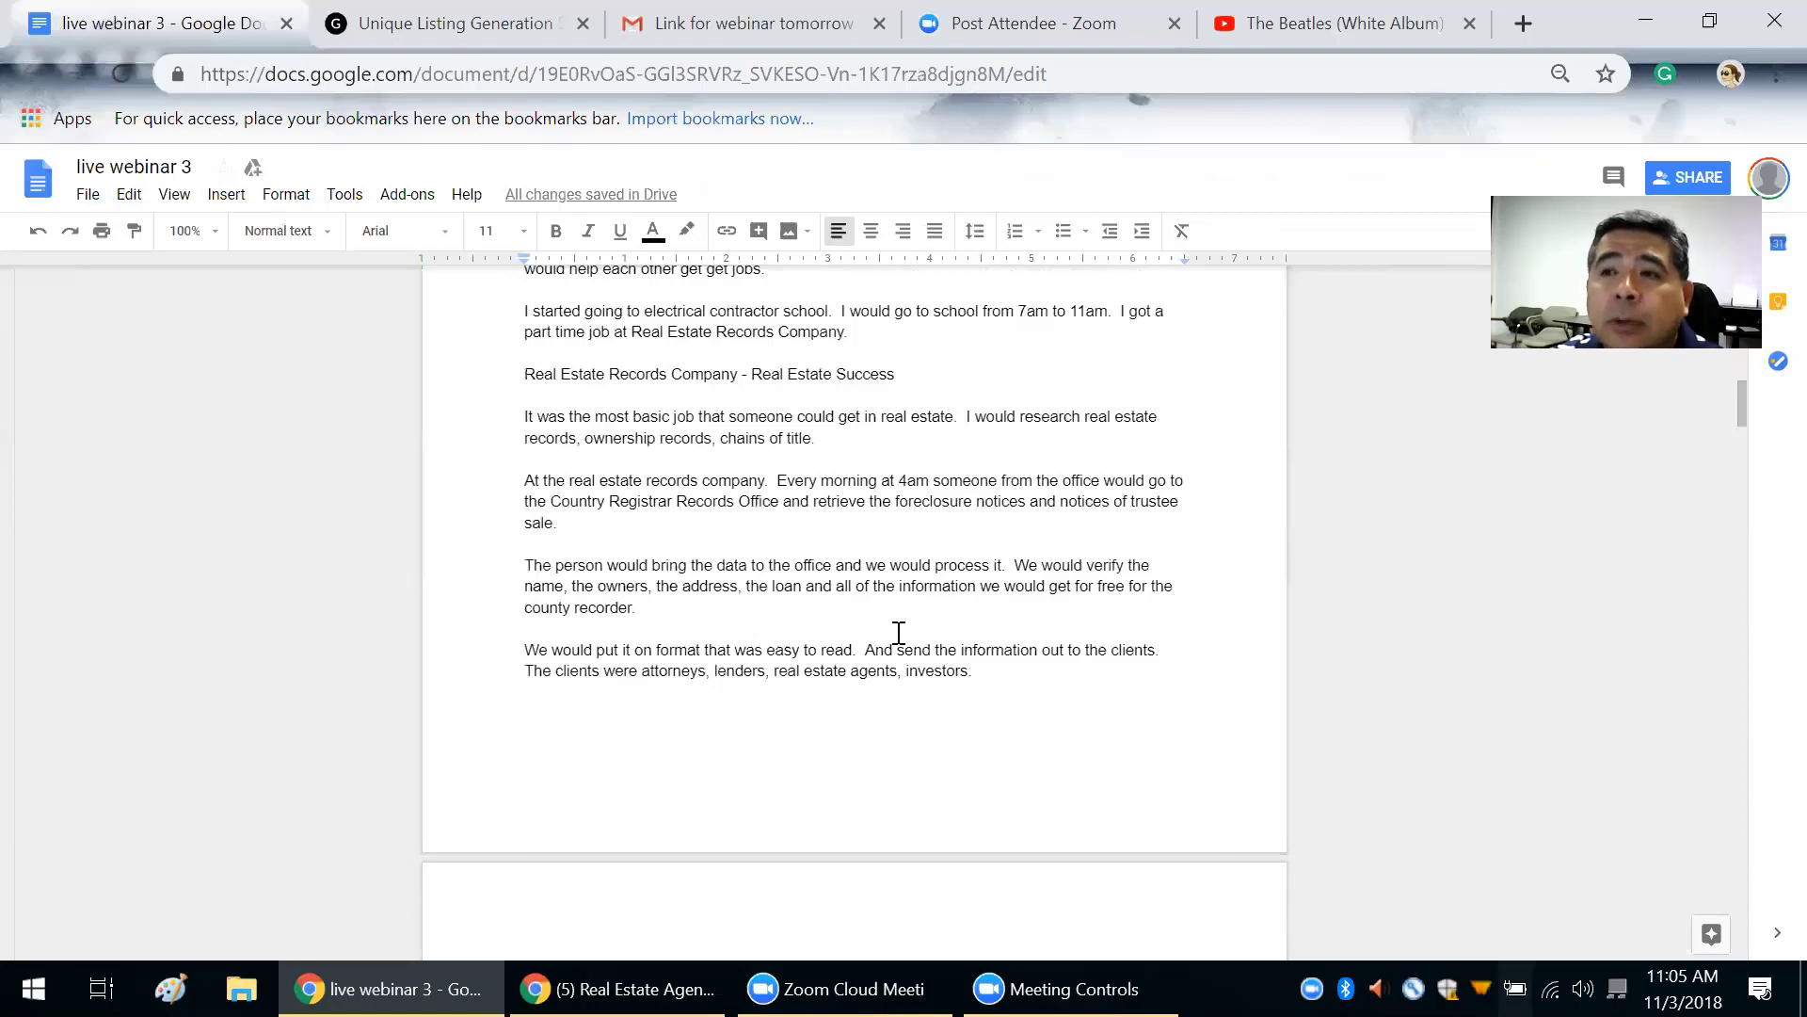
{"action": "scroll", "scroll_direction": "down", "scroll_amount": 3}
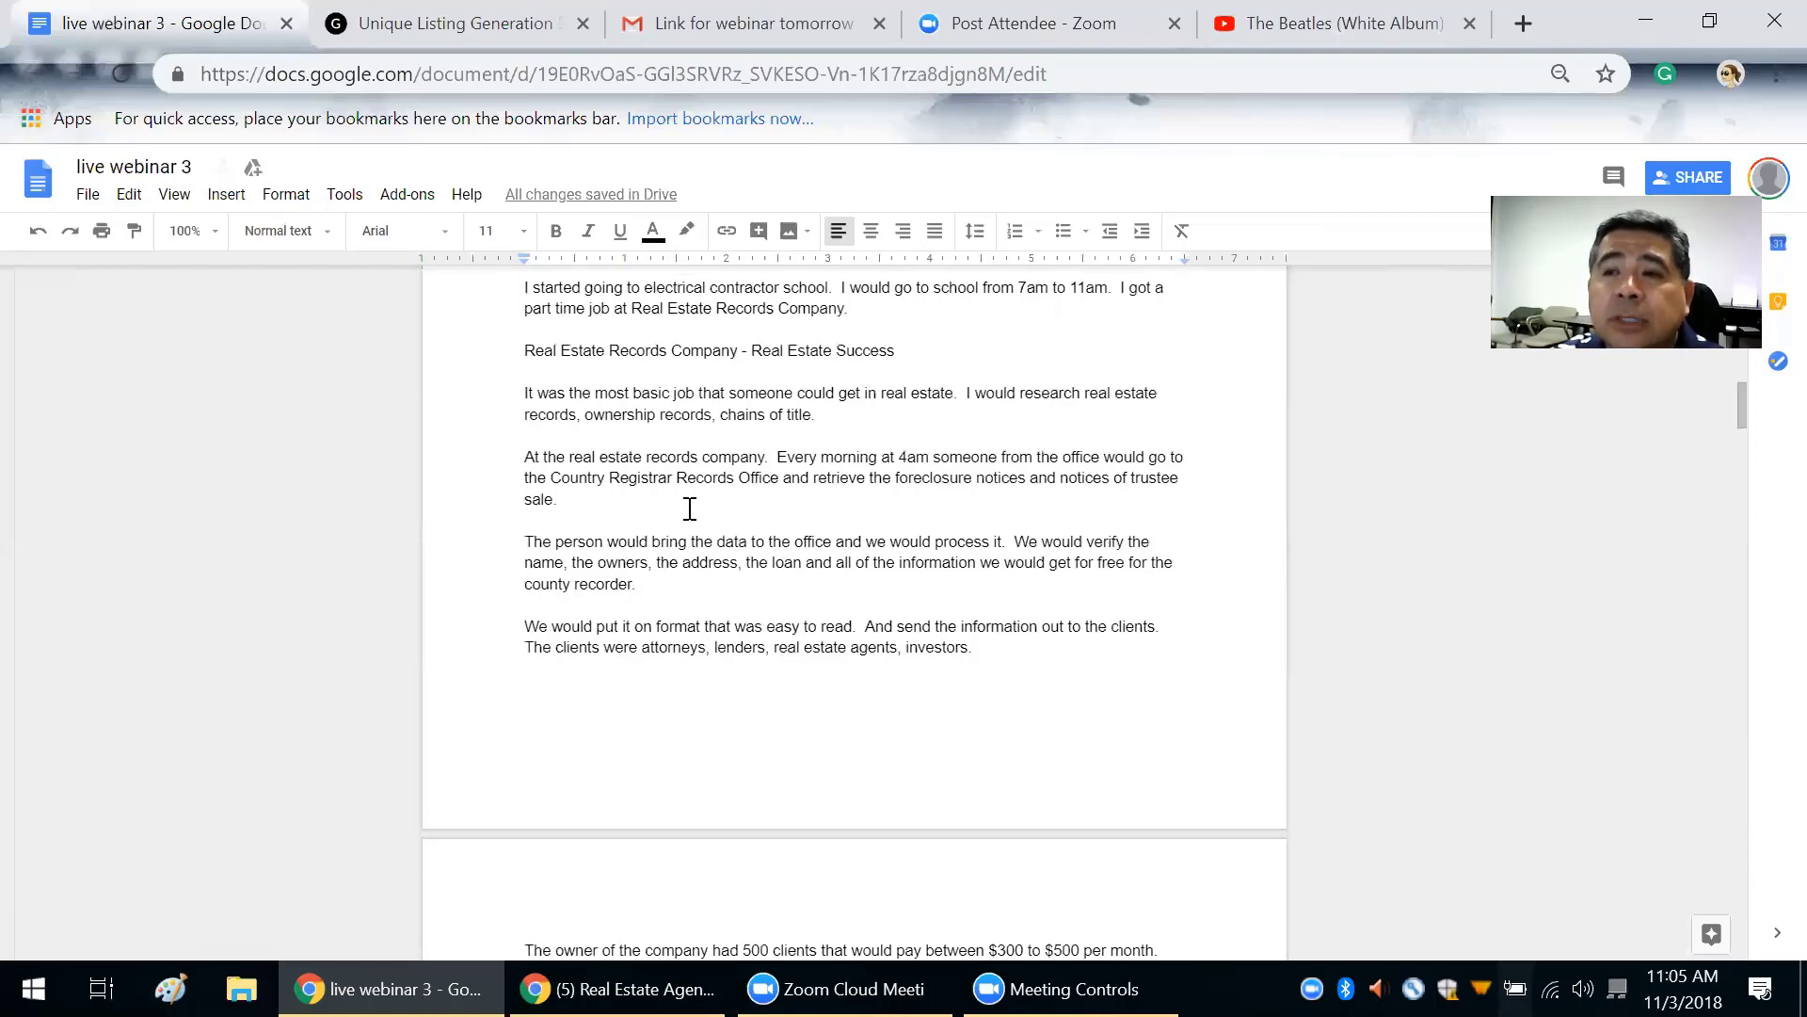
{"action": "scroll", "scroll_direction": "down", "scroll_amount": 3}
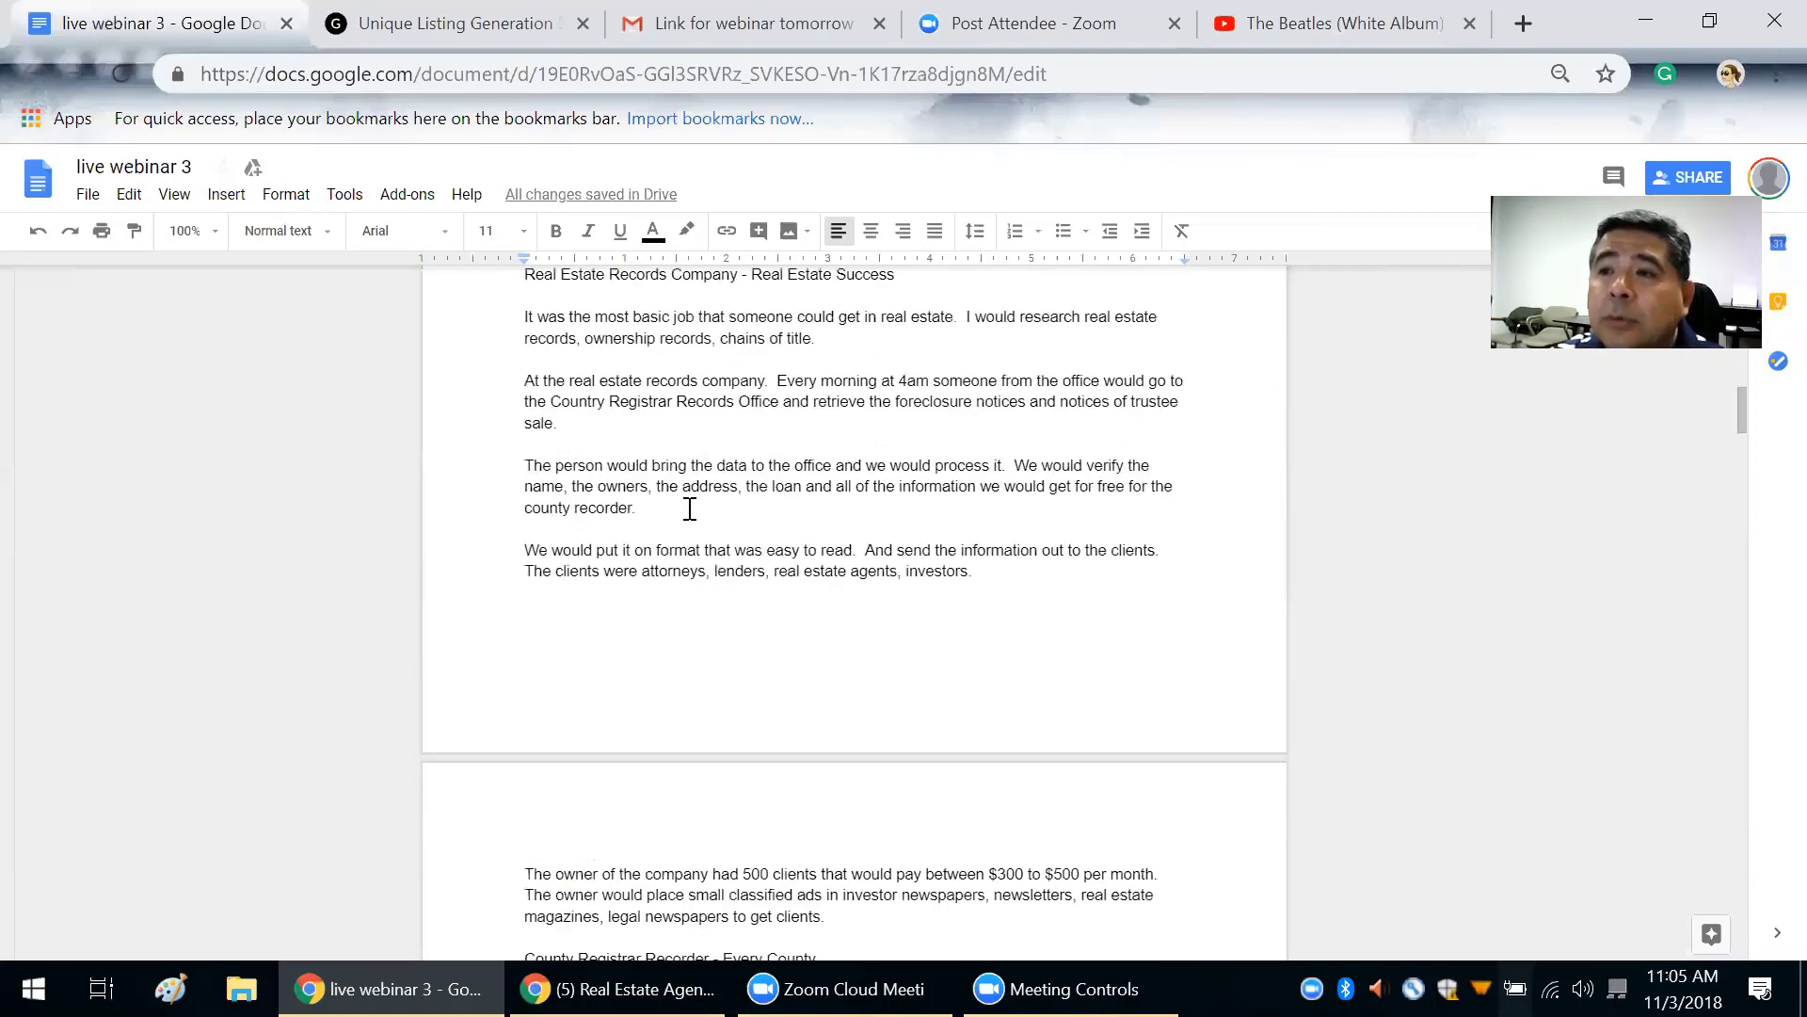
{"action": "scroll", "scroll_direction": "down", "scroll_amount": 3}
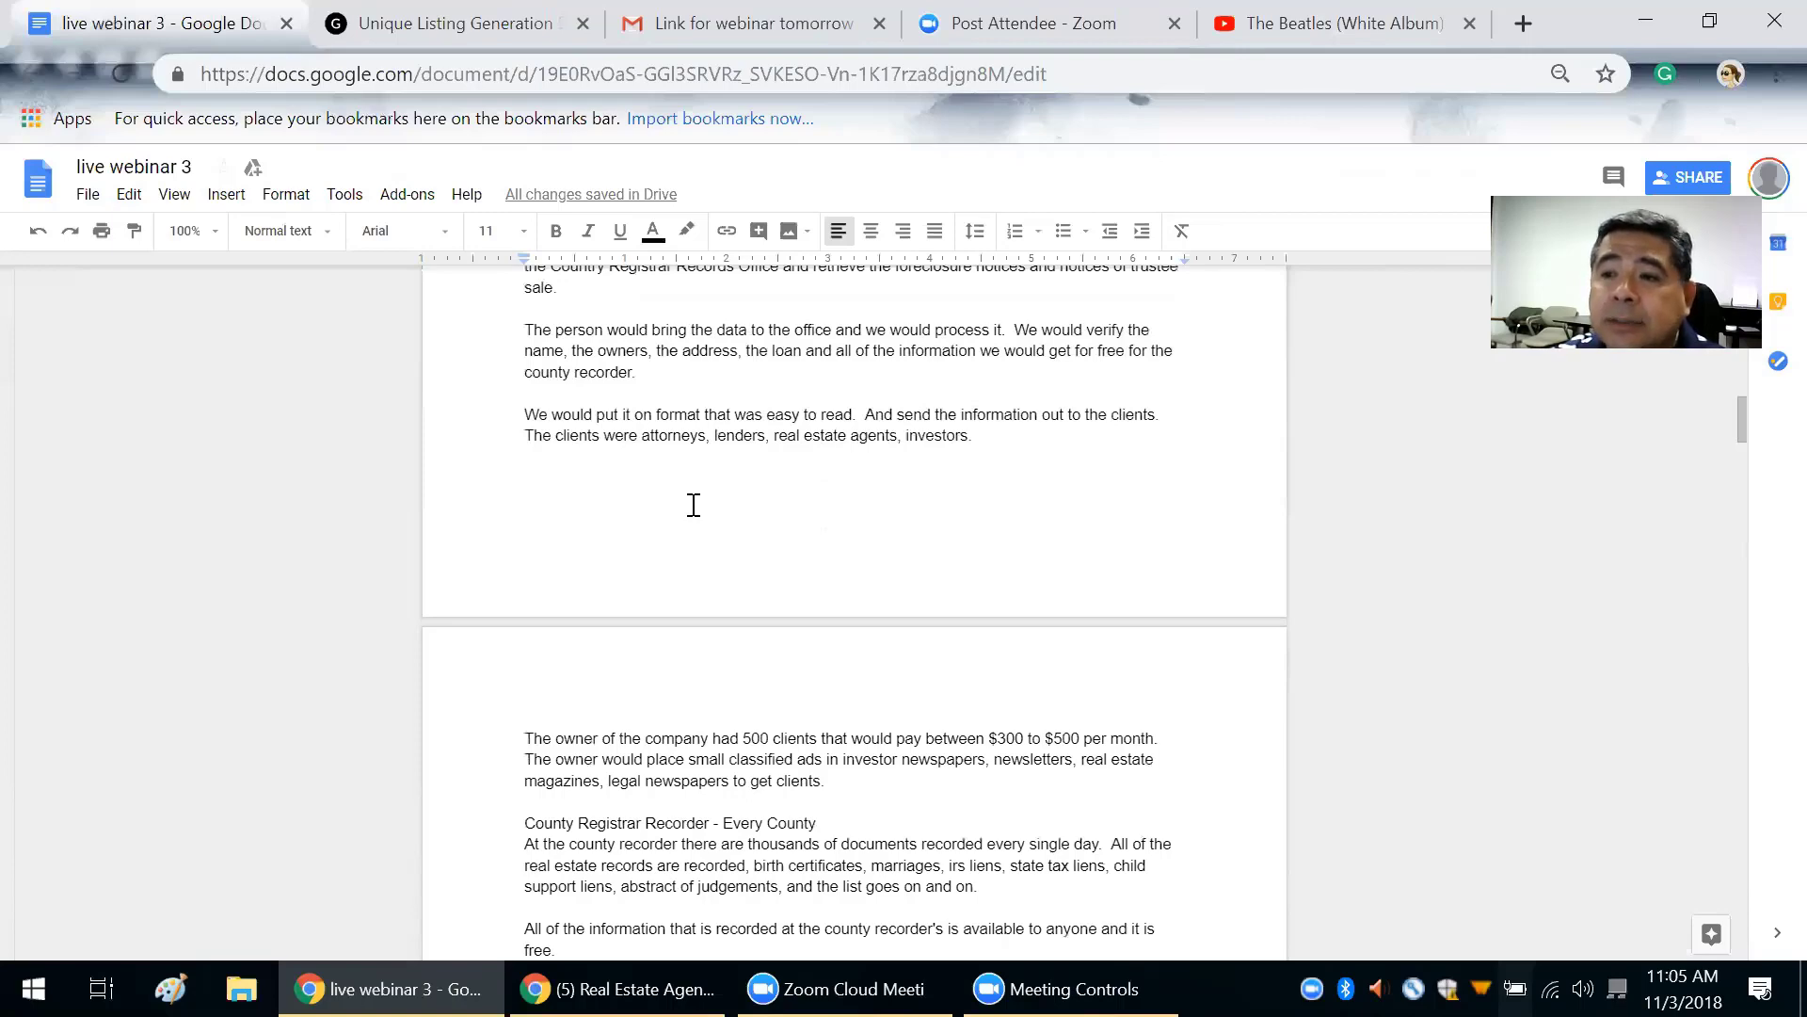
{"action": "scroll", "scroll_direction": "down", "scroll_amount": 3}
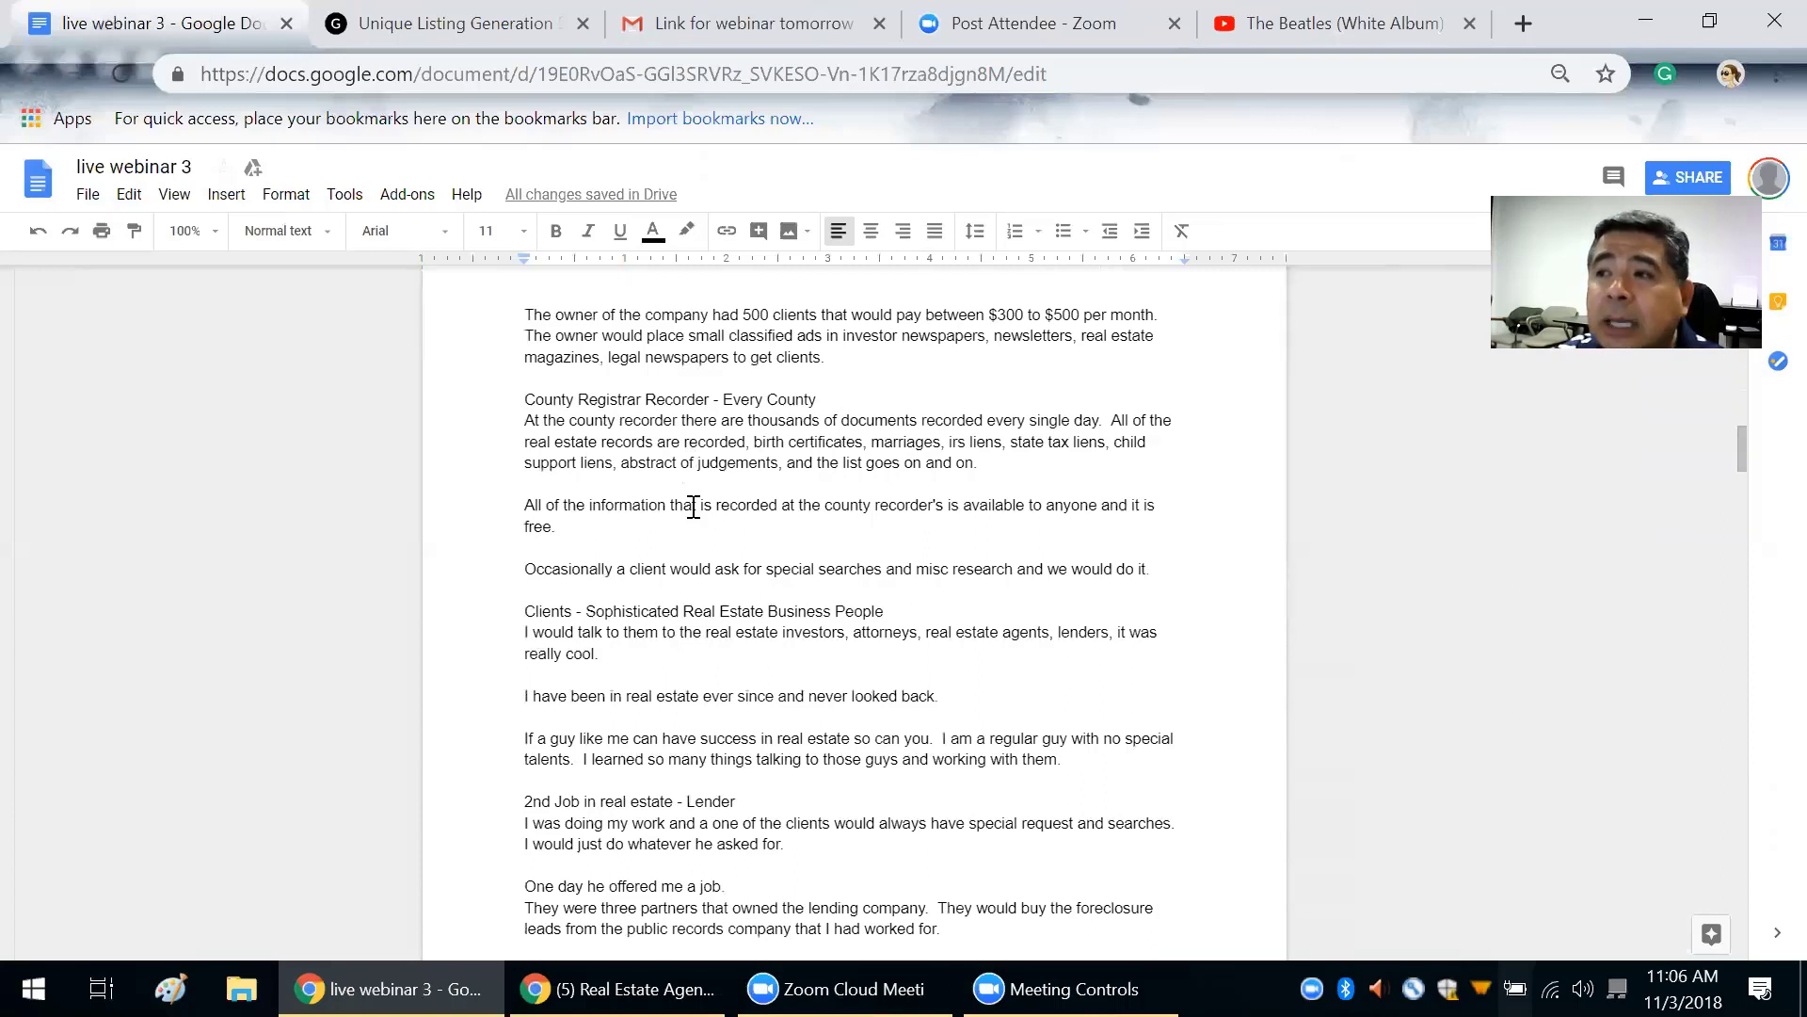
{"action": "scroll", "scroll_direction": "down", "scroll_amount": 3}
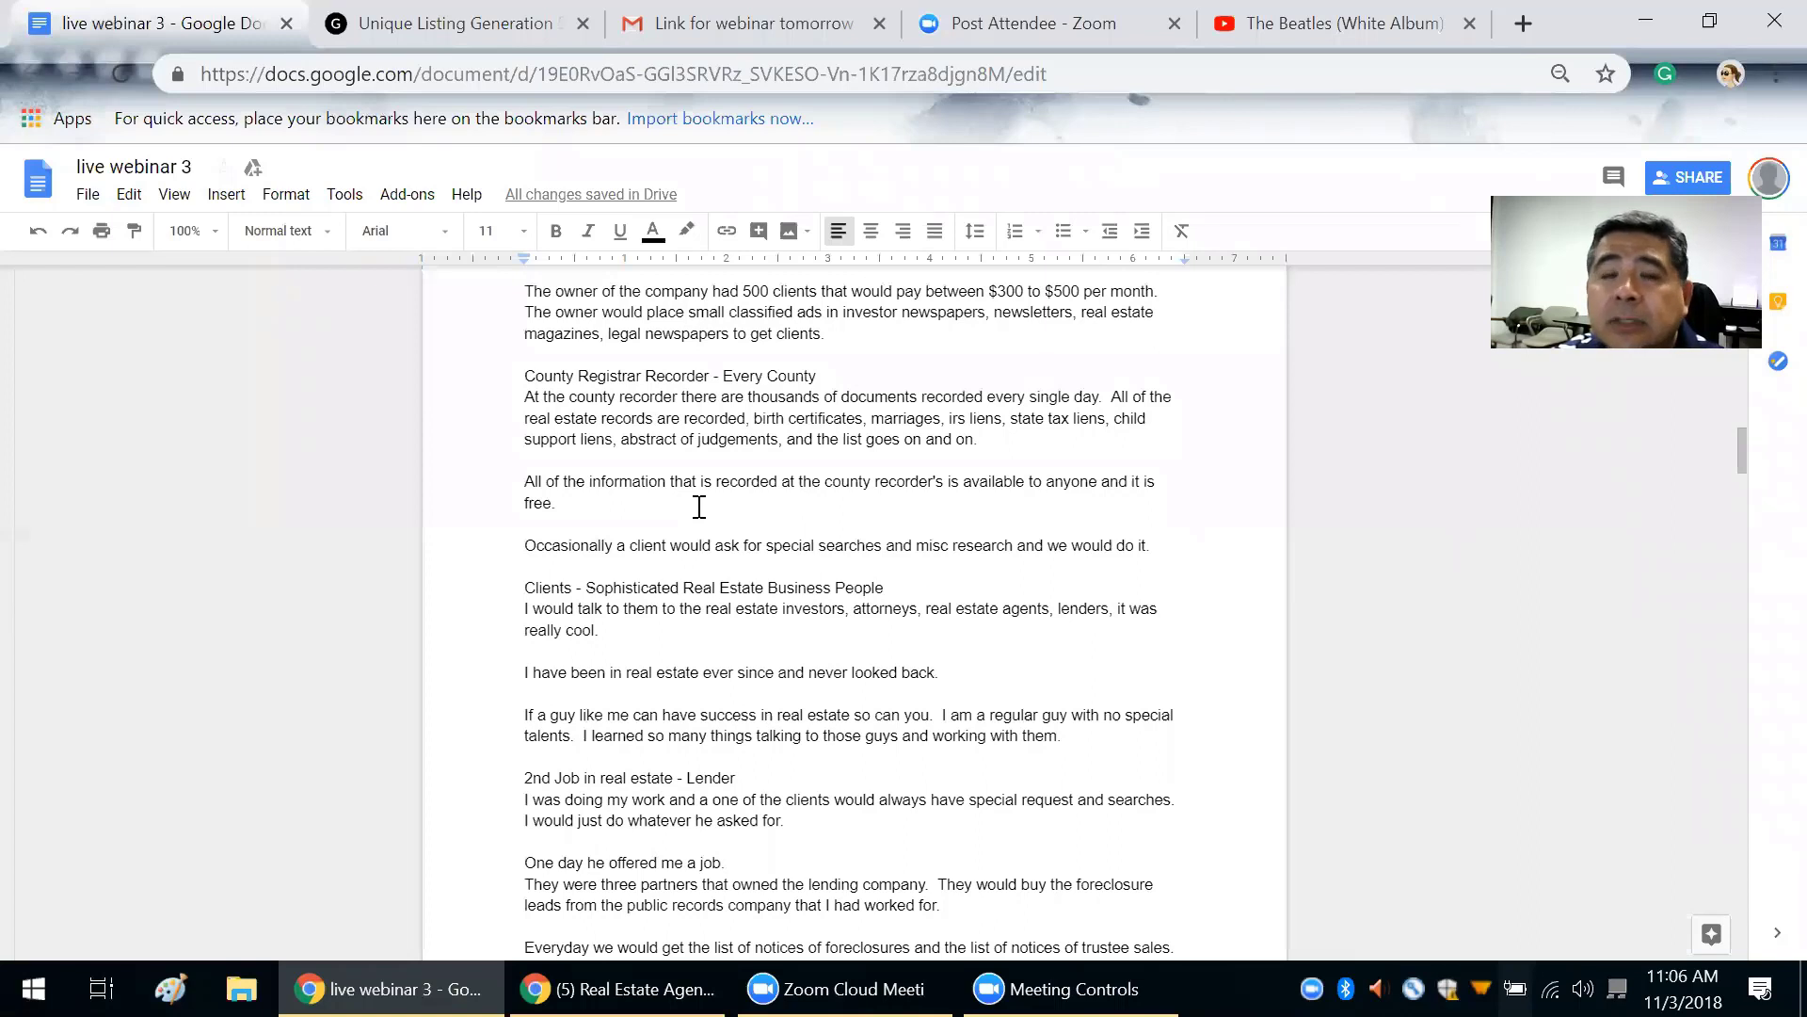
{"action": "scroll", "scroll_direction": "down", "scroll_amount": 3}
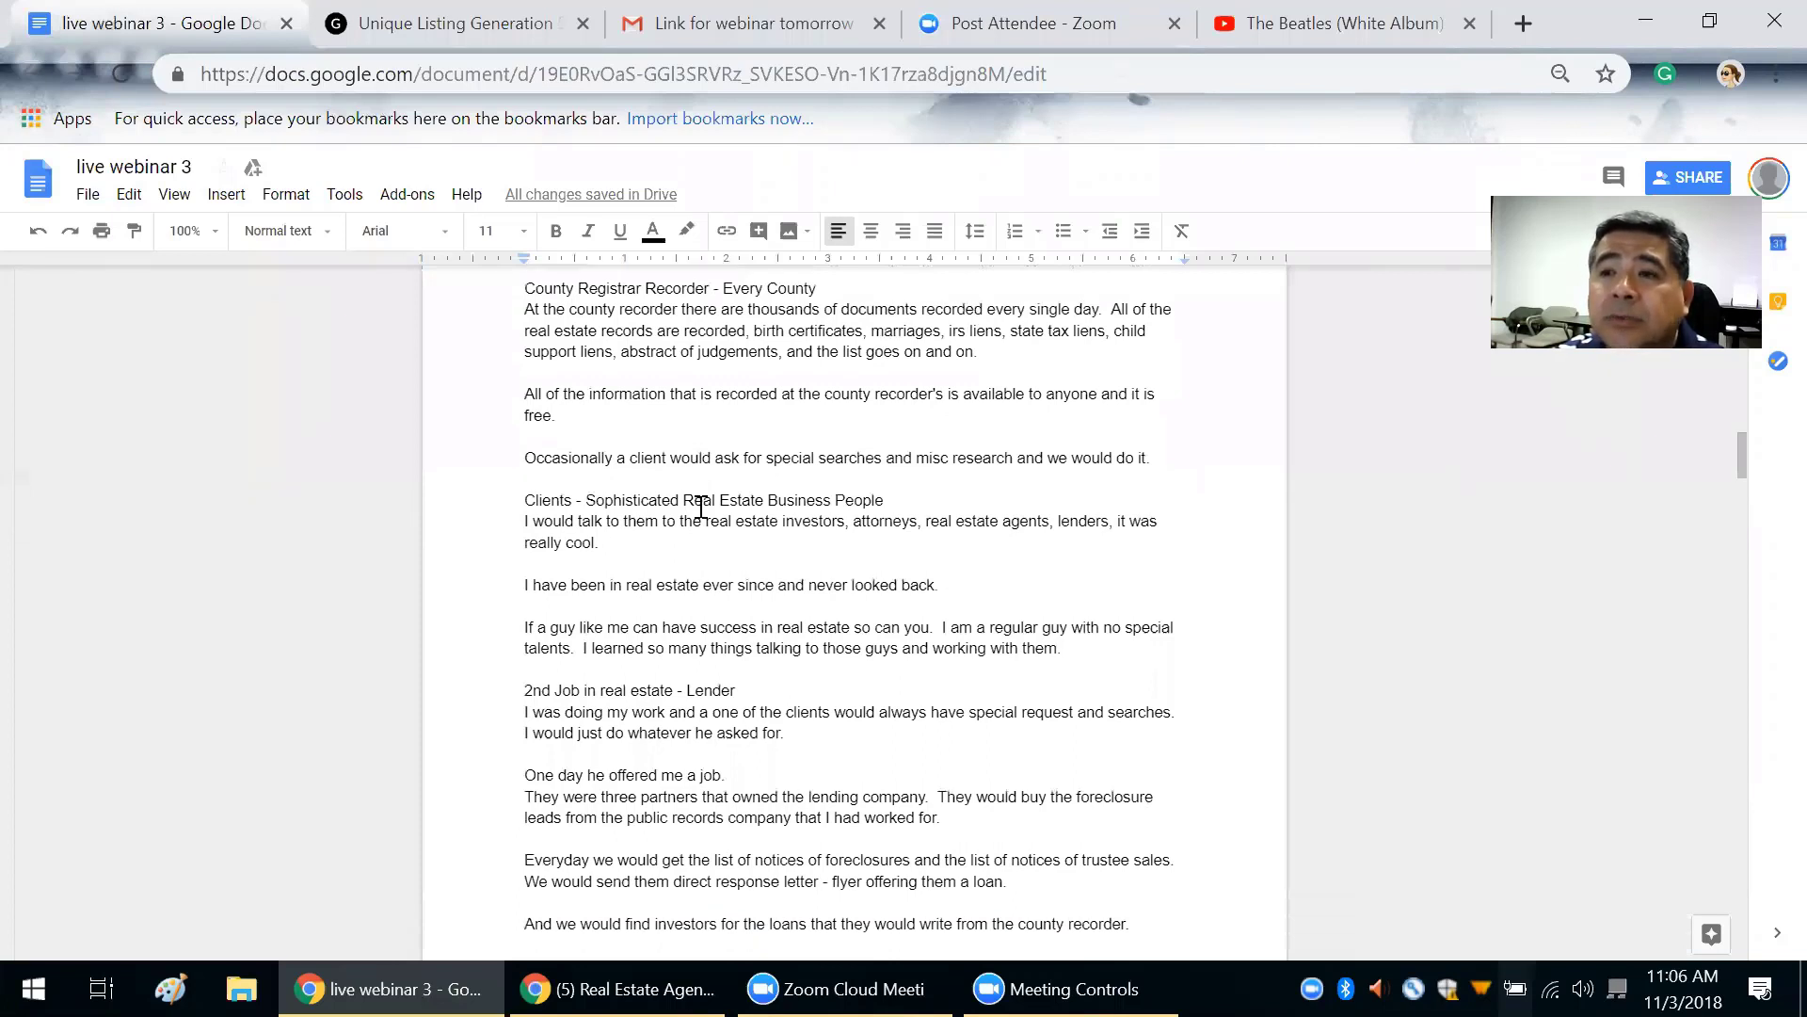
{"action": "scroll", "scroll_direction": "down", "scroll_amount": 3}
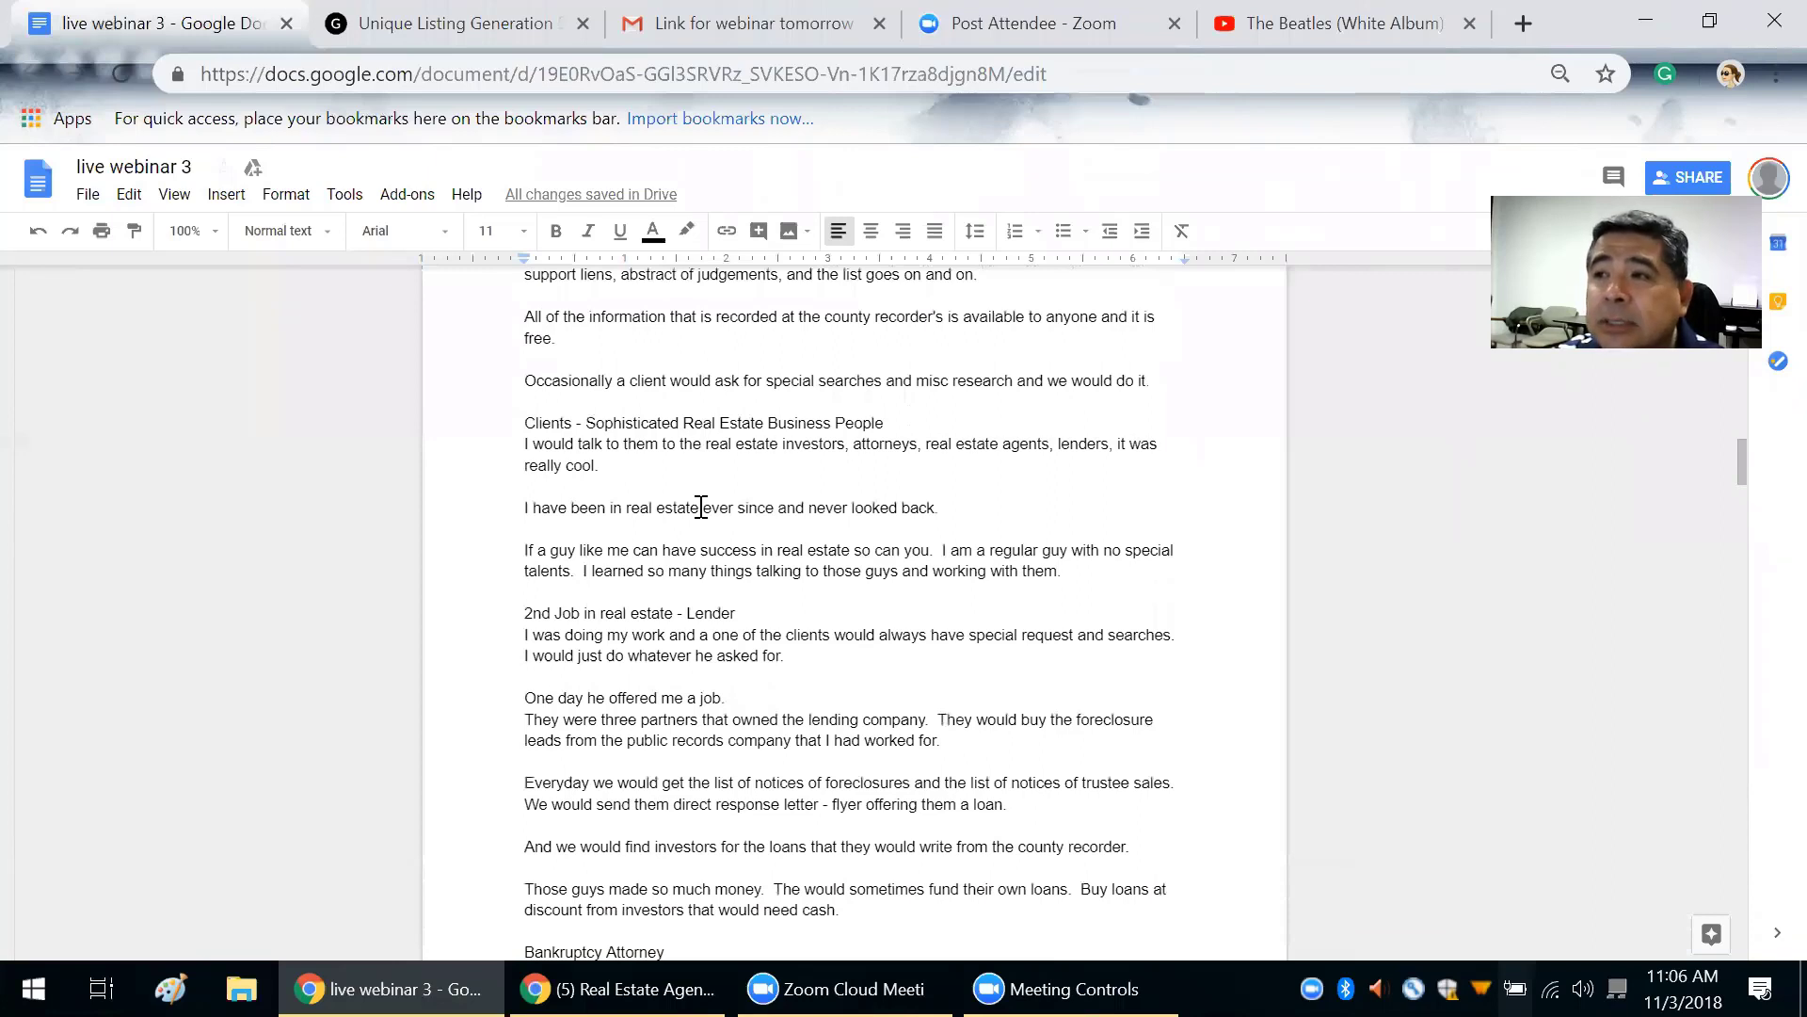
{"action": "scroll", "scroll_direction": "down", "scroll_amount": 3}
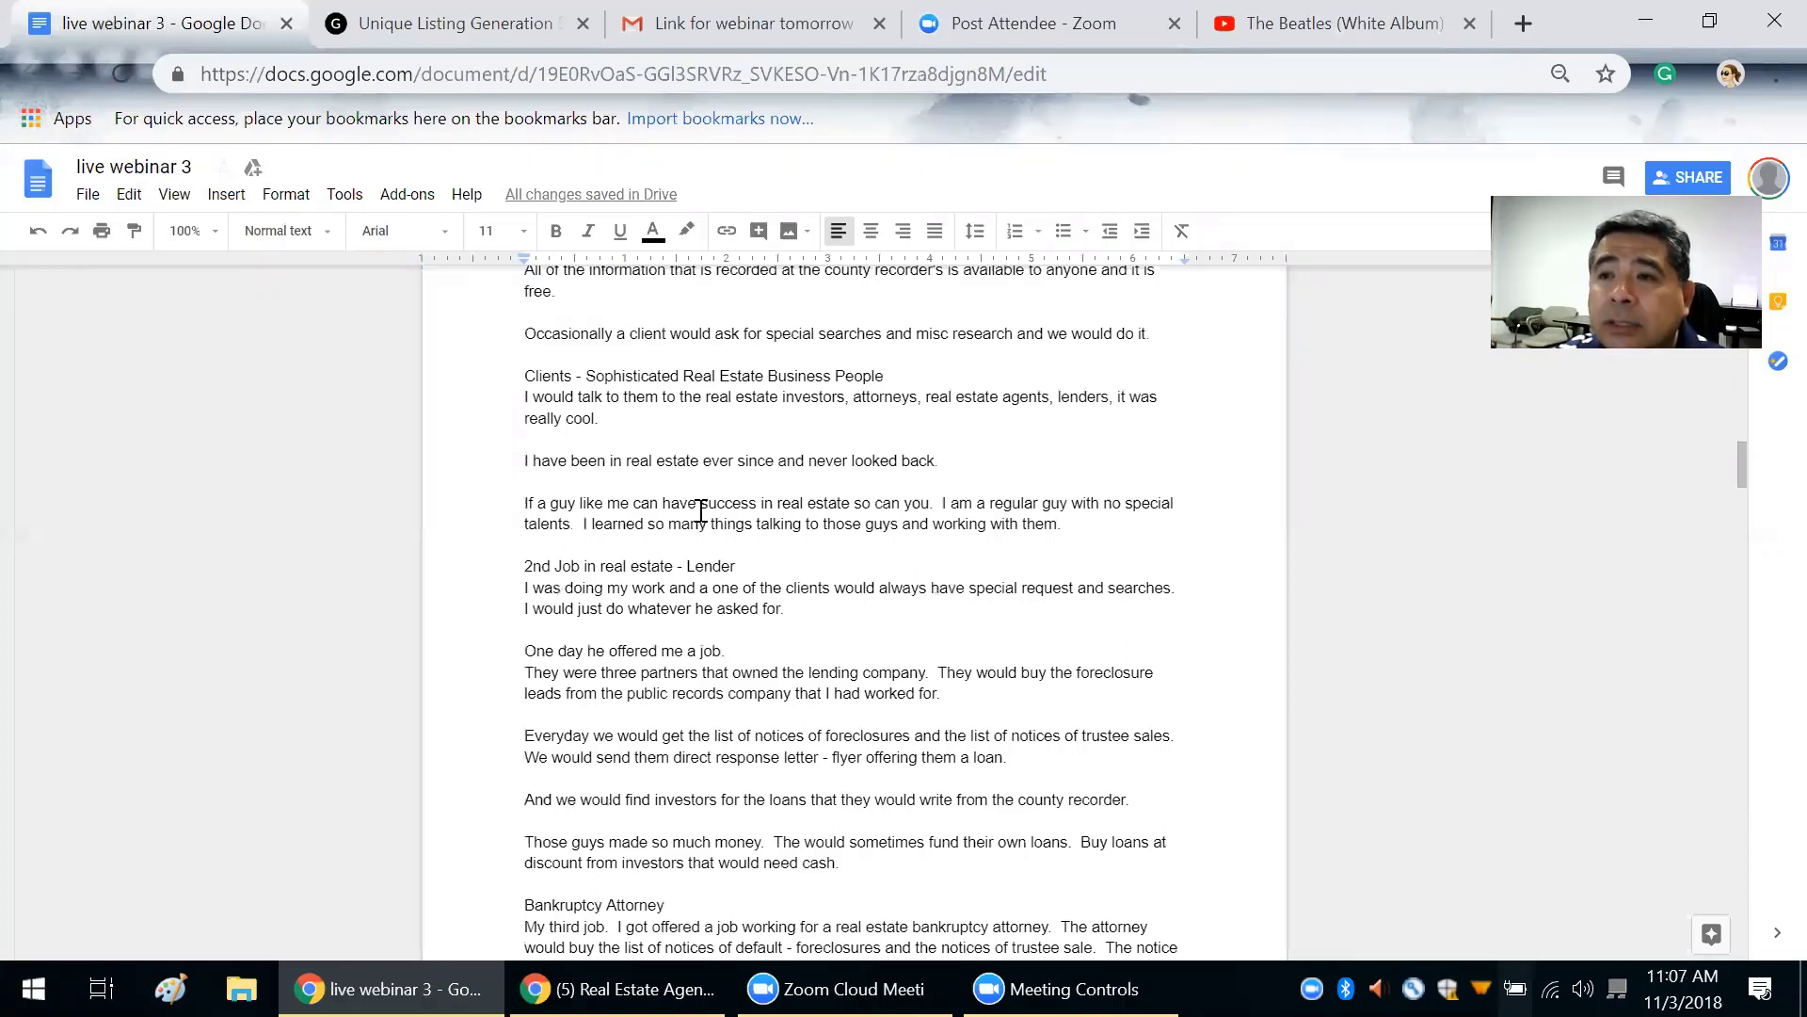
{"action": "scroll", "scroll_direction": "down", "scroll_amount": 3}
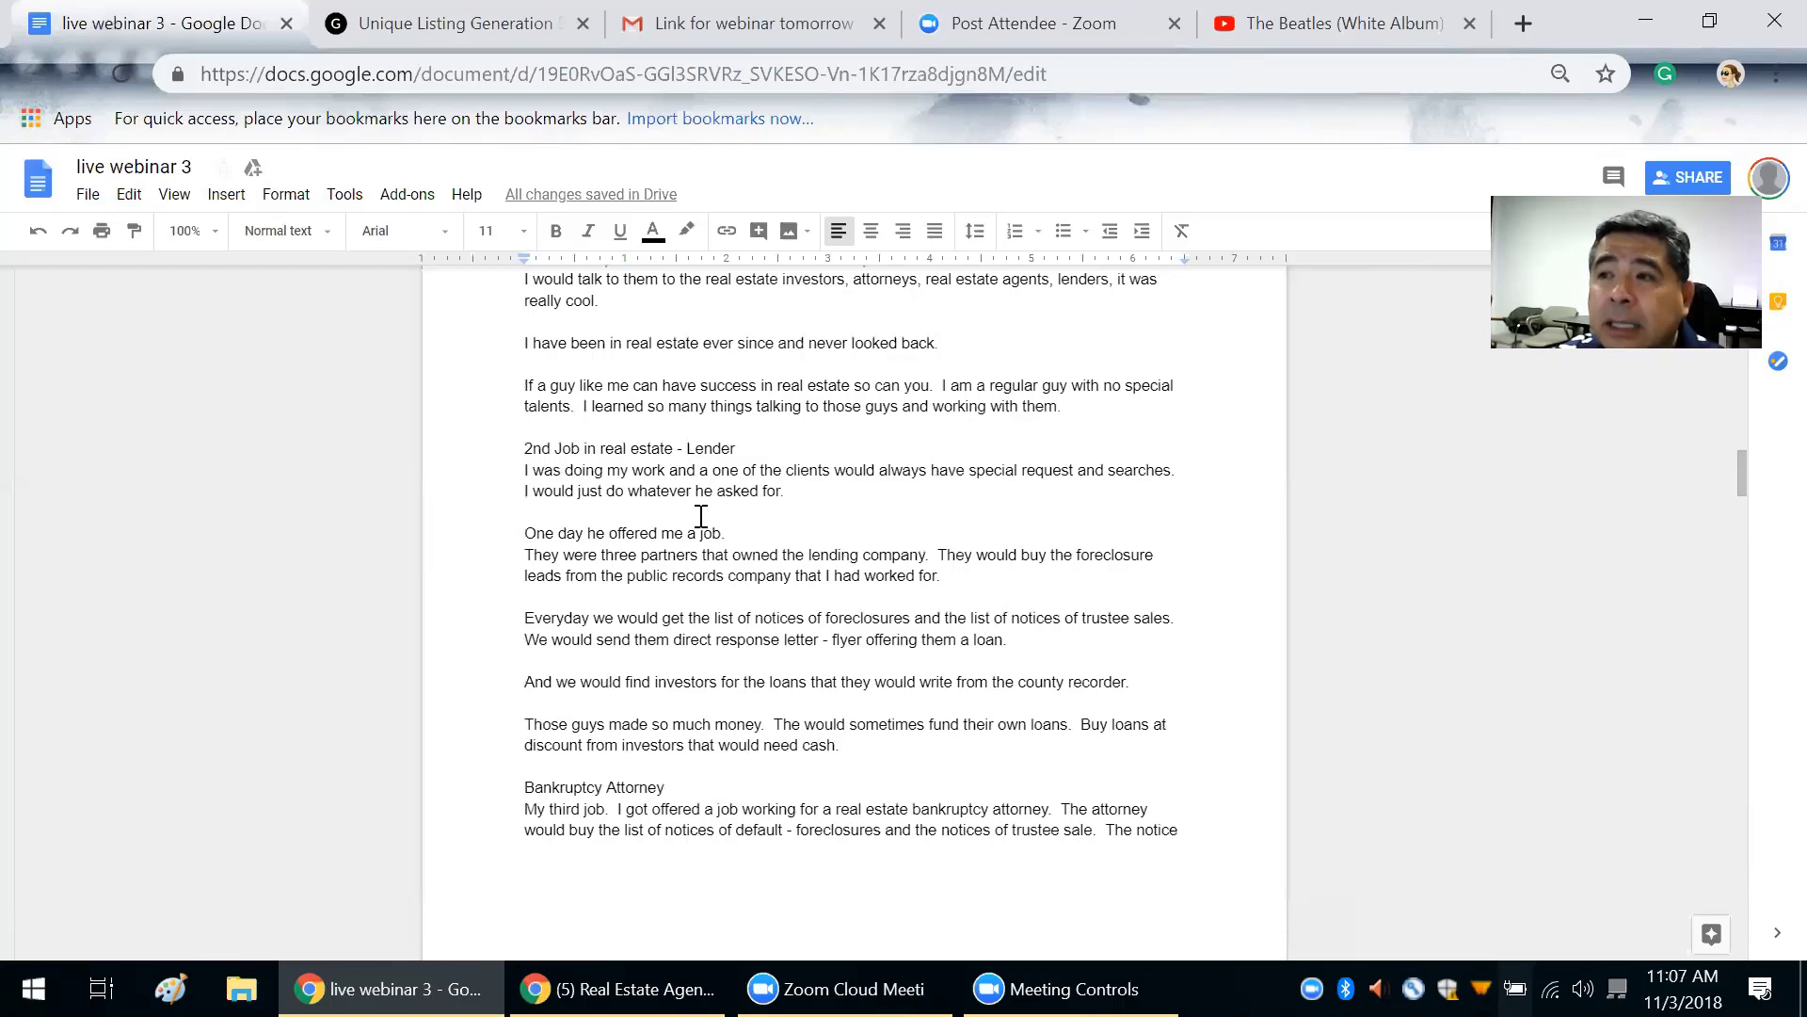
{"action": "scroll", "scroll_direction": "down", "scroll_amount": 3}
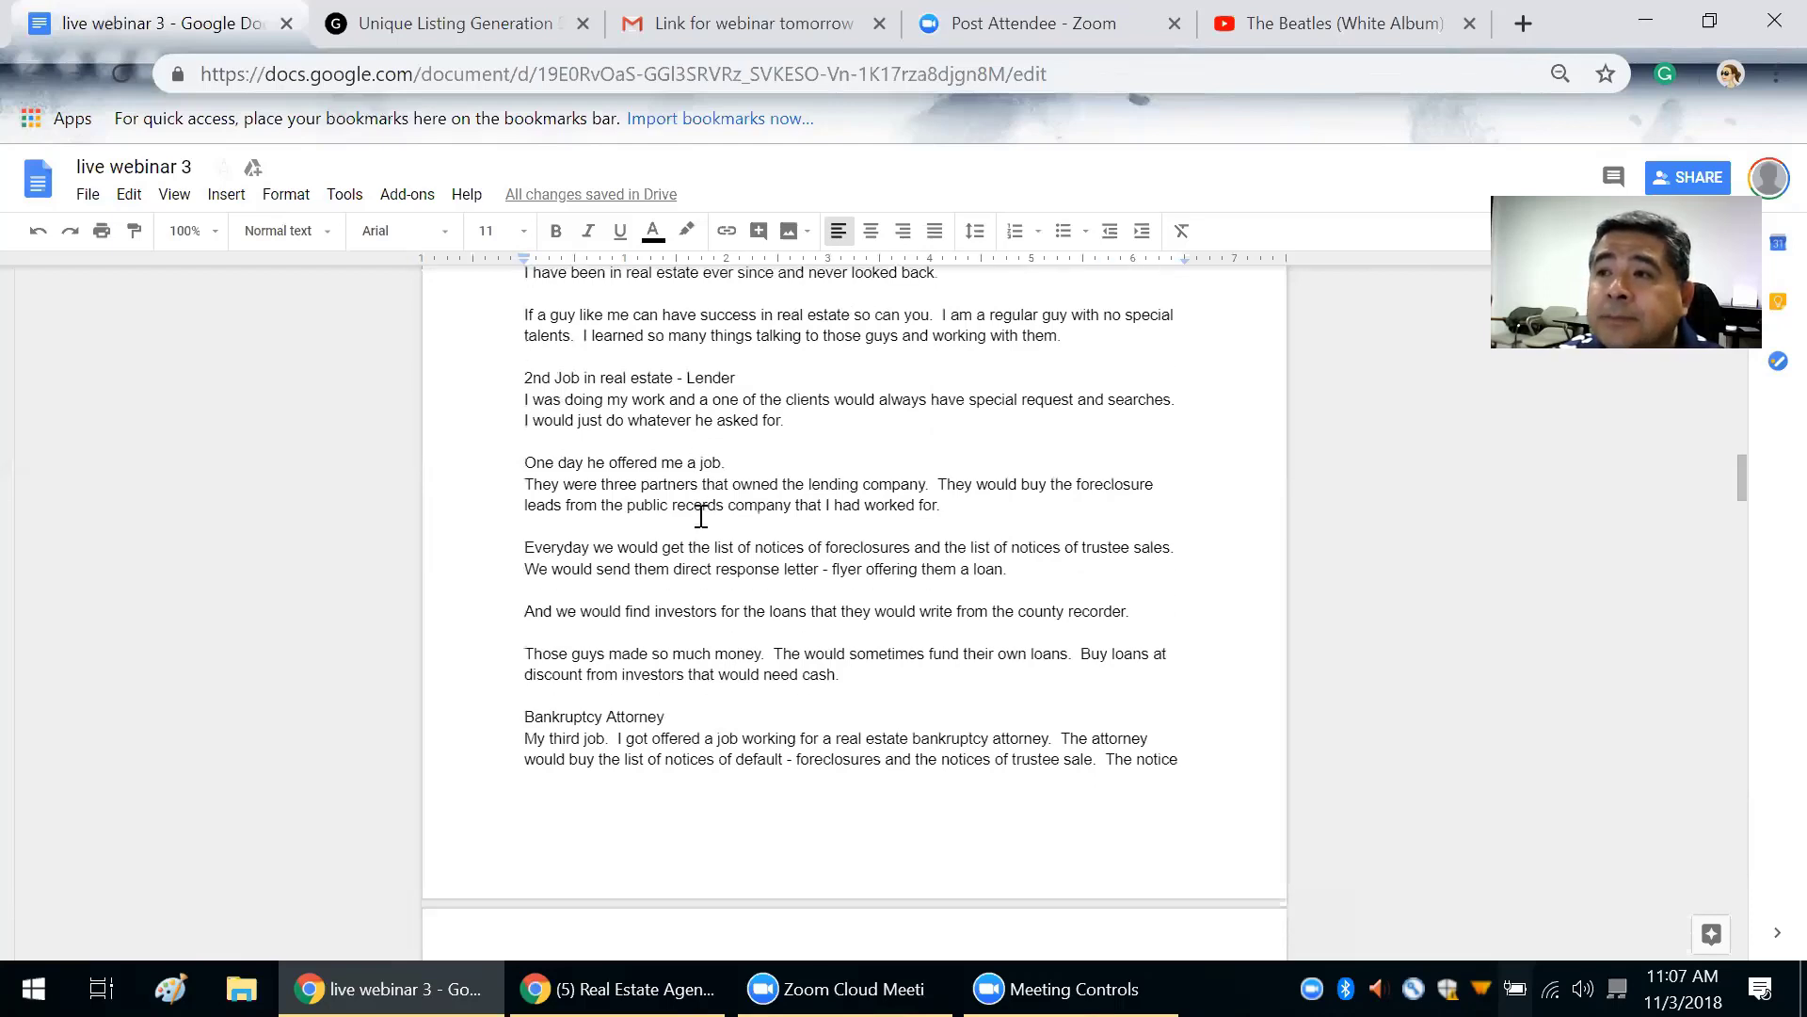
{"action": "scroll", "scroll_direction": "down", "scroll_amount": 3}
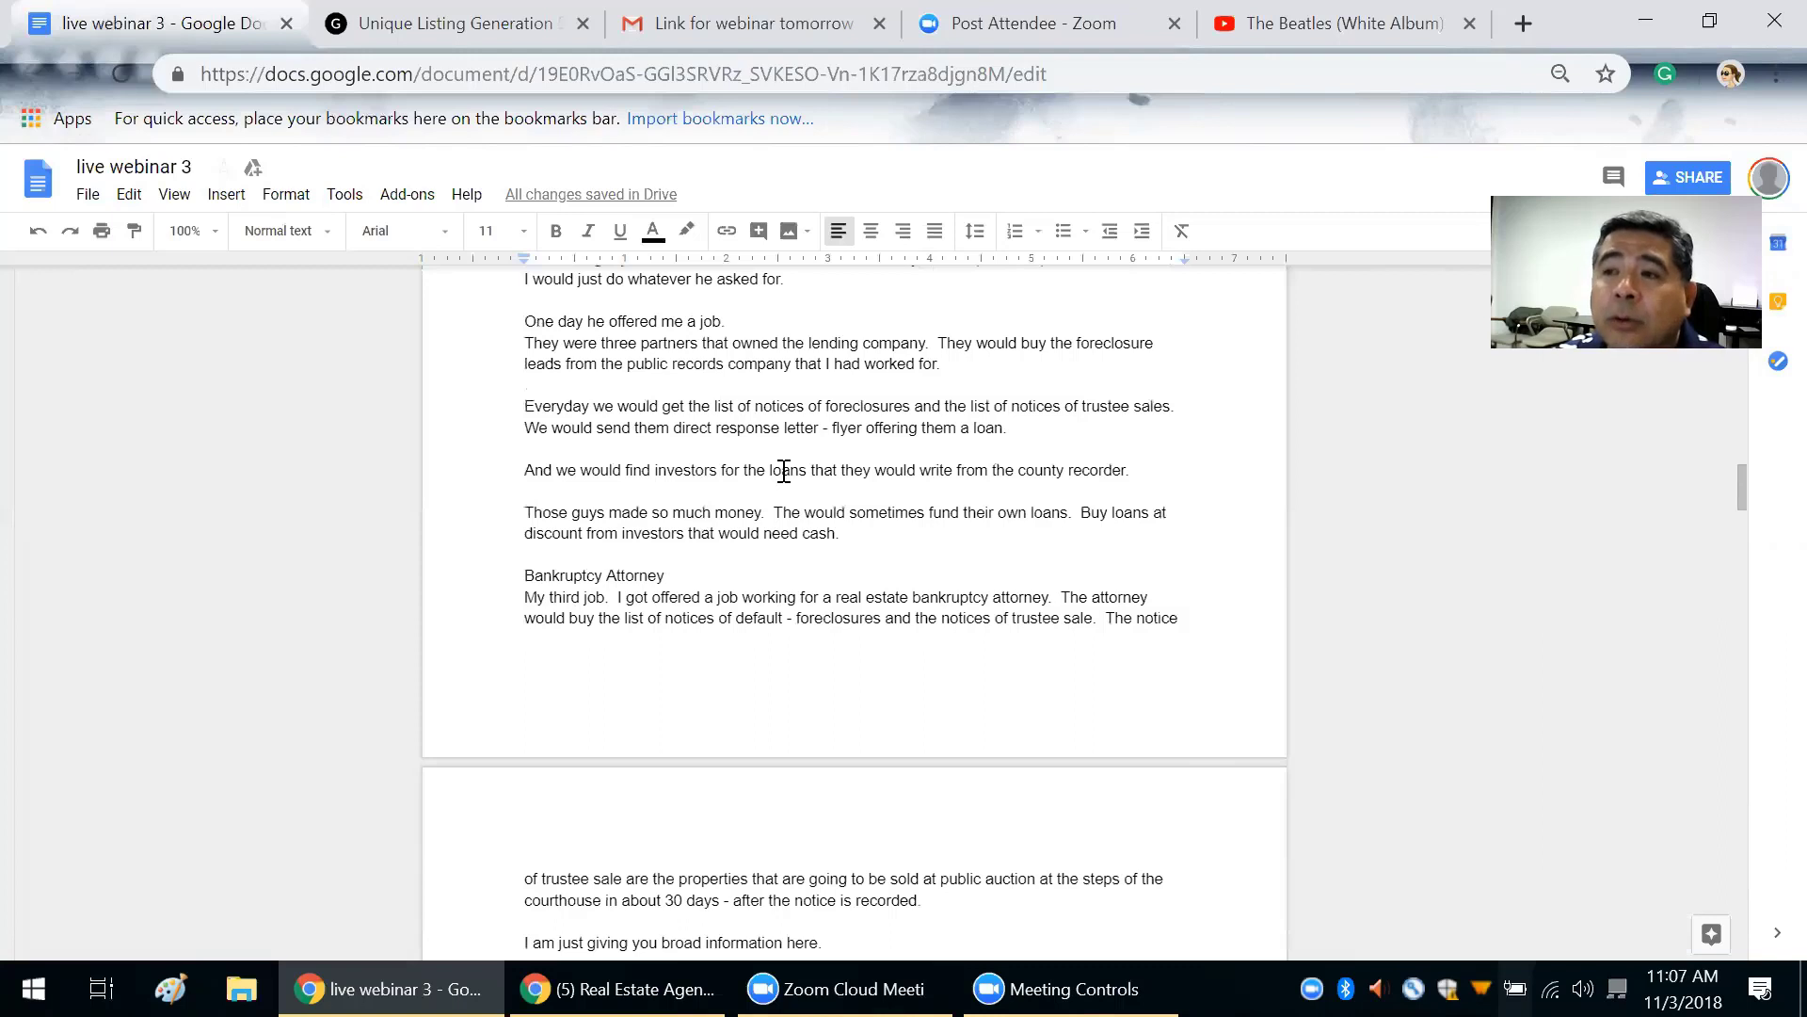
{"action": "scroll", "scroll_direction": "down", "scroll_amount": 3}
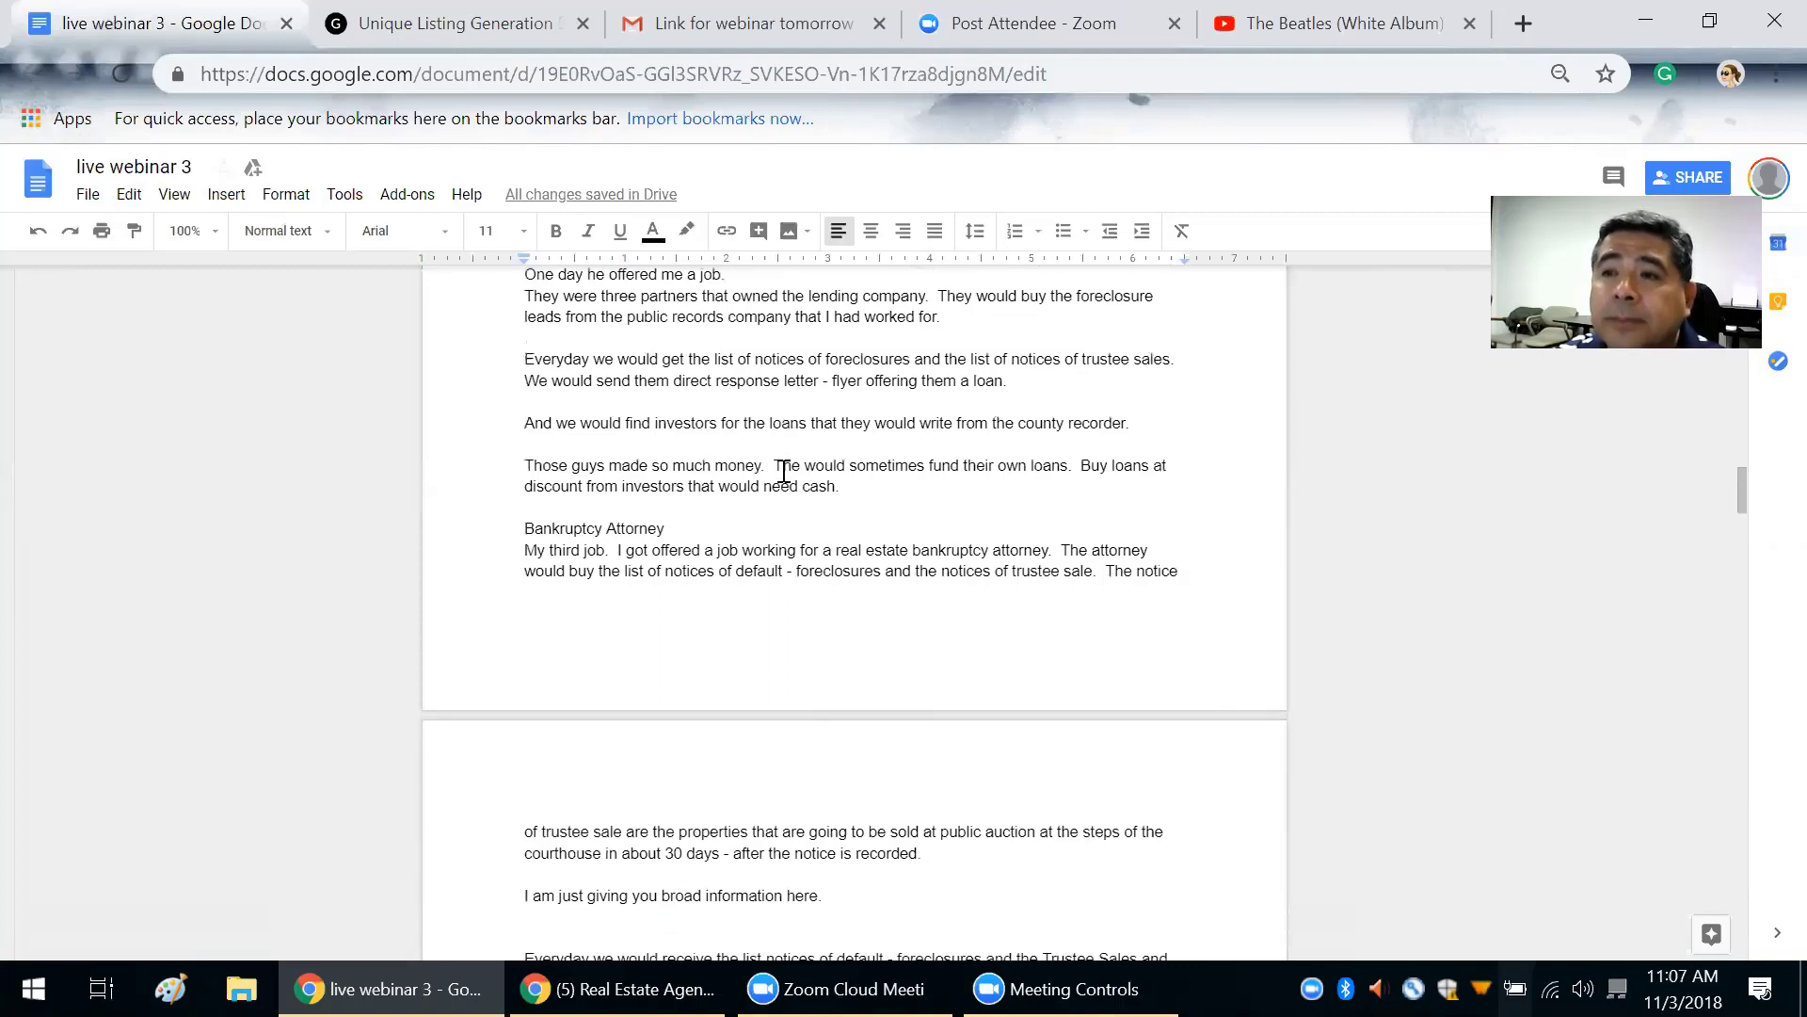
{"action": "scroll", "scroll_direction": "down", "scroll_amount": 3}
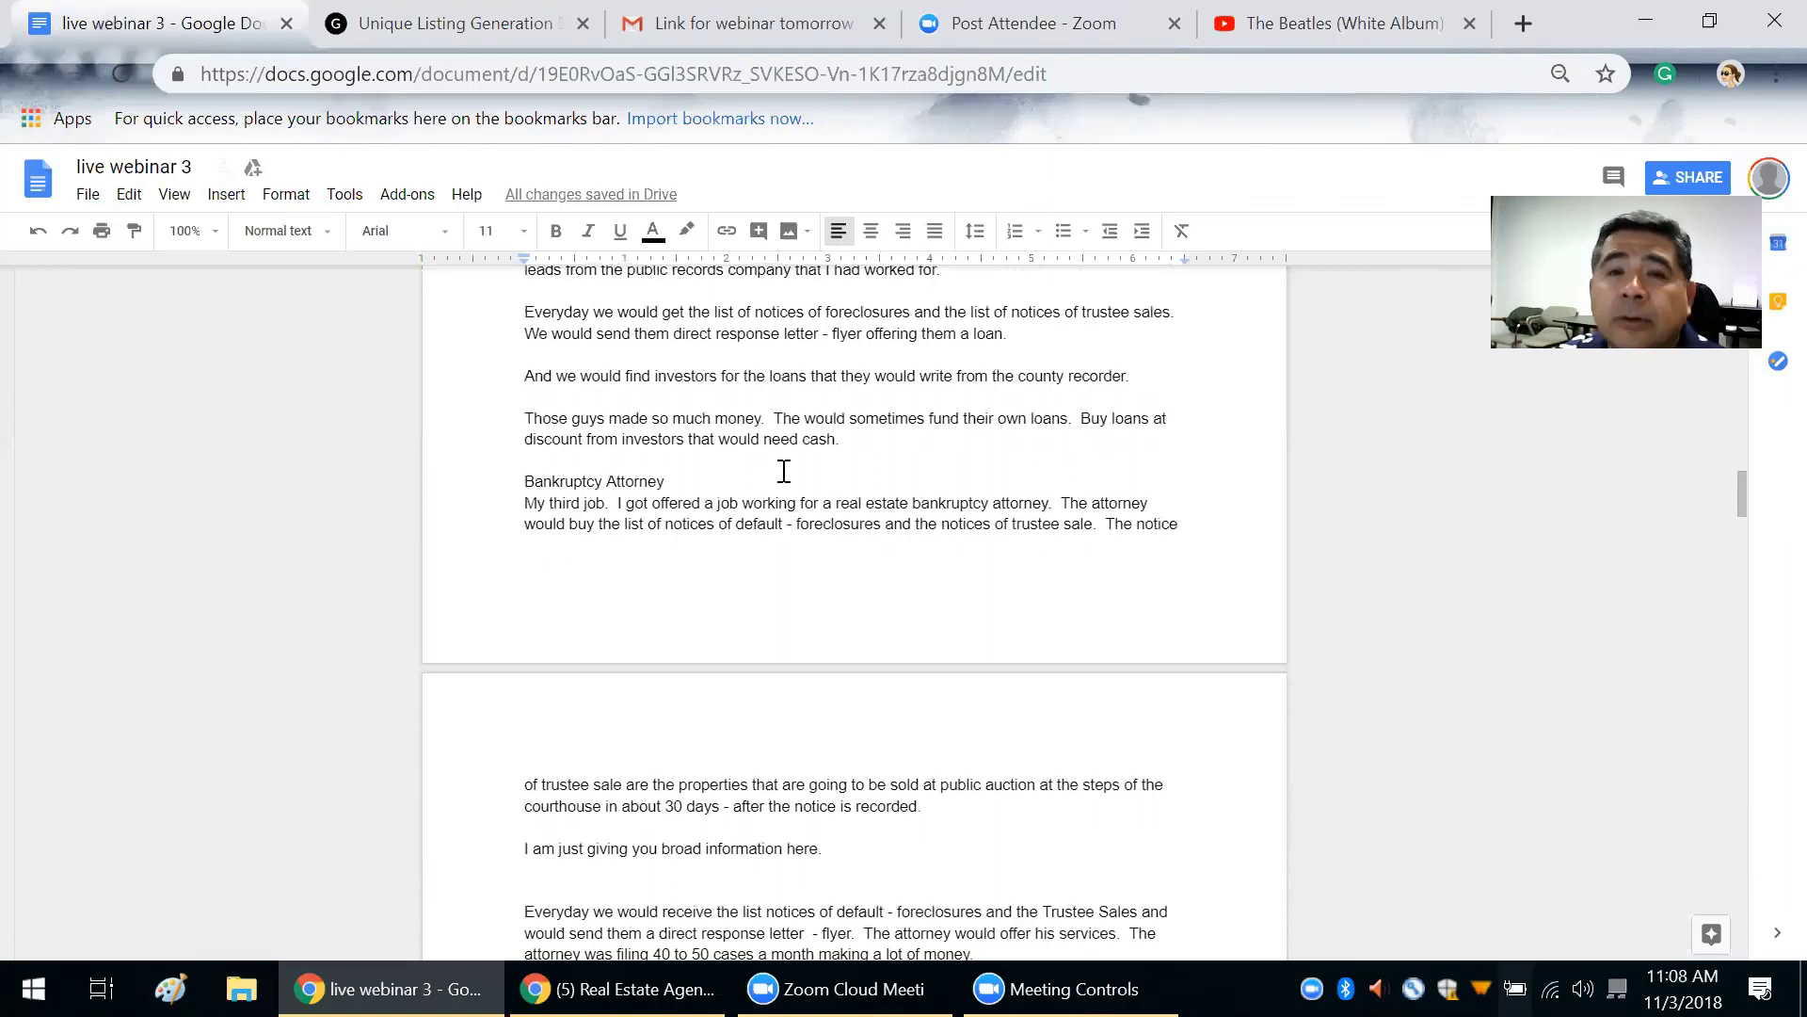
{"action": "scroll", "scroll_direction": "down", "scroll_amount": 3}
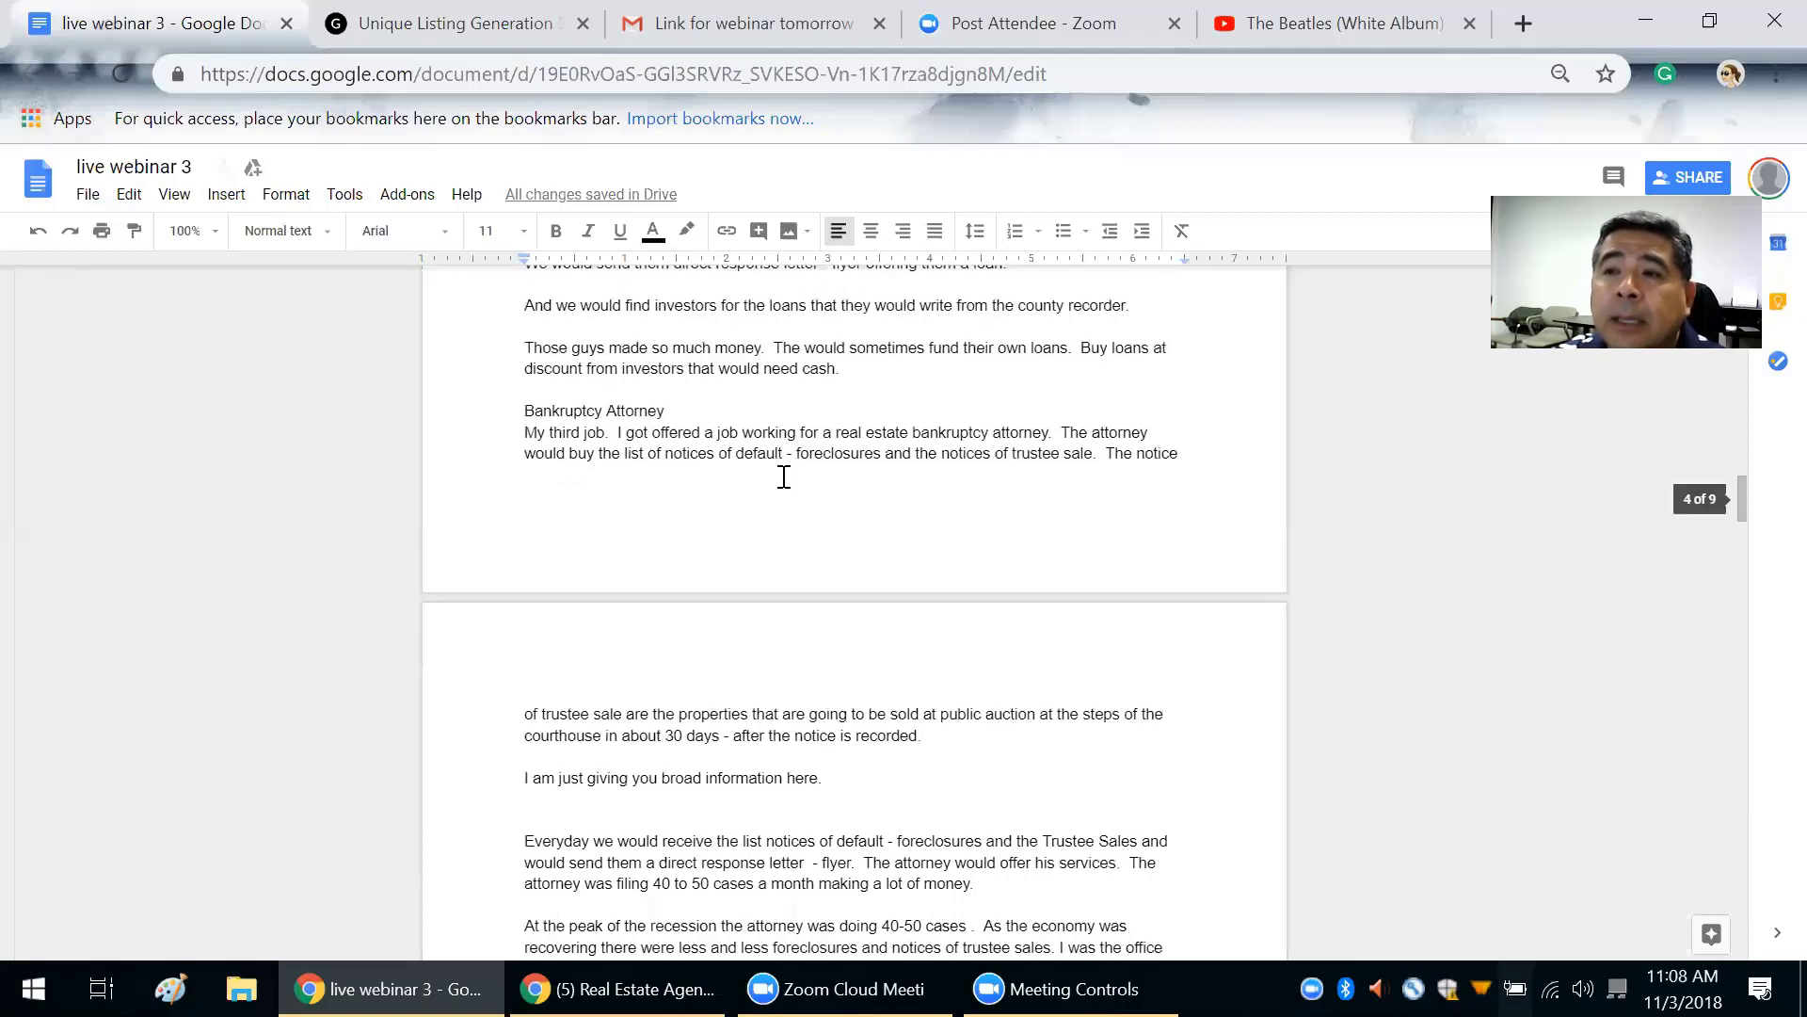
{"action": "scroll", "scroll_direction": "down", "scroll_amount": 3}
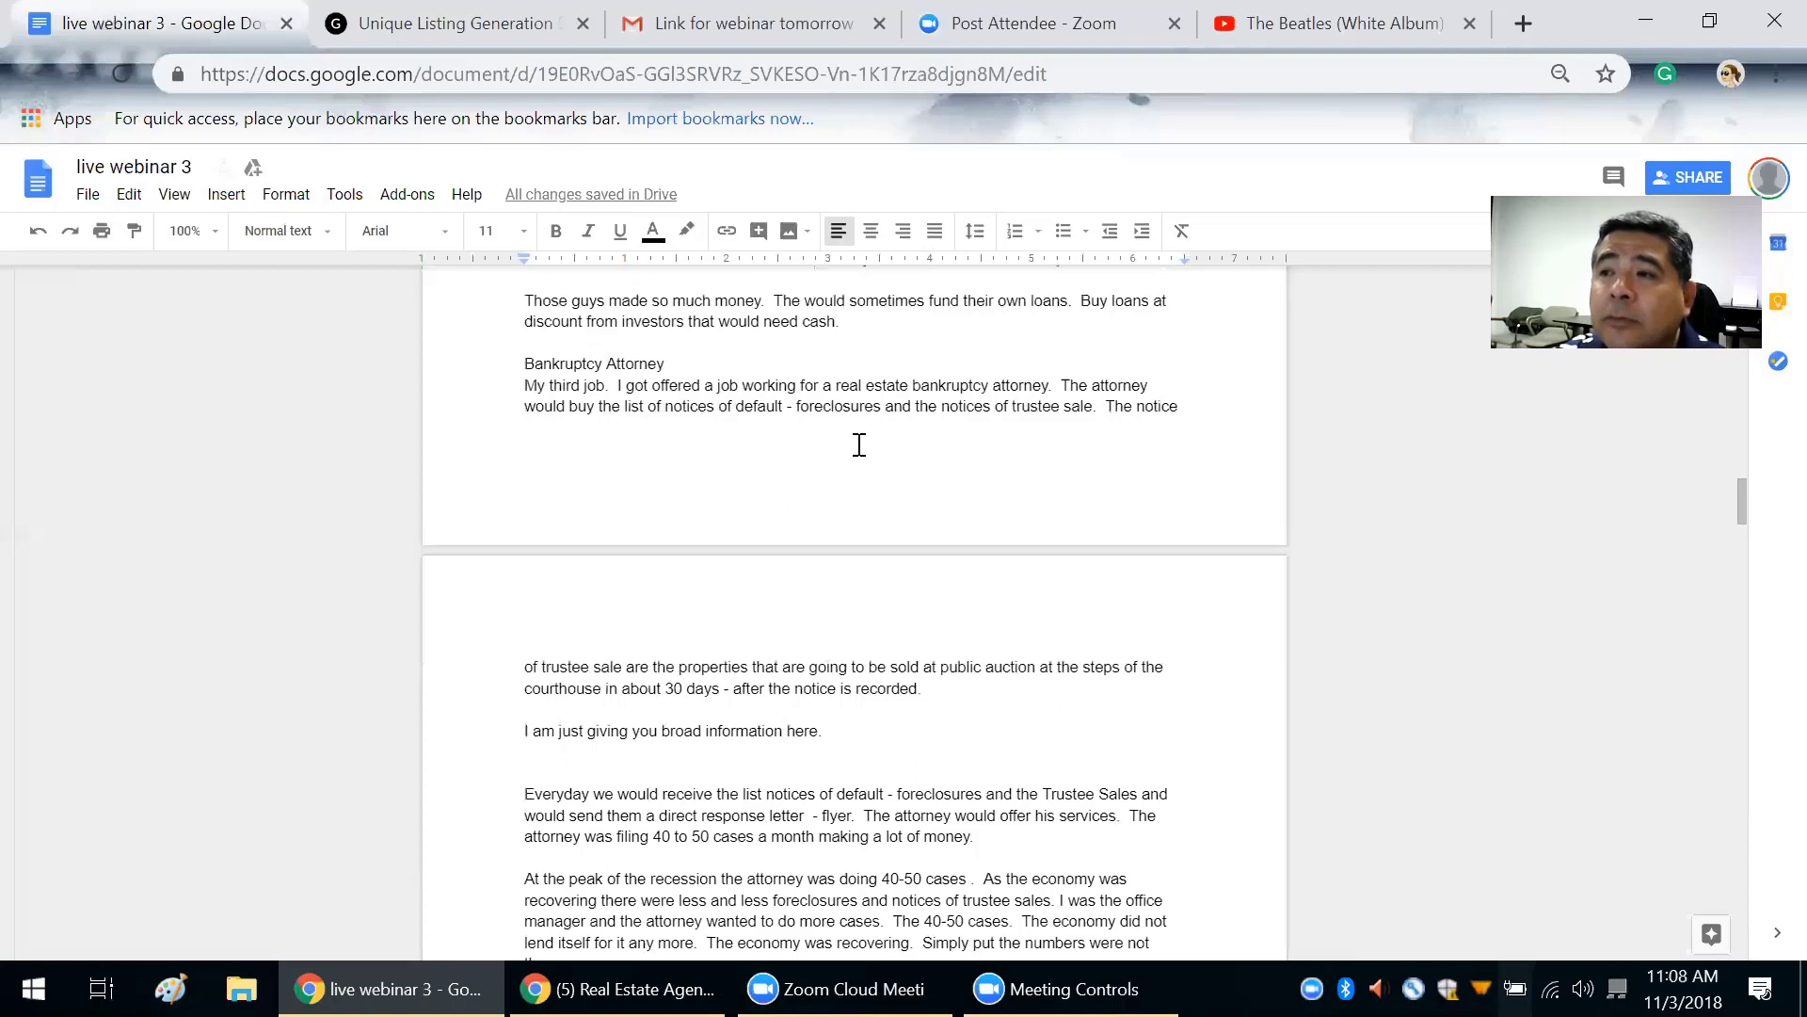
{"action": "mouse_move", "coordinate": [980, 445]}
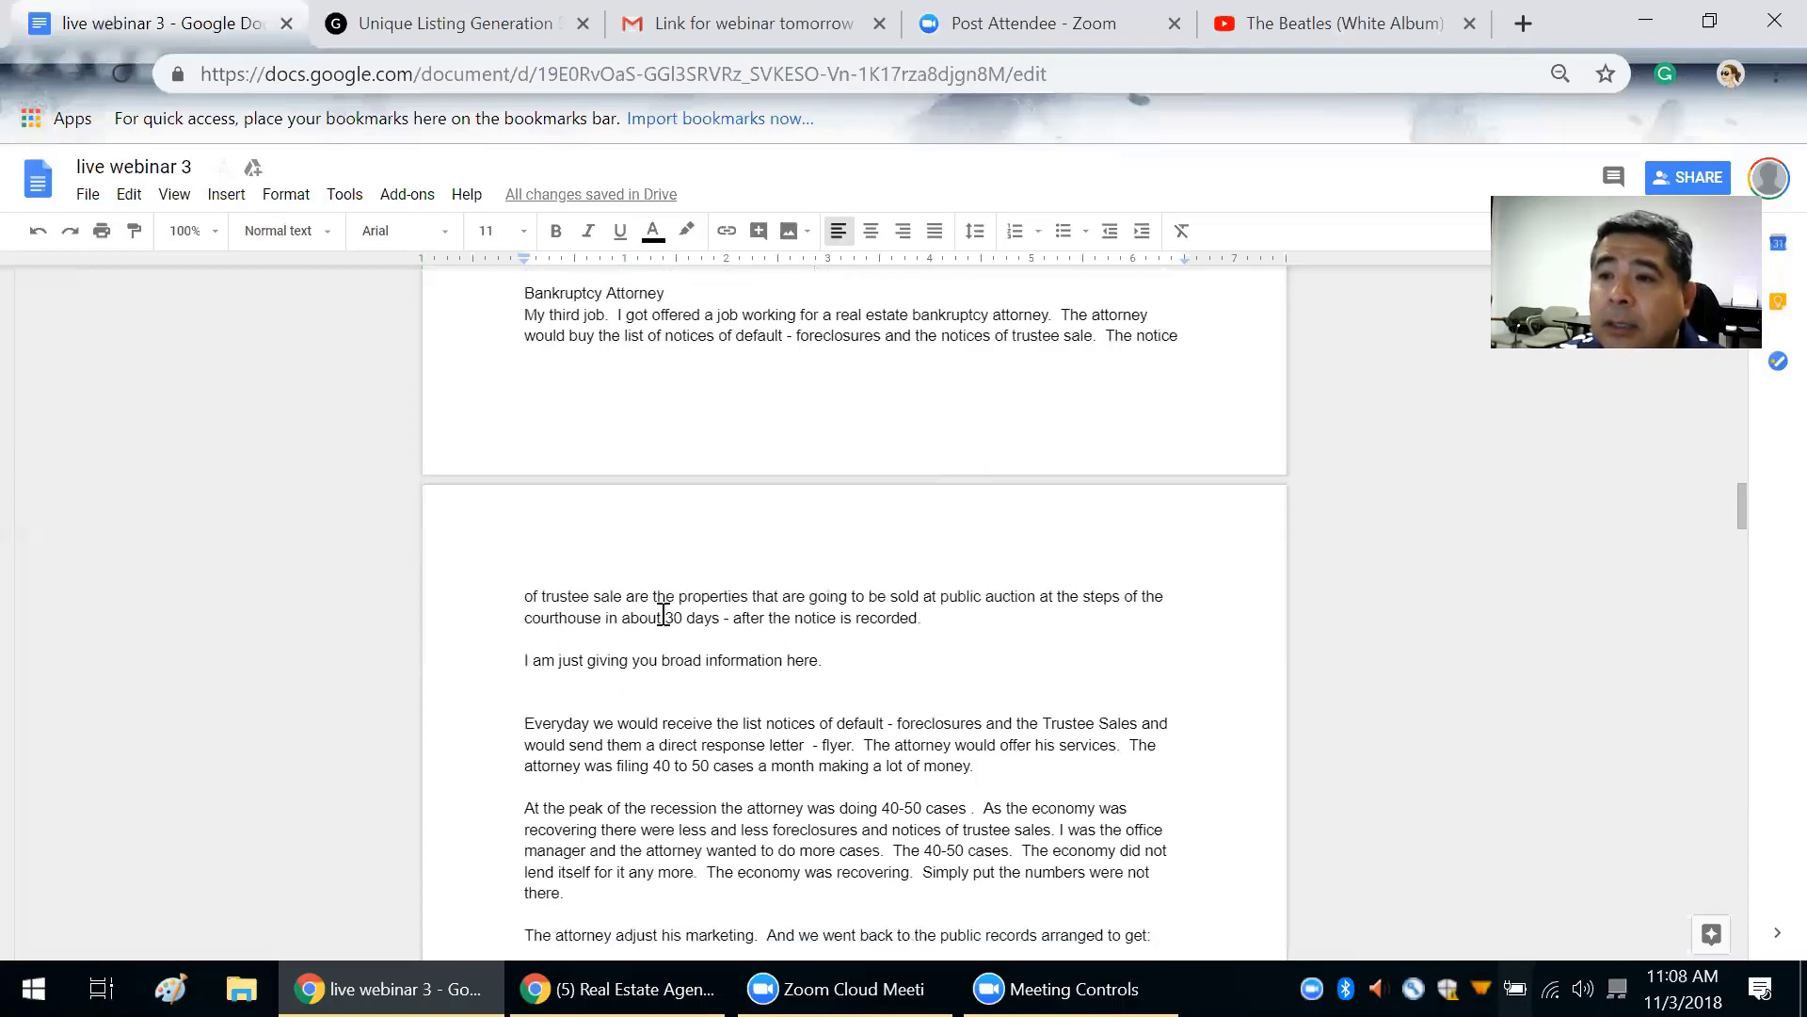
{"action": "mouse_move", "coordinate": [637, 503]}
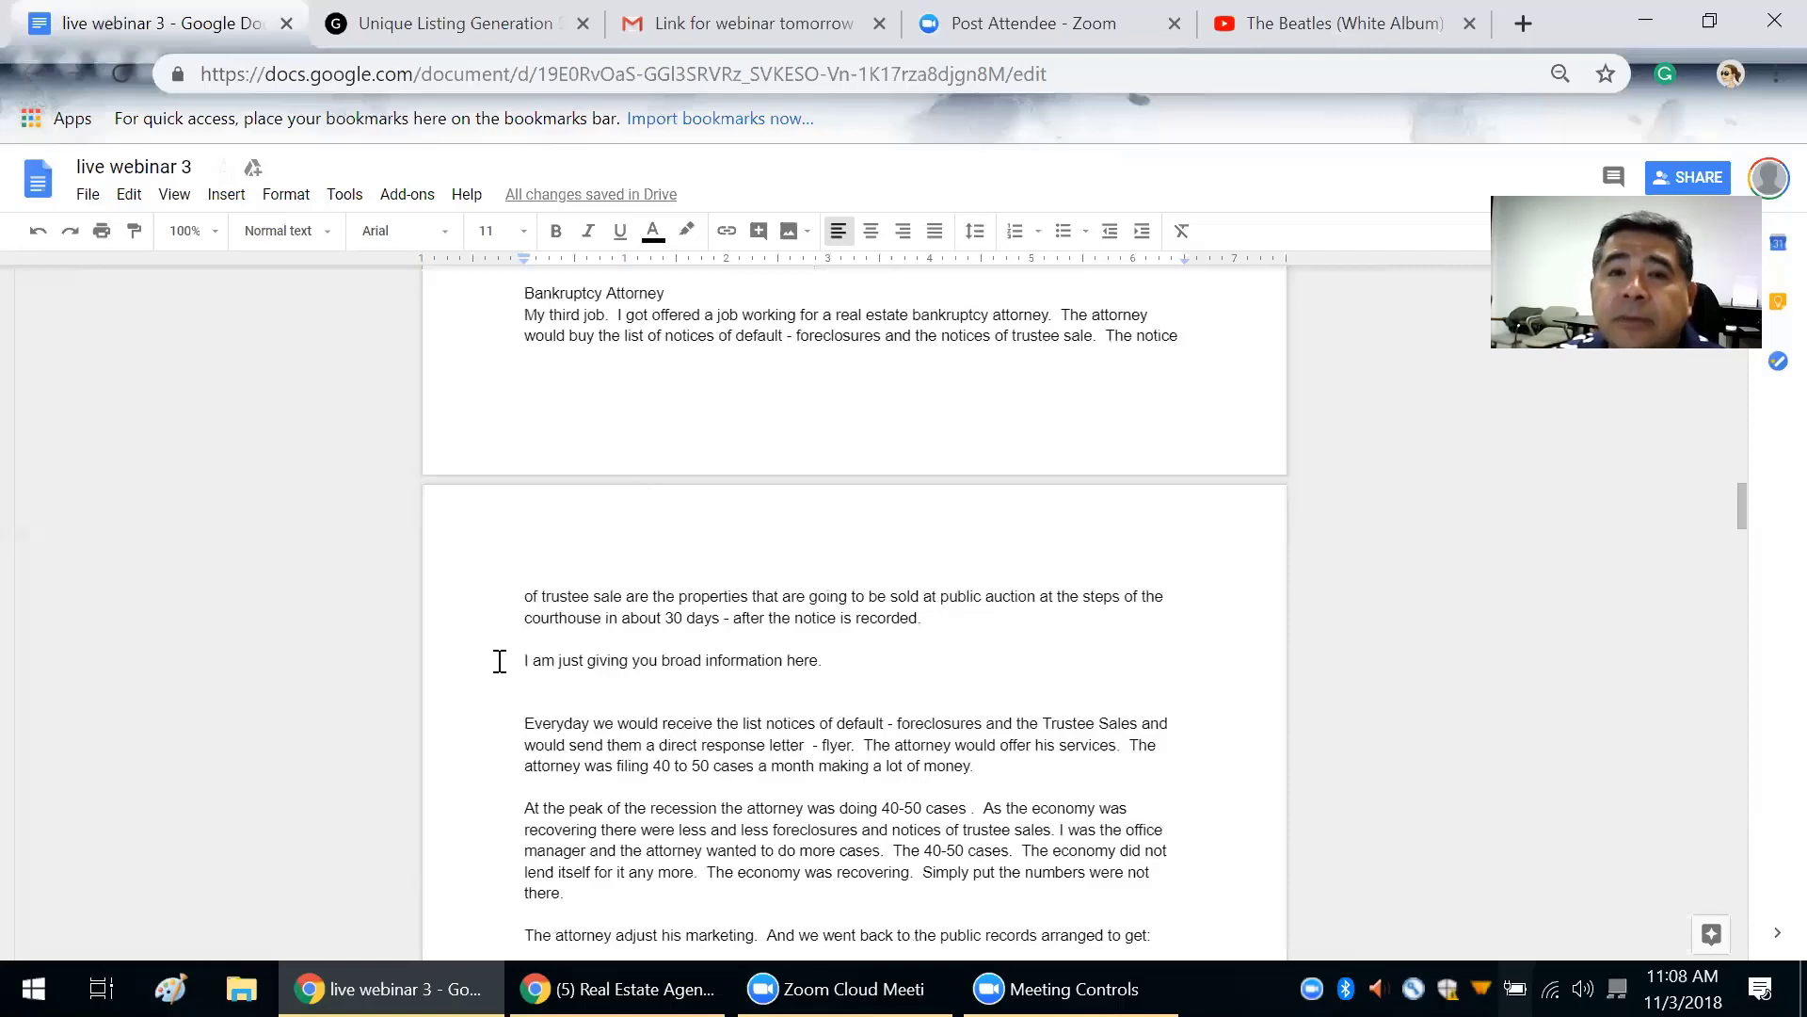
{"action": "scroll", "scroll_direction": "down", "scroll_amount": 3}
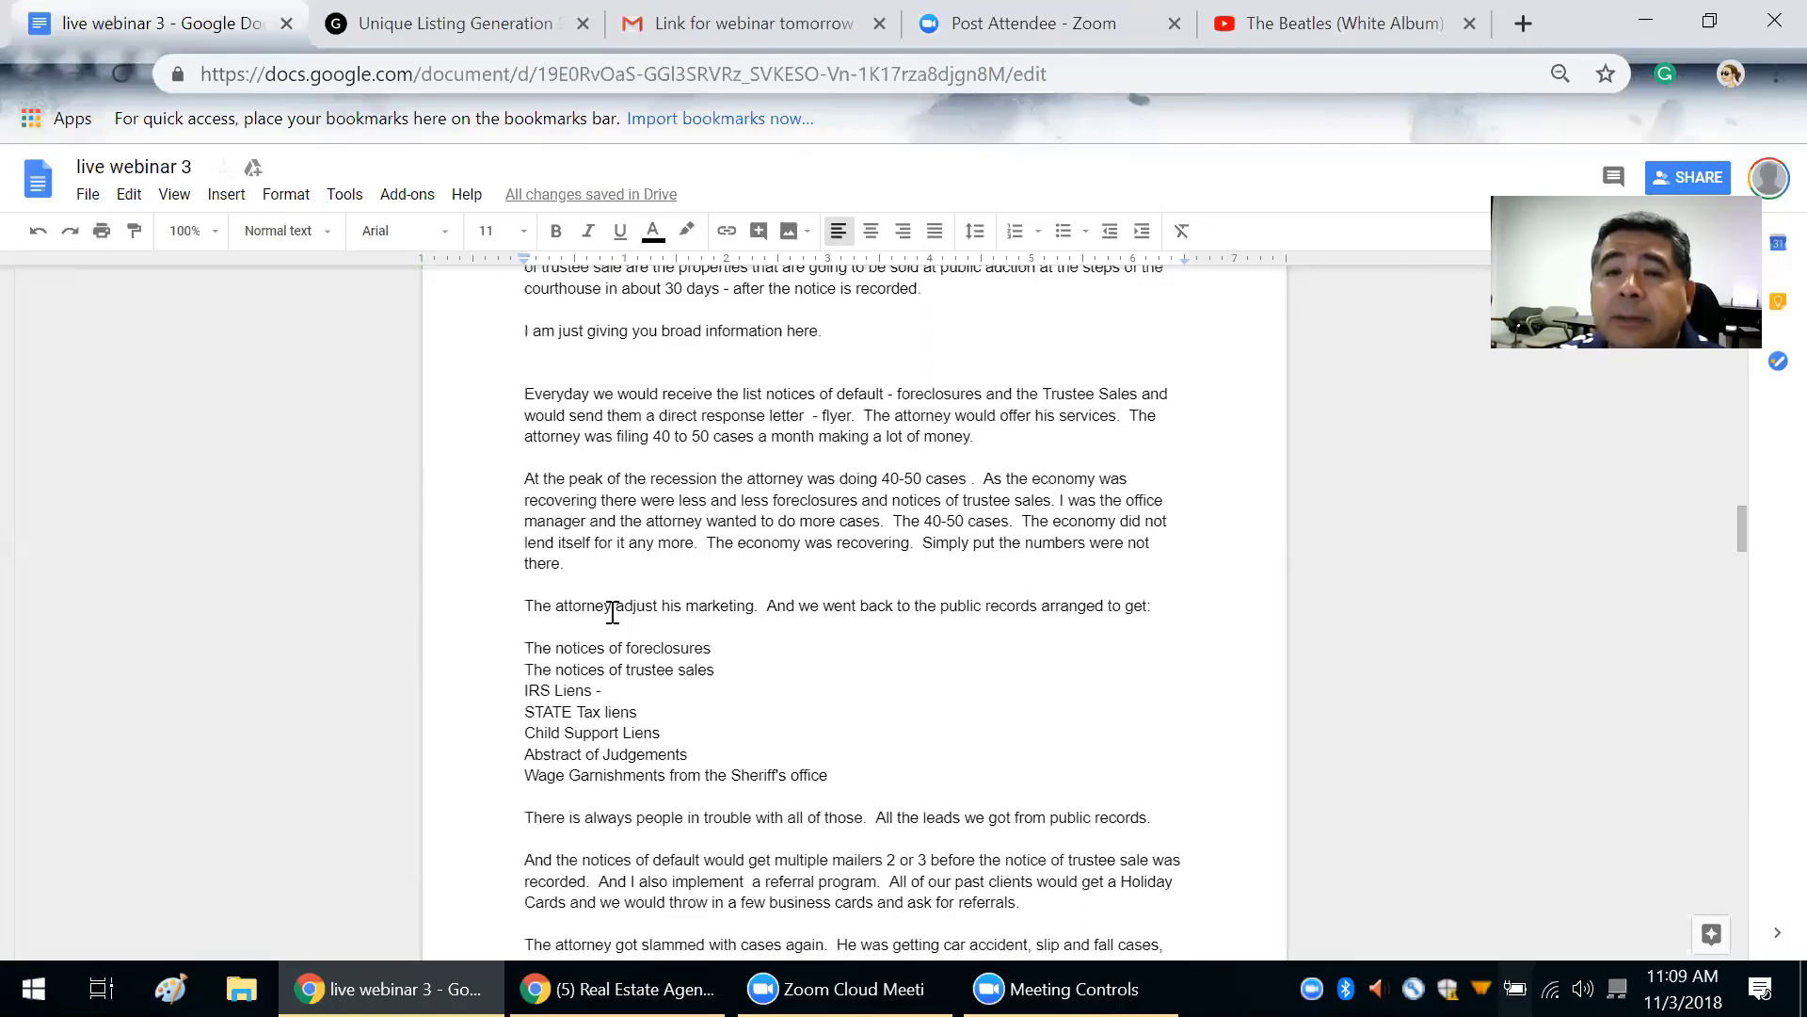
{"action": "scroll", "scroll_direction": "down", "scroll_amount": 3}
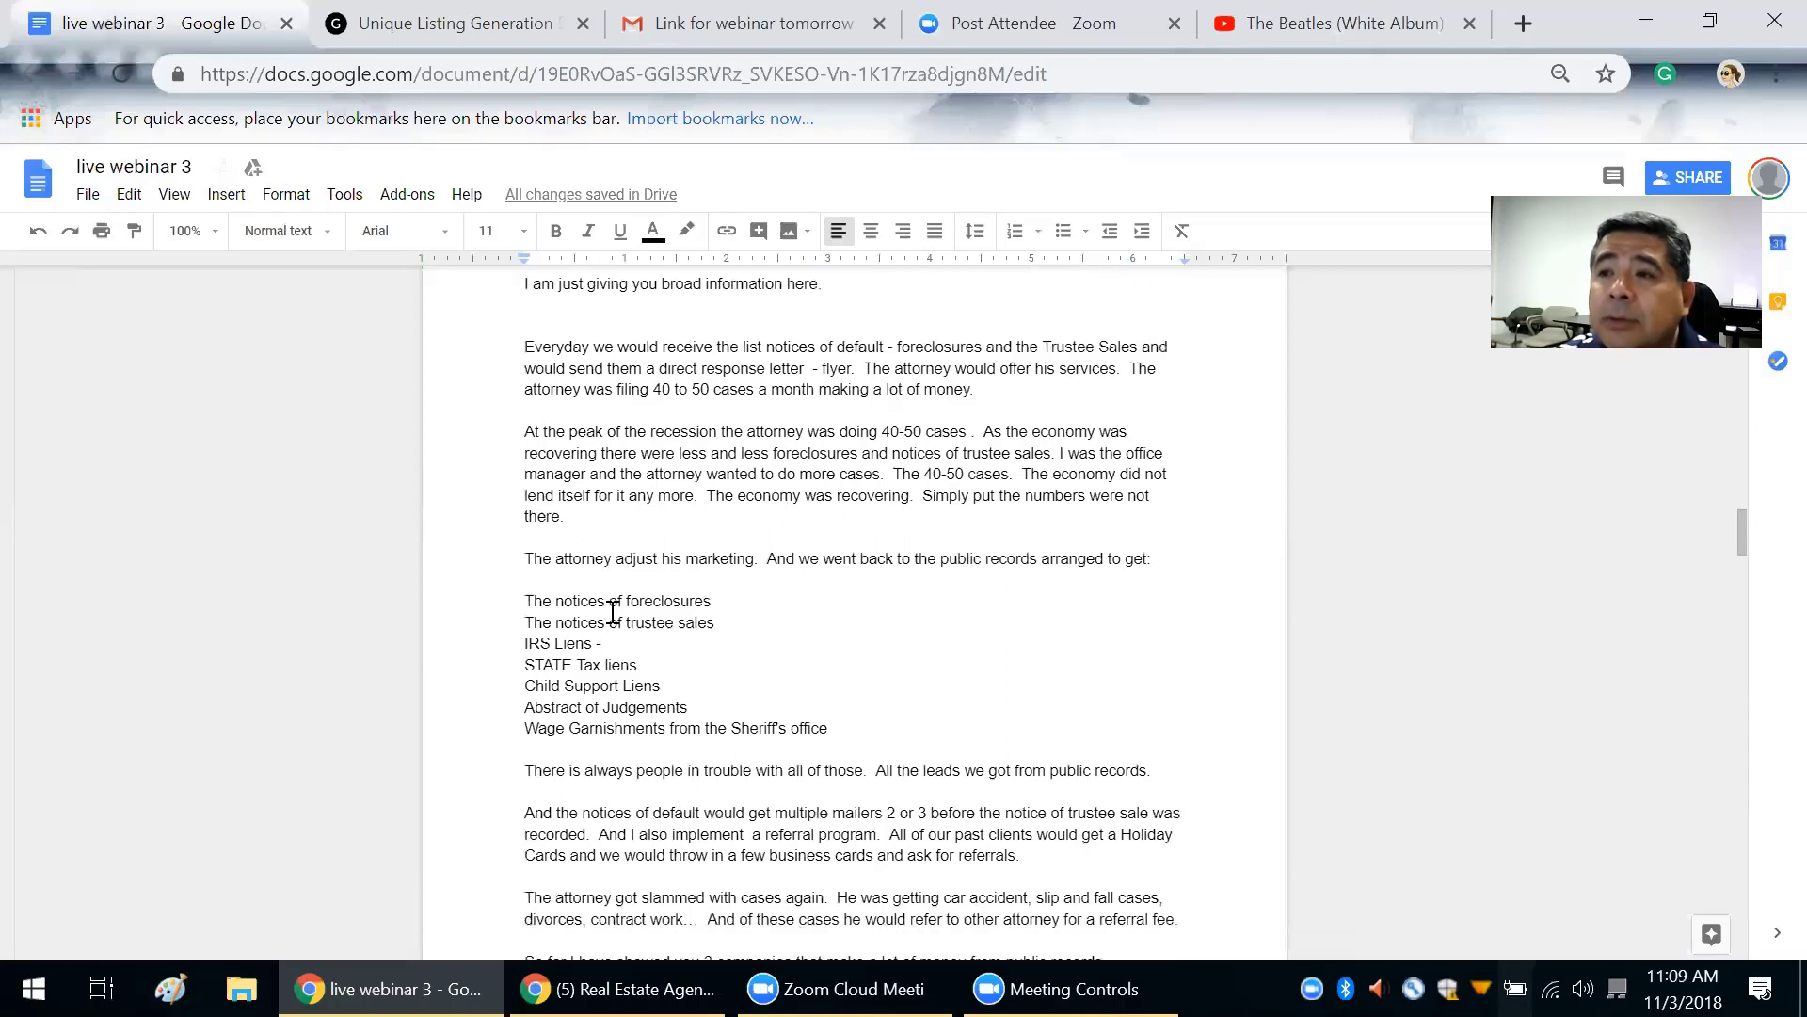
{"action": "scroll", "scroll_direction": "down", "scroll_amount": 3}
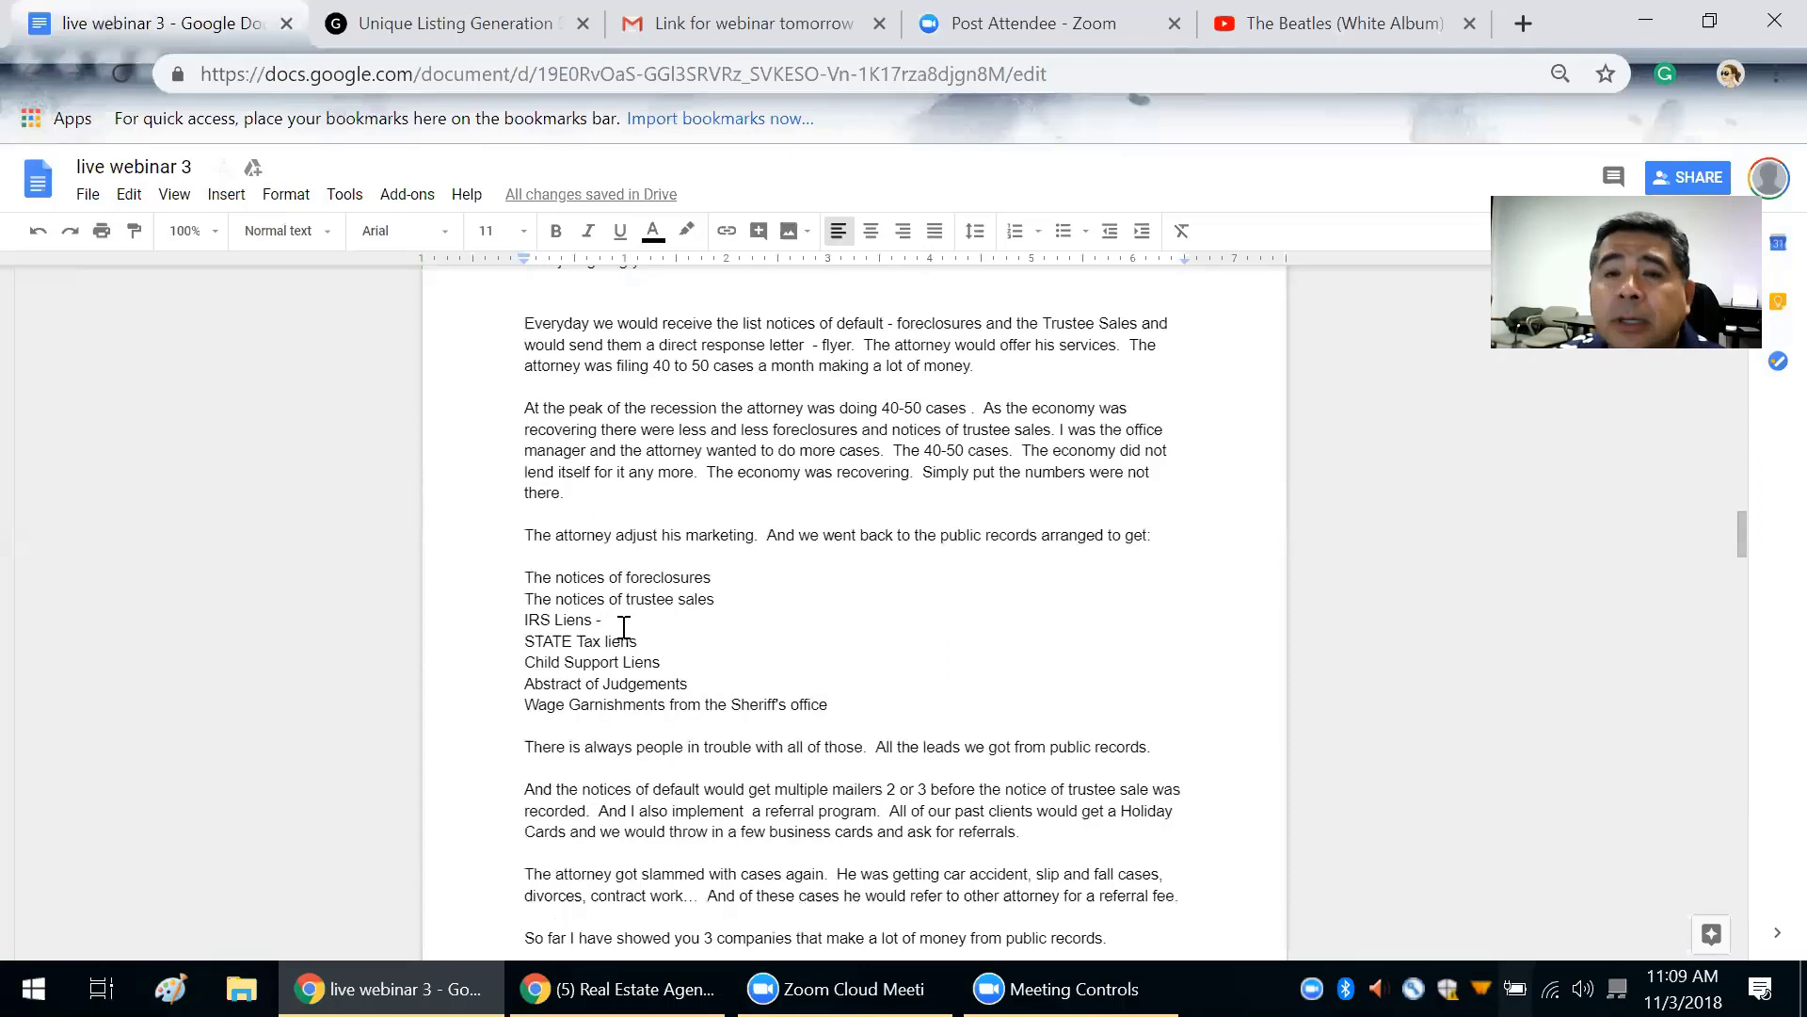
{"action": "scroll", "scroll_direction": "down", "scroll_amount": 3}
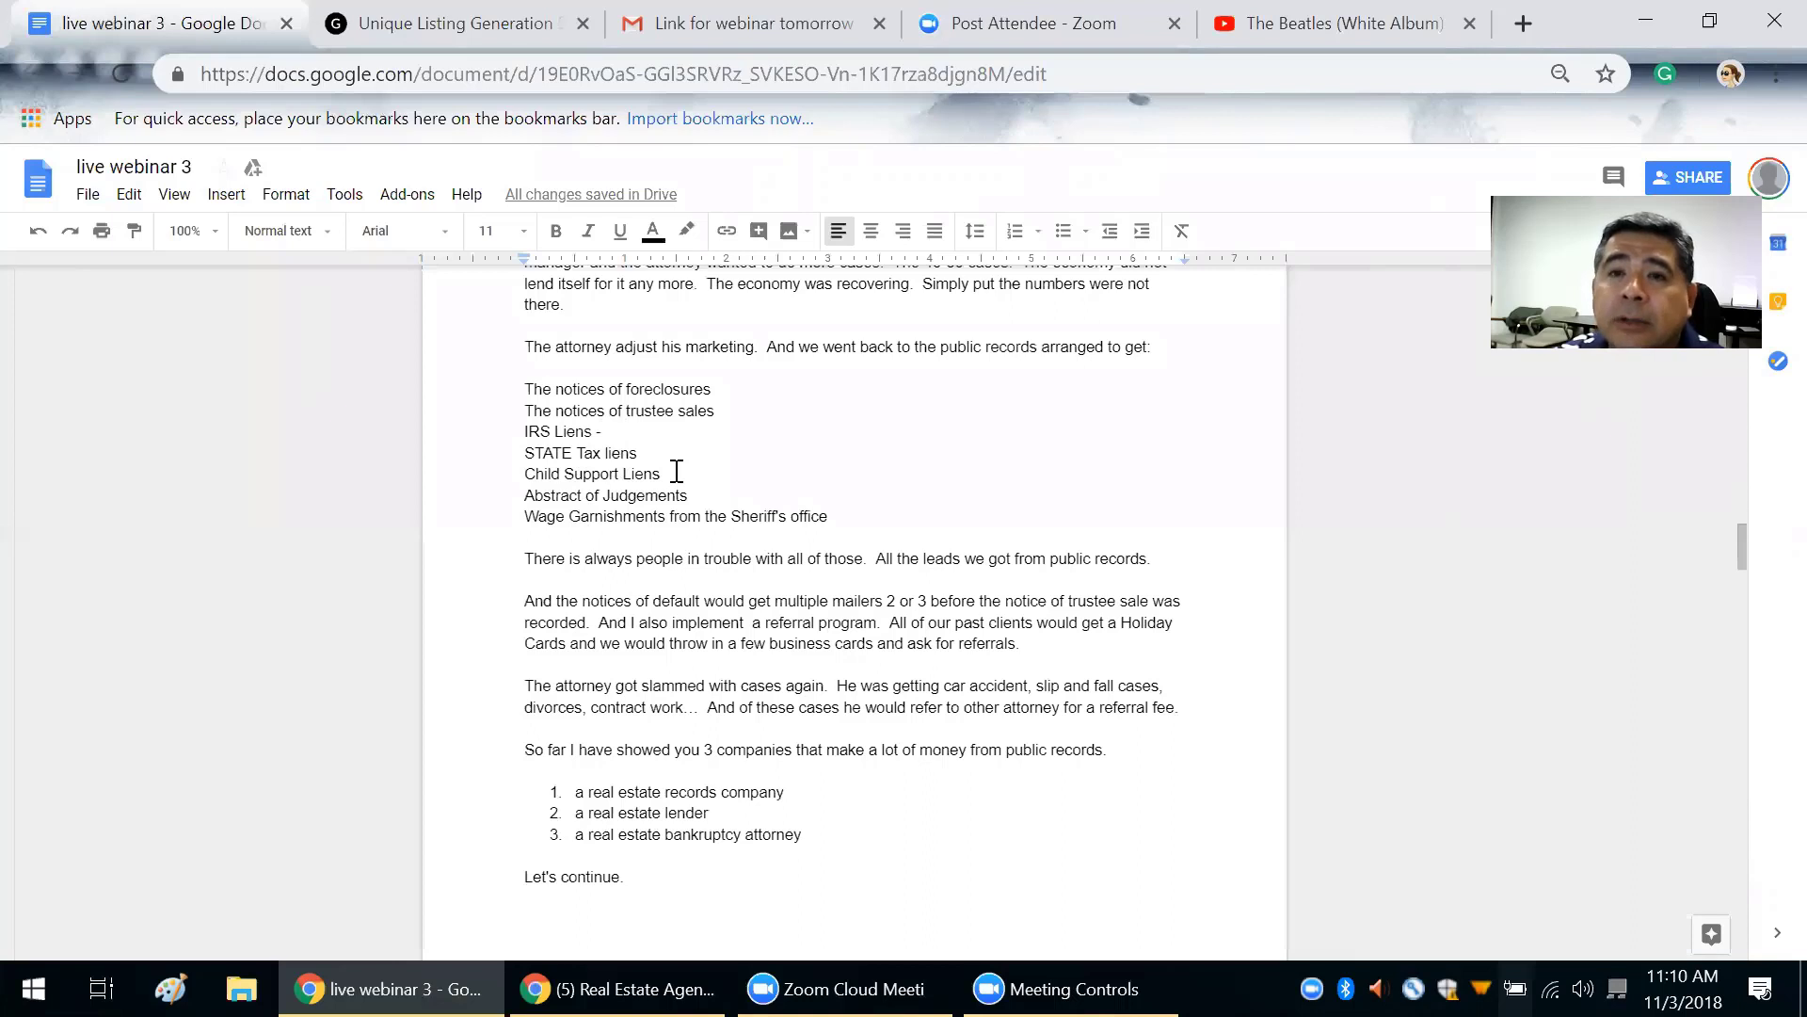
{"action": "mouse_move", "coordinate": [607, 443]}
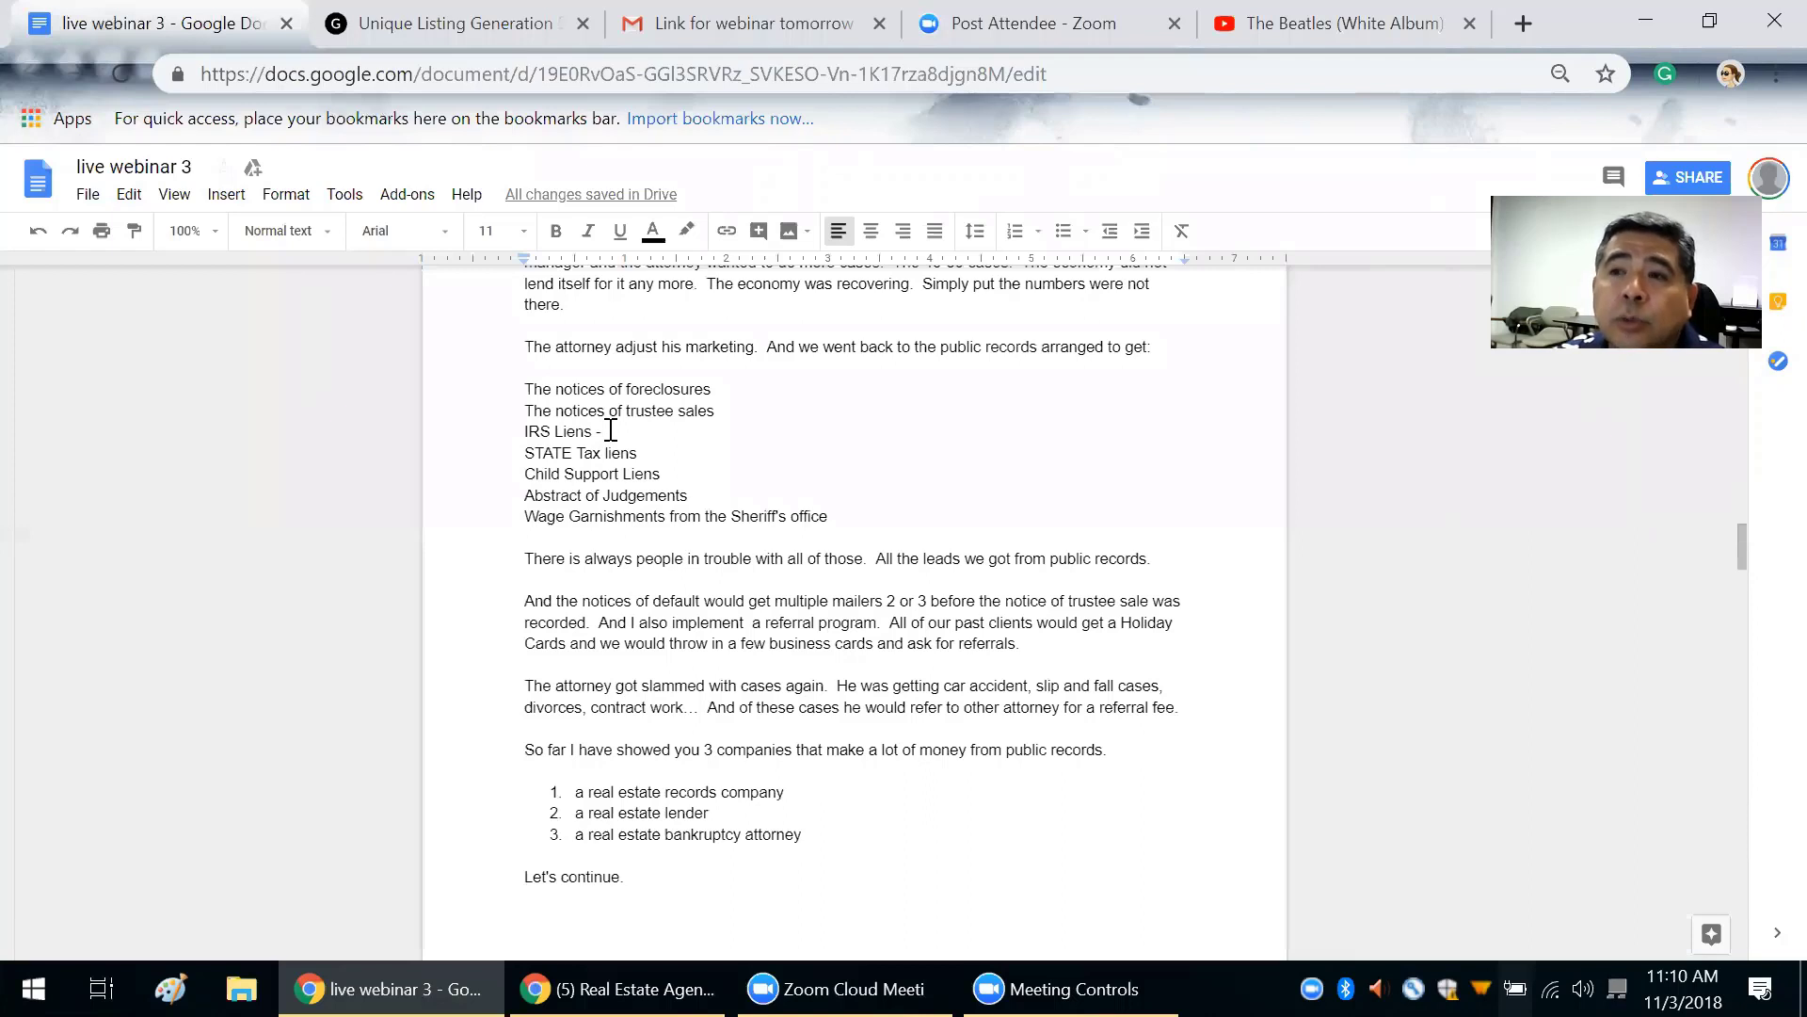
{"action": "mouse_move", "coordinate": [587, 473]}
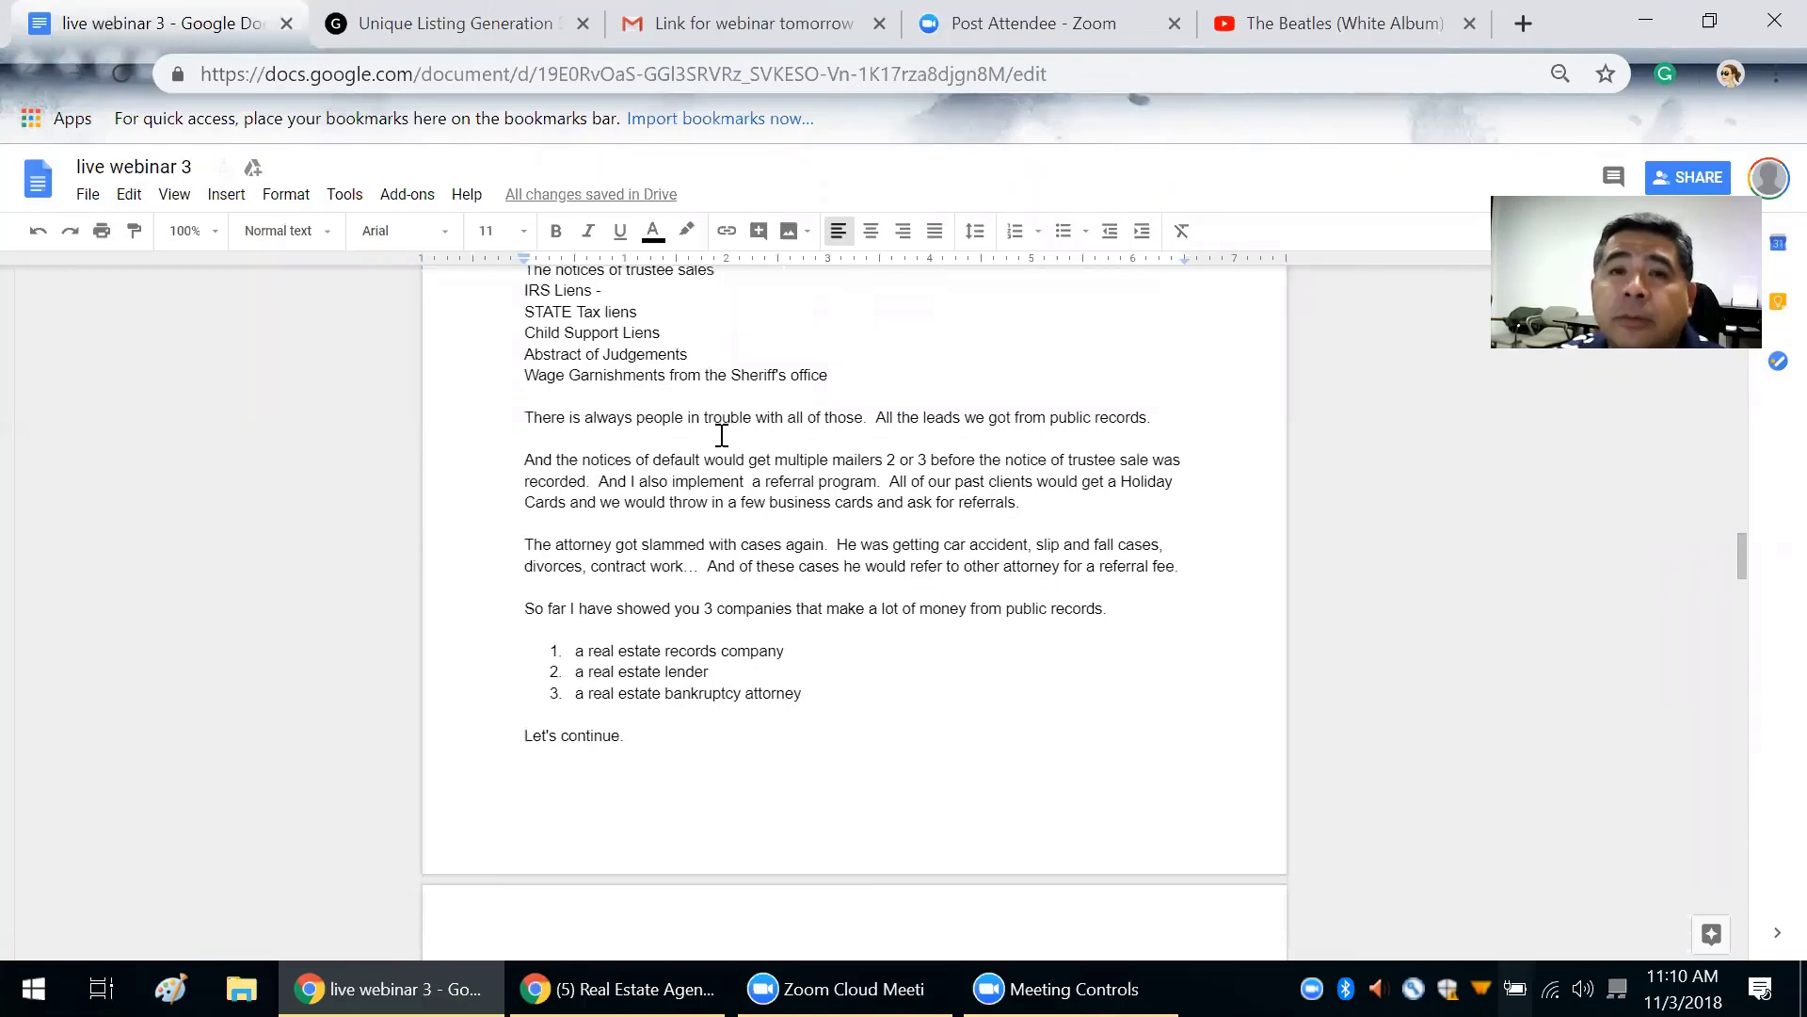
{"action": "scroll", "scroll_direction": "down", "scroll_amount": 3}
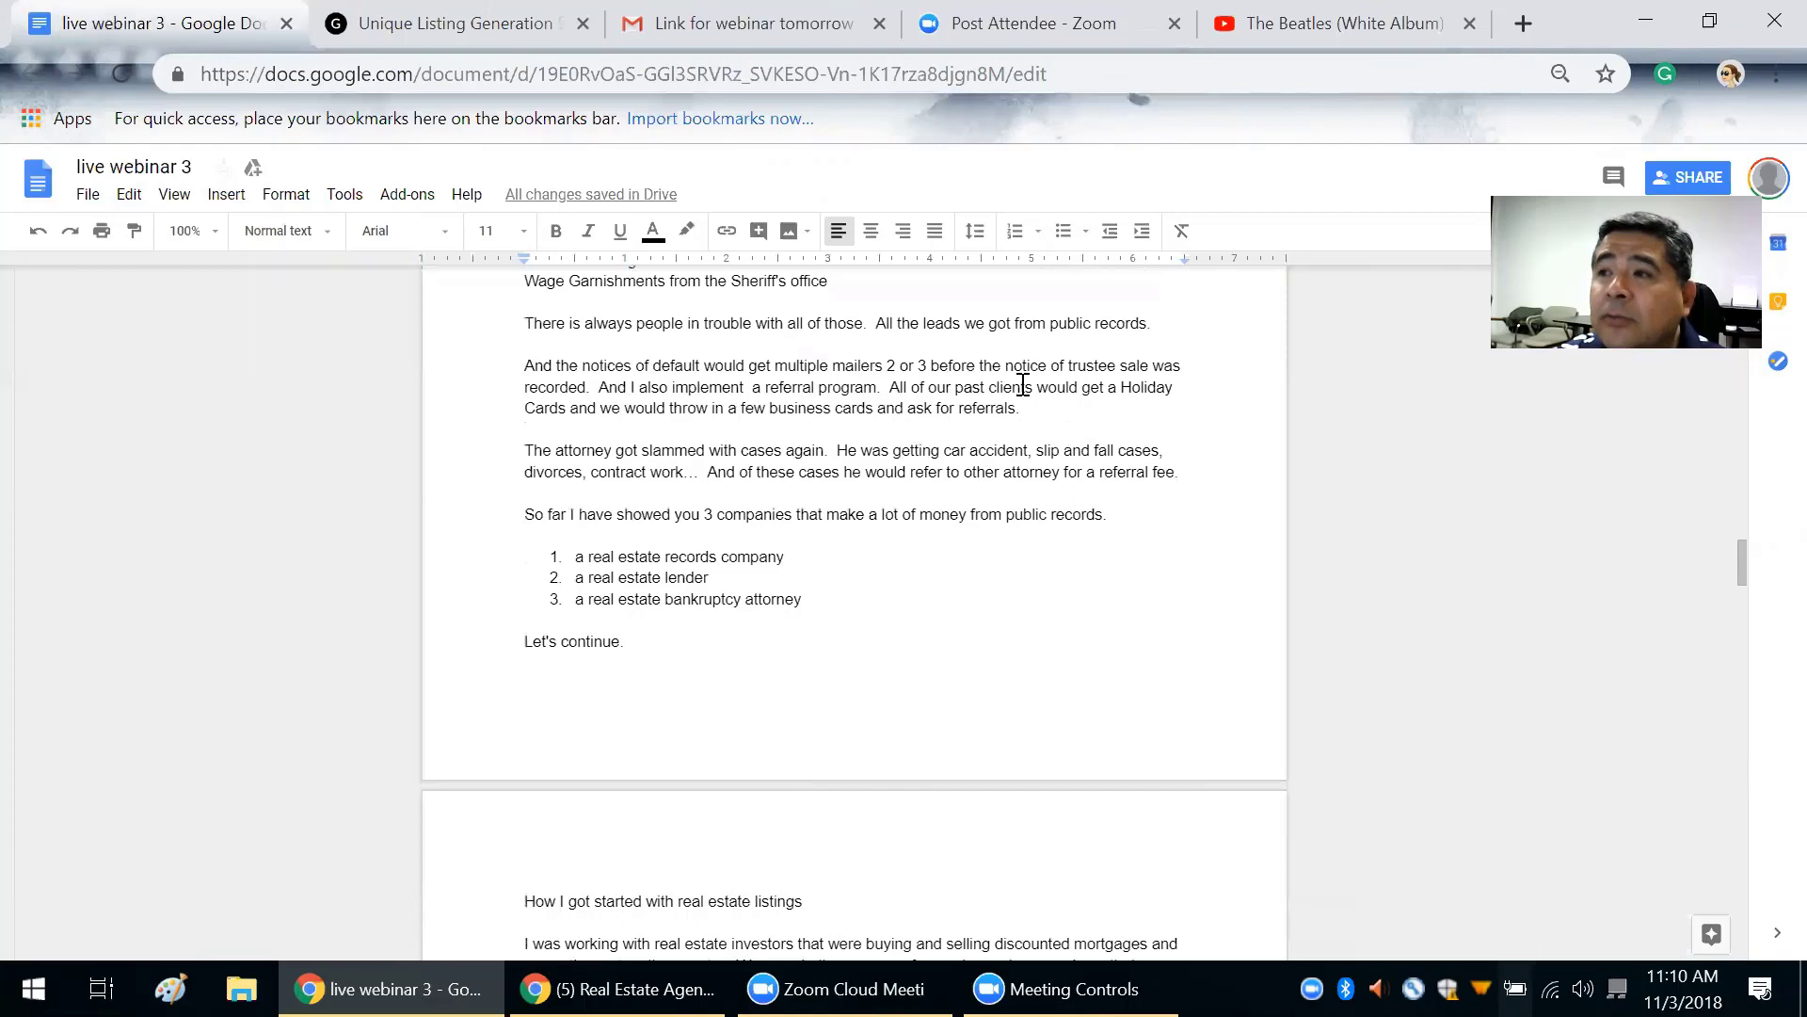
{"action": "mouse_move", "coordinate": [905, 416]}
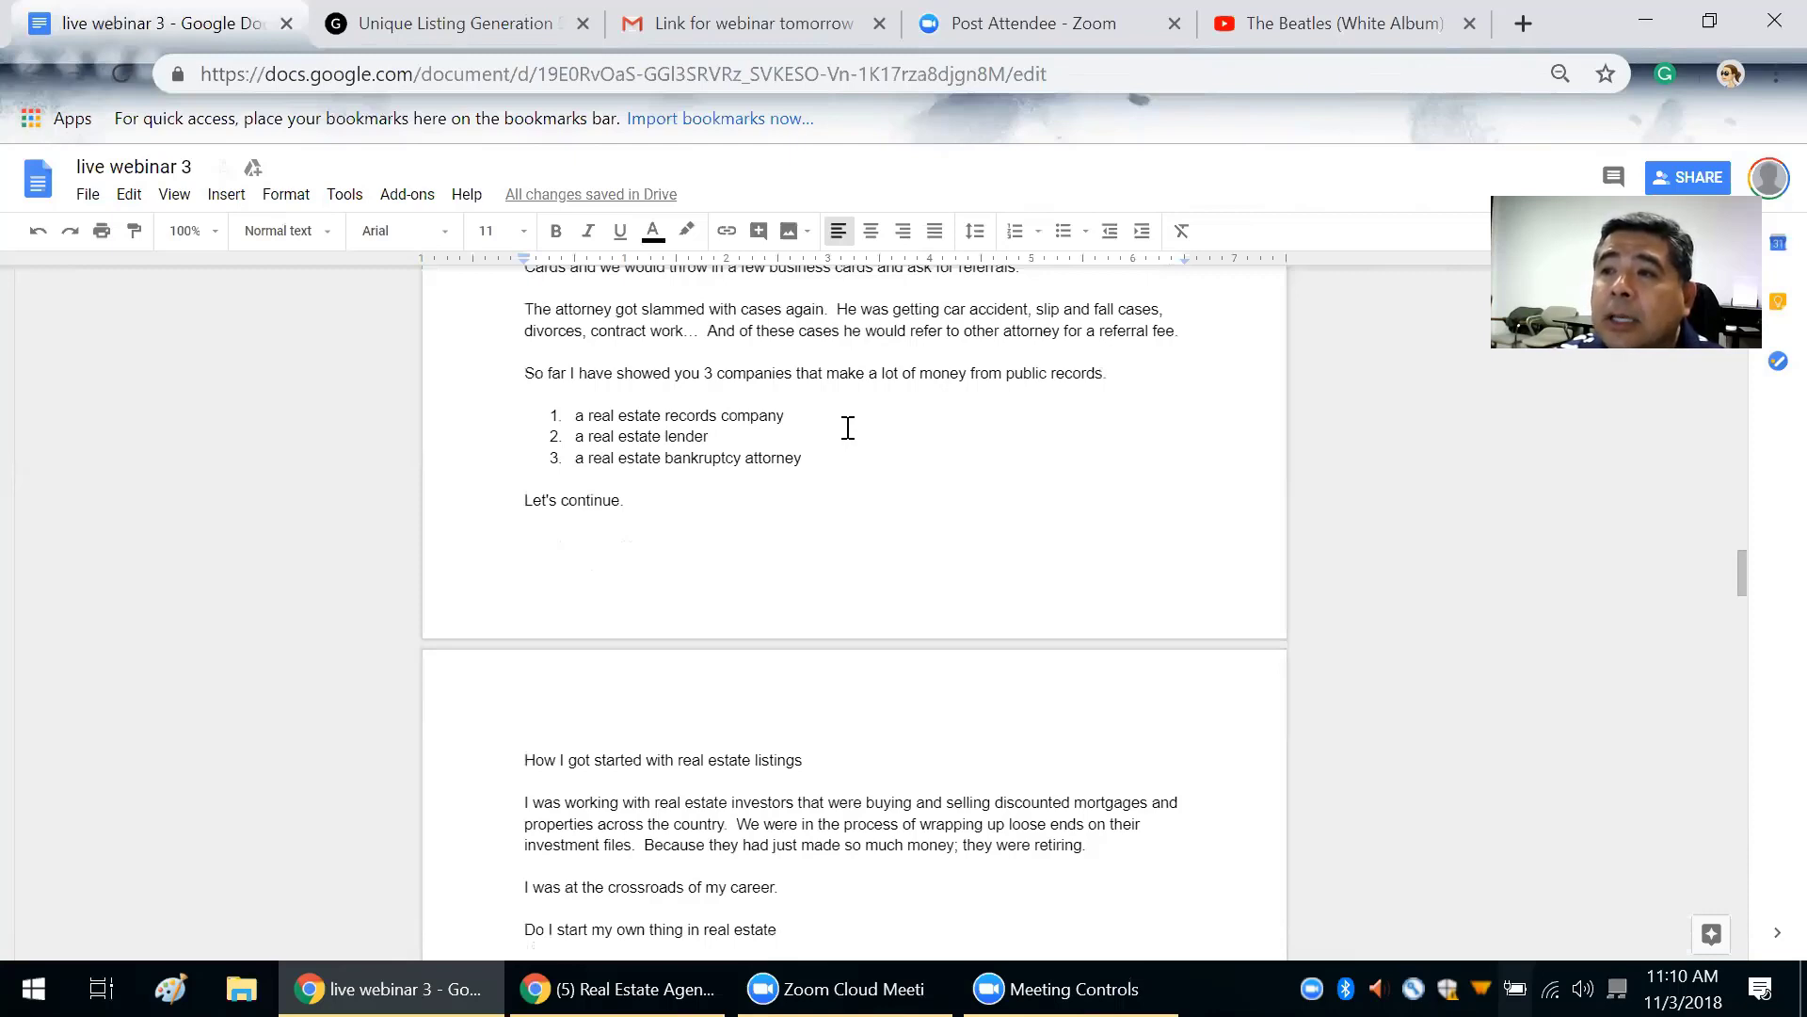
{"action": "mouse_move", "coordinate": [971, 380]}
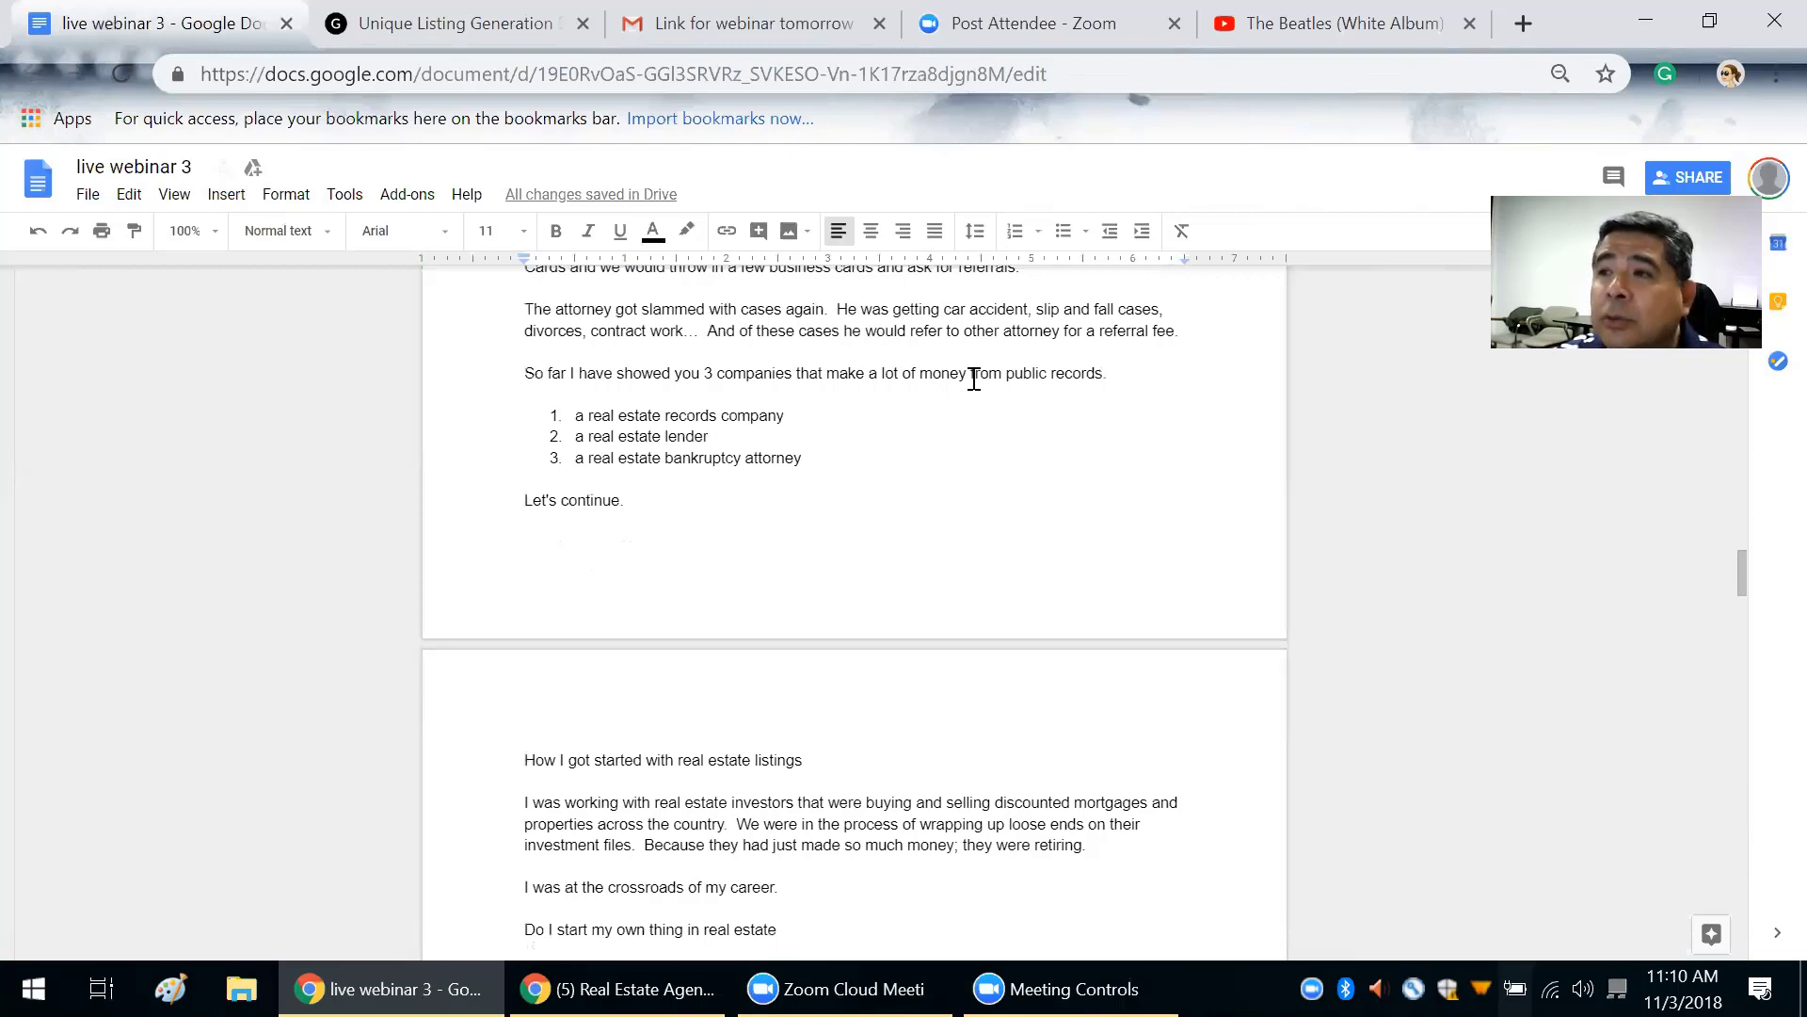
{"action": "mouse_move", "coordinate": [895, 493]}
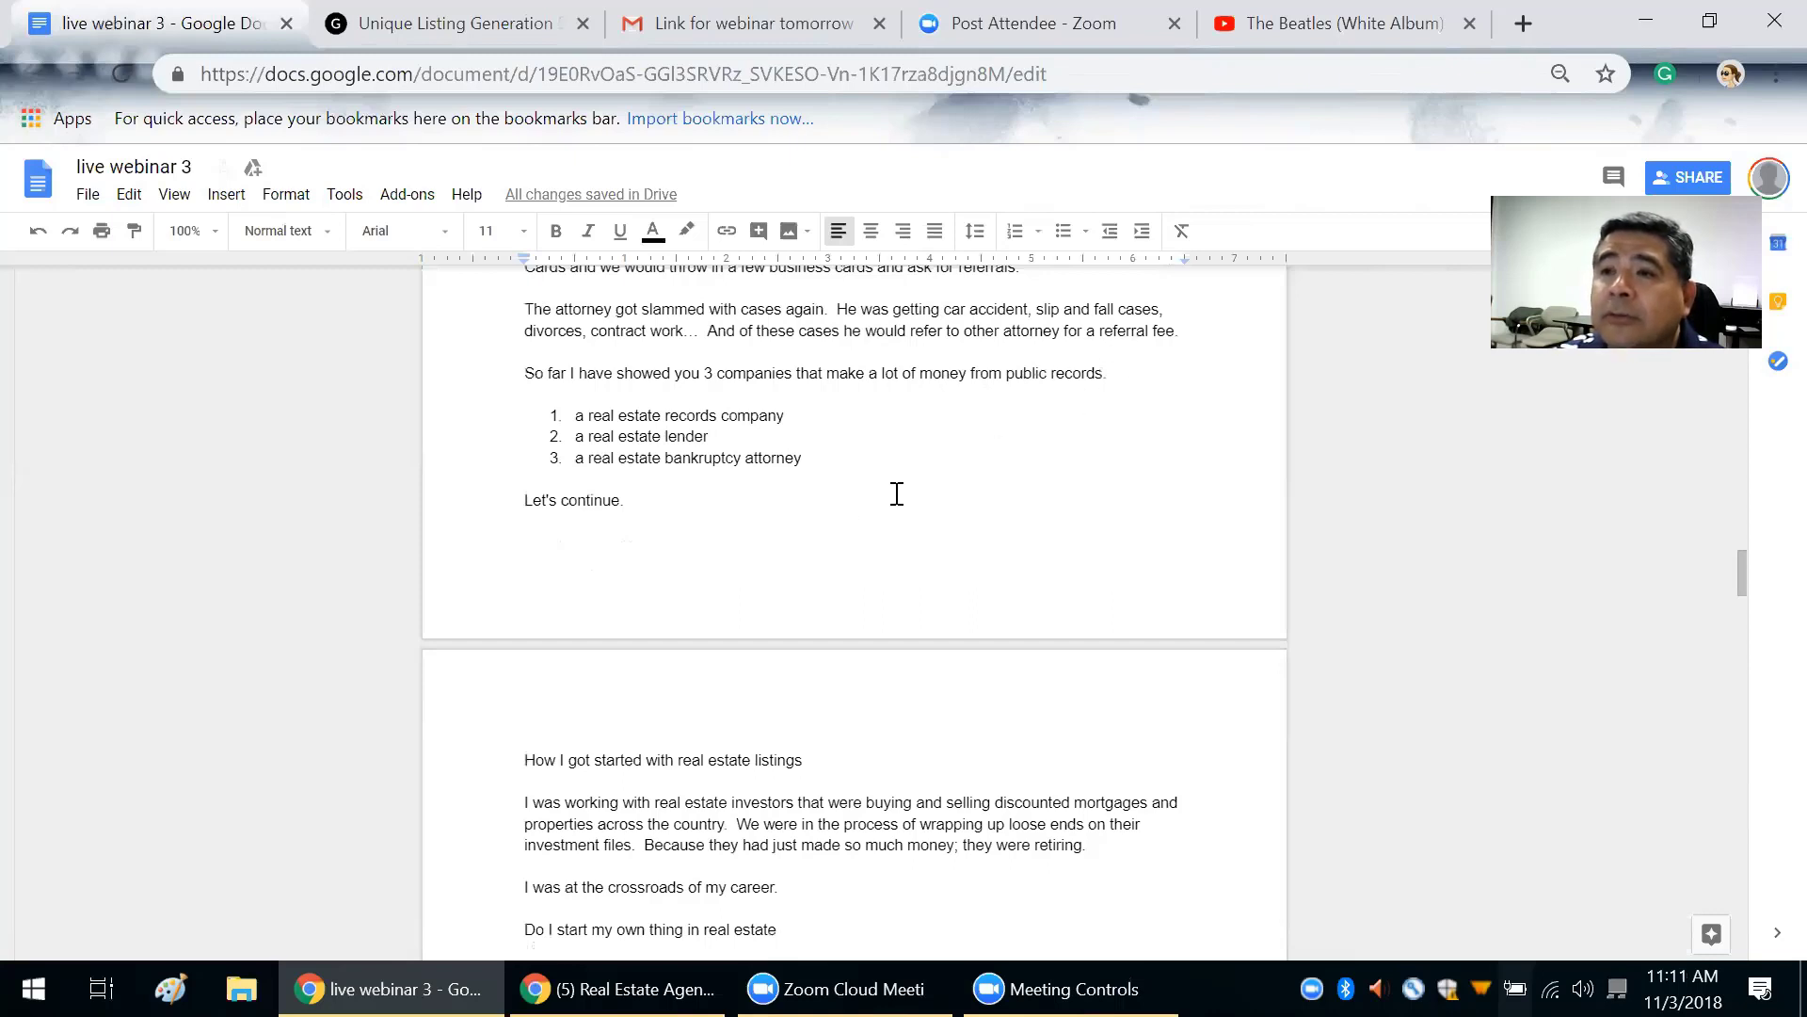
{"action": "mouse_move", "coordinate": [820, 476]}
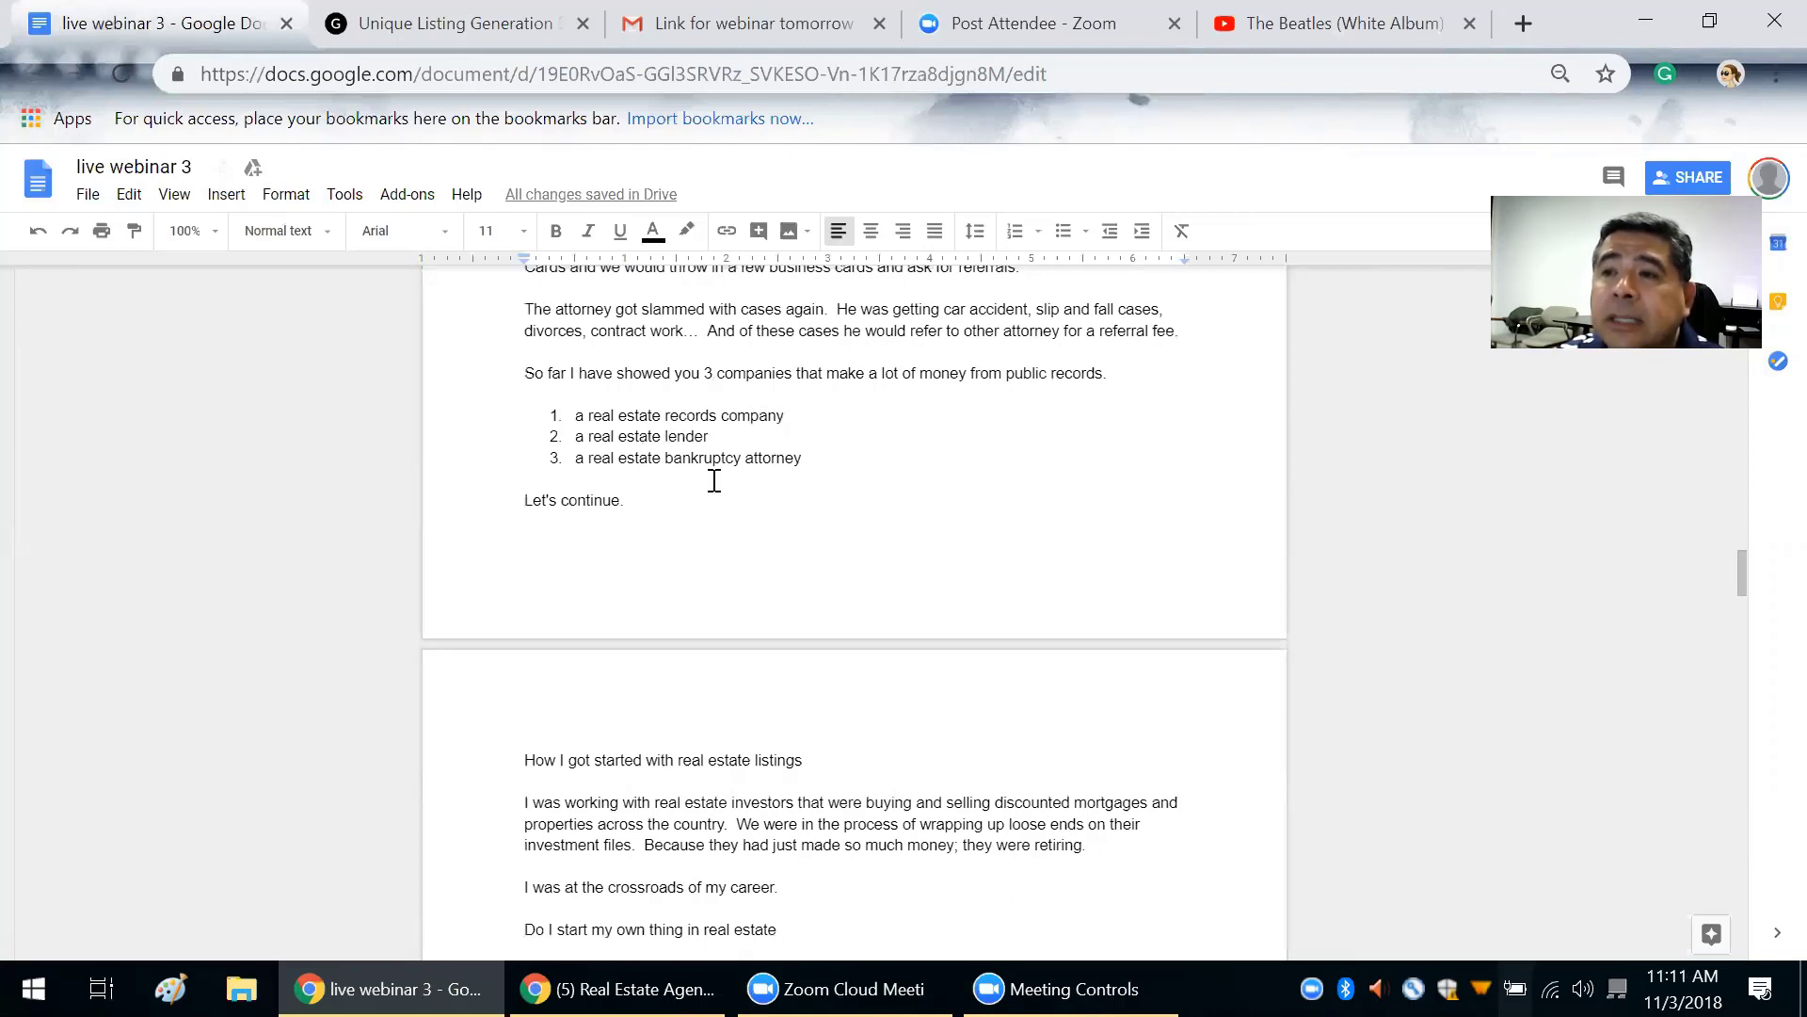
{"action": "scroll", "scroll_direction": "down", "scroll_amount": 3}
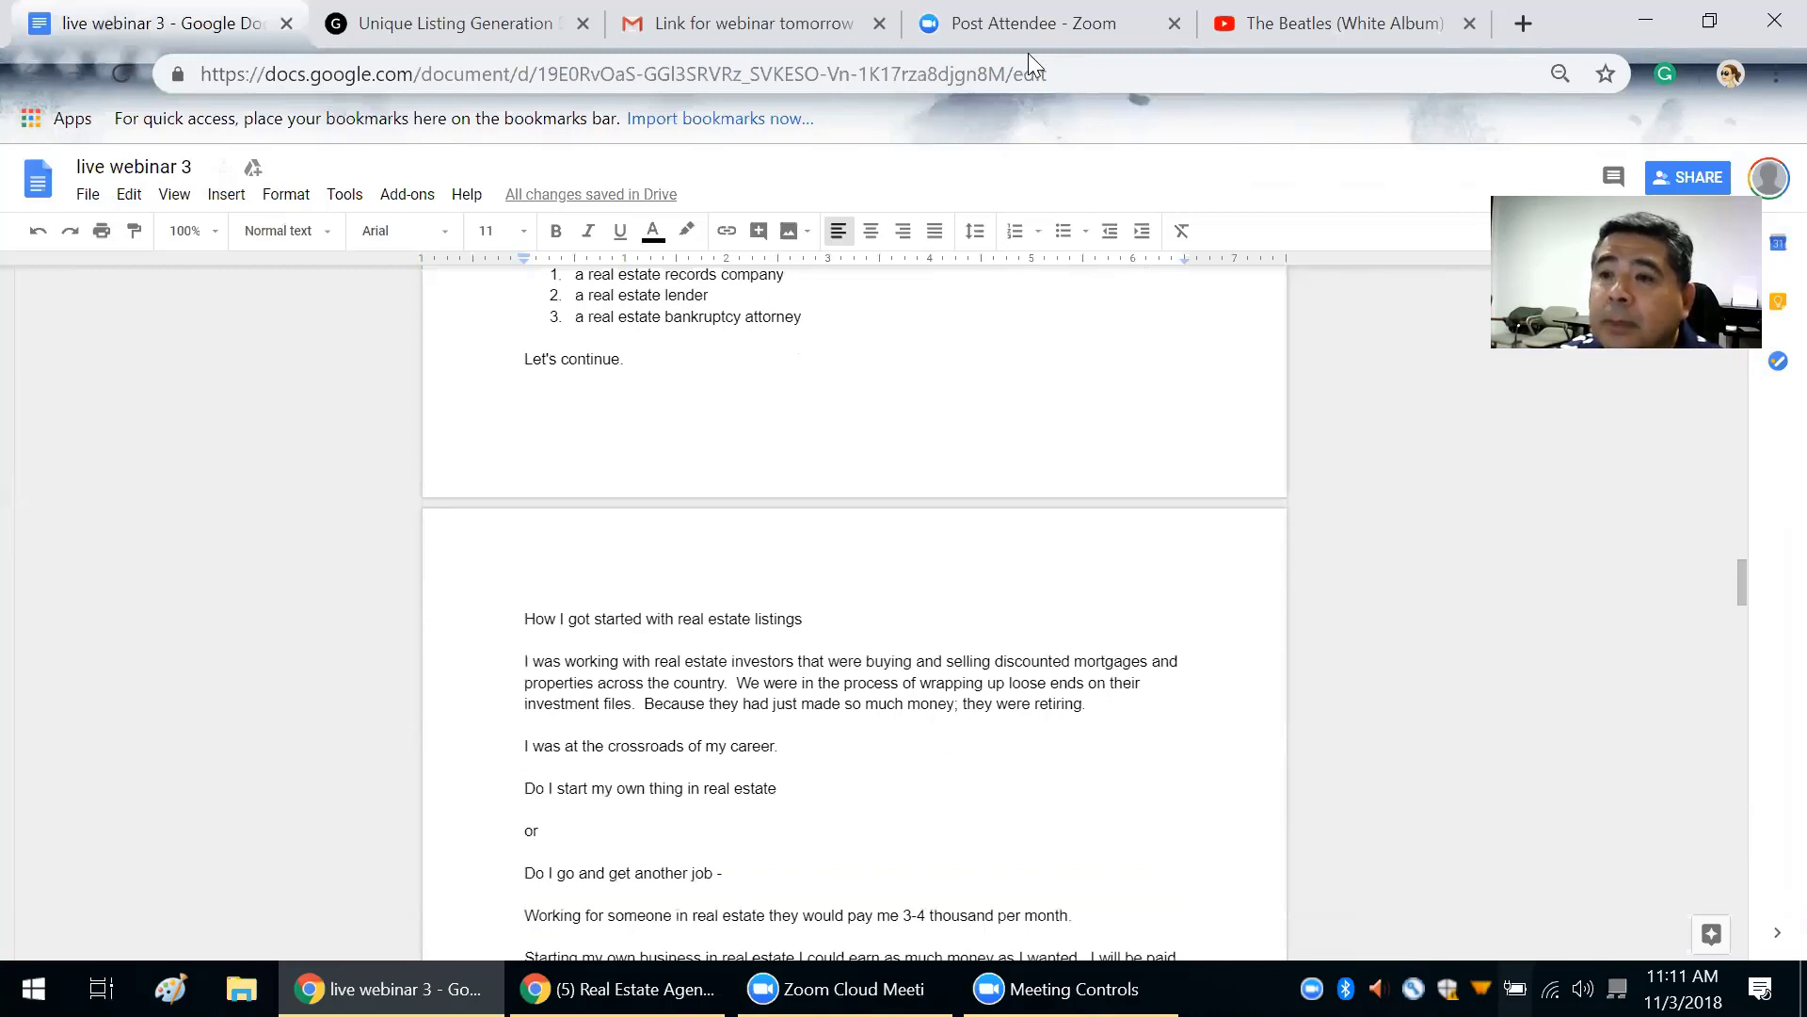
{"action": "scroll", "scroll_direction": "down", "scroll_amount": 3}
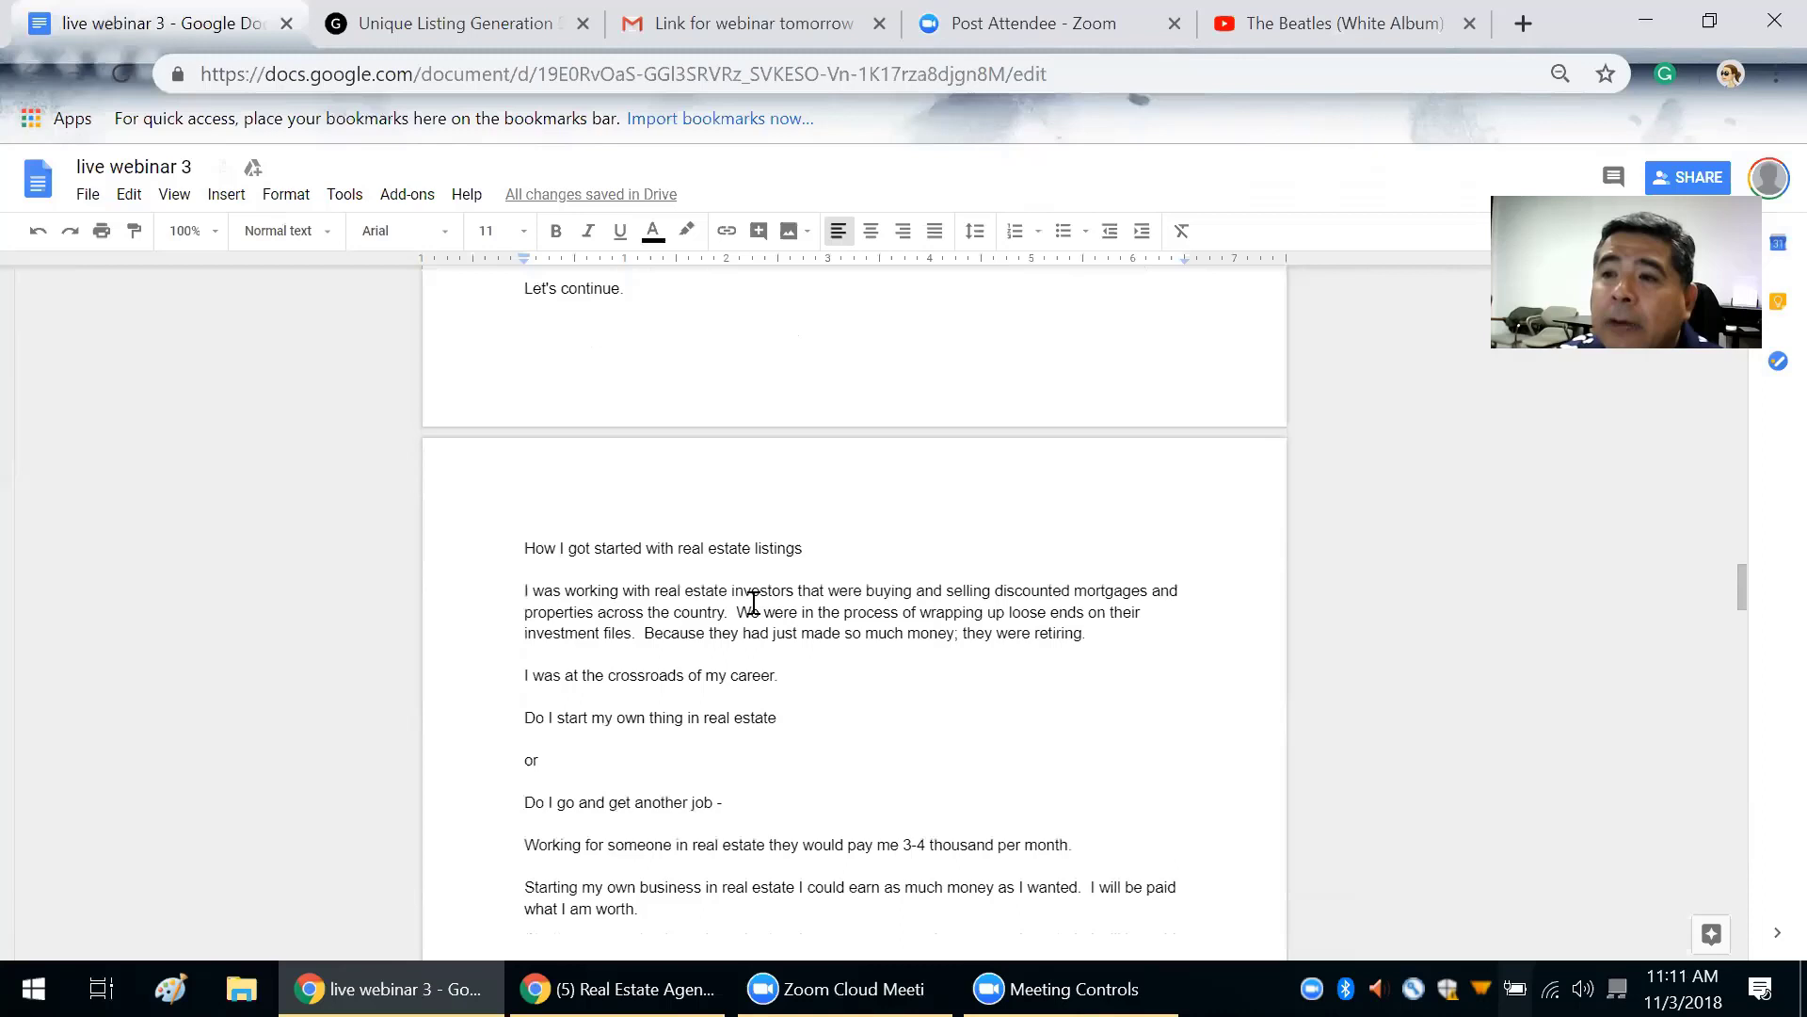
{"action": "scroll", "scroll_direction": "down", "scroll_amount": 3}
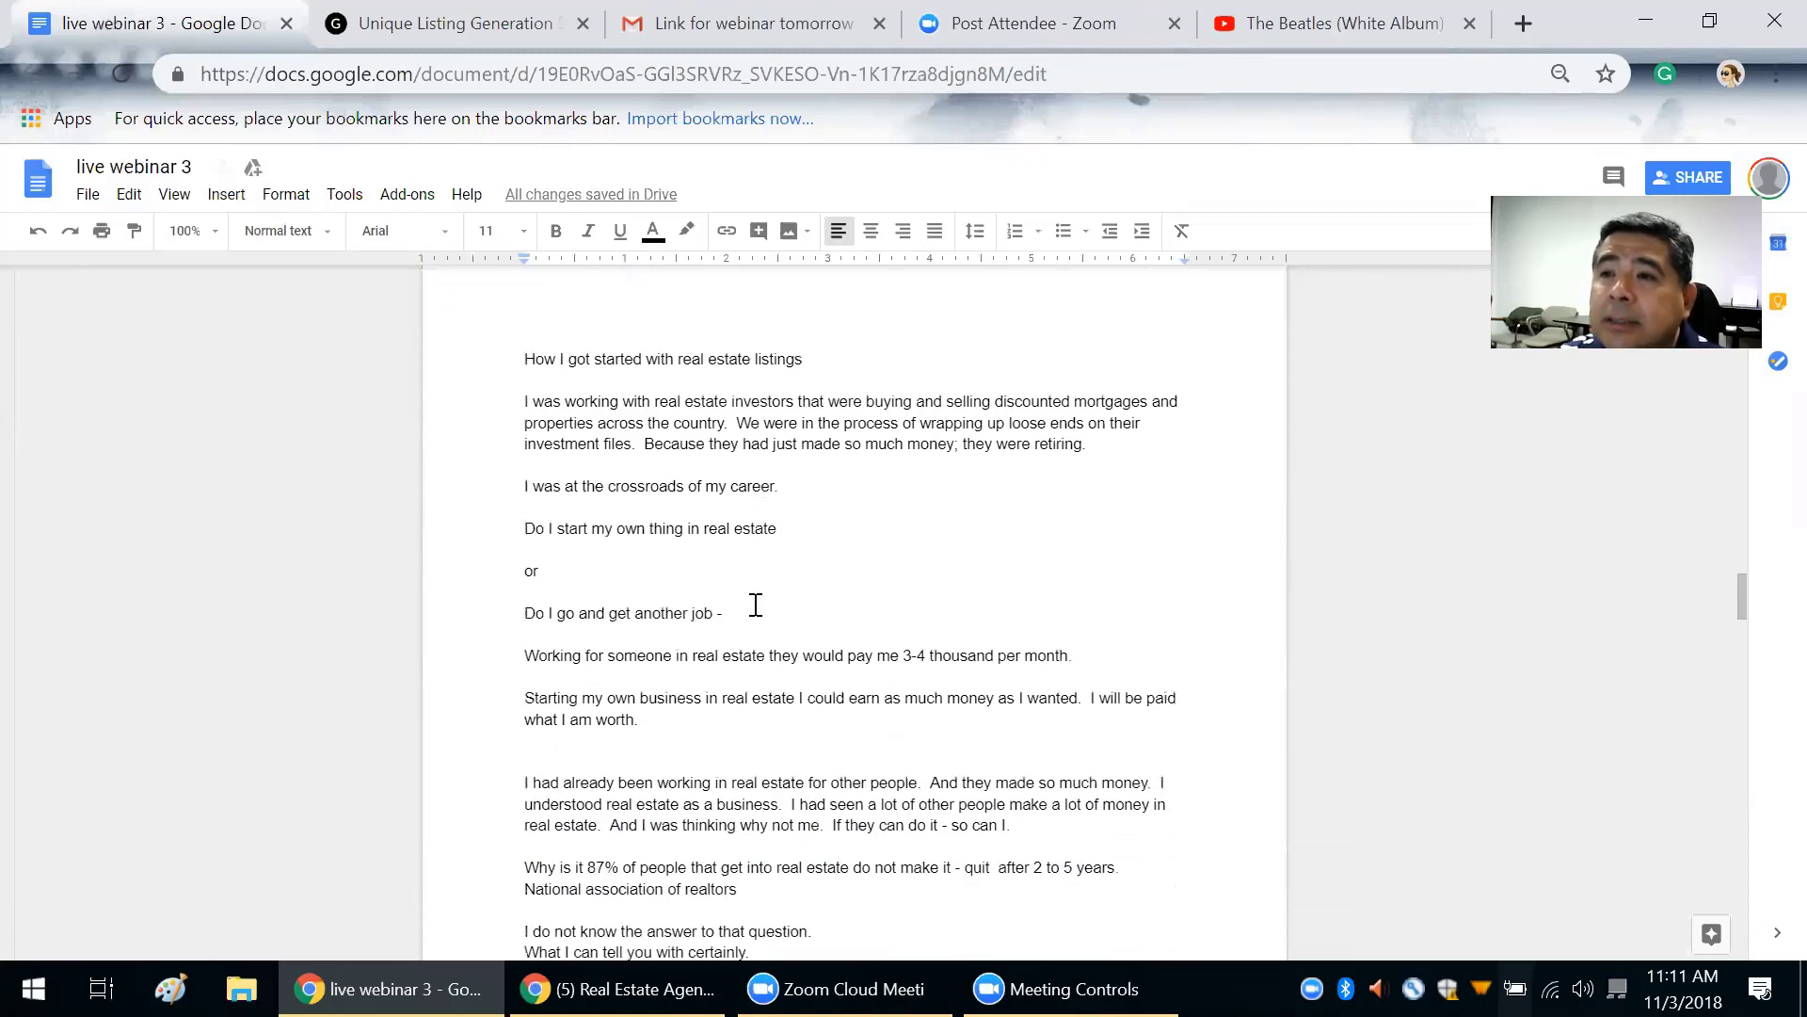
{"action": "scroll", "scroll_direction": "down", "scroll_amount": 3}
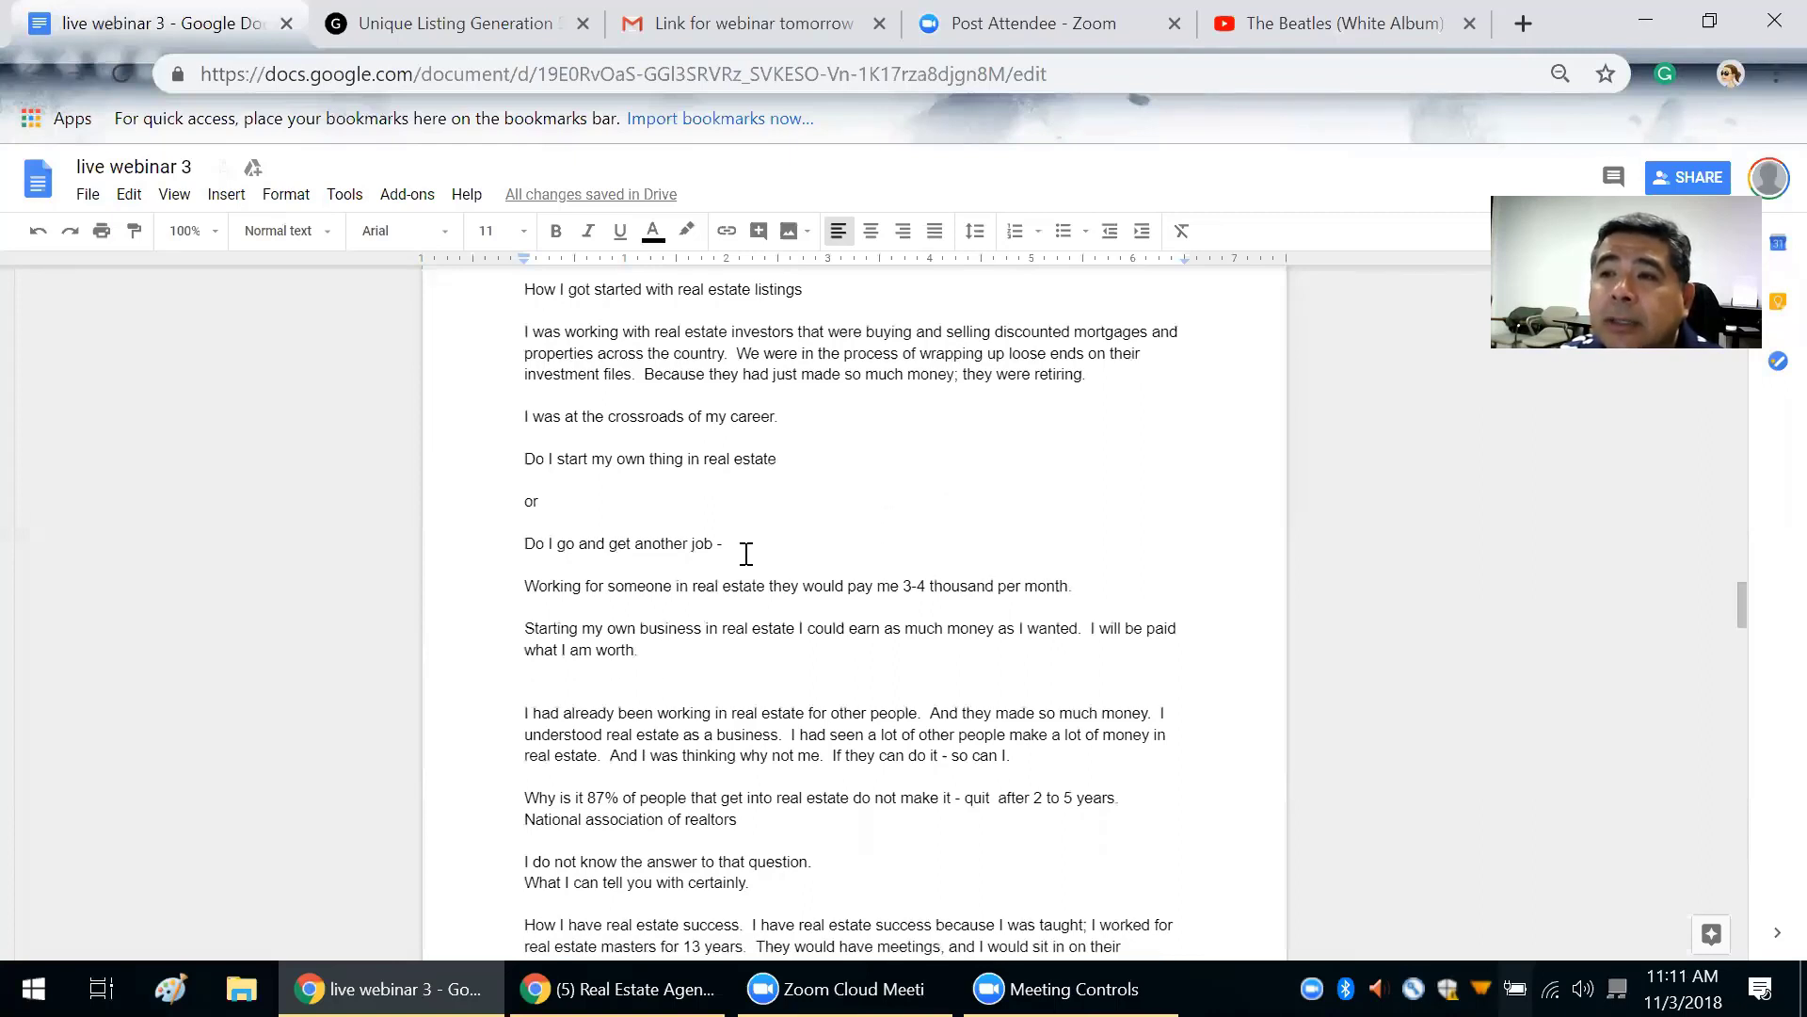
{"action": "scroll", "scroll_direction": "down", "scroll_amount": 3}
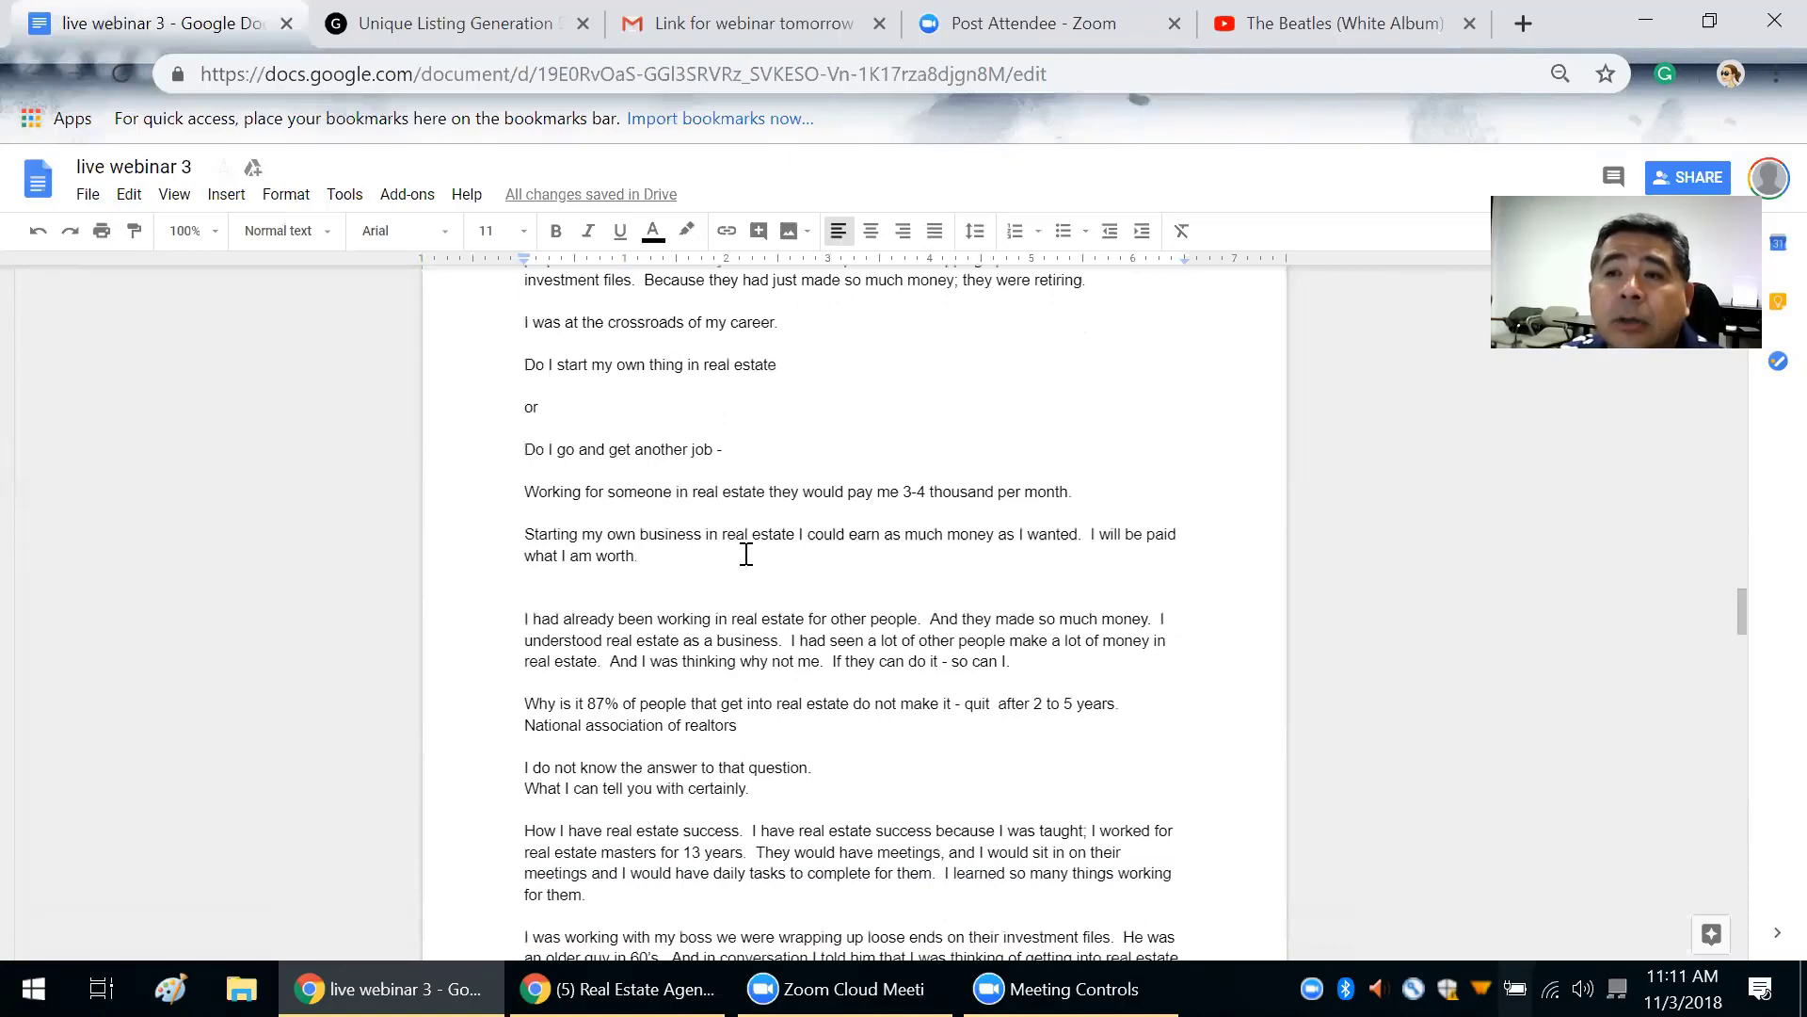
{"action": "mouse_move", "coordinate": [678, 539]}
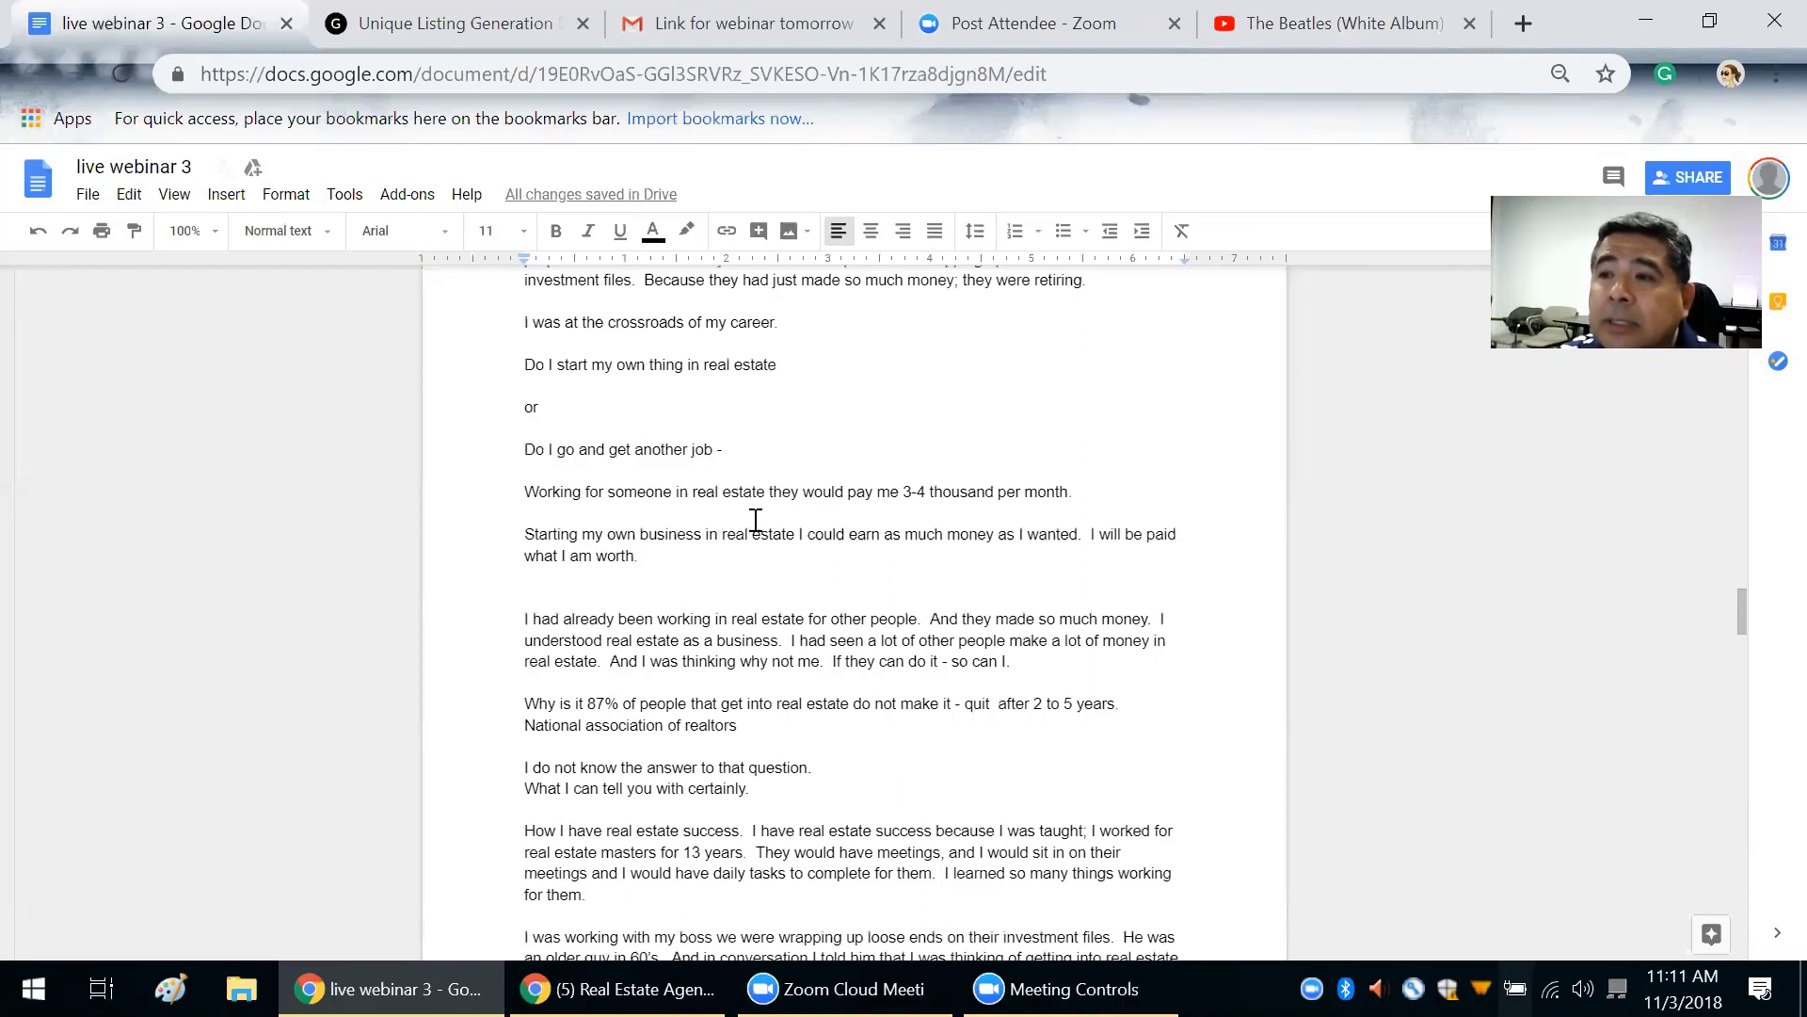
{"action": "mouse_move", "coordinate": [797, 549]}
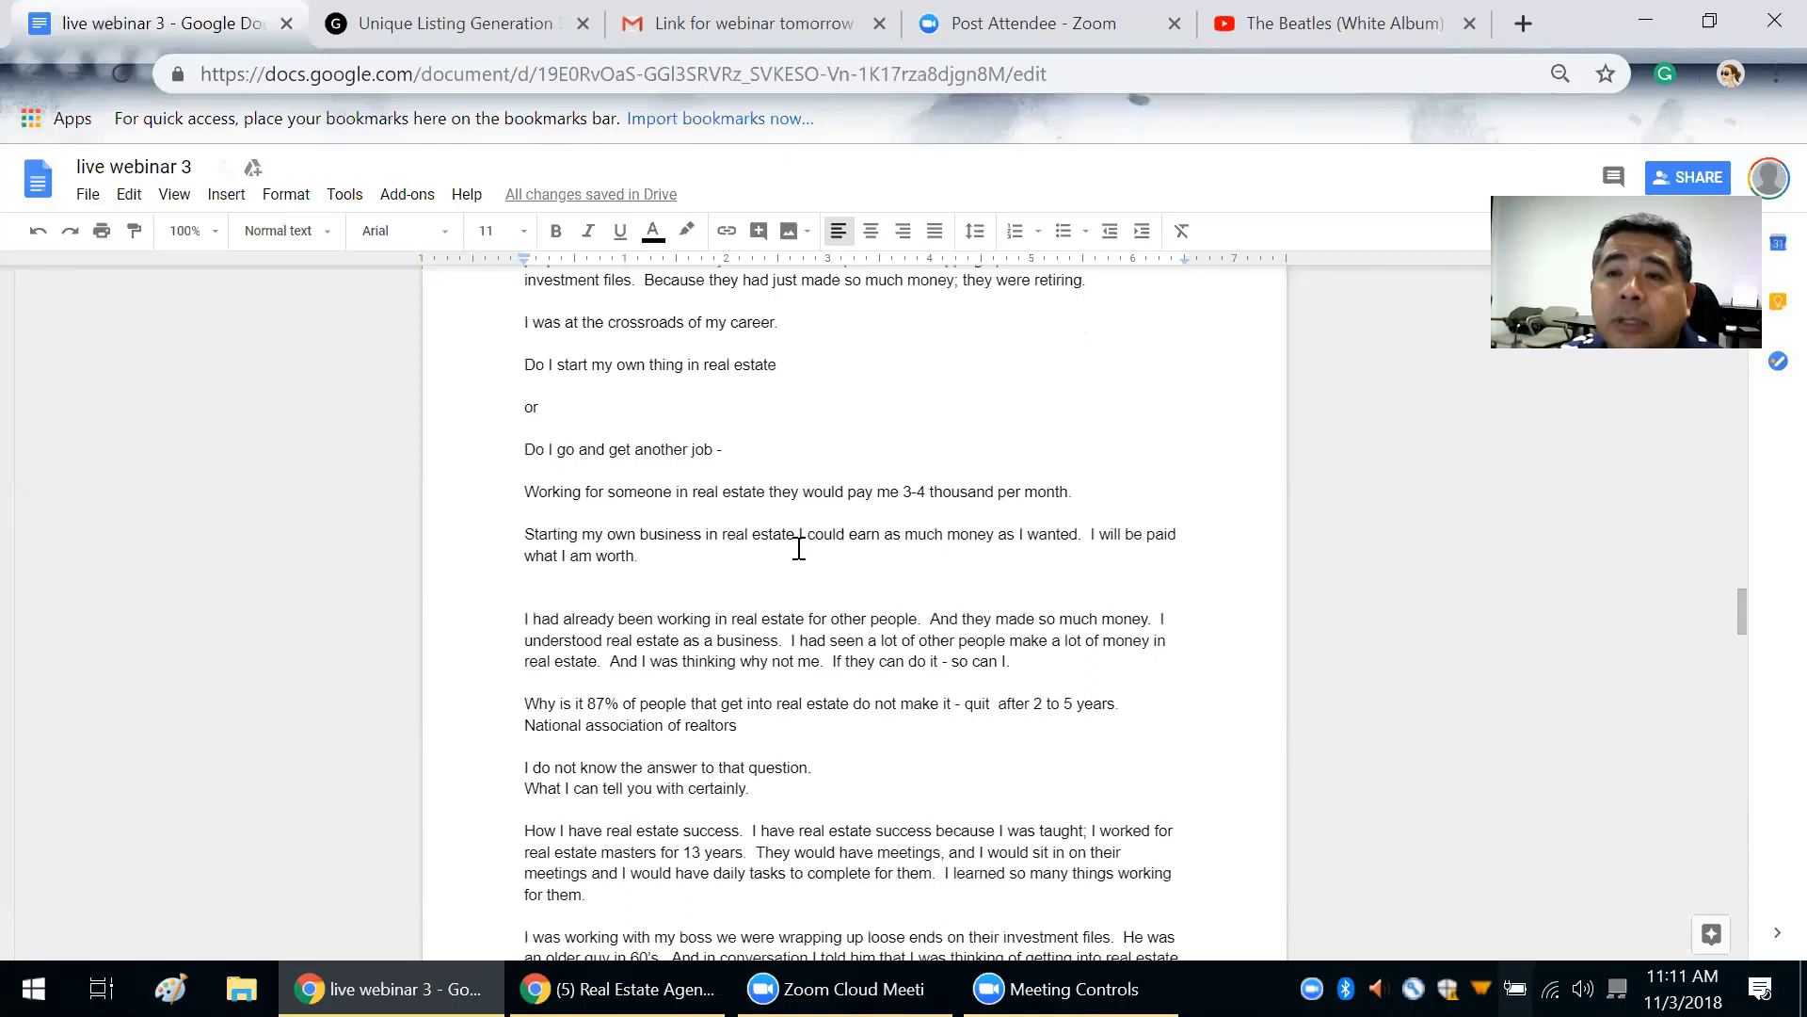
{"action": "scroll", "scroll_direction": "down", "scroll_amount": 3}
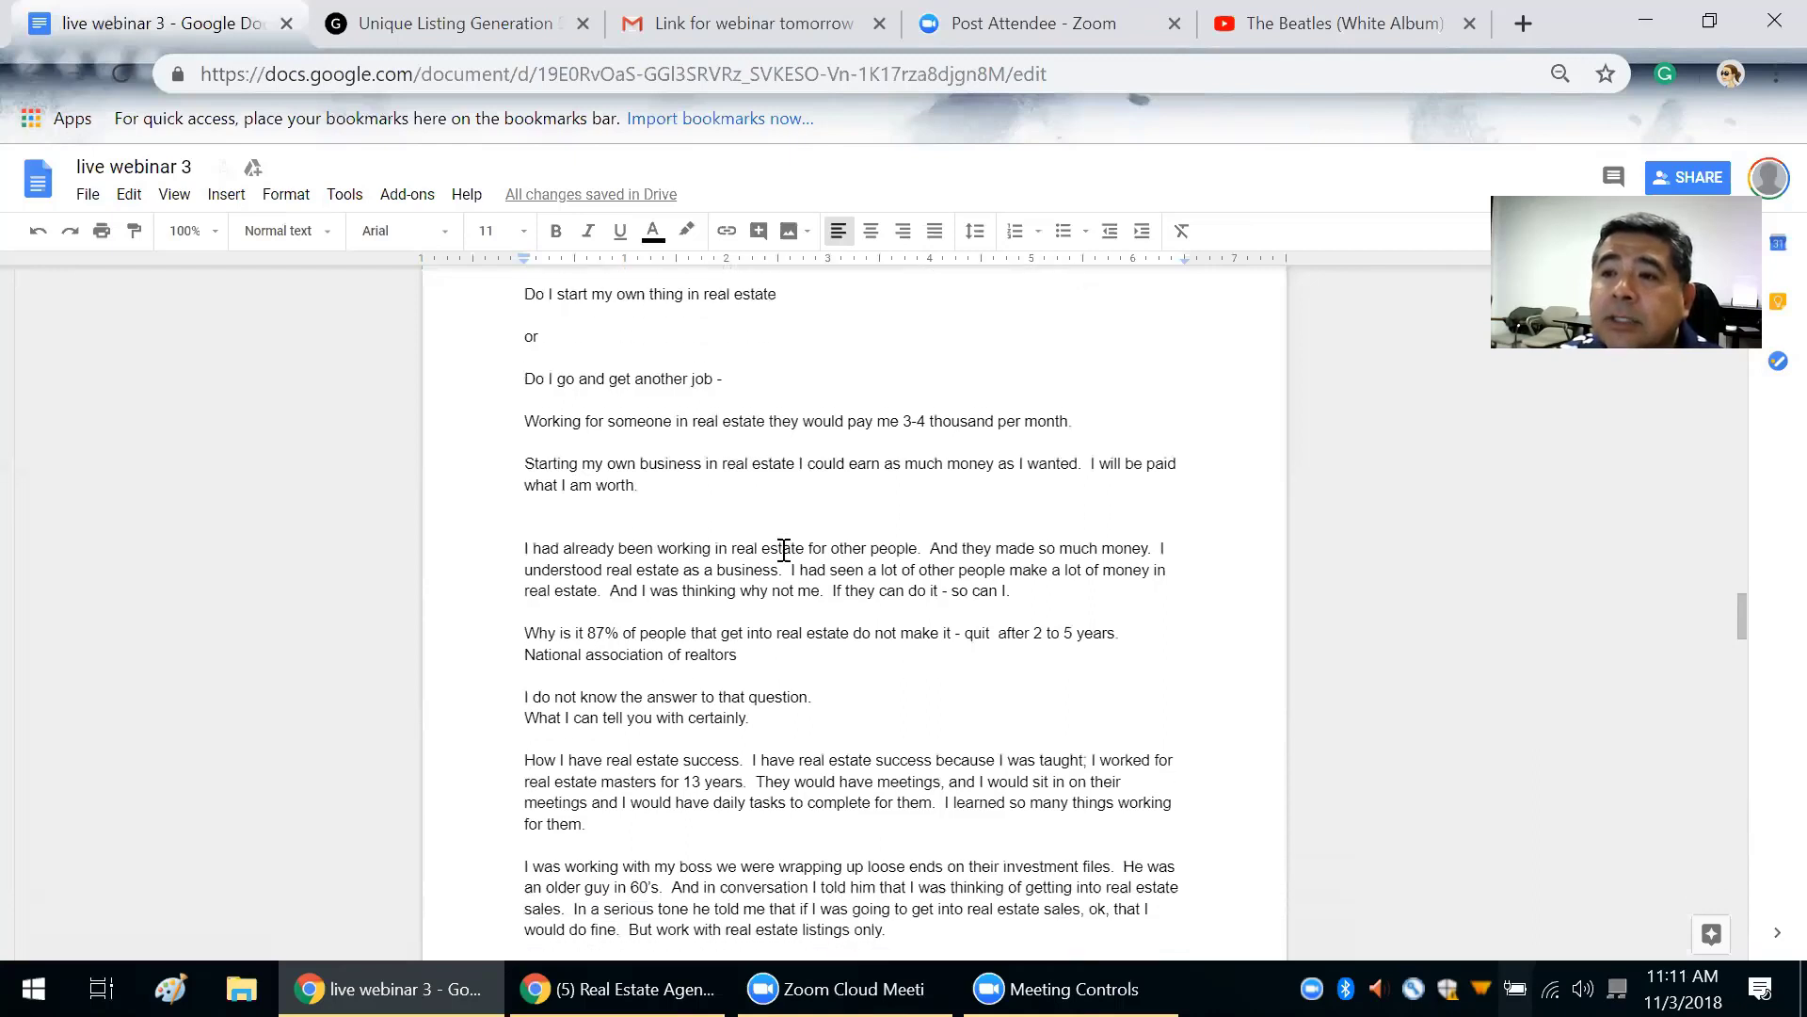
{"action": "scroll", "scroll_direction": "down", "scroll_amount": 3}
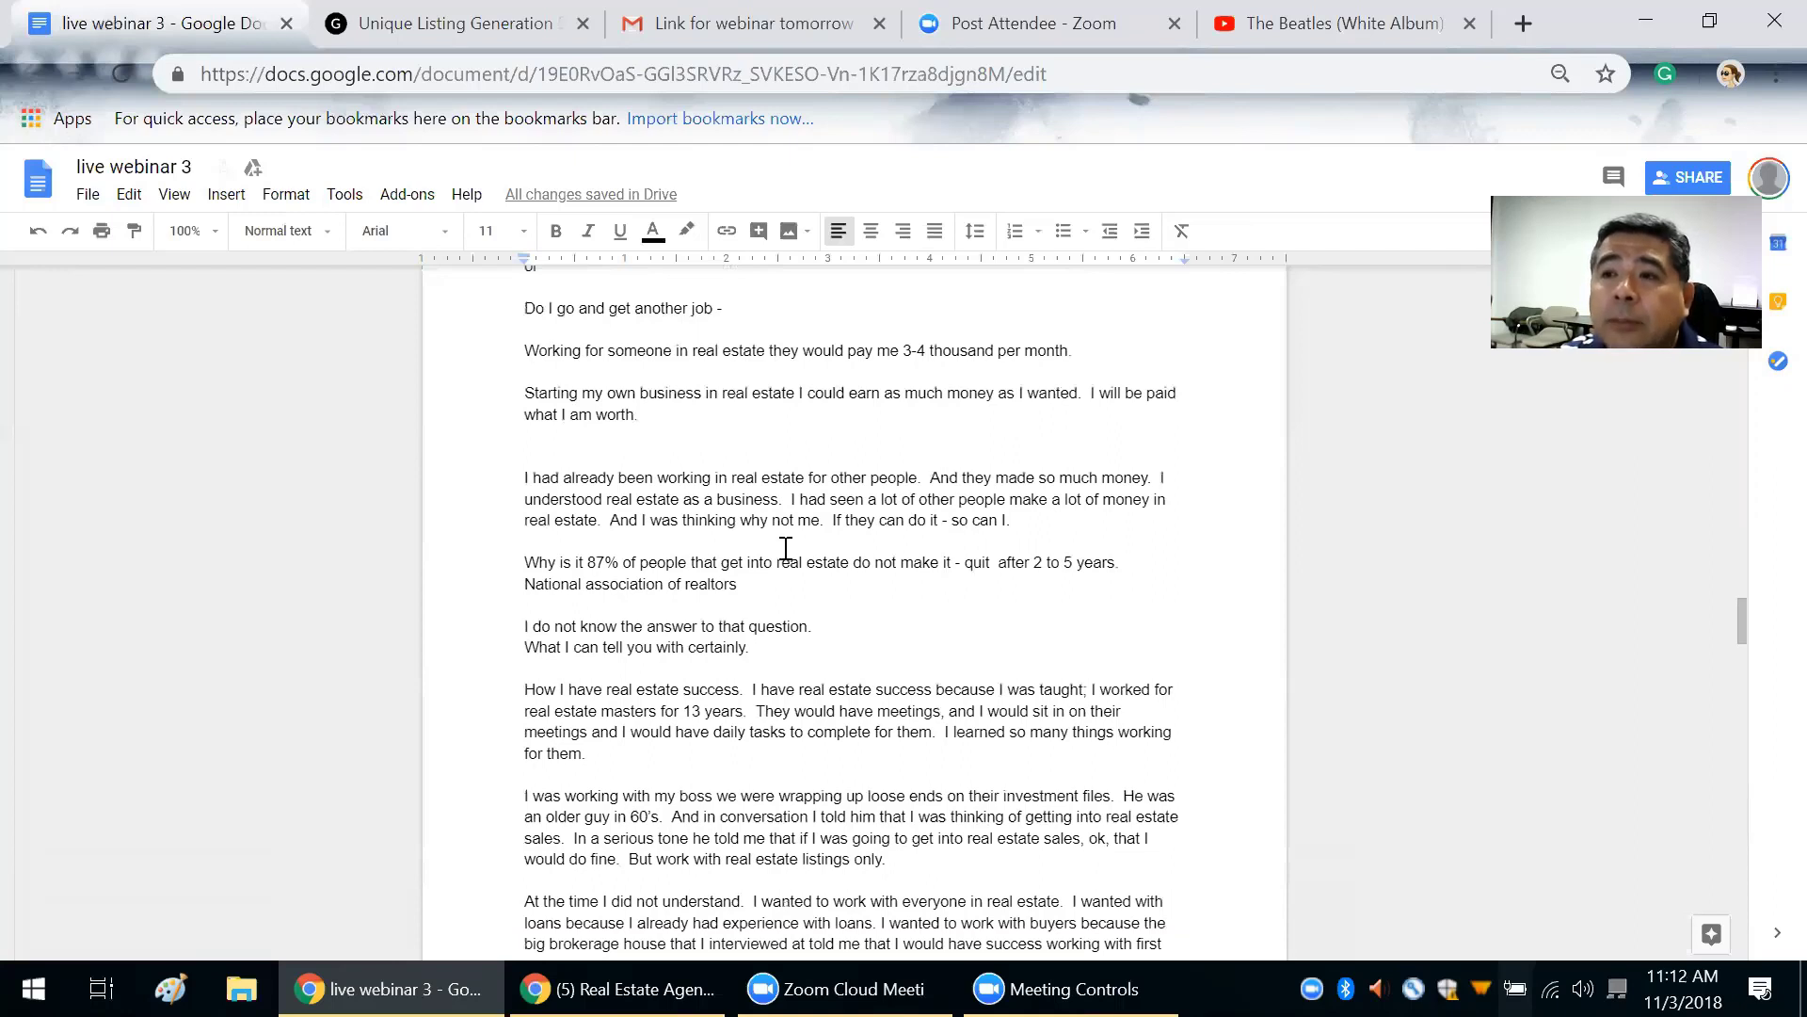
{"action": "scroll", "scroll_direction": "down", "scroll_amount": 3}
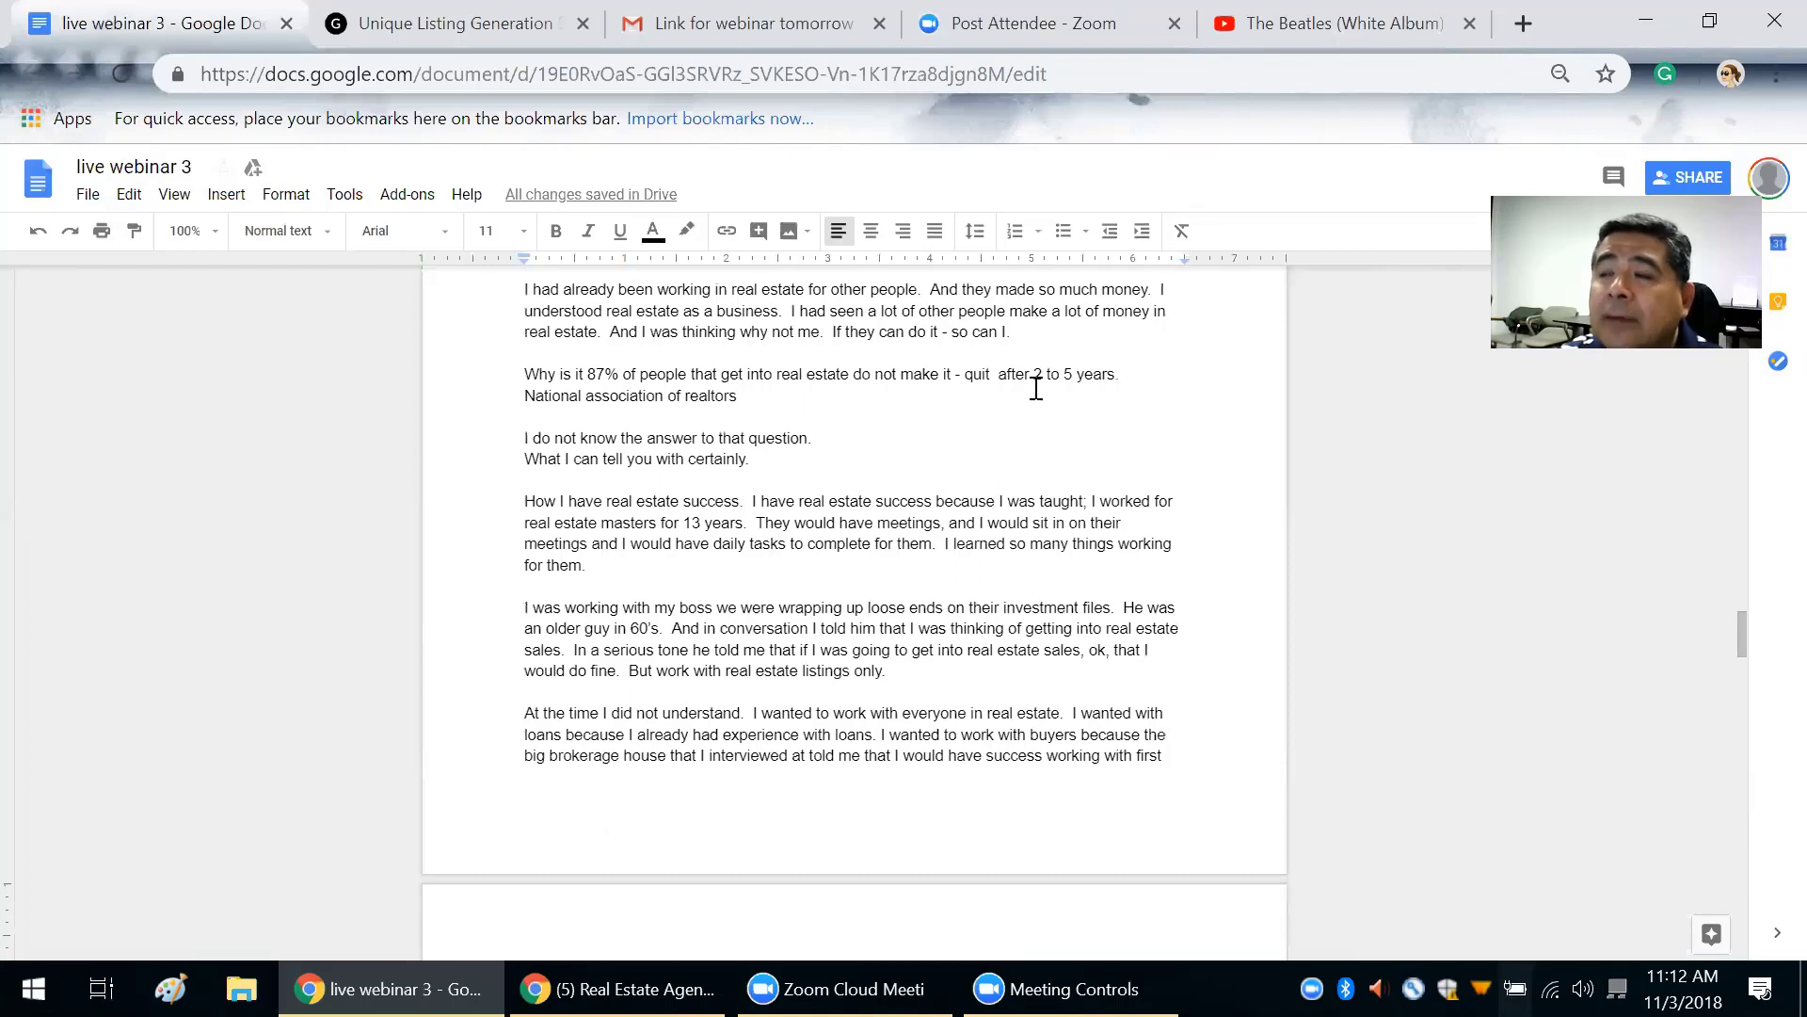
{"action": "mouse_move", "coordinate": [600, 407]}
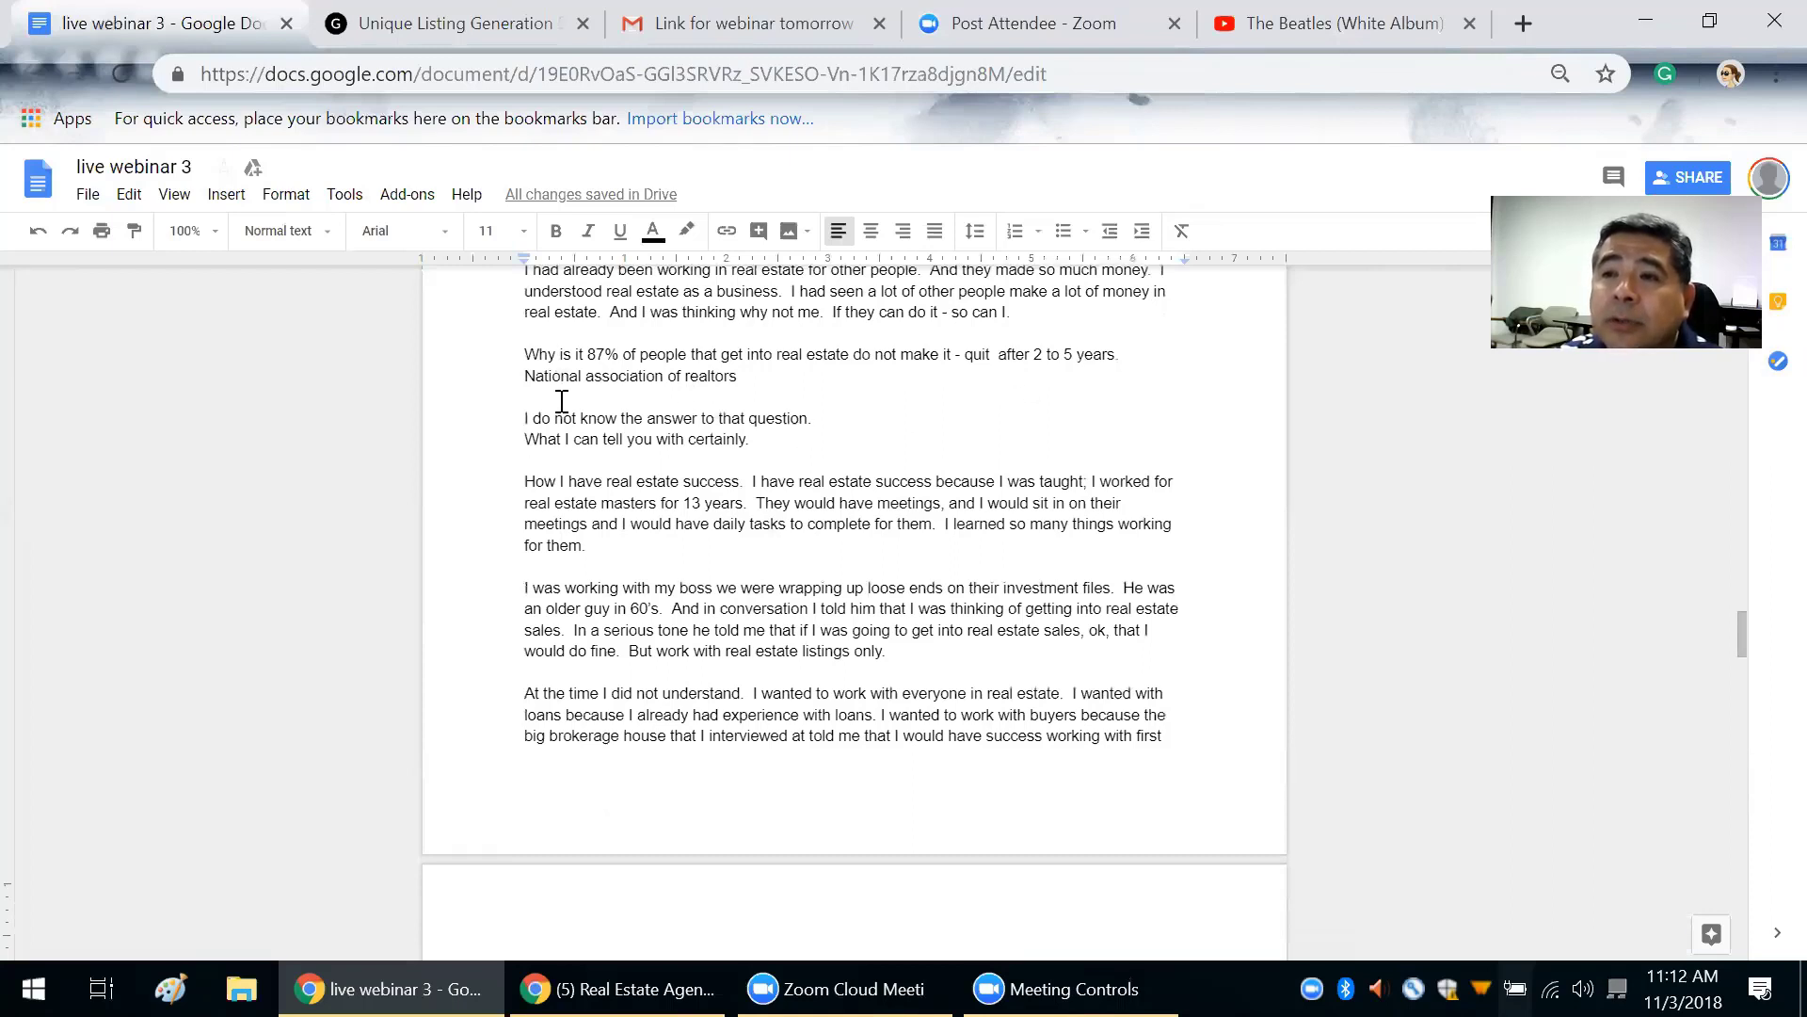
{"action": "scroll", "scroll_direction": "down", "scroll_amount": 3}
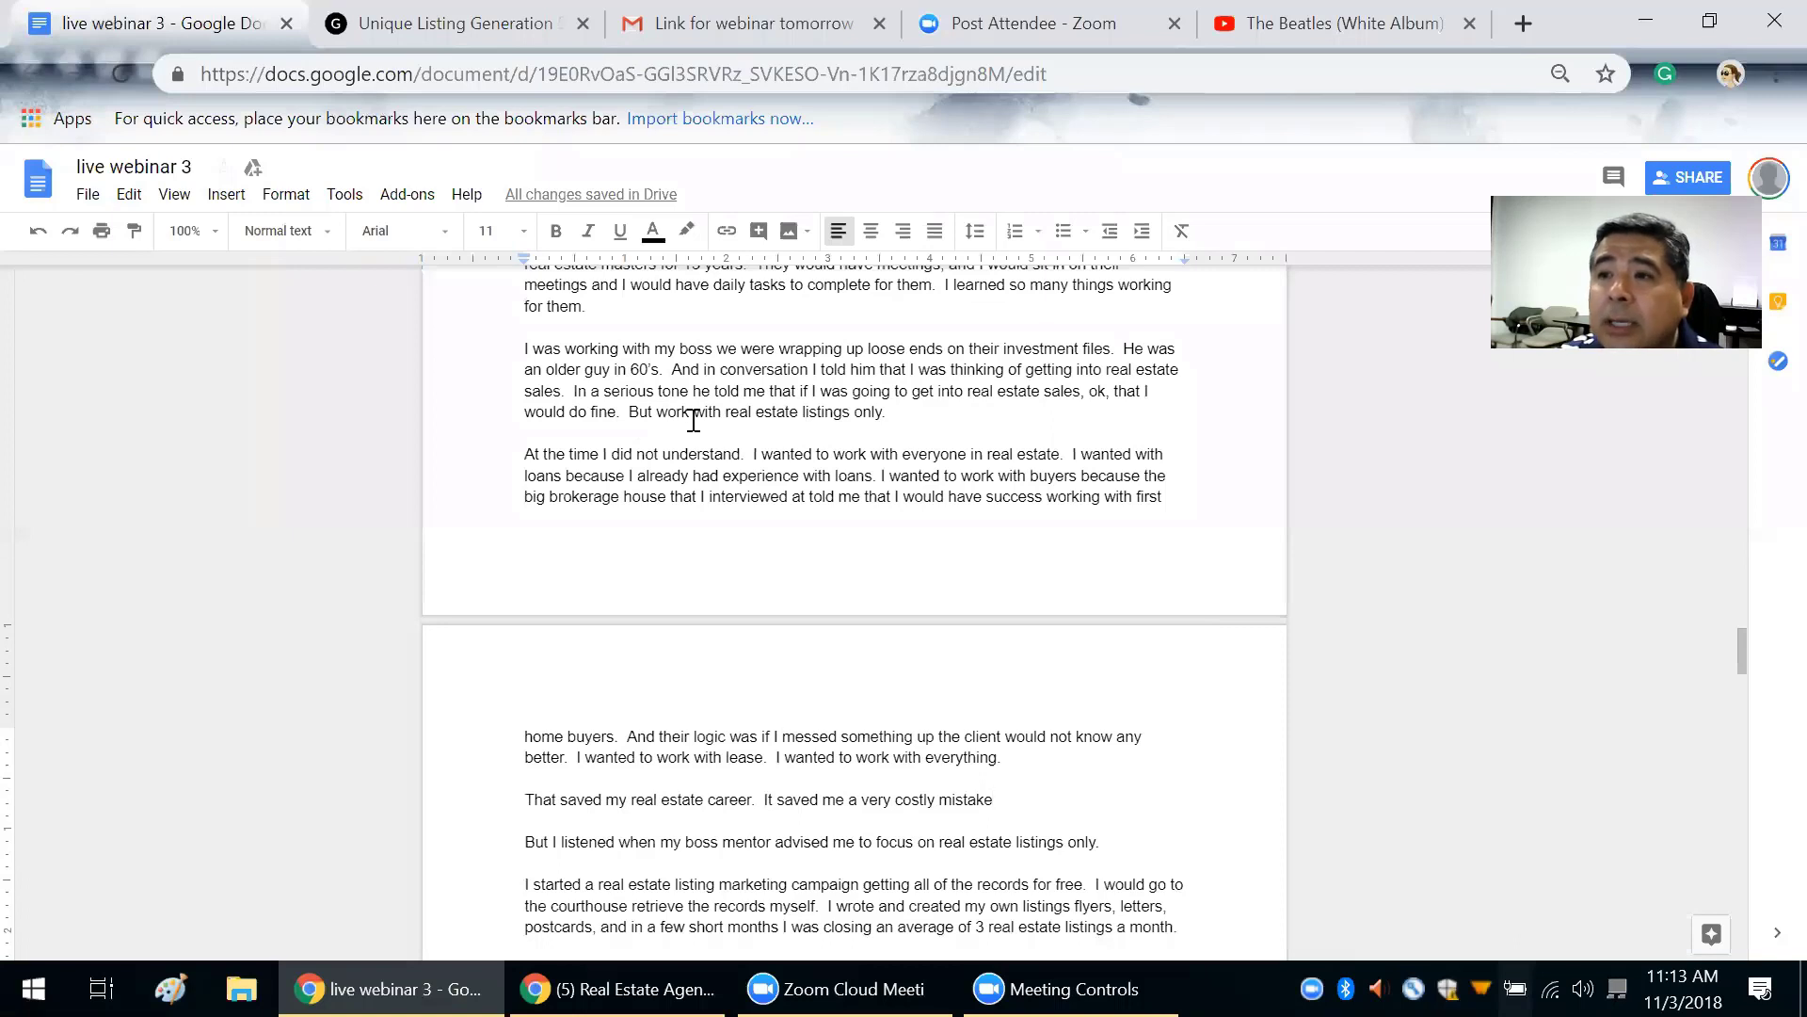
{"action": "left_click", "coordinate": [992, 799]}
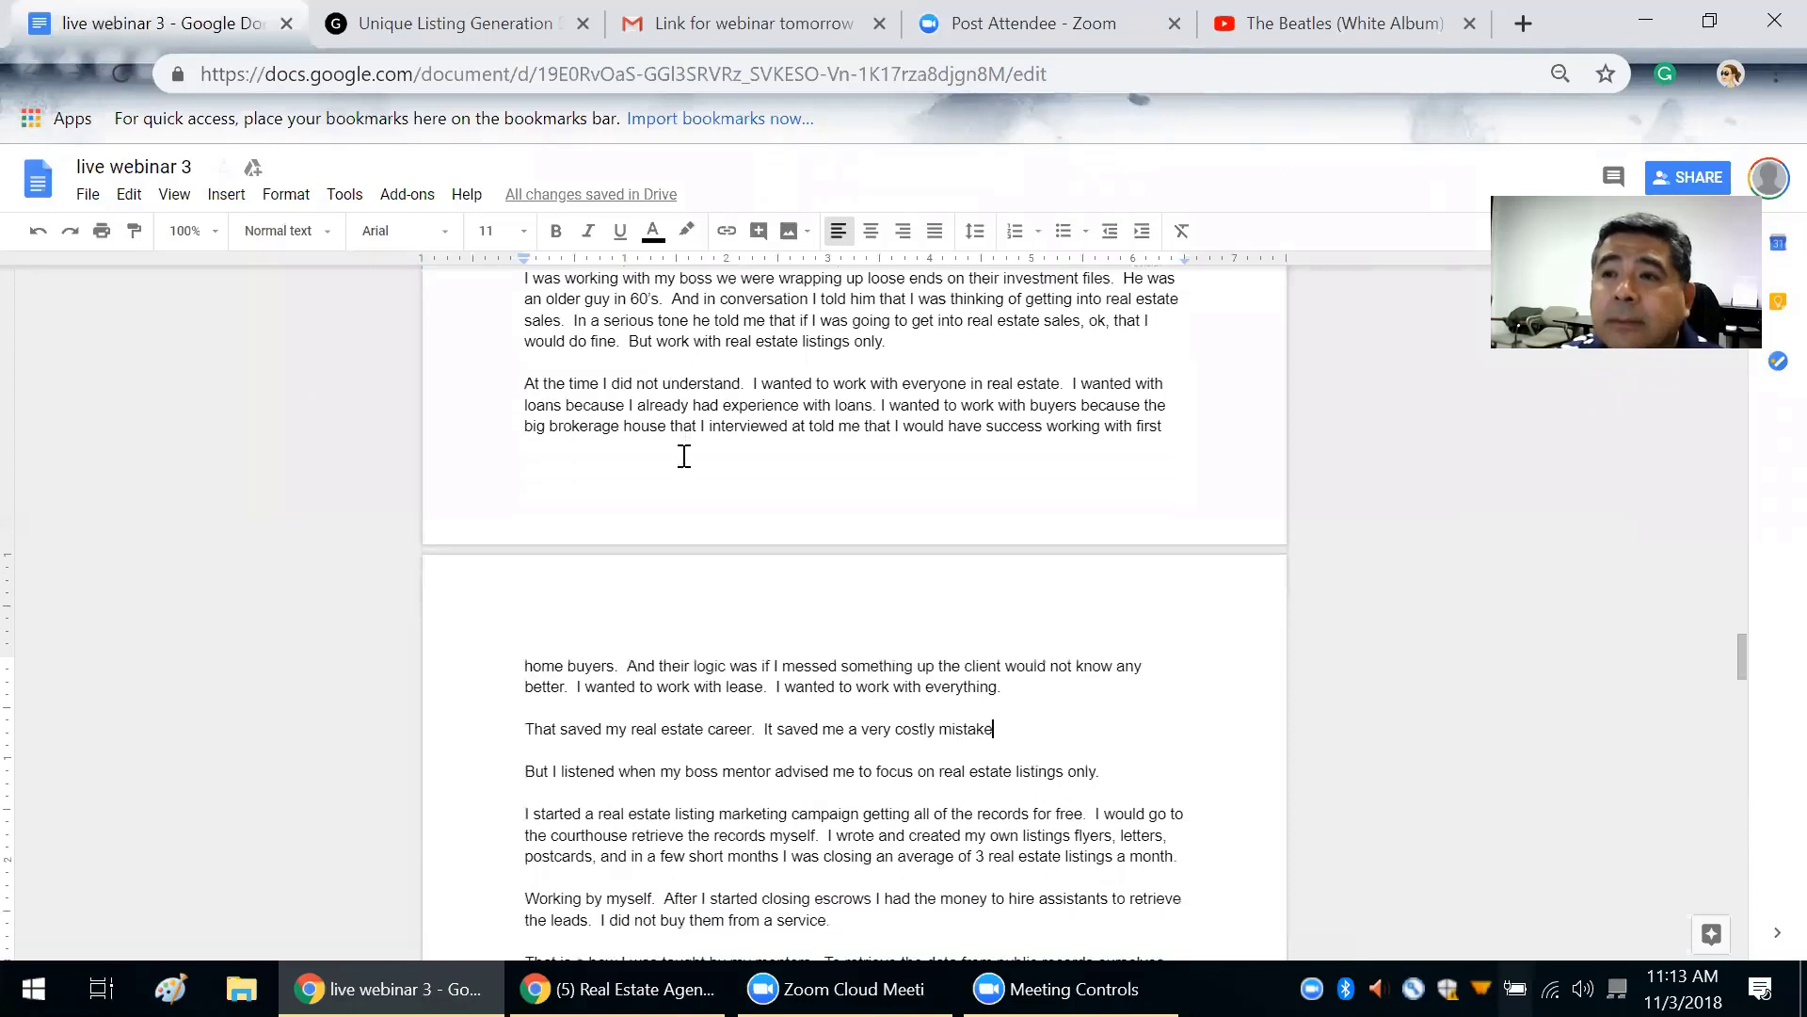
{"action": "scroll", "scroll_direction": "down", "scroll_amount": 3}
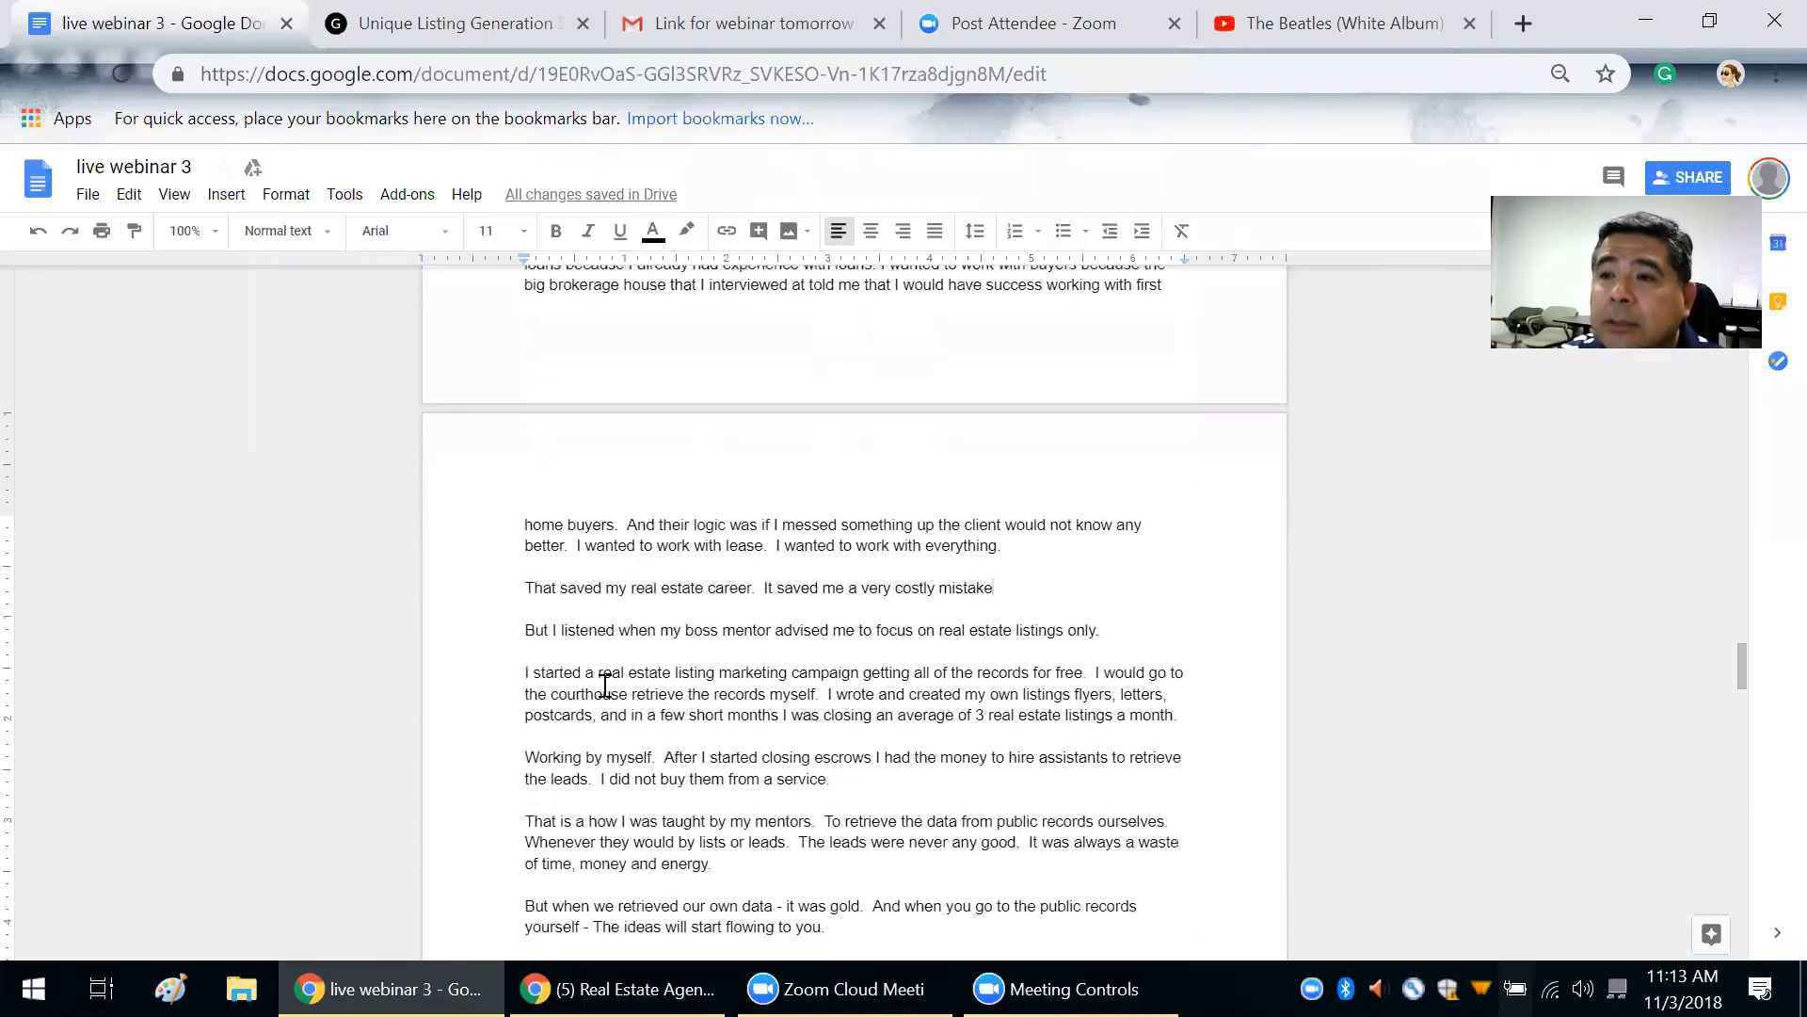
{"action": "scroll", "scroll_direction": "down", "scroll_amount": 3}
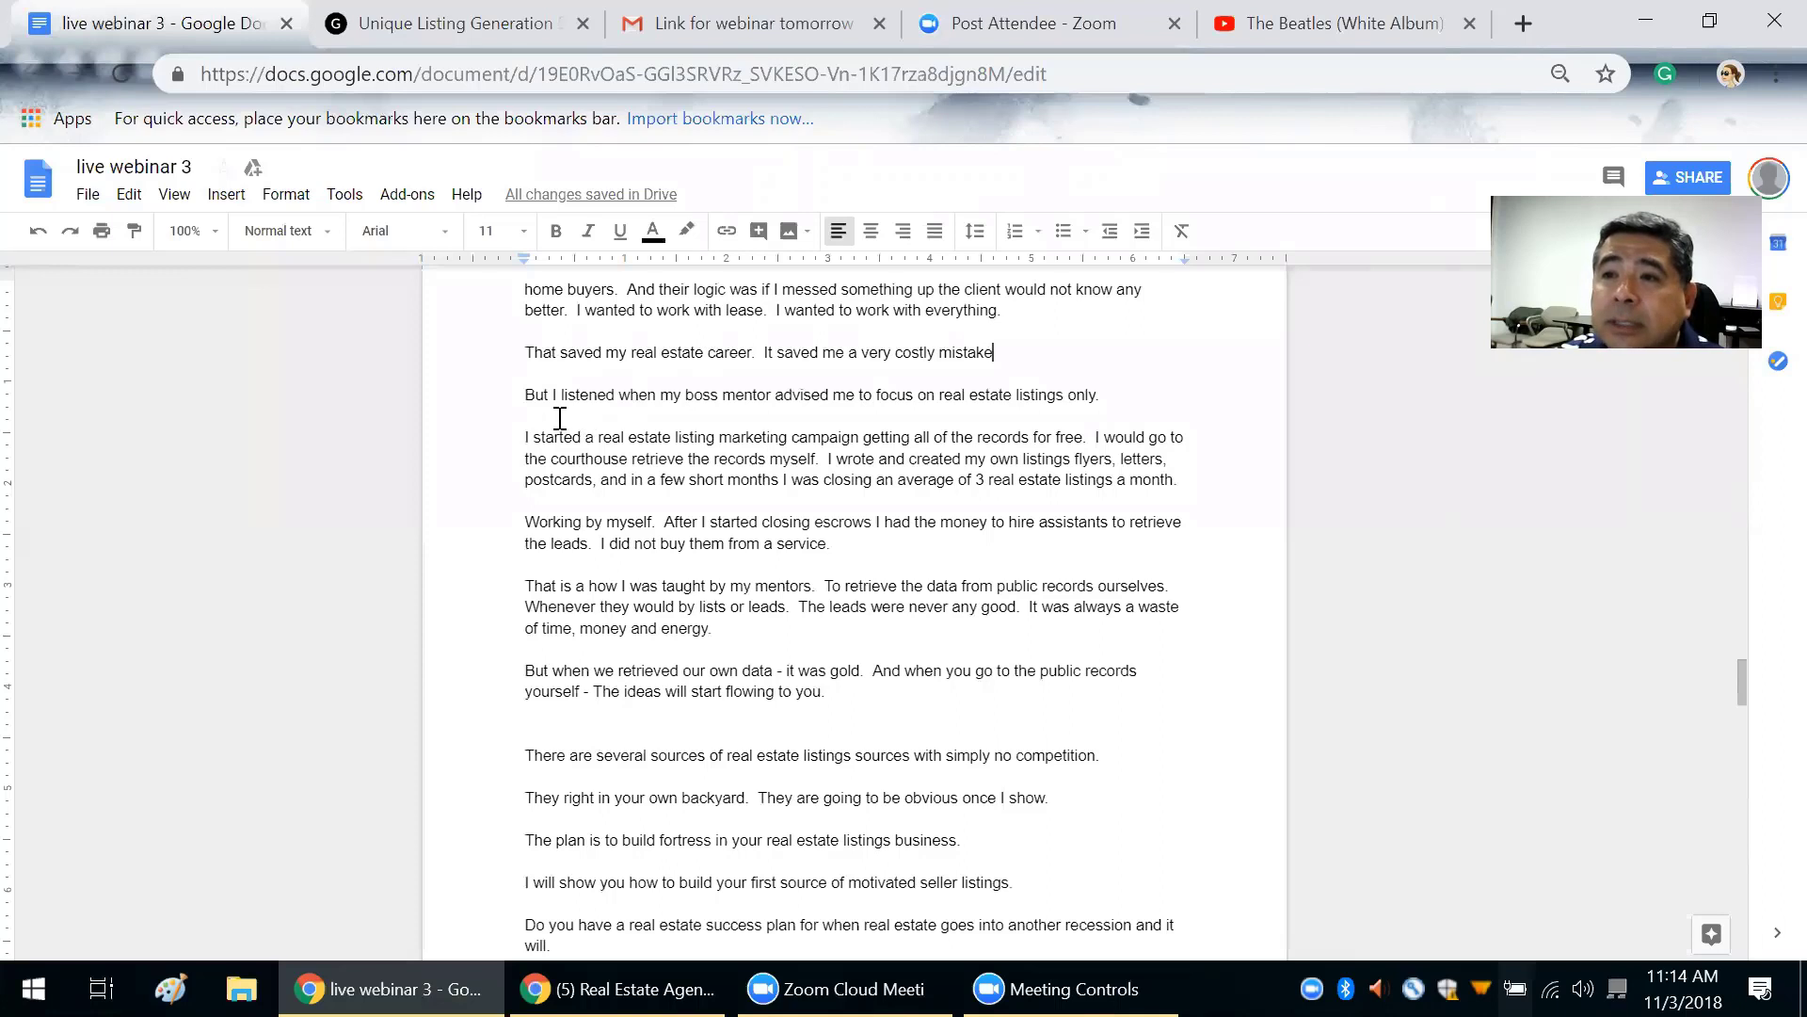
{"action": "mouse_move", "coordinate": [709, 401]}
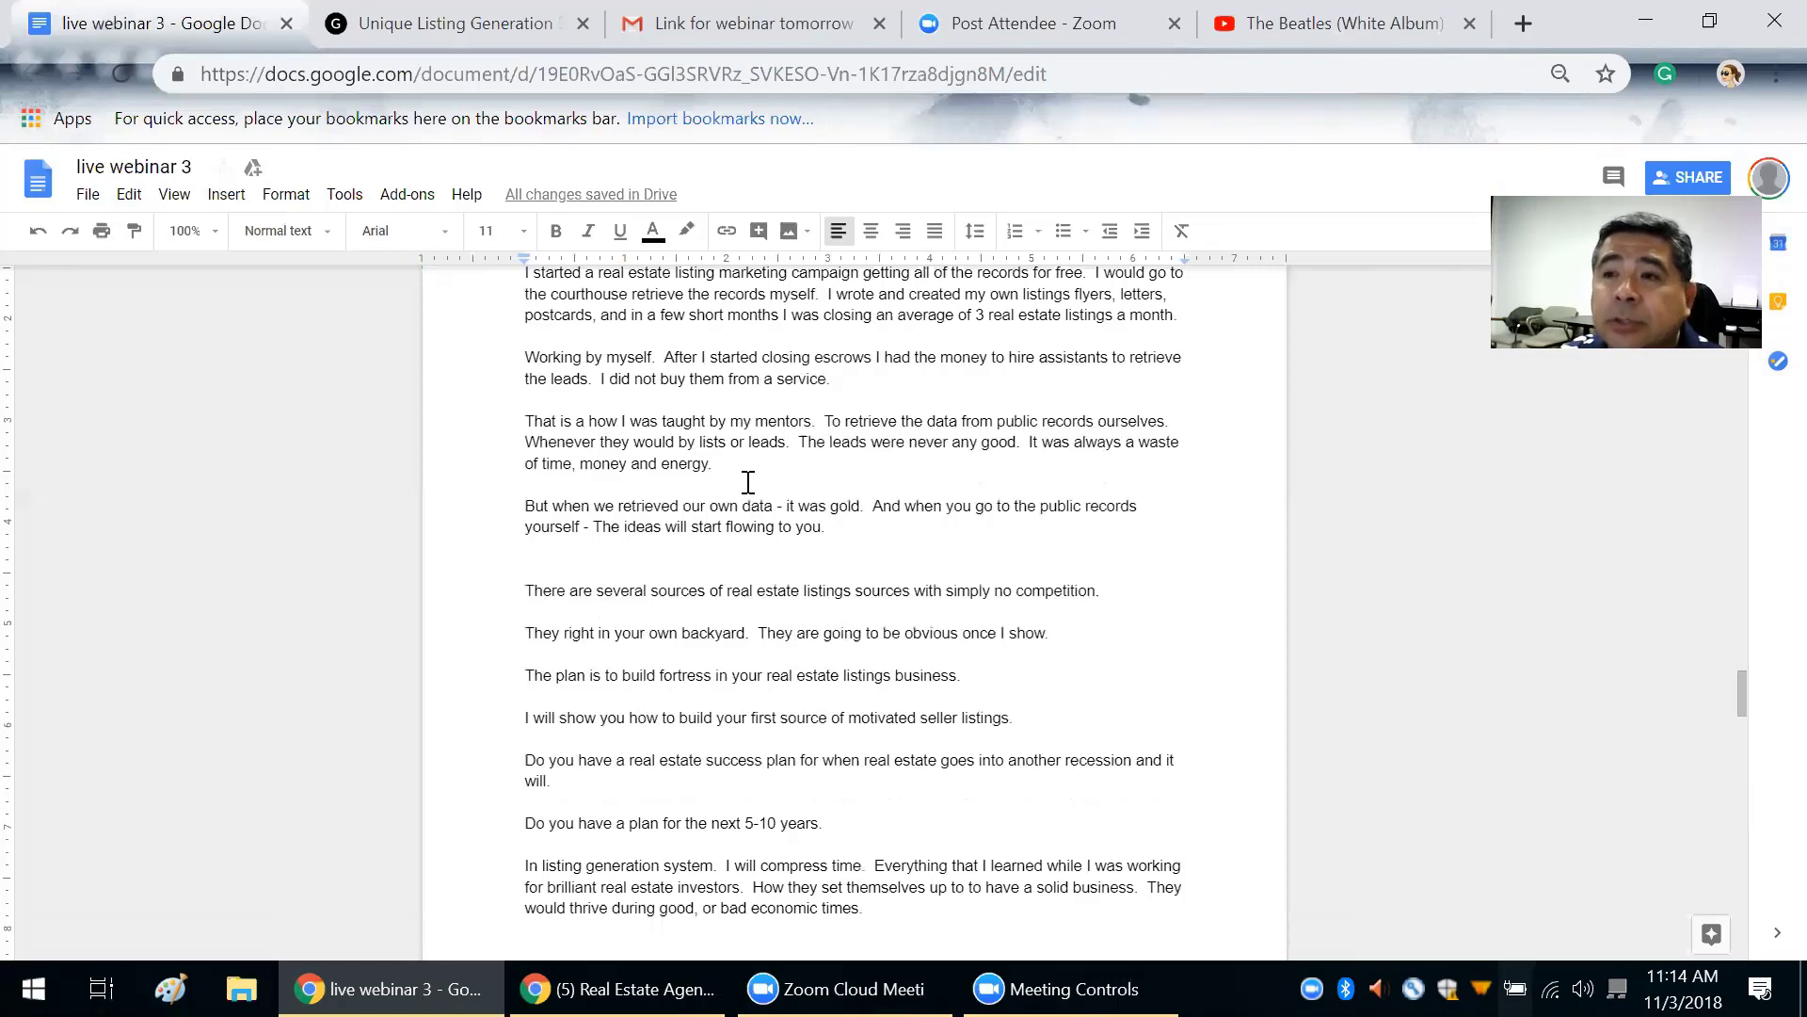
{"action": "scroll", "scroll_direction": "down", "scroll_amount": 3}
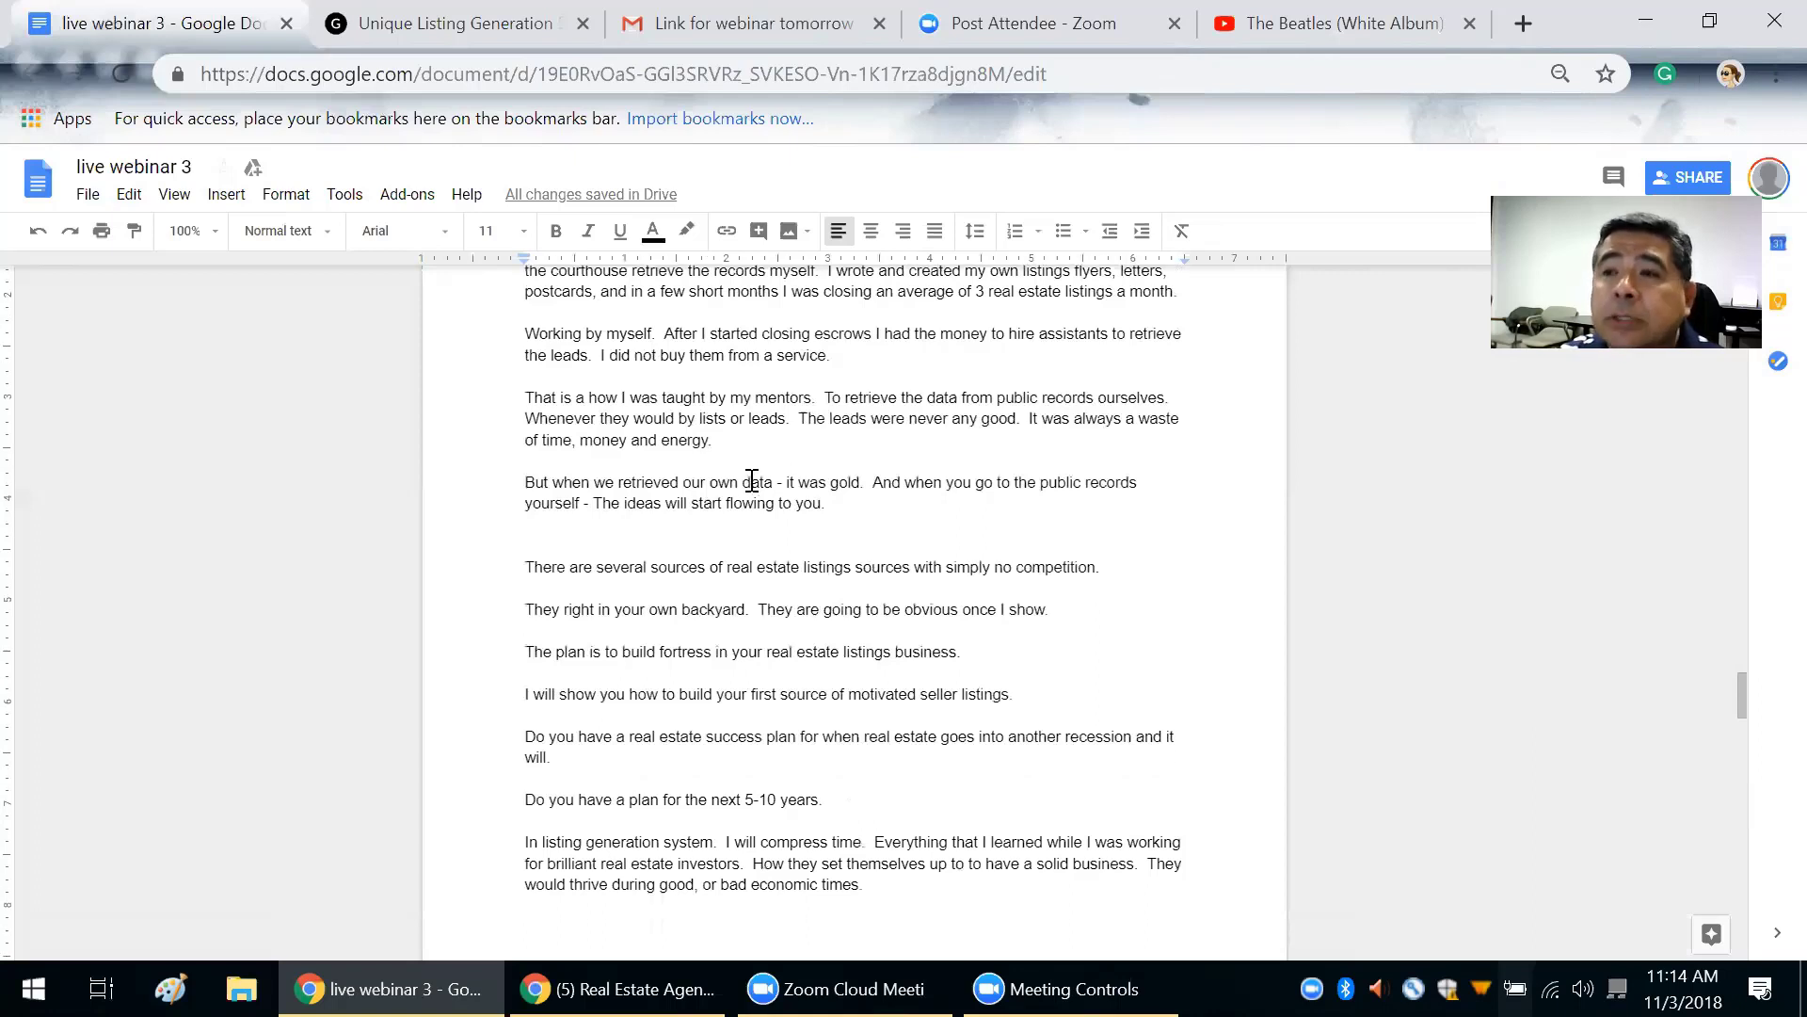
{"action": "scroll", "scroll_direction": "down", "scroll_amount": 3}
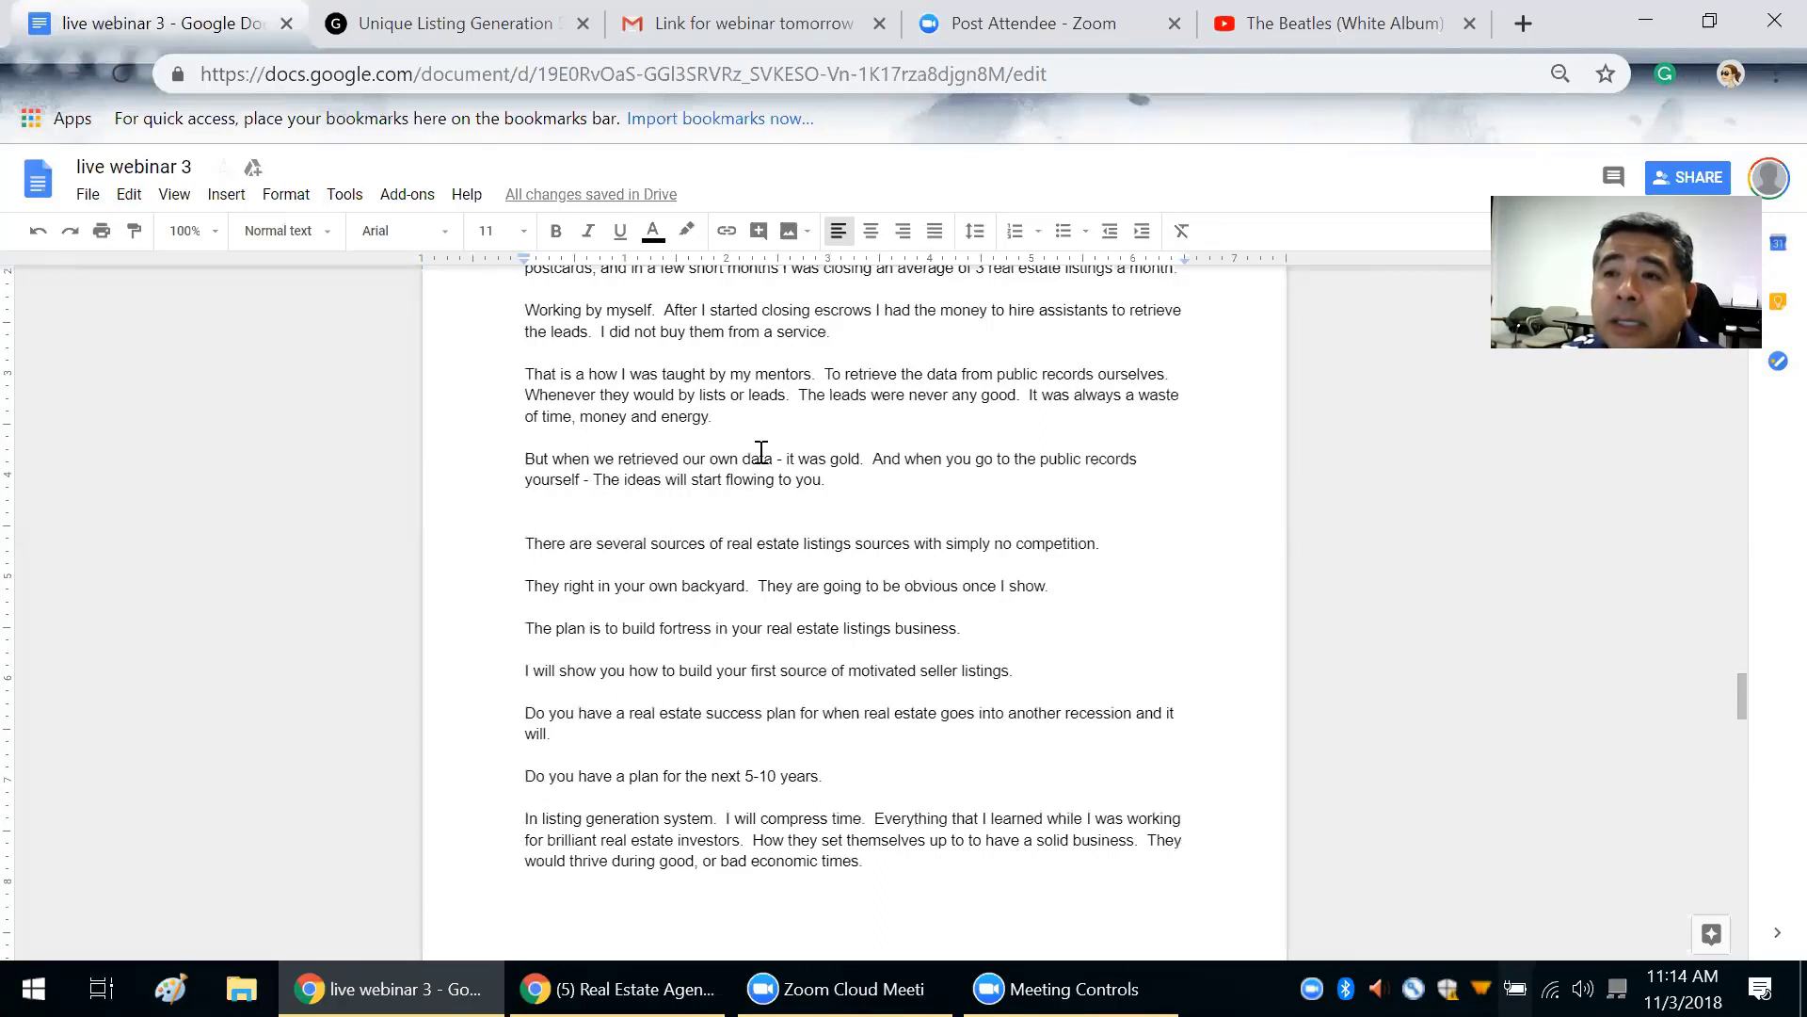
{"action": "scroll", "scroll_direction": "down", "scroll_amount": 3}
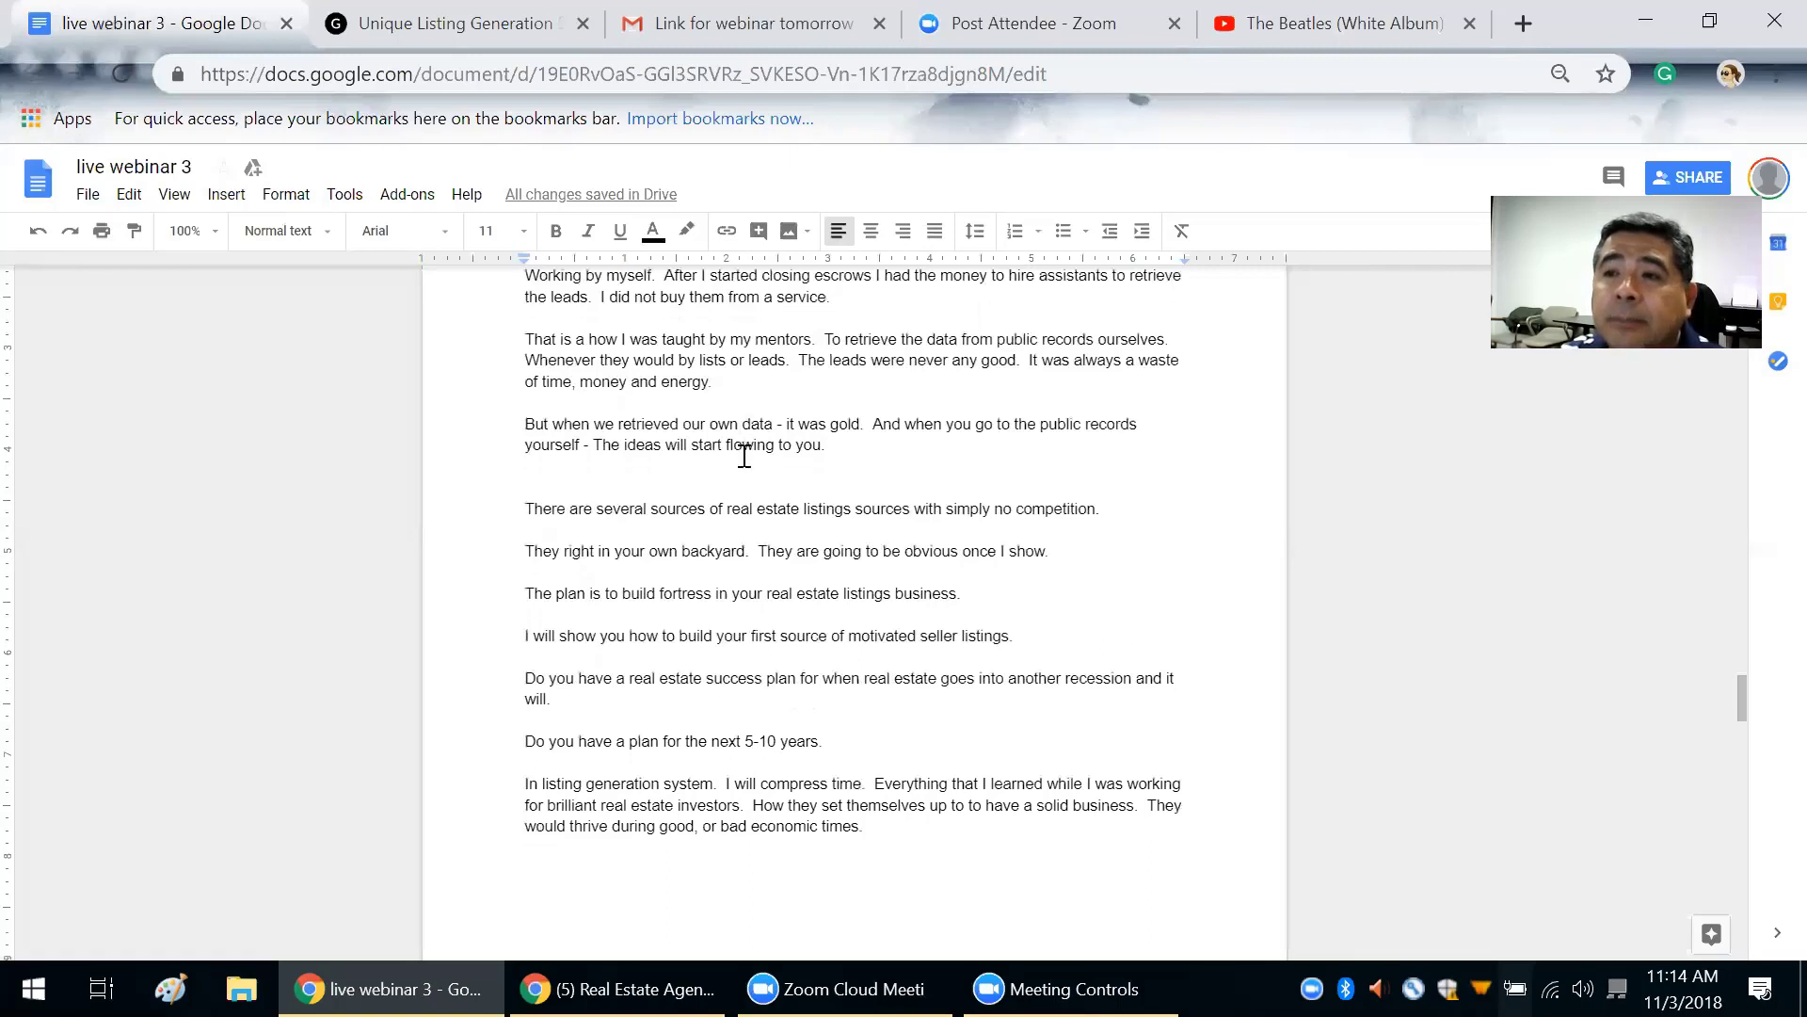
{"action": "scroll", "scroll_direction": "down", "scroll_amount": 3}
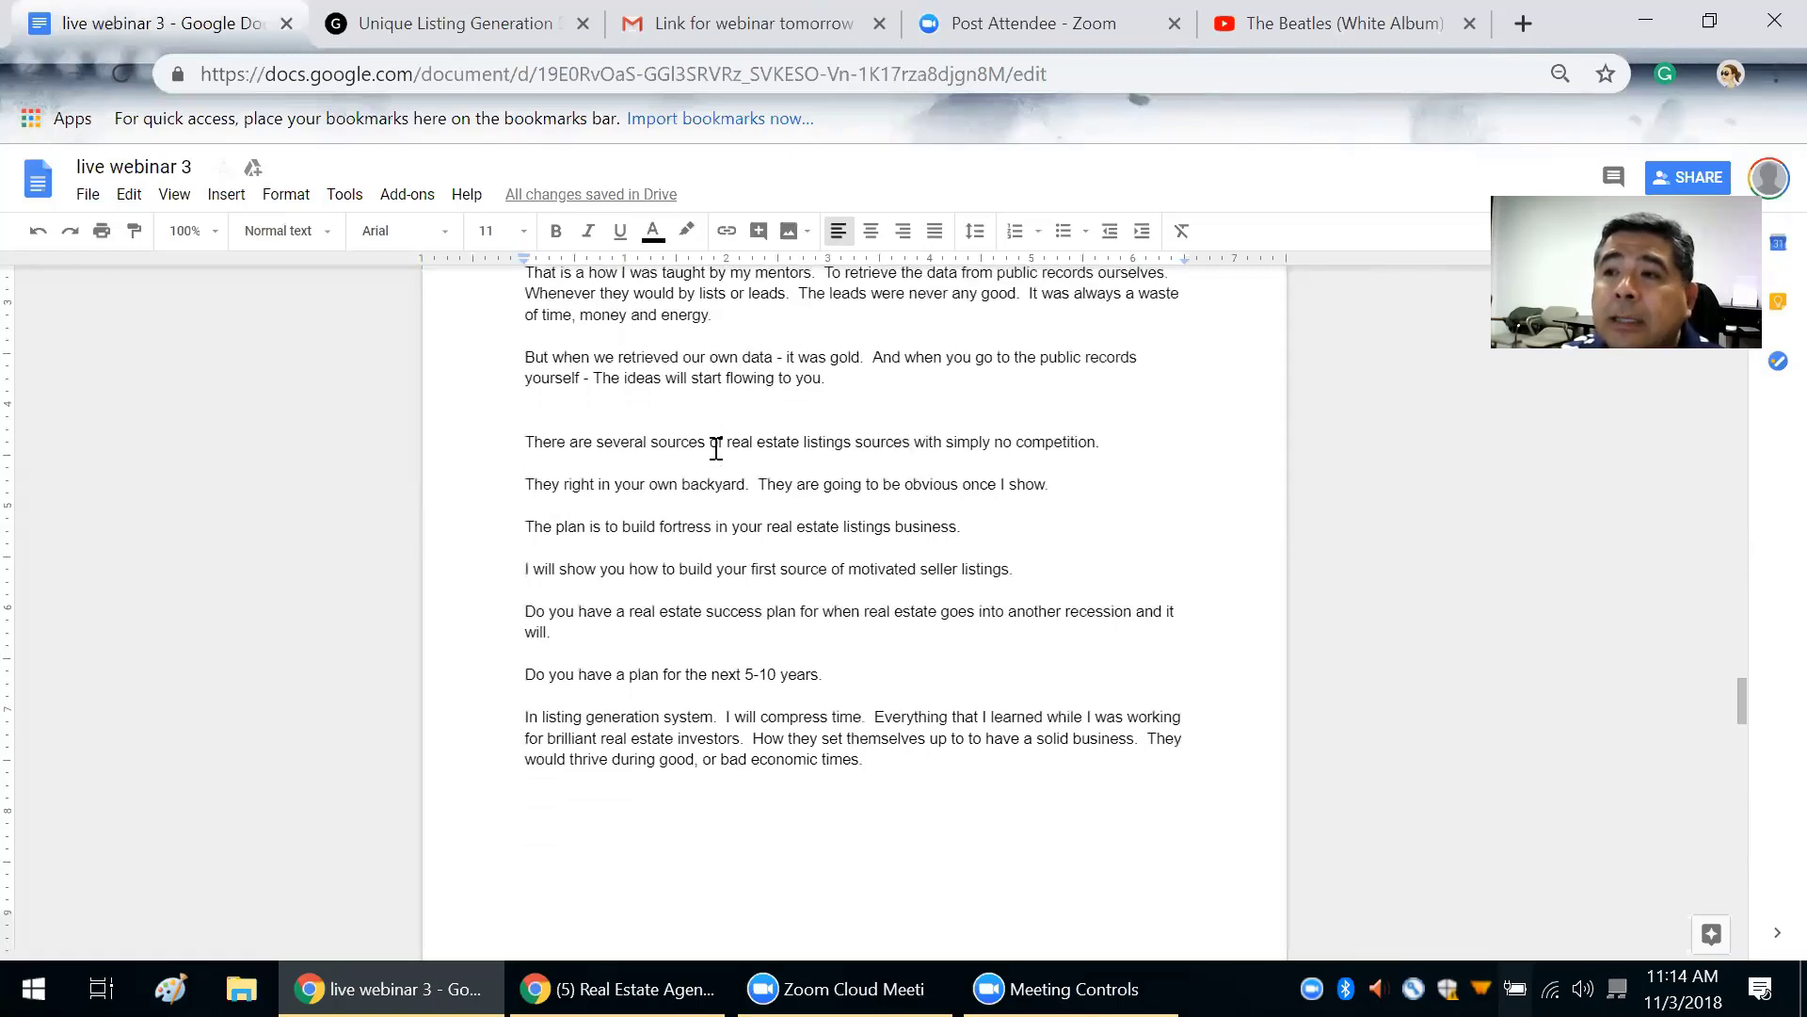
{"action": "scroll", "scroll_direction": "down", "scroll_amount": 3}
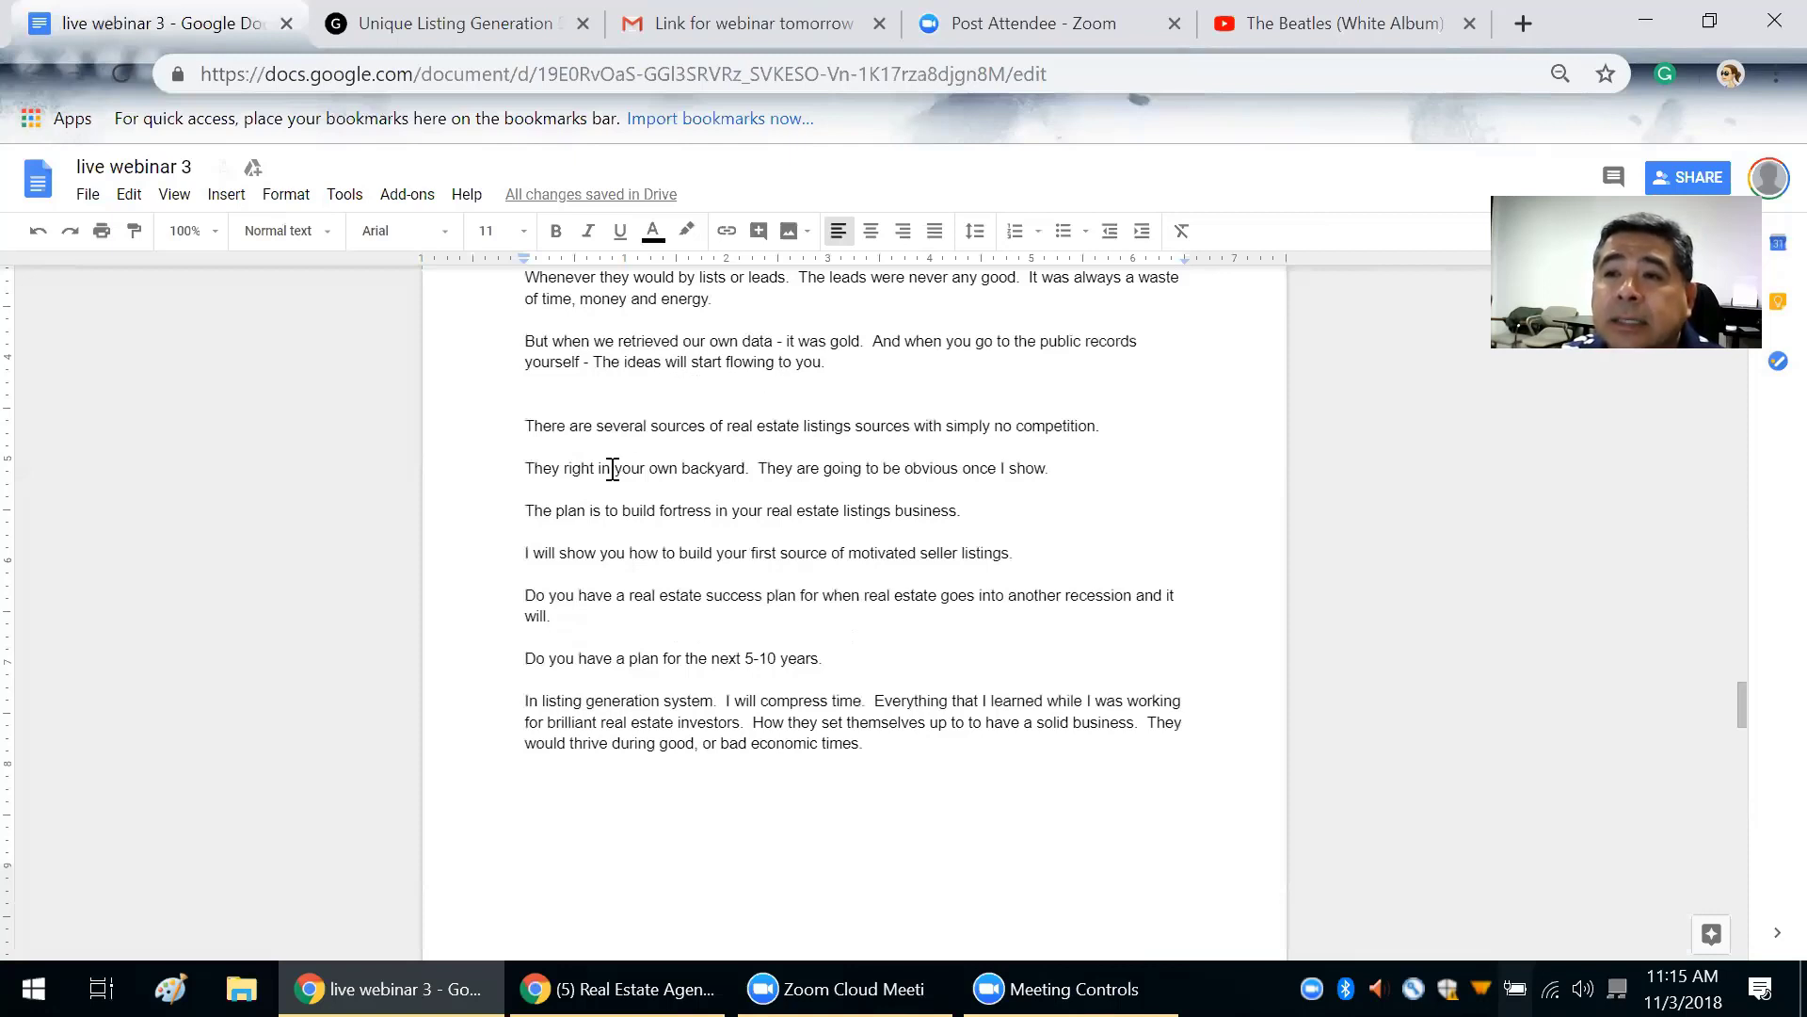
{"action": "scroll", "scroll_direction": "down", "scroll_amount": 3}
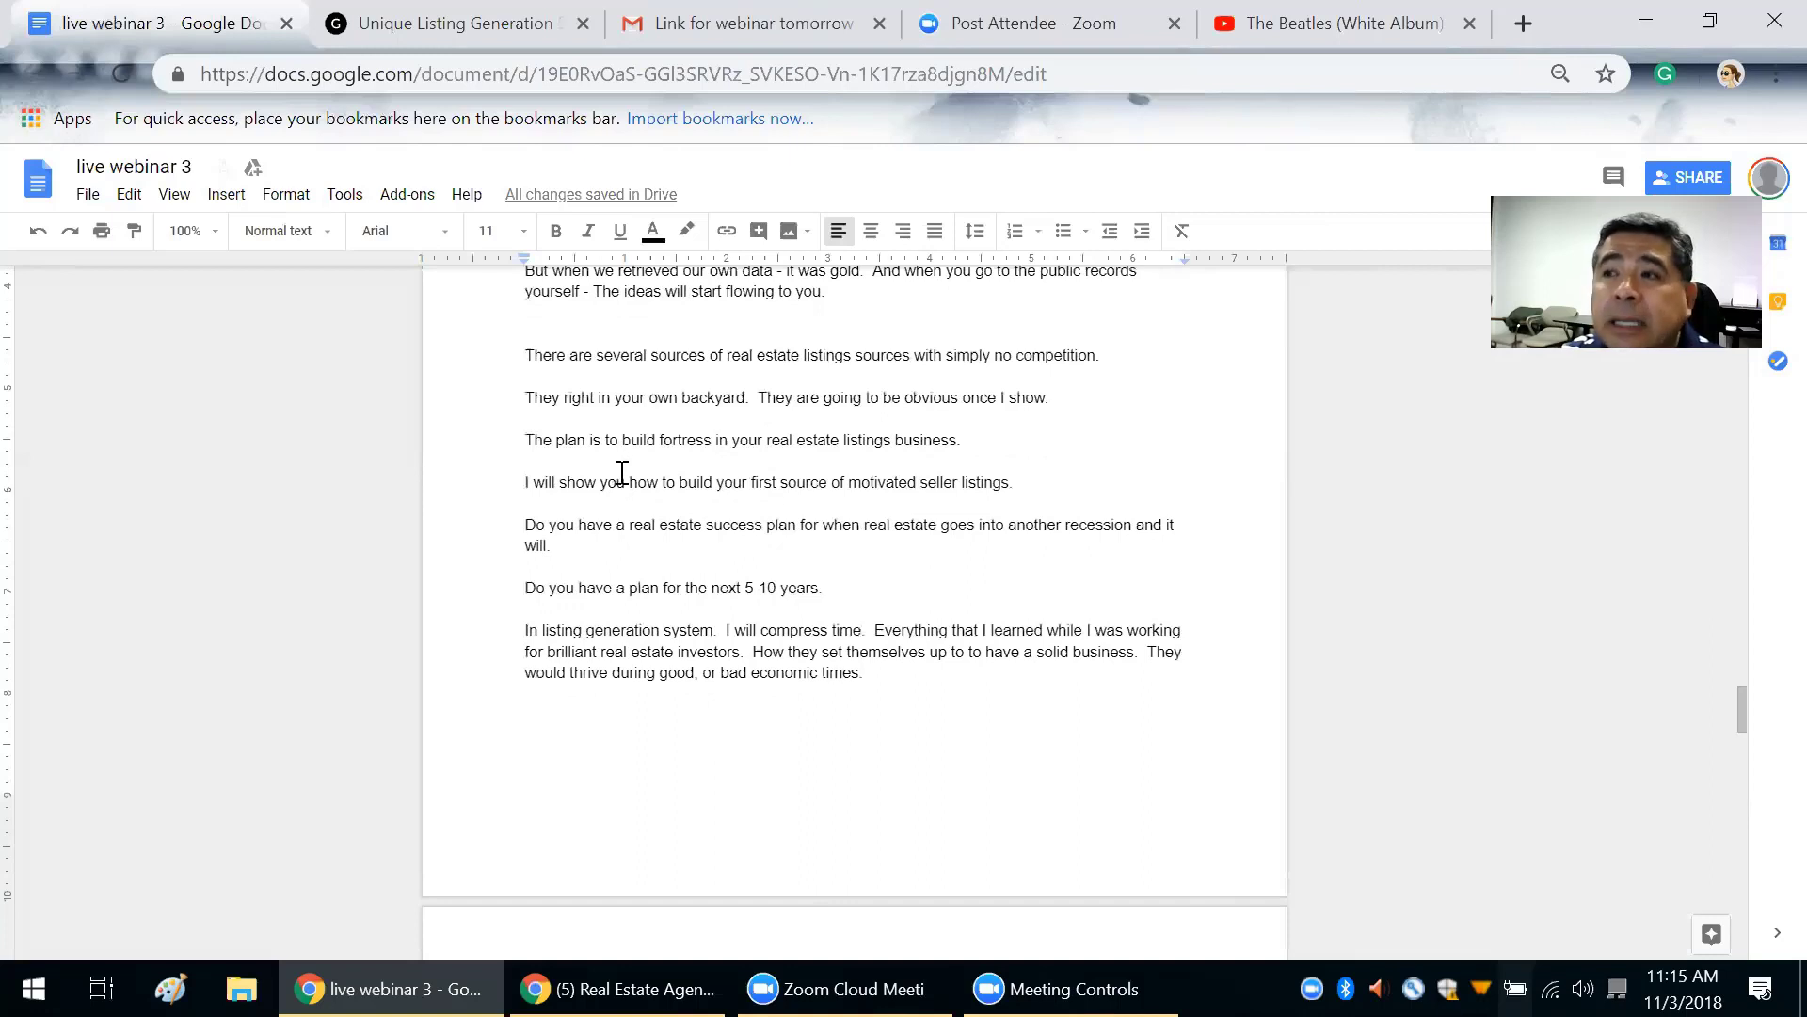
{"action": "scroll", "scroll_direction": "down", "scroll_amount": 3}
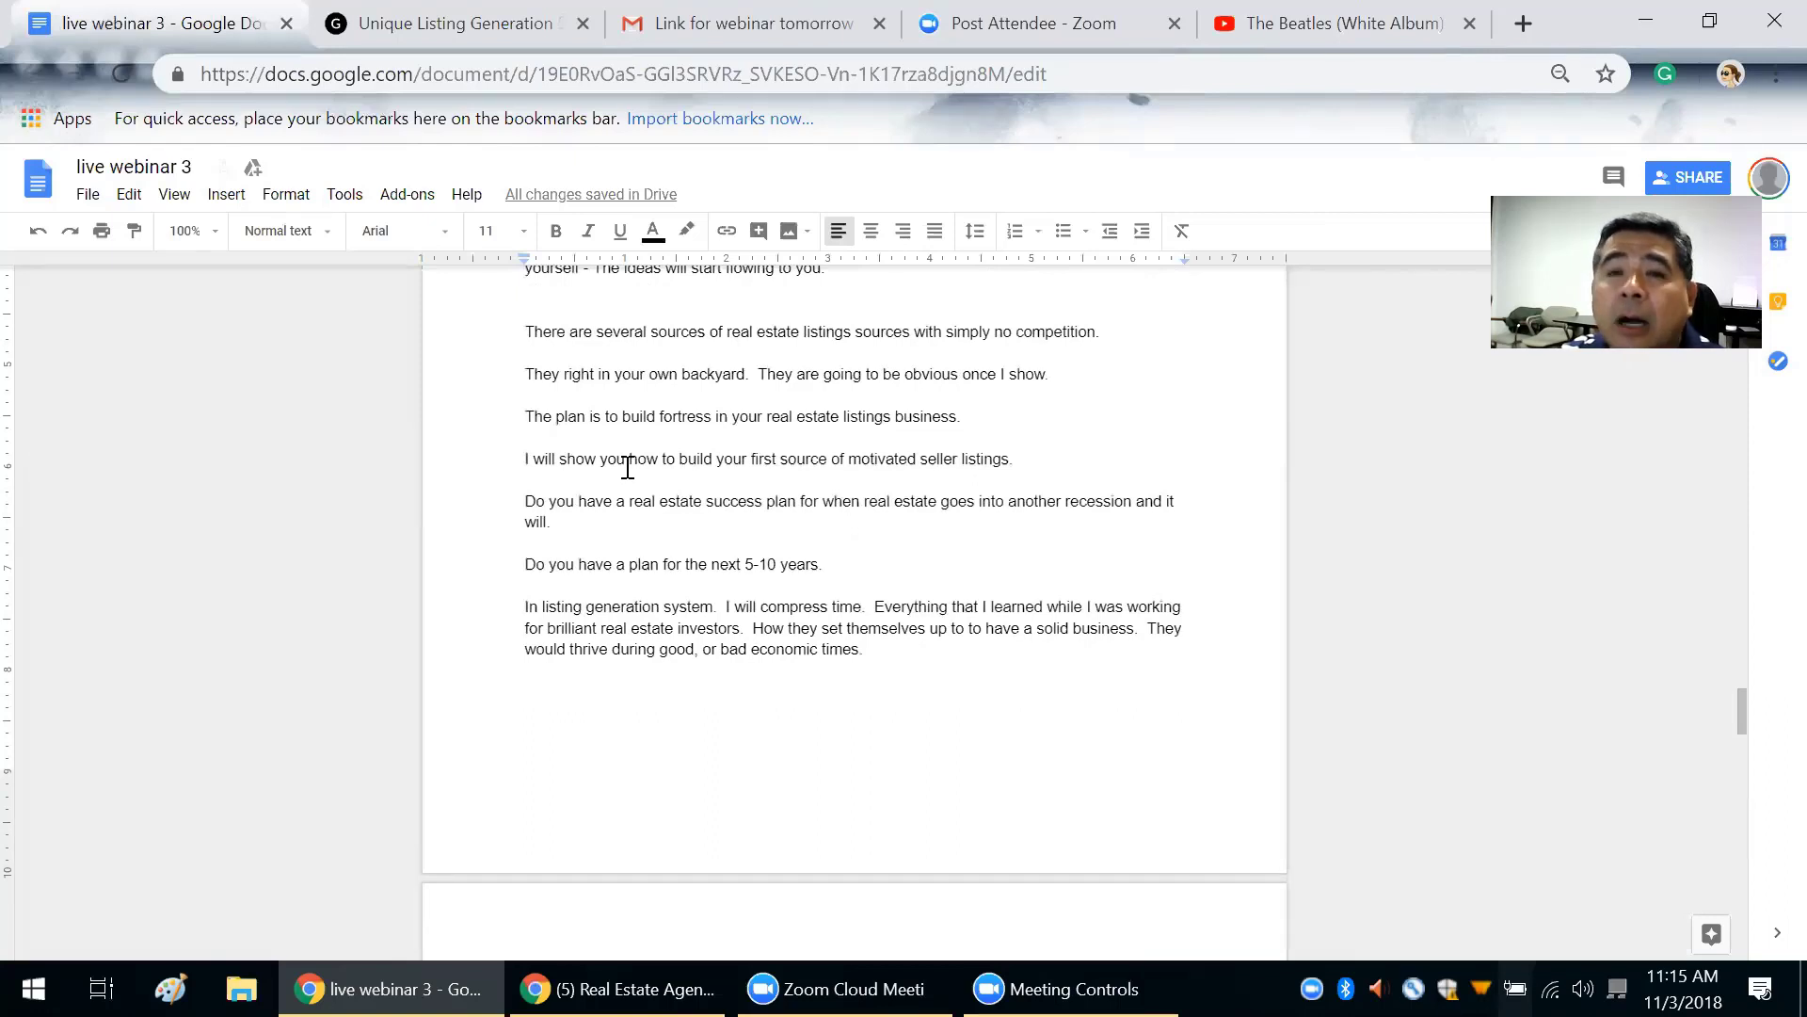
{"action": "scroll", "scroll_direction": "down", "scroll_amount": 3}
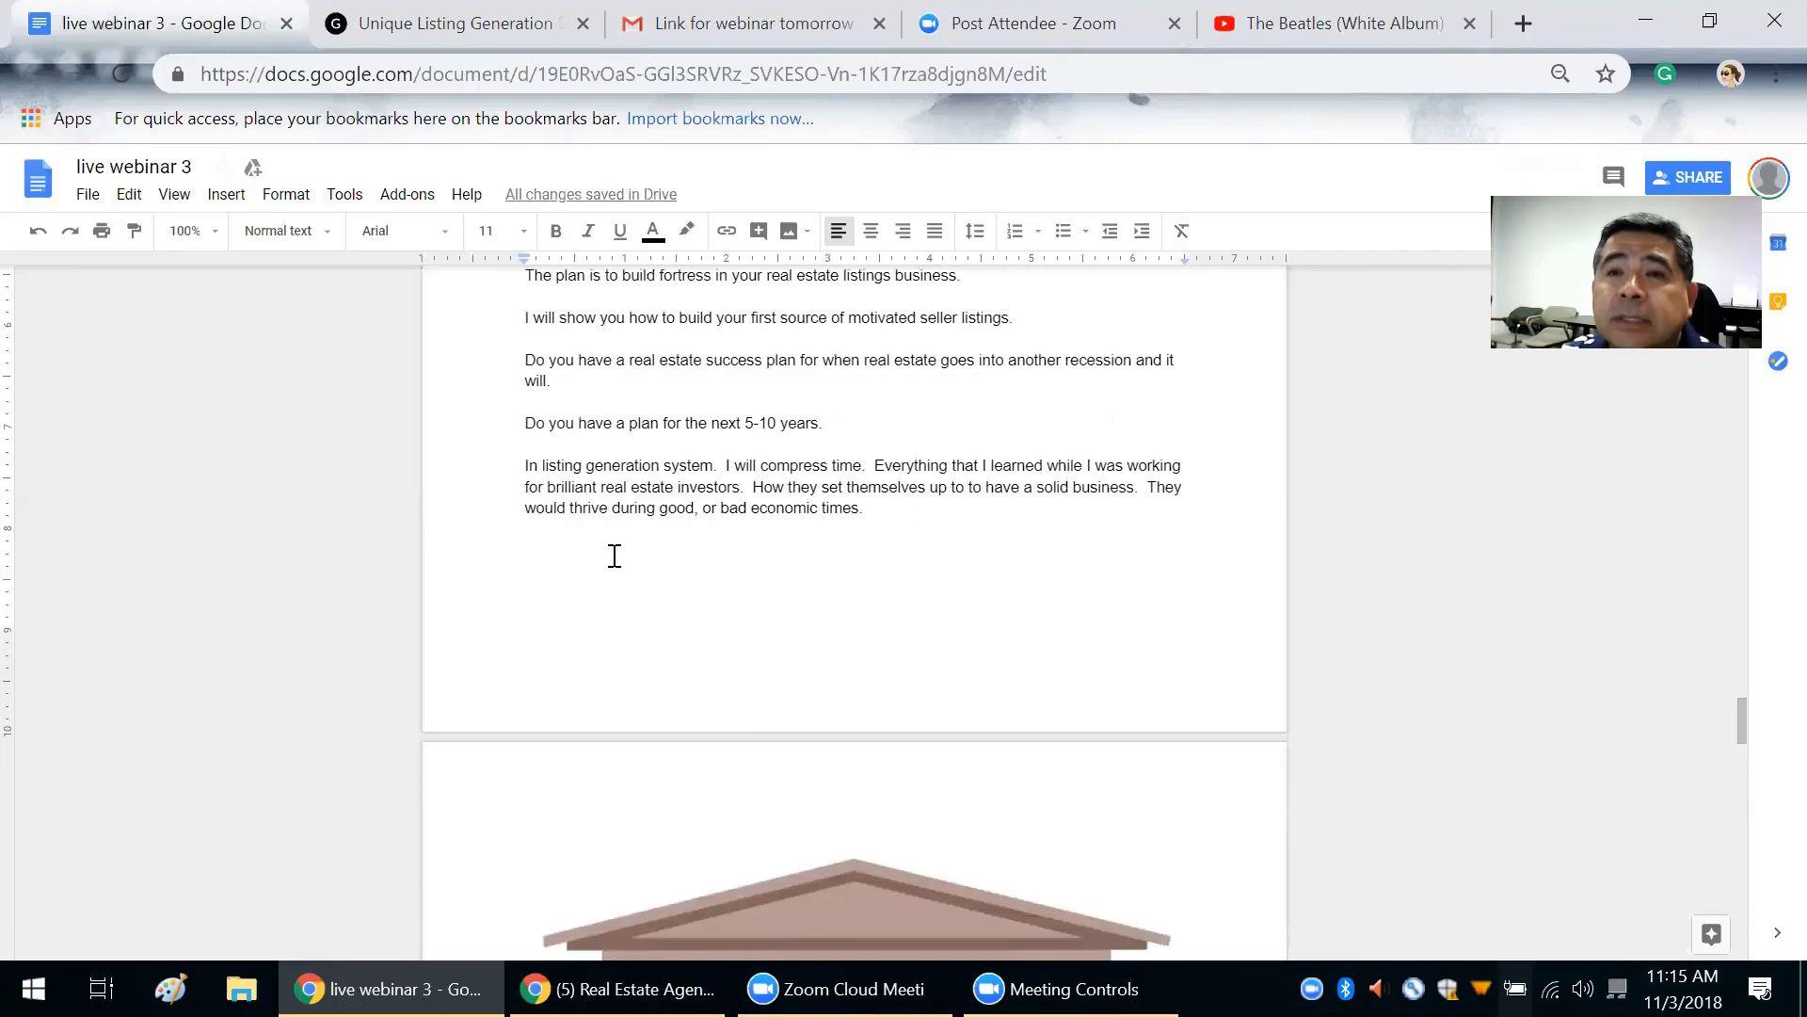
{"action": "scroll", "scroll_direction": "down", "scroll_amount": 3}
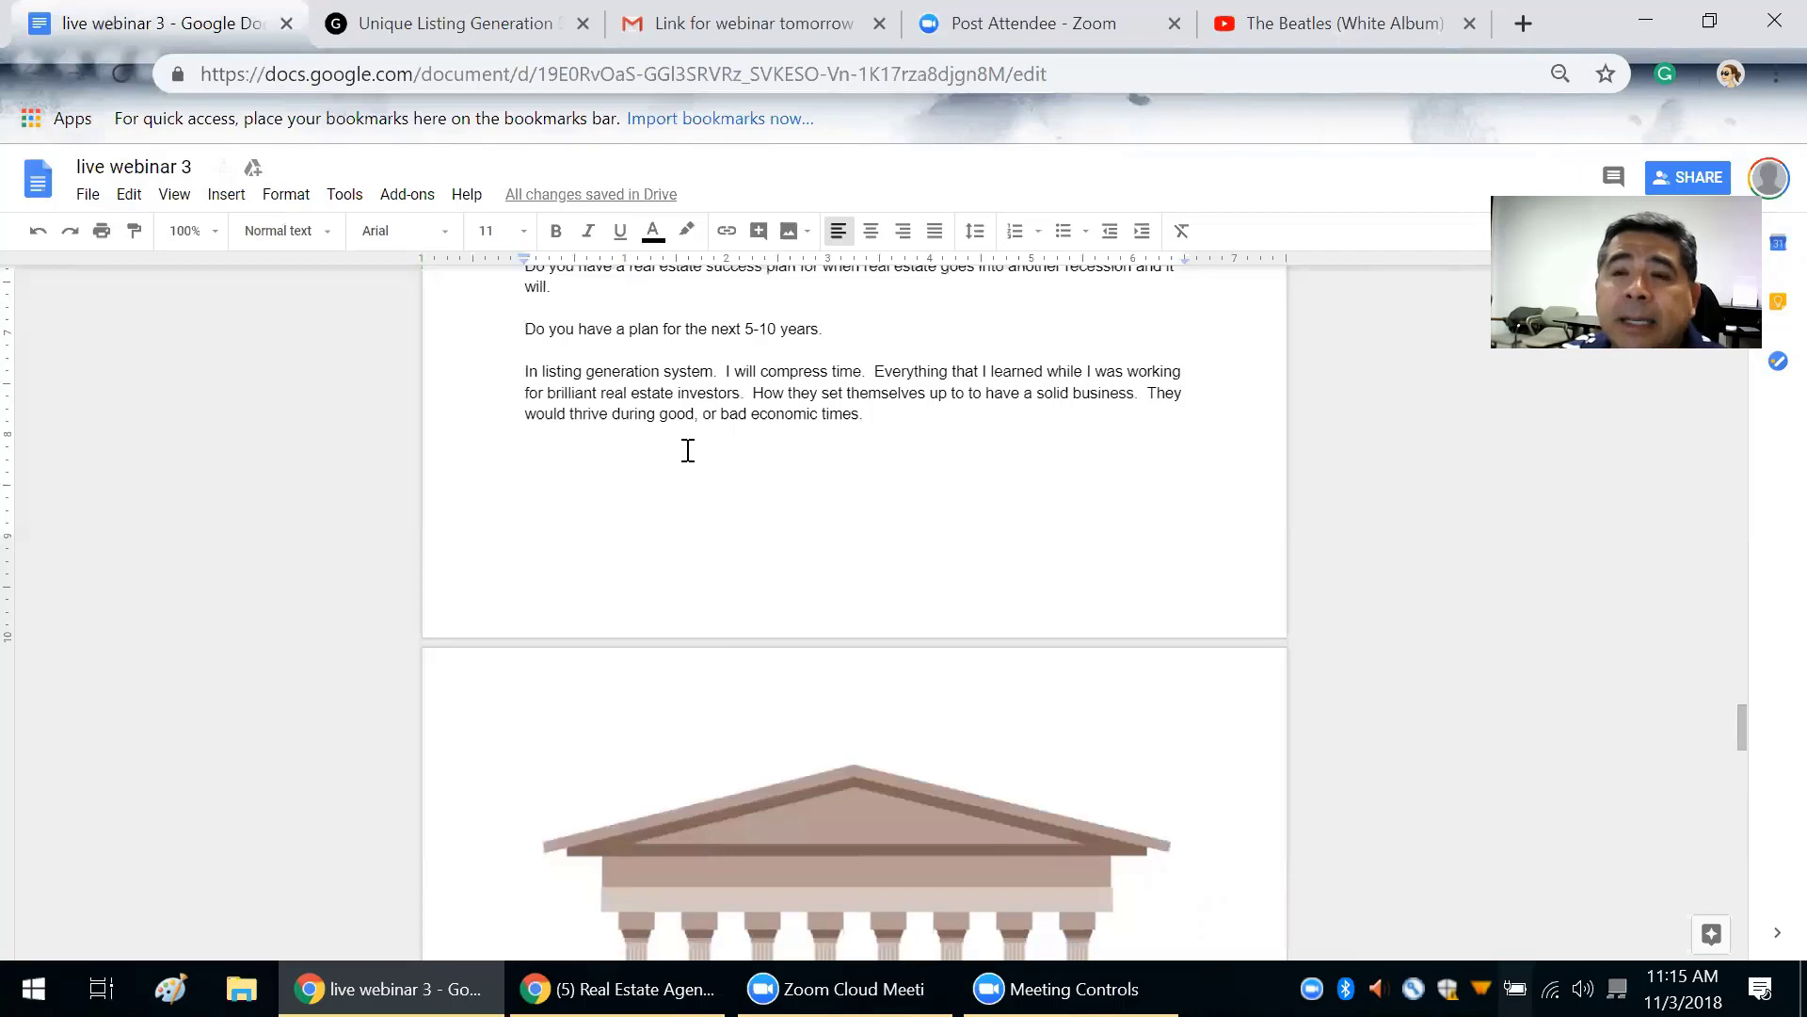
{"action": "scroll", "scroll_direction": "down", "scroll_amount": 3}
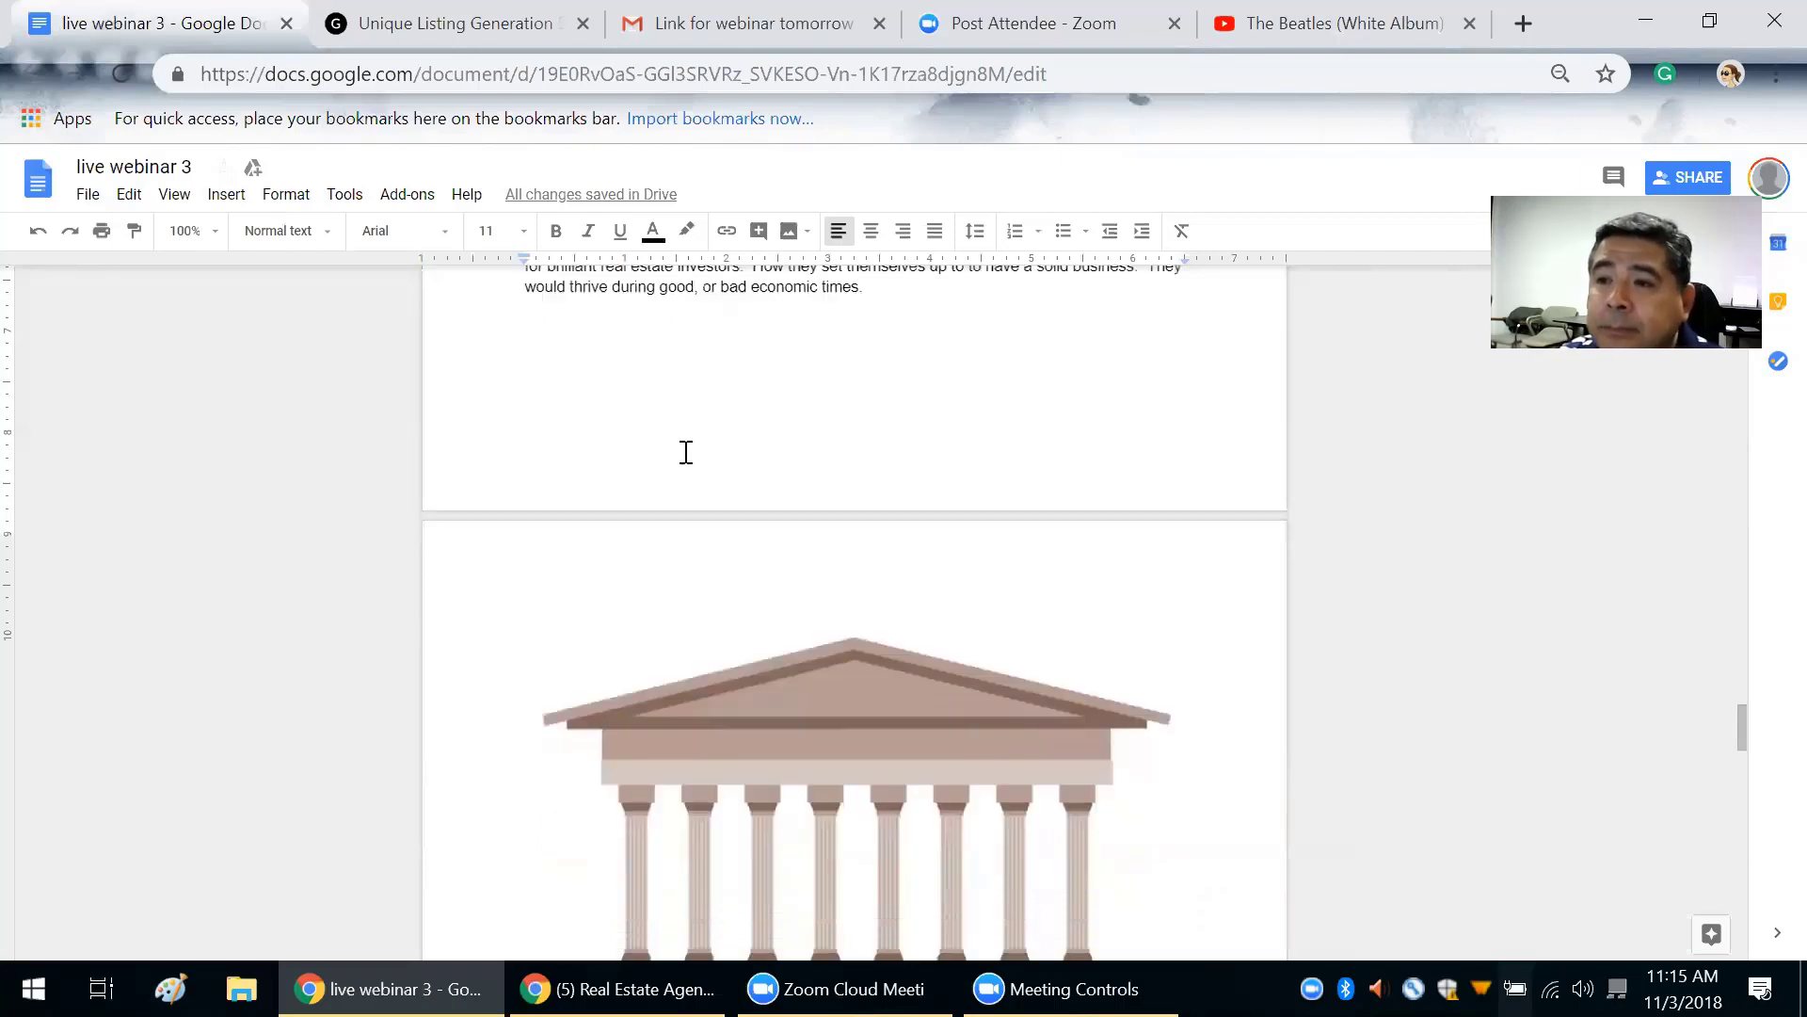
{"action": "scroll", "scroll_direction": "down", "scroll_amount": 3}
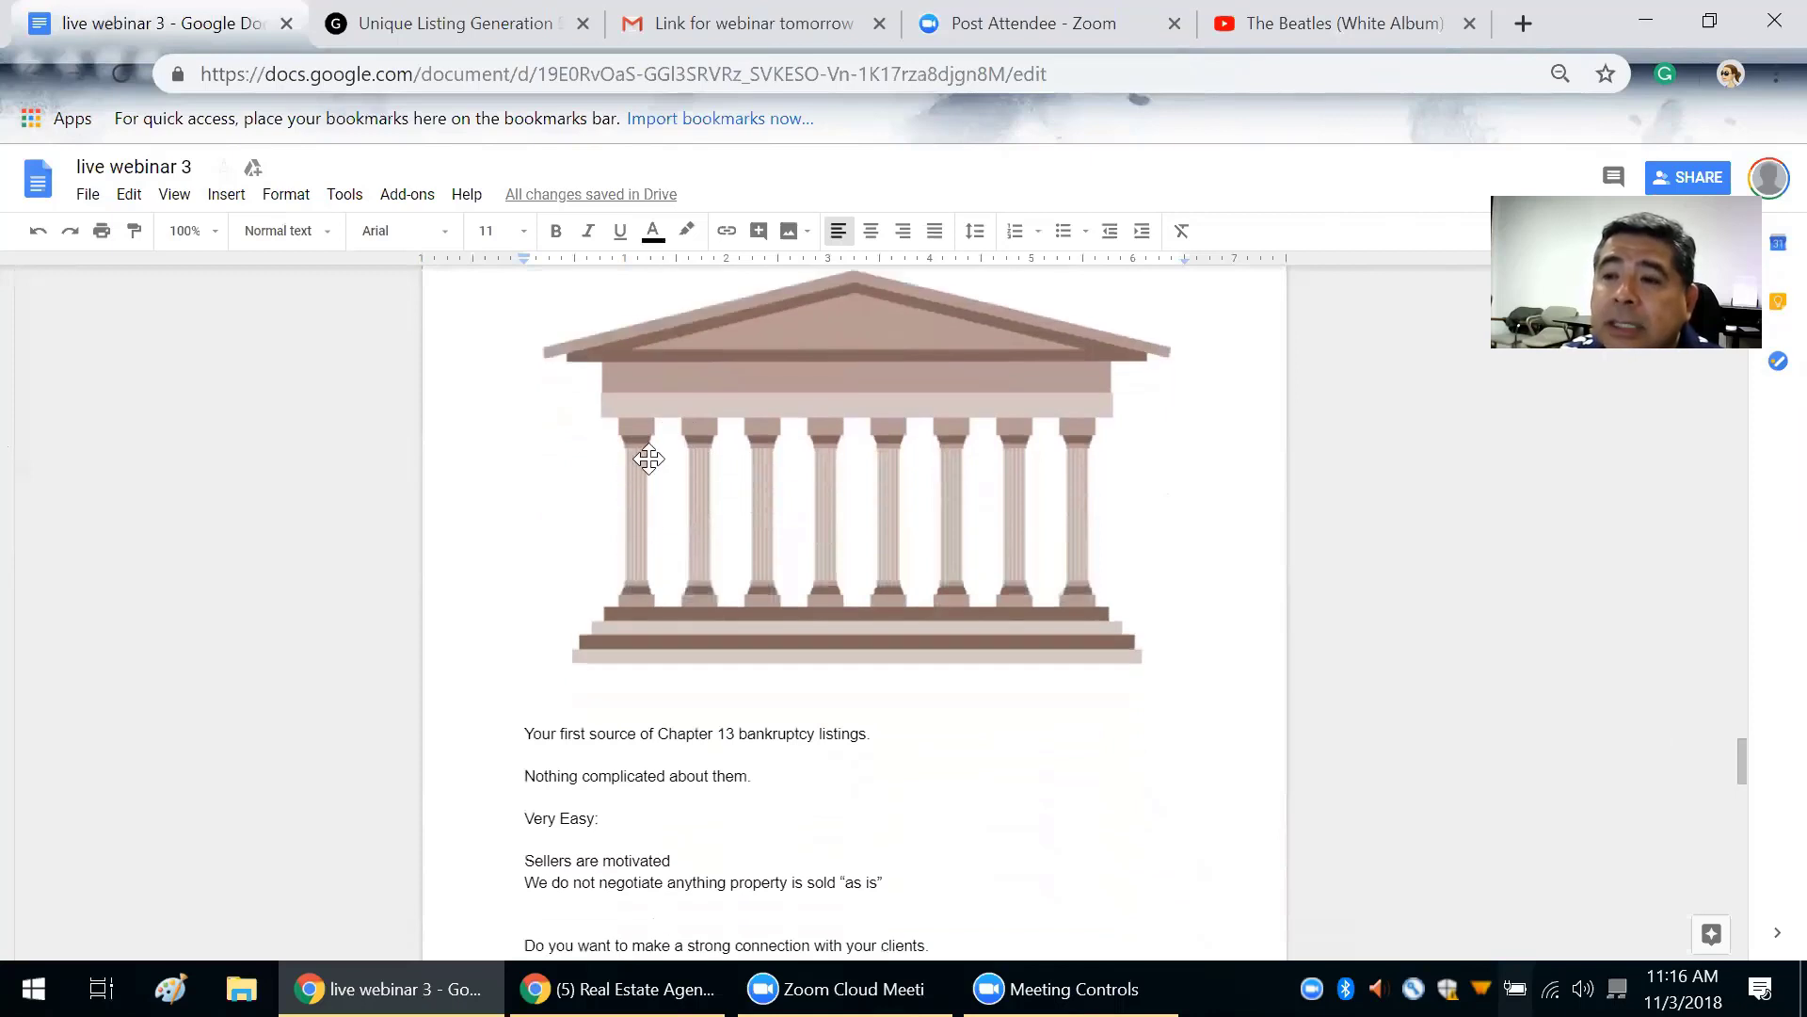
{"action": "mouse_move", "coordinate": [695, 546]}
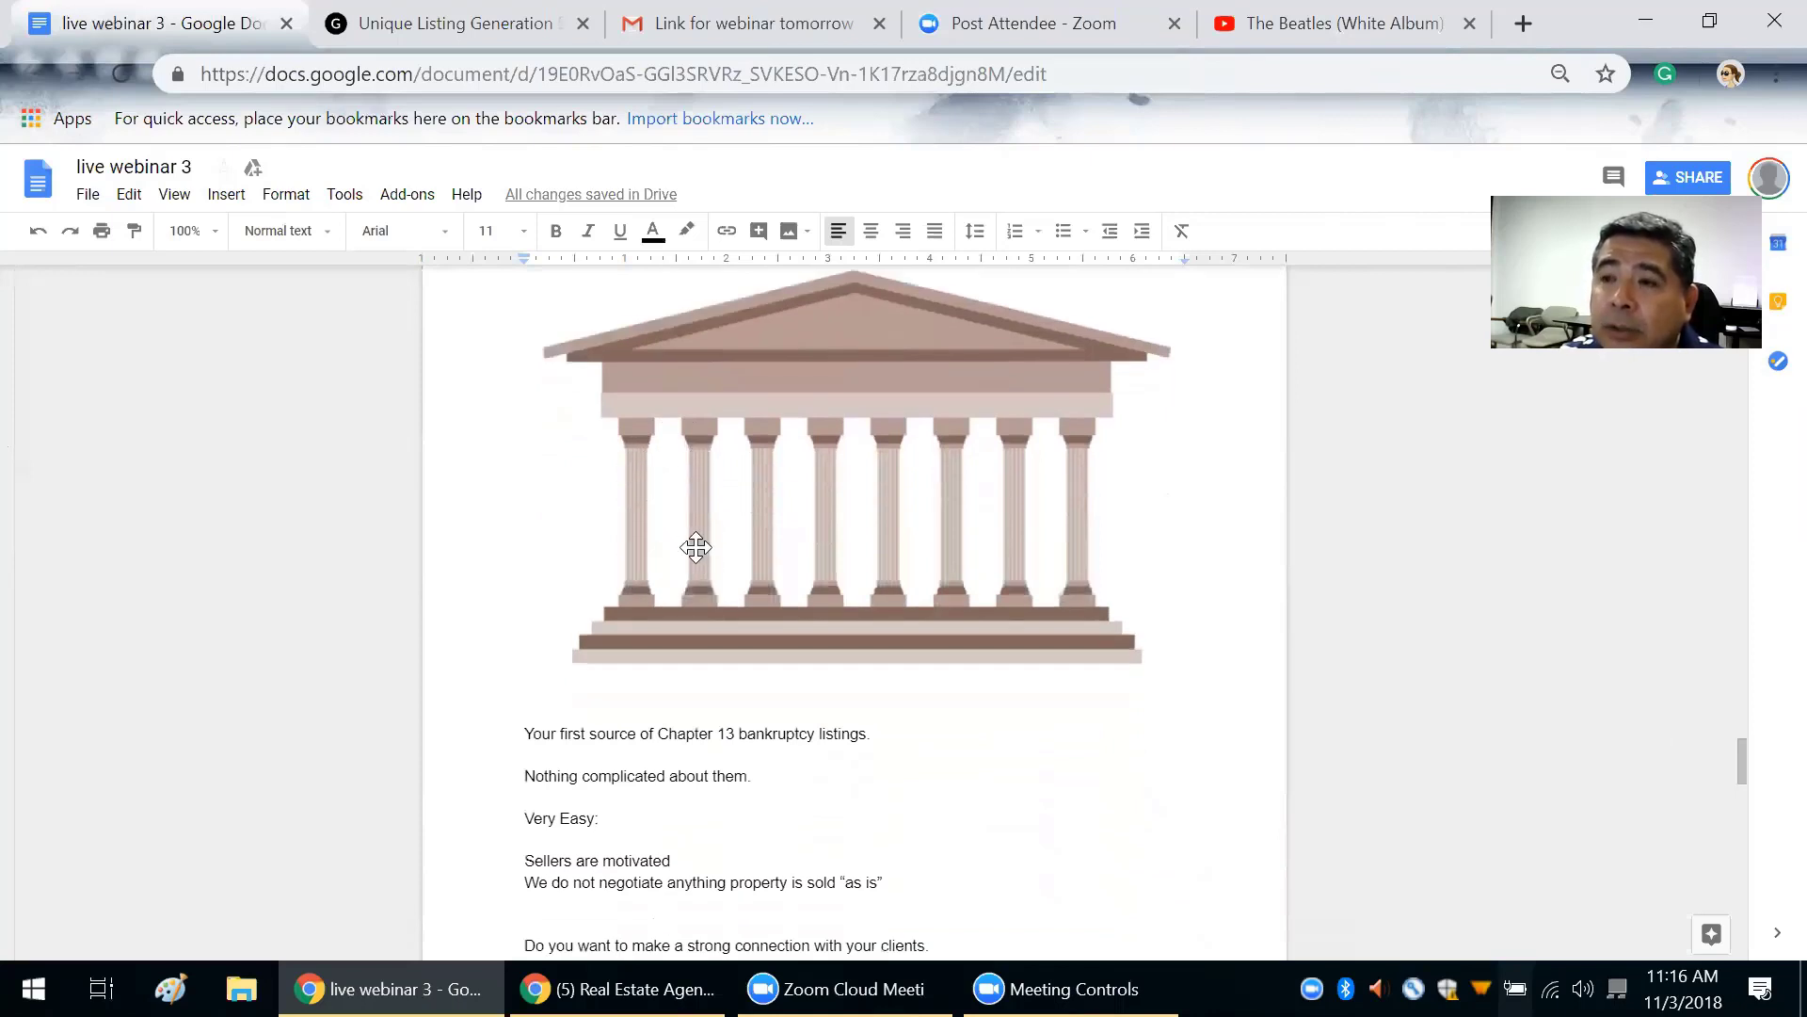
{"action": "mouse_move", "coordinate": [793, 591]}
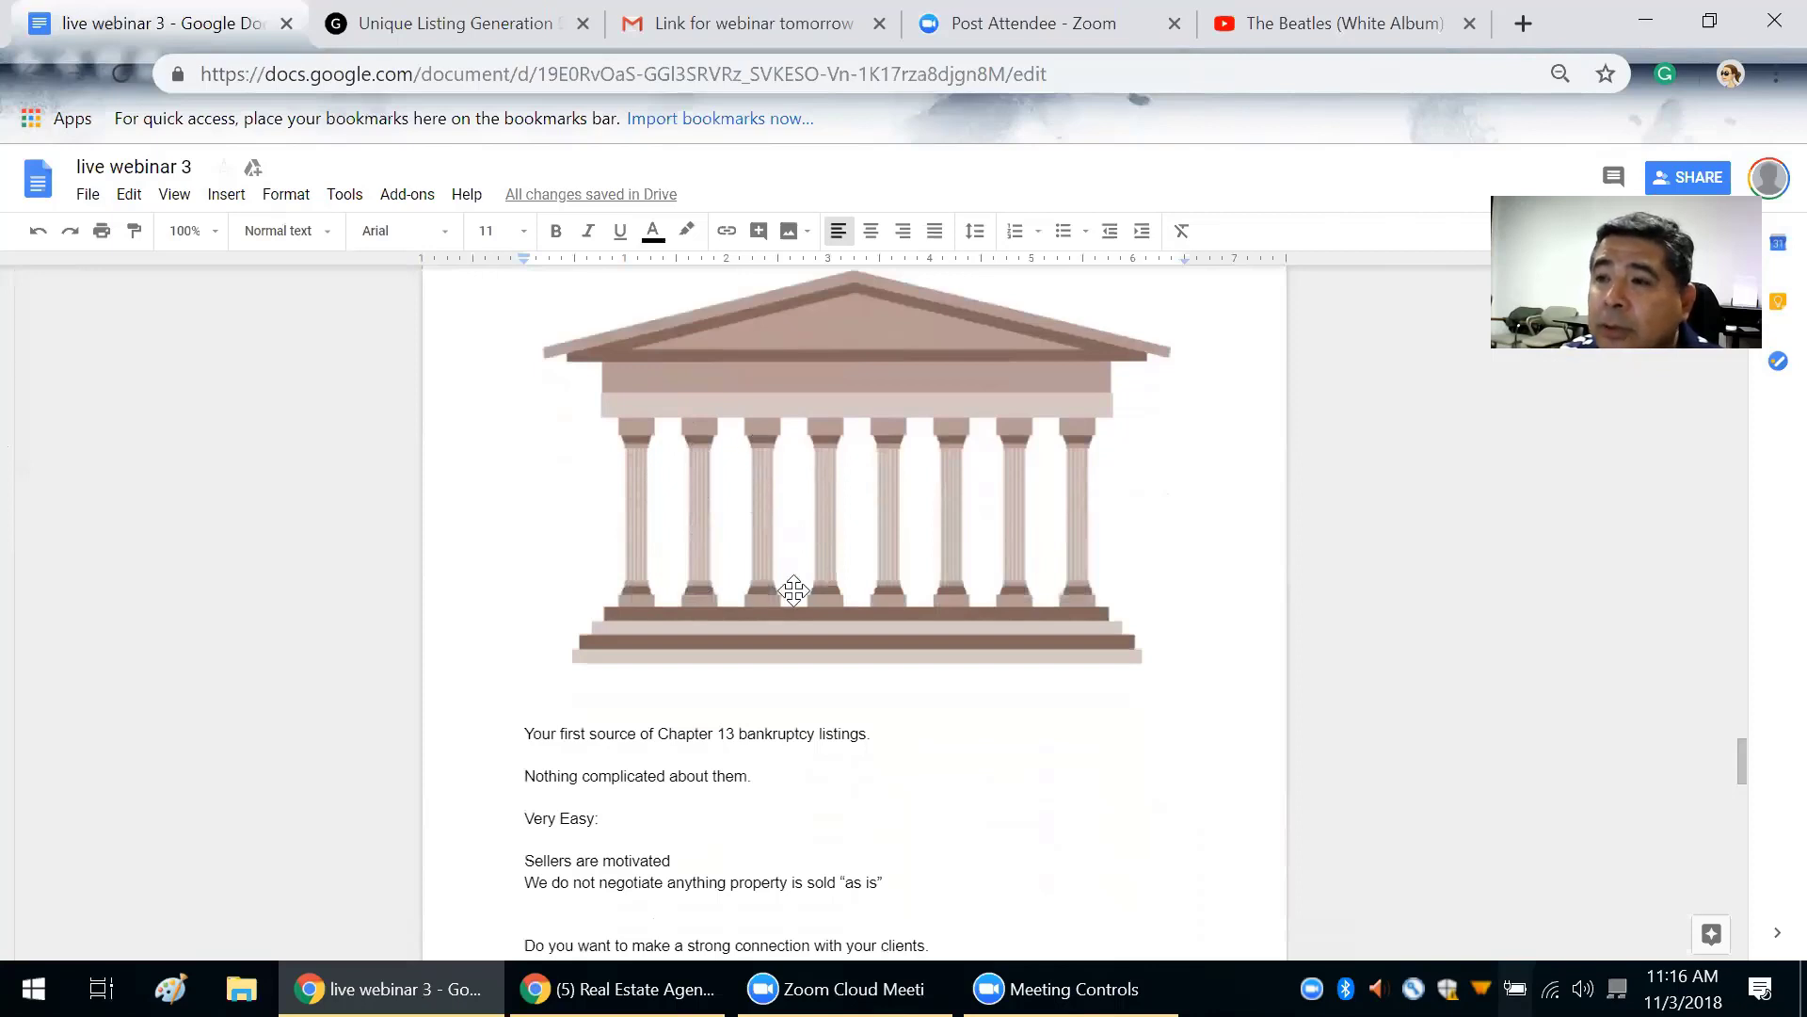
{"action": "mouse_move", "coordinate": [882, 513]}
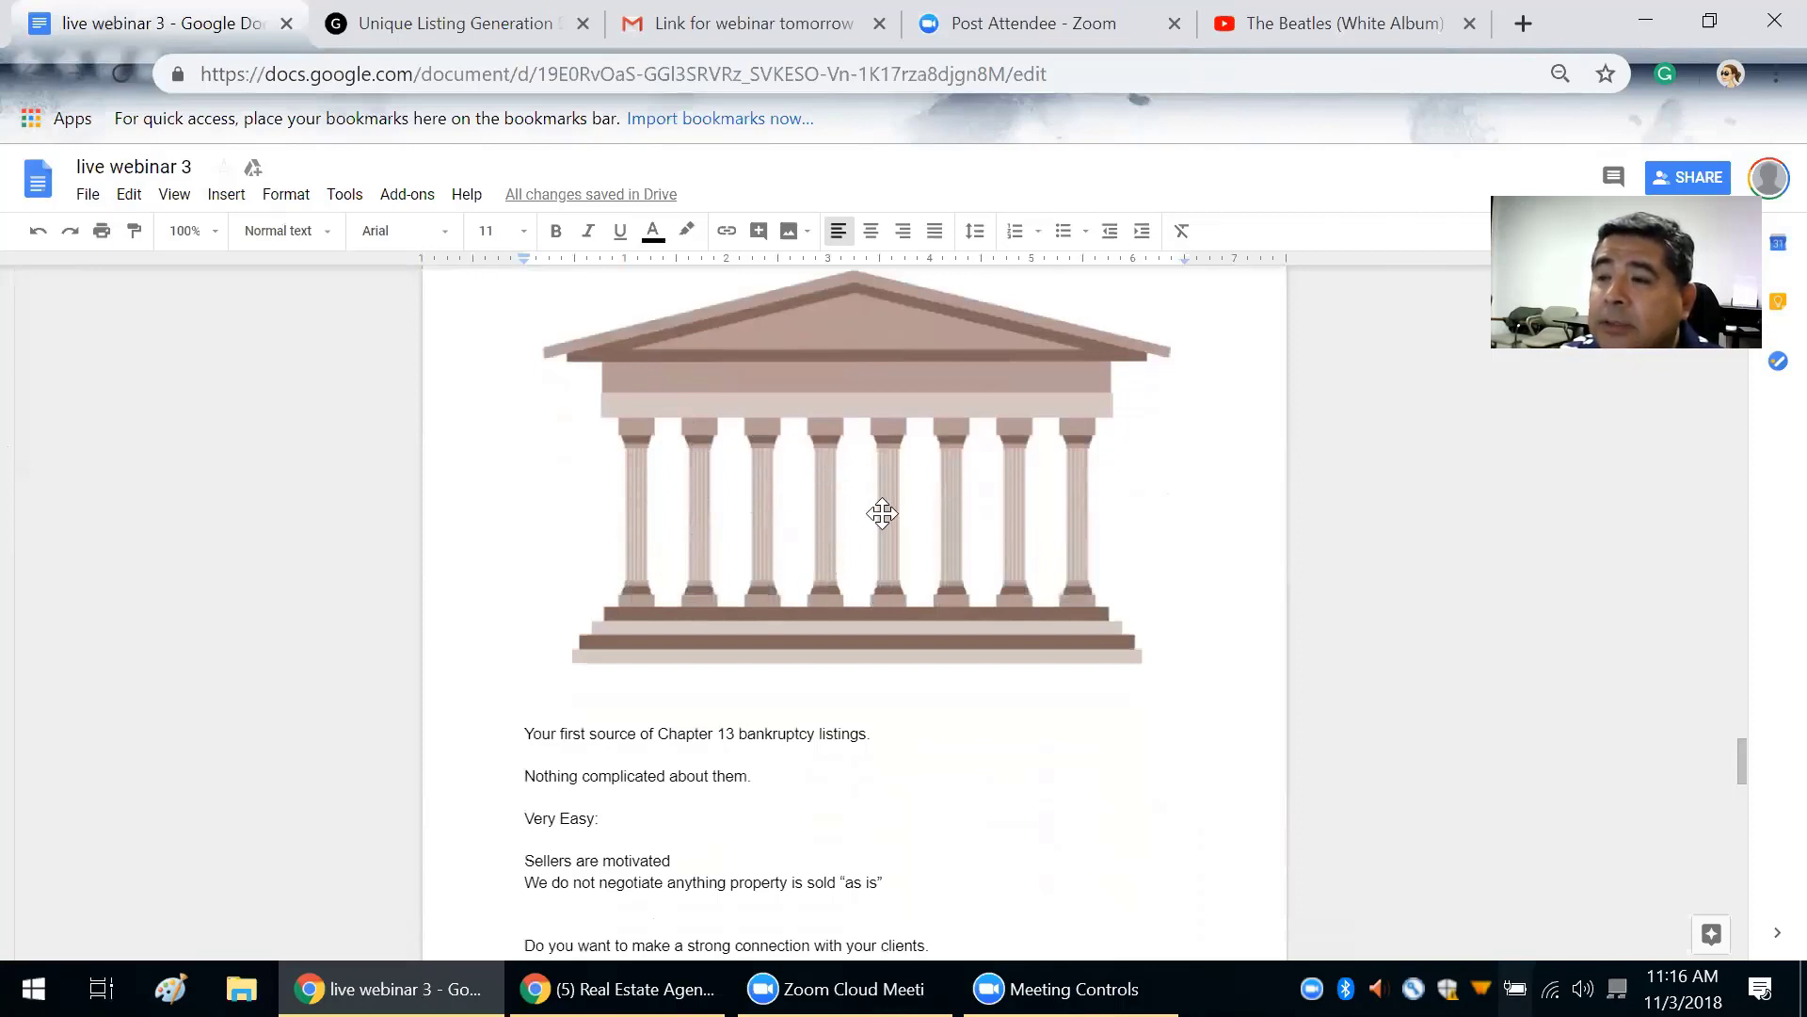
{"action": "scroll", "scroll_direction": "down", "scroll_amount": 3}
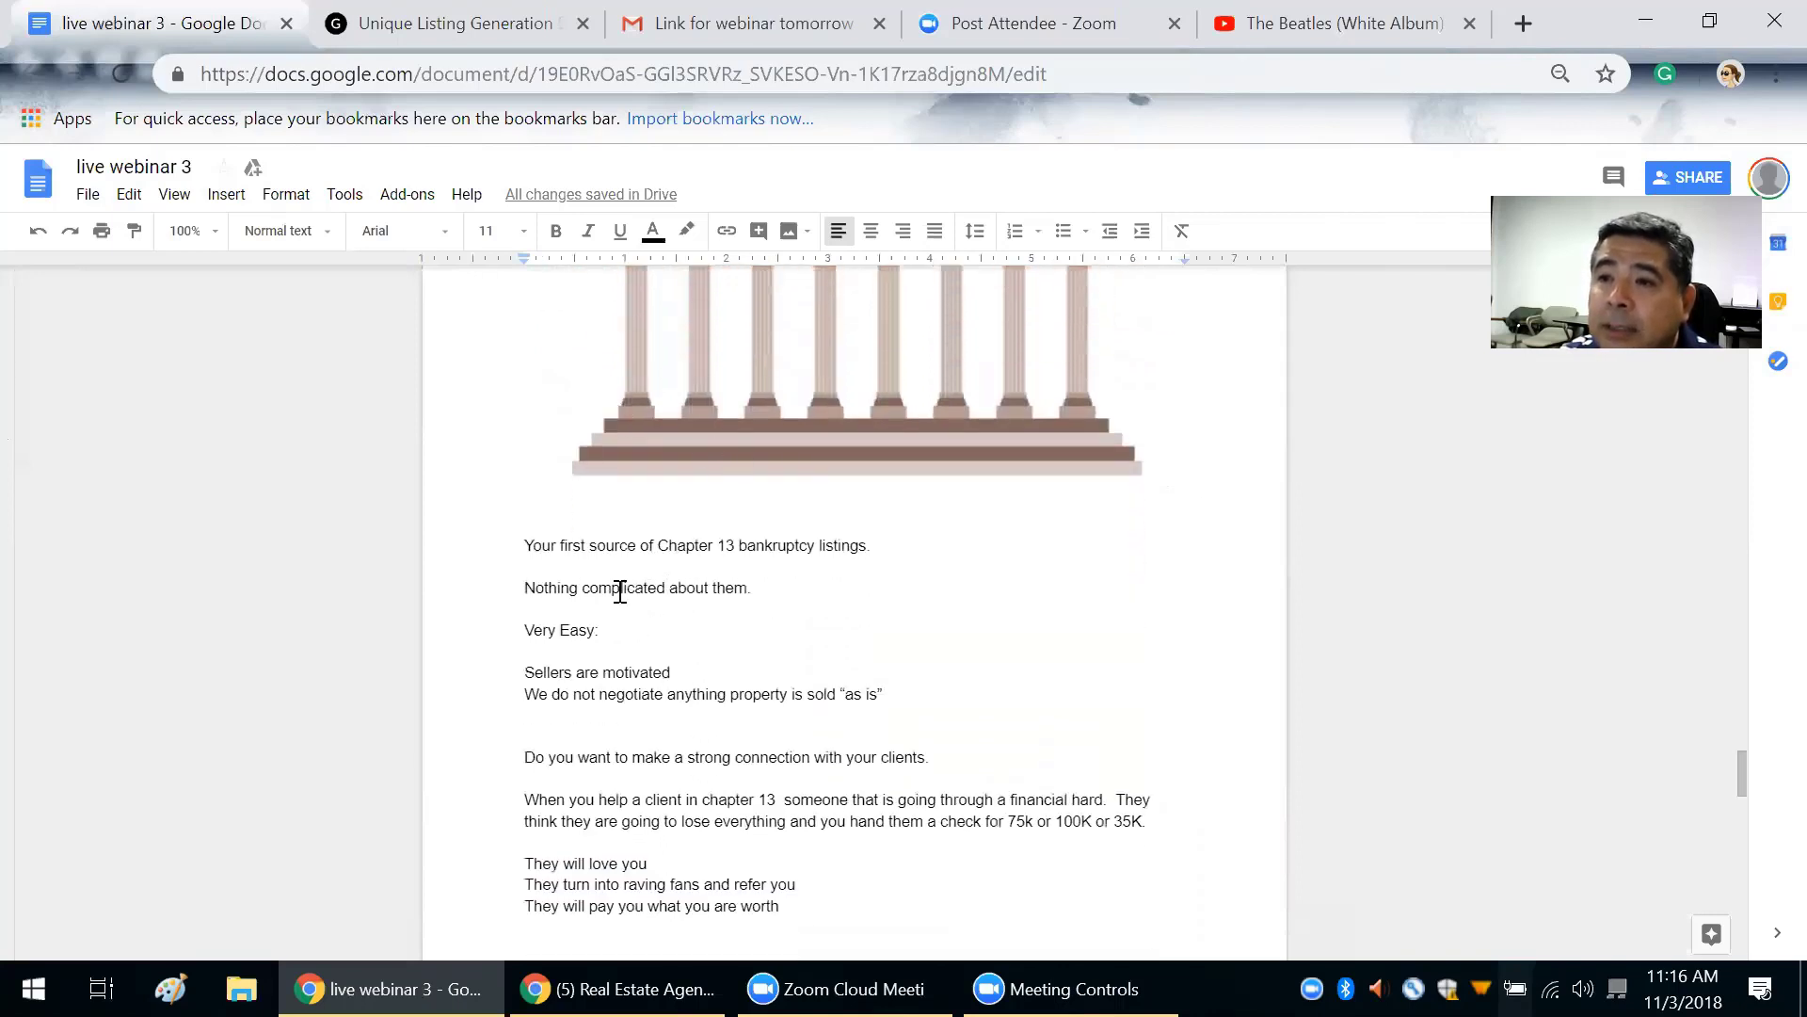
{"action": "mouse_move", "coordinate": [689, 635]}
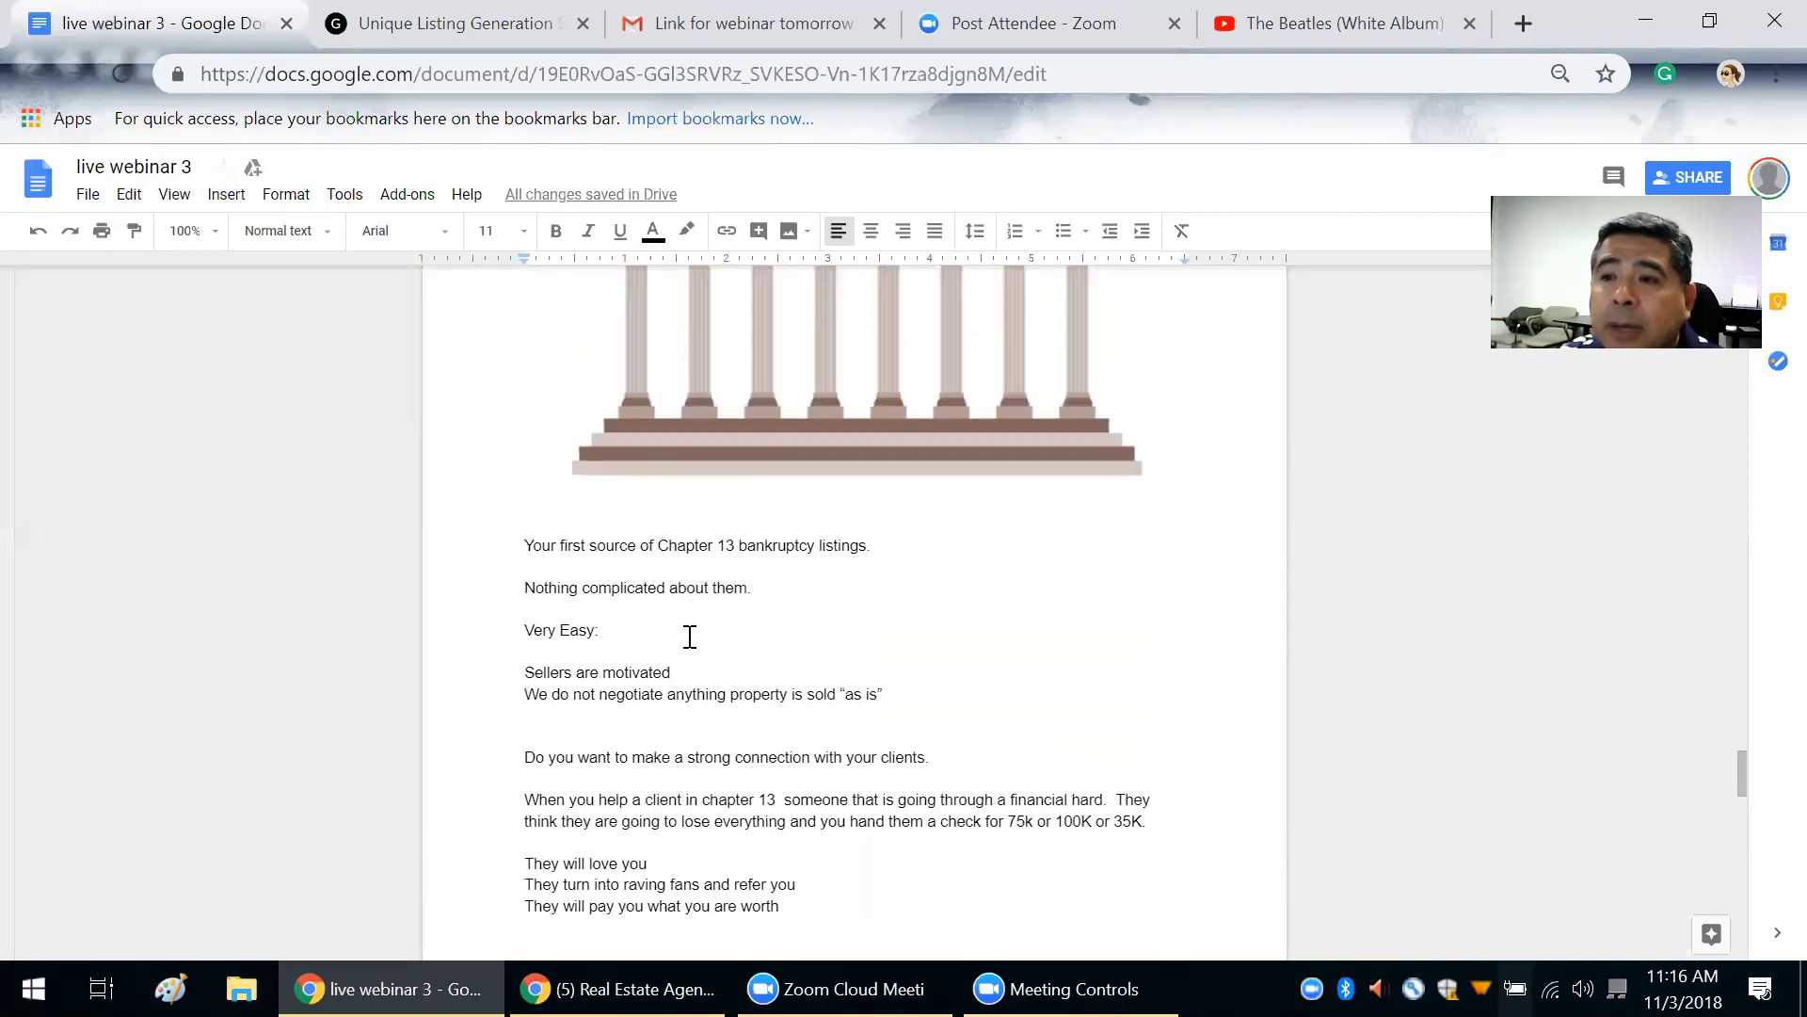
{"action": "scroll", "scroll_direction": "down", "scroll_amount": 3}
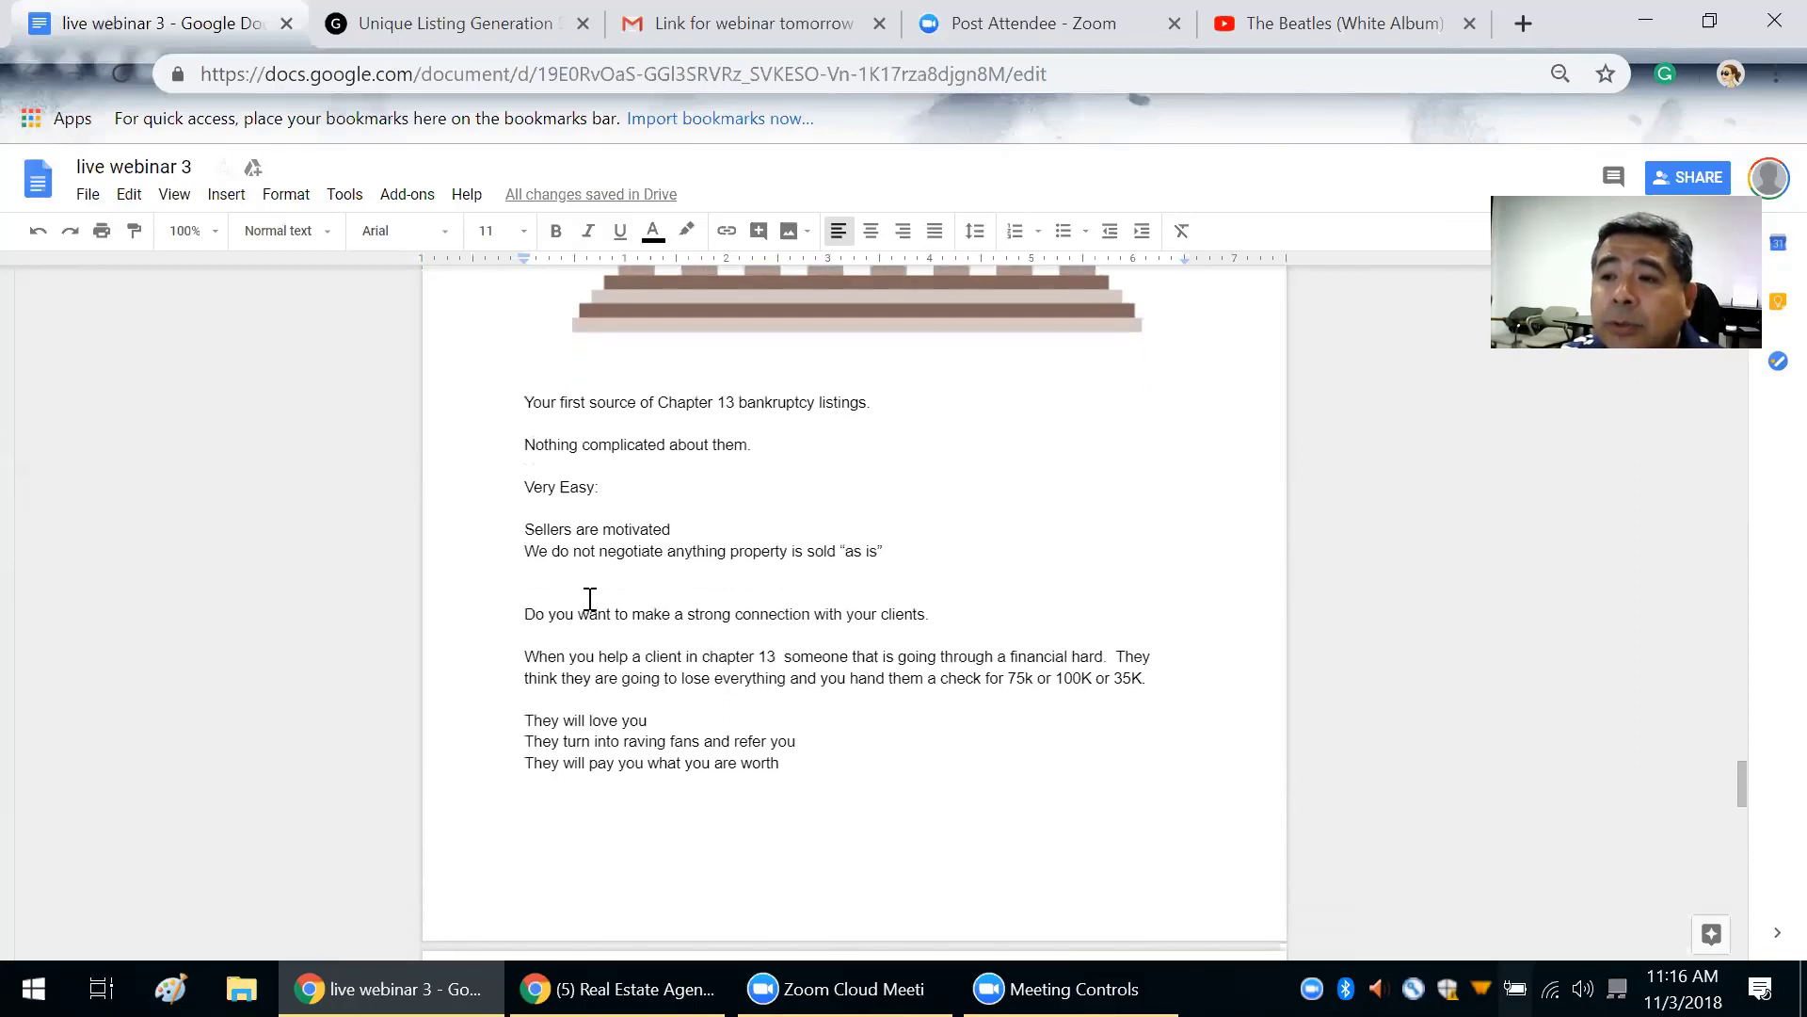
{"action": "scroll", "scroll_direction": "down", "scroll_amount": 3}
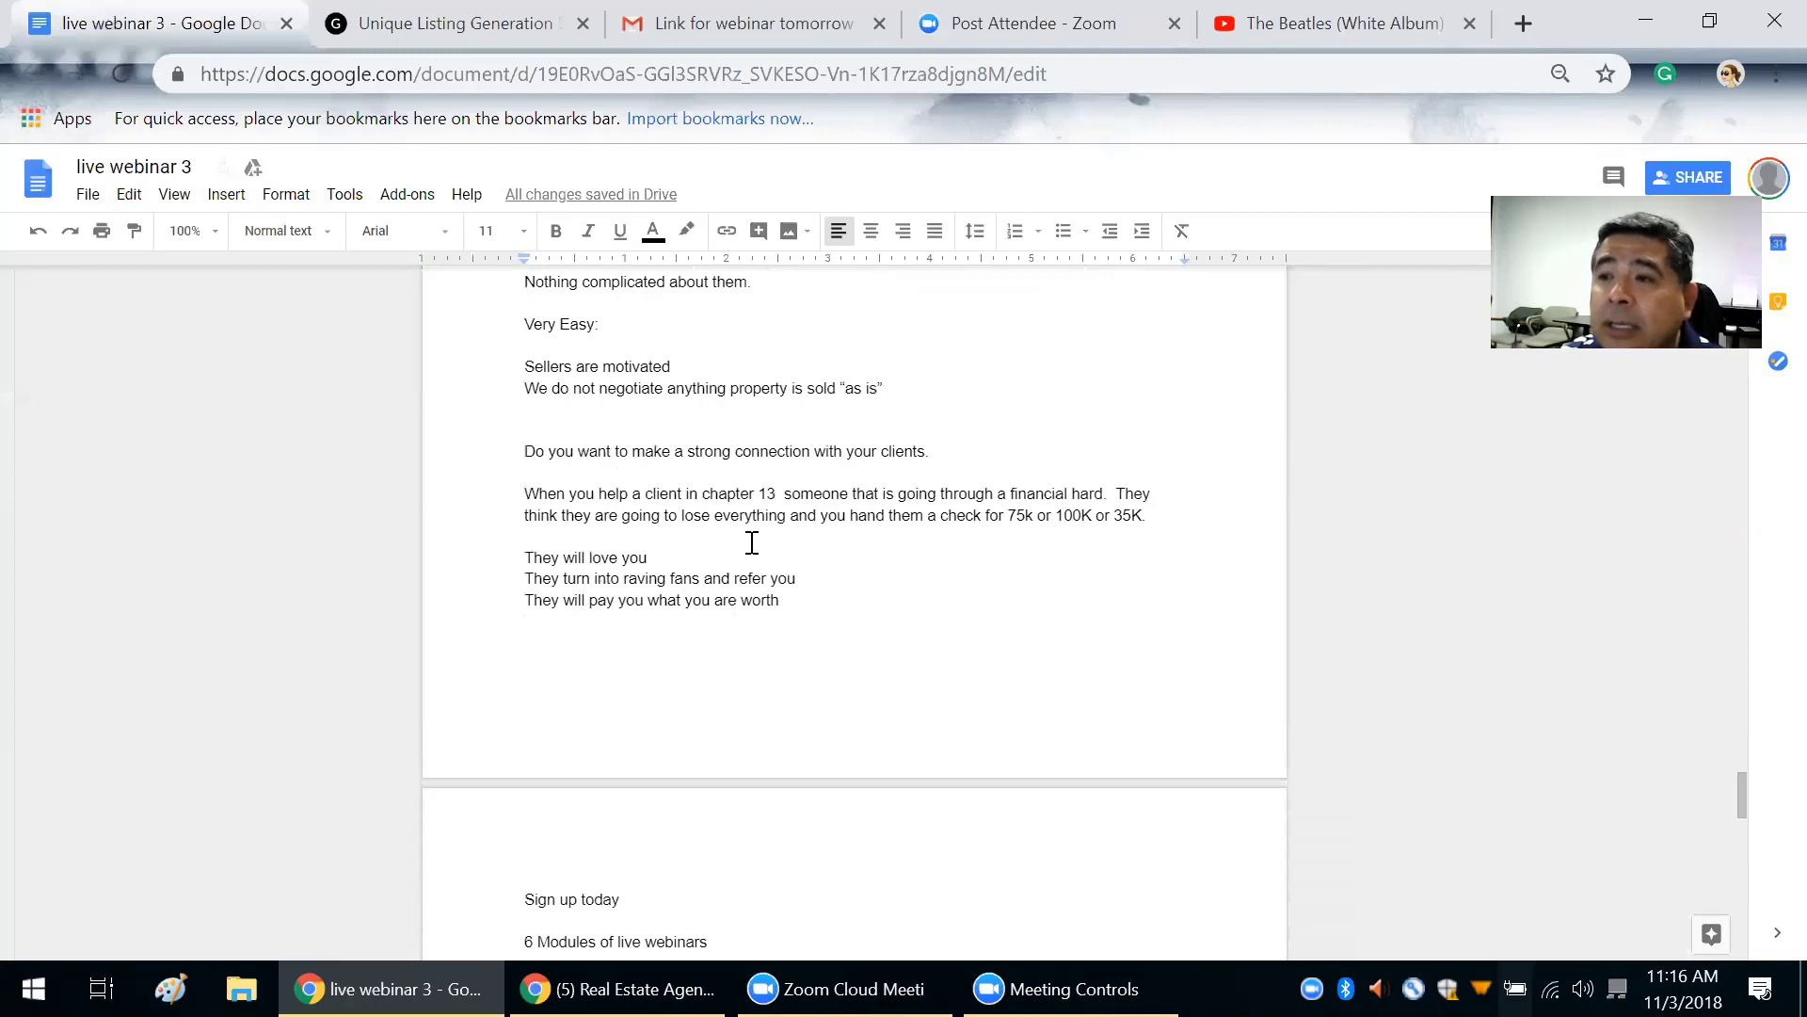
{"action": "mouse_move", "coordinate": [1018, 528]}
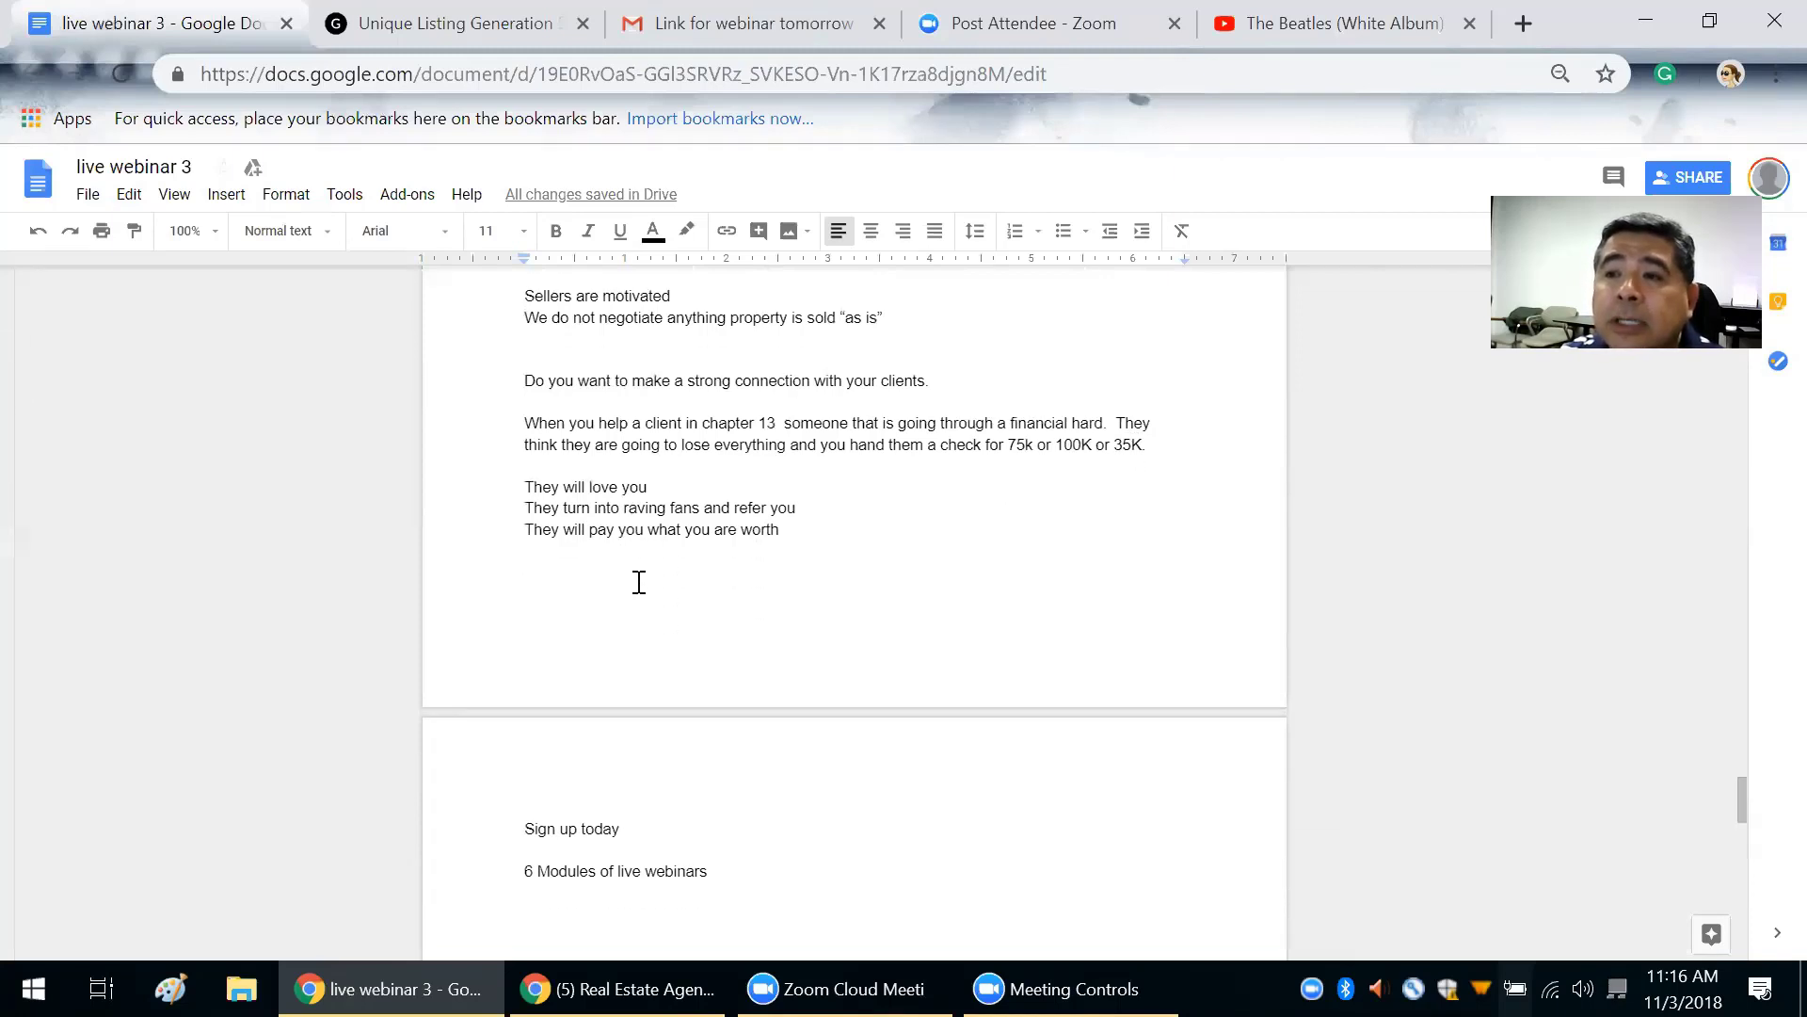
{"action": "scroll", "scroll_direction": "down", "scroll_amount": 3}
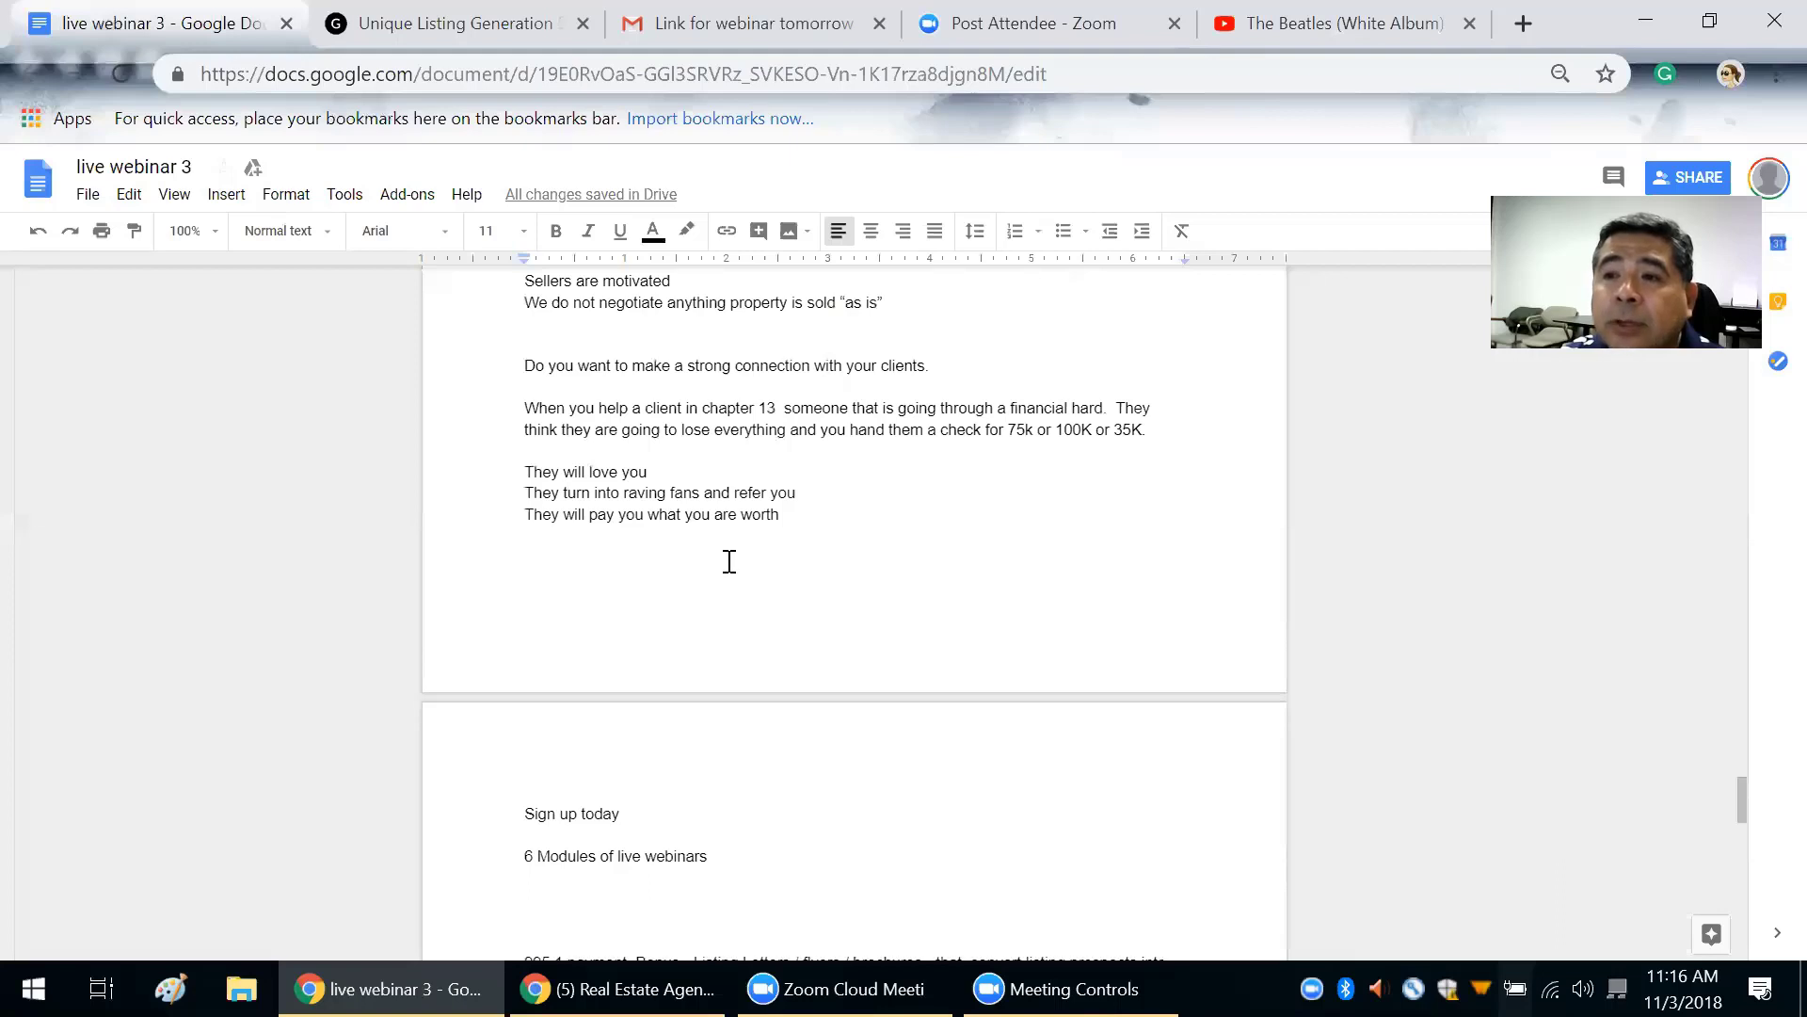
{"action": "scroll", "scroll_direction": "down", "scroll_amount": 3}
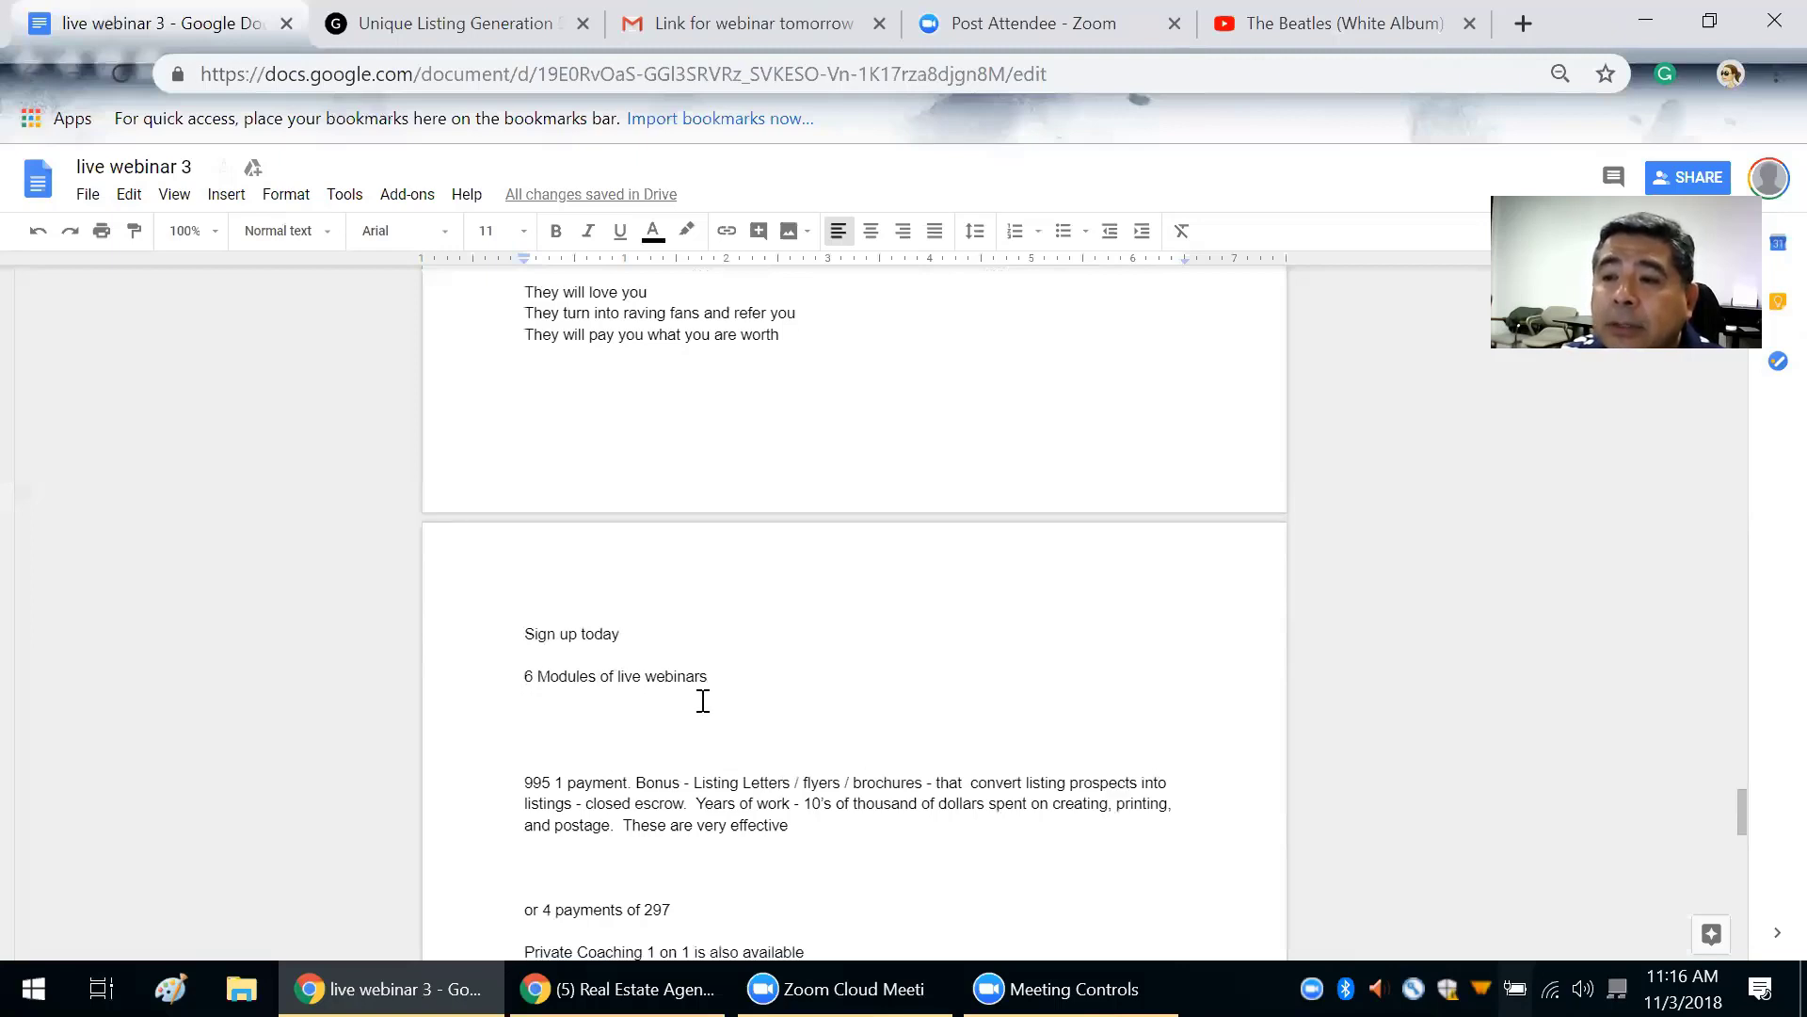
{"action": "scroll", "scroll_direction": "down", "scroll_amount": 3}
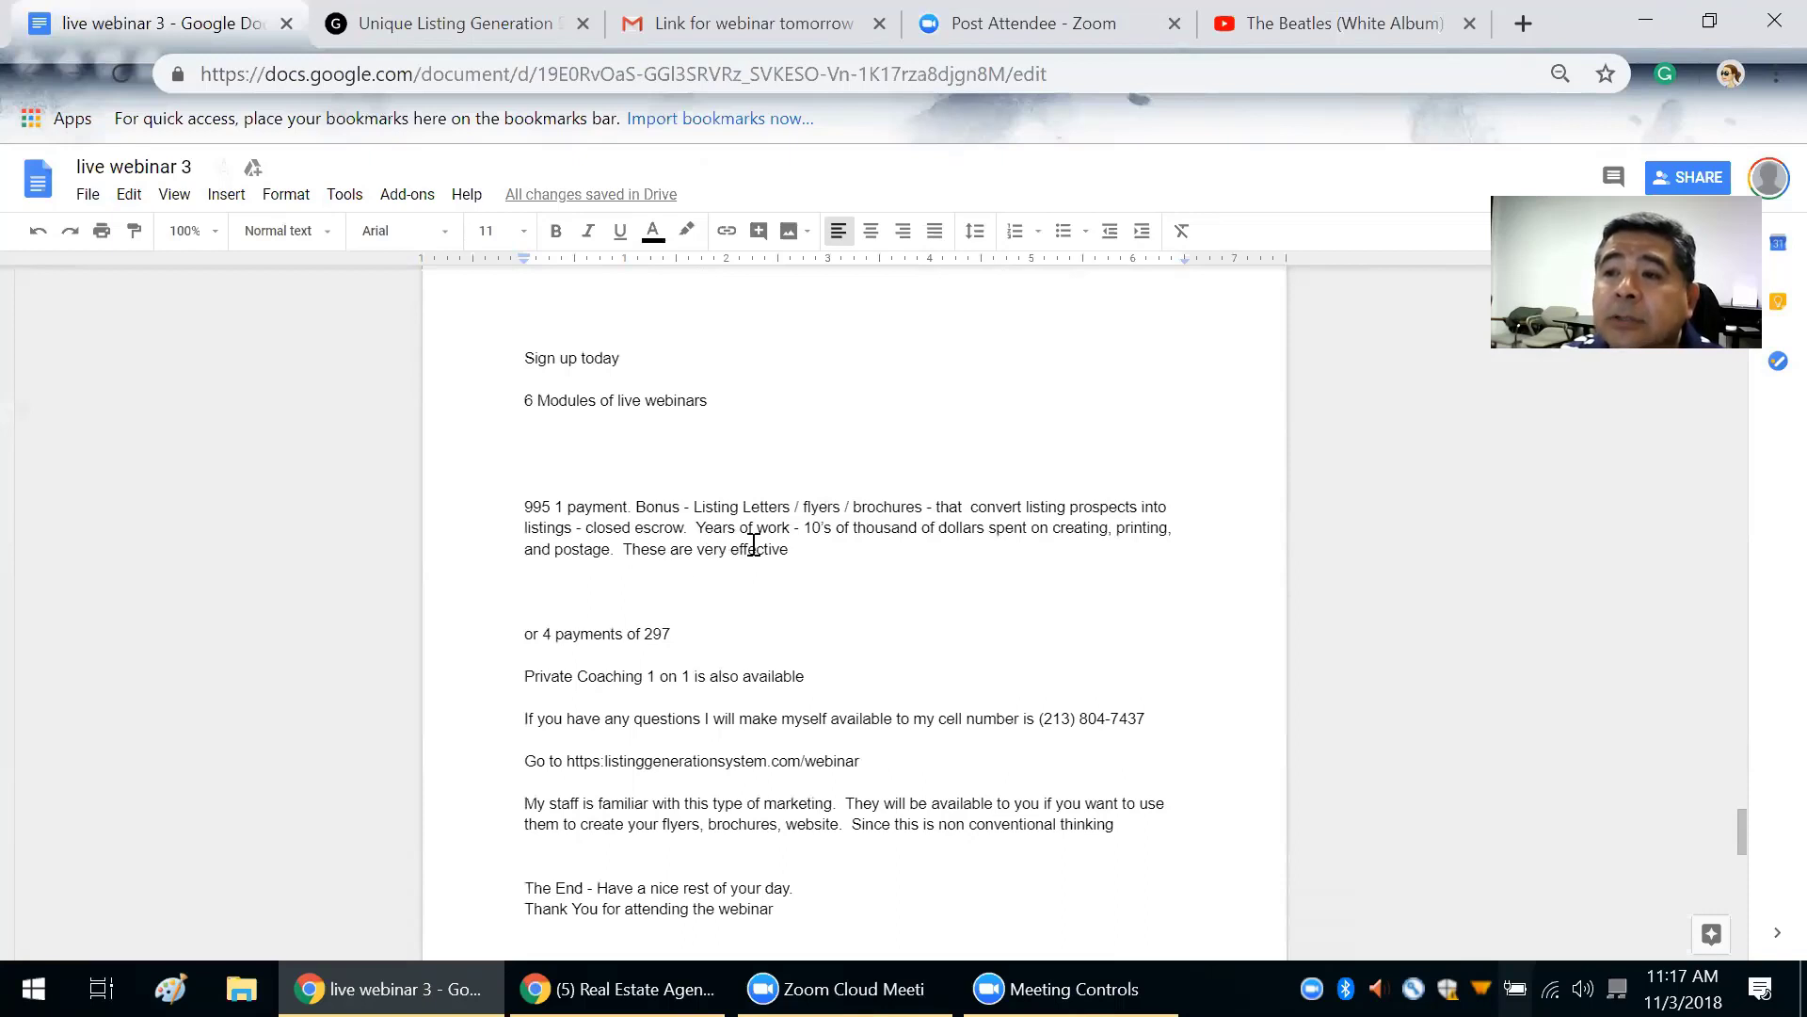
{"action": "mouse_move", "coordinate": [892, 556]}
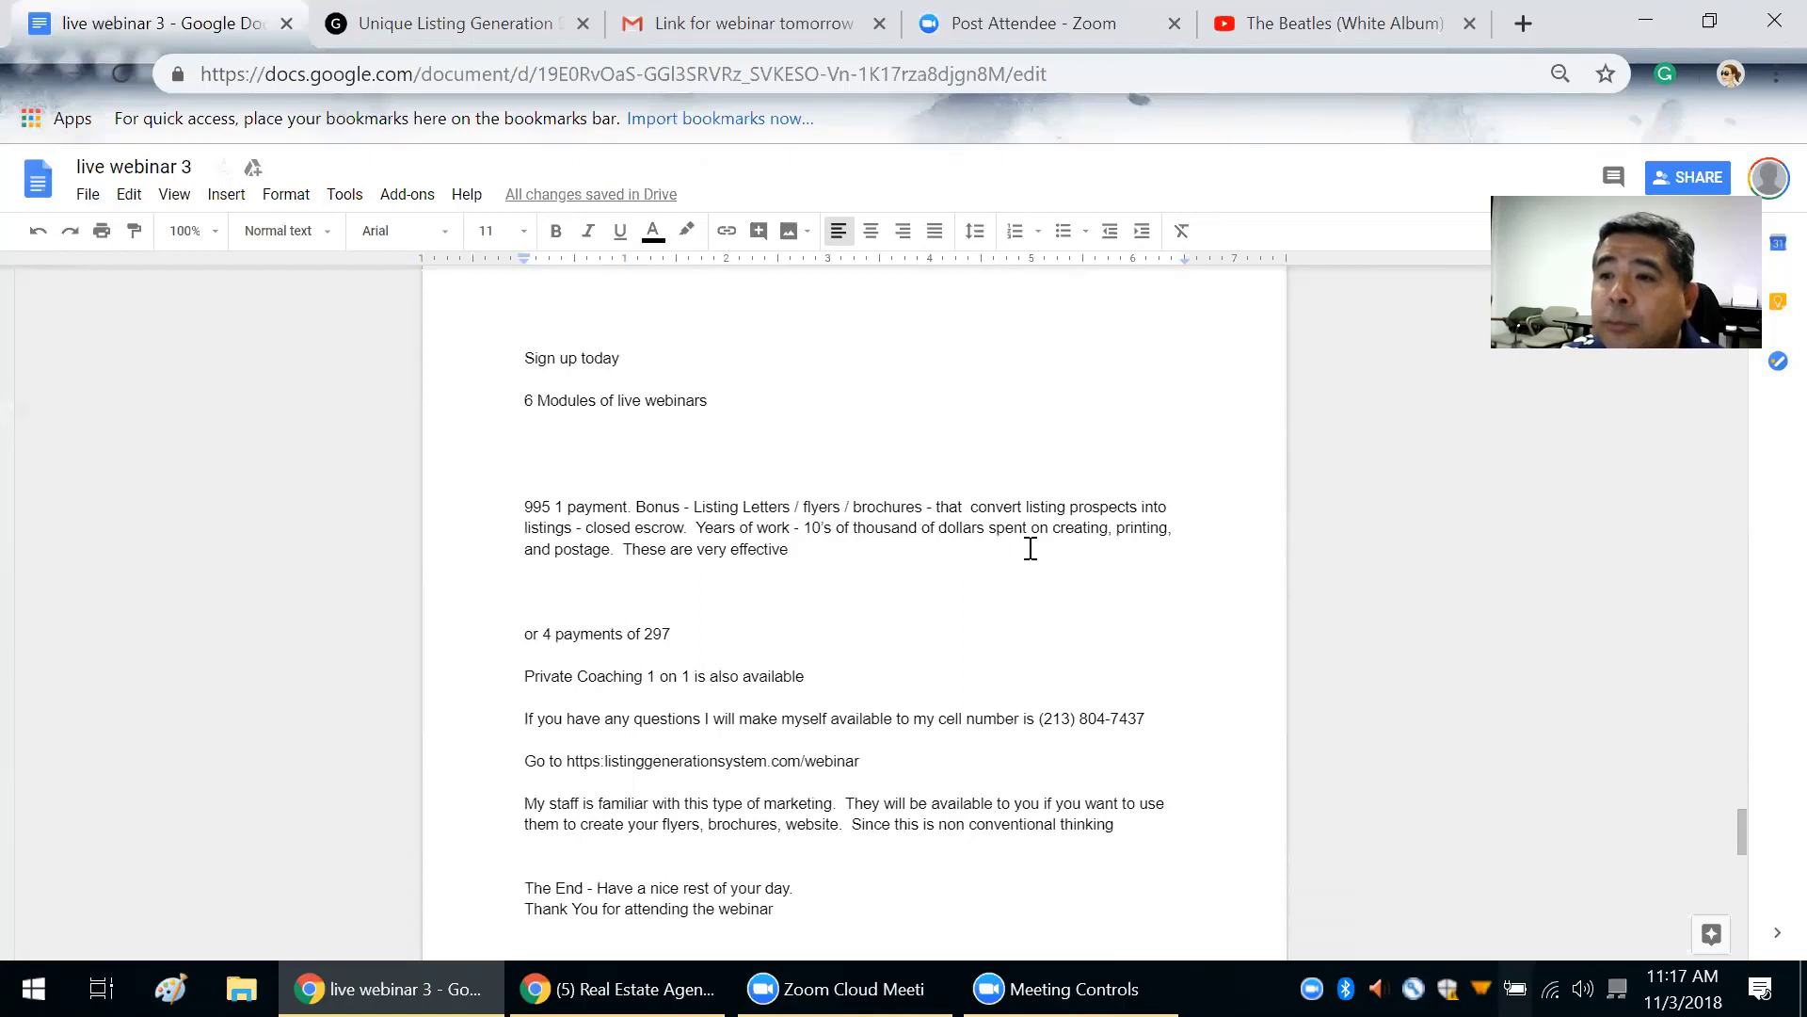
{"action": "mouse_move", "coordinate": [620, 576]}
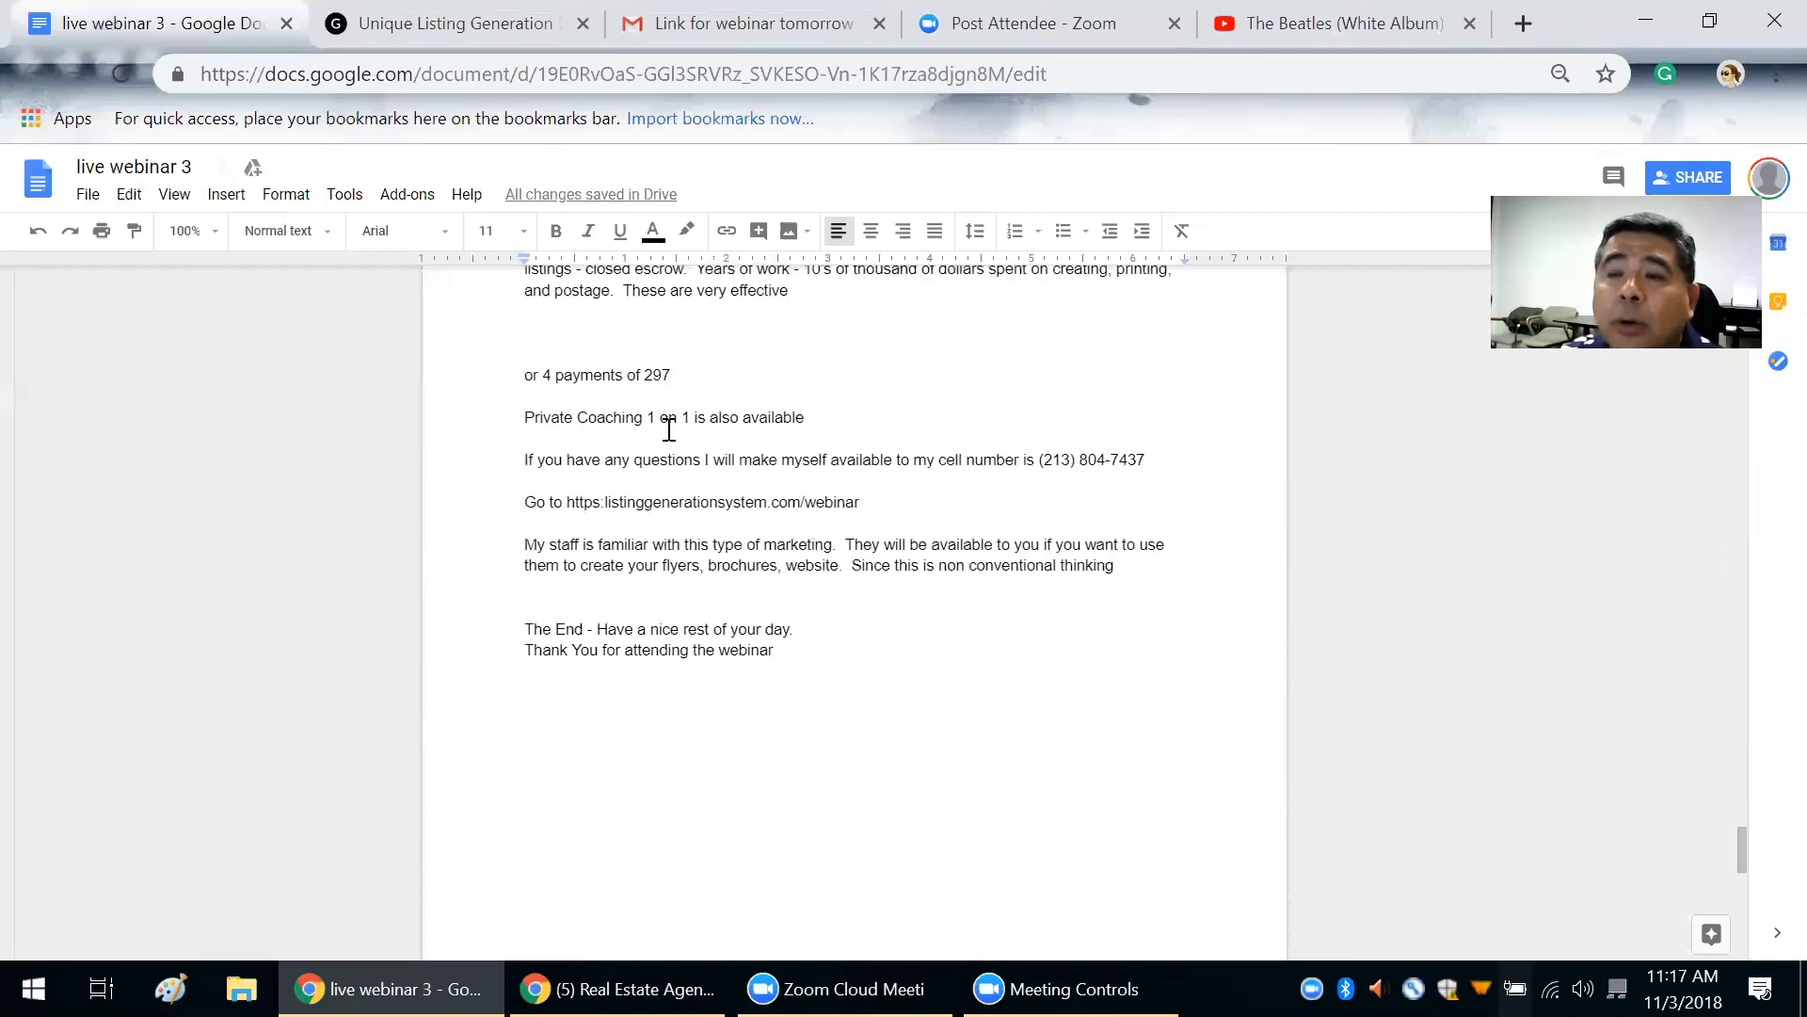
{"action": "mouse_move", "coordinate": [579, 478]}
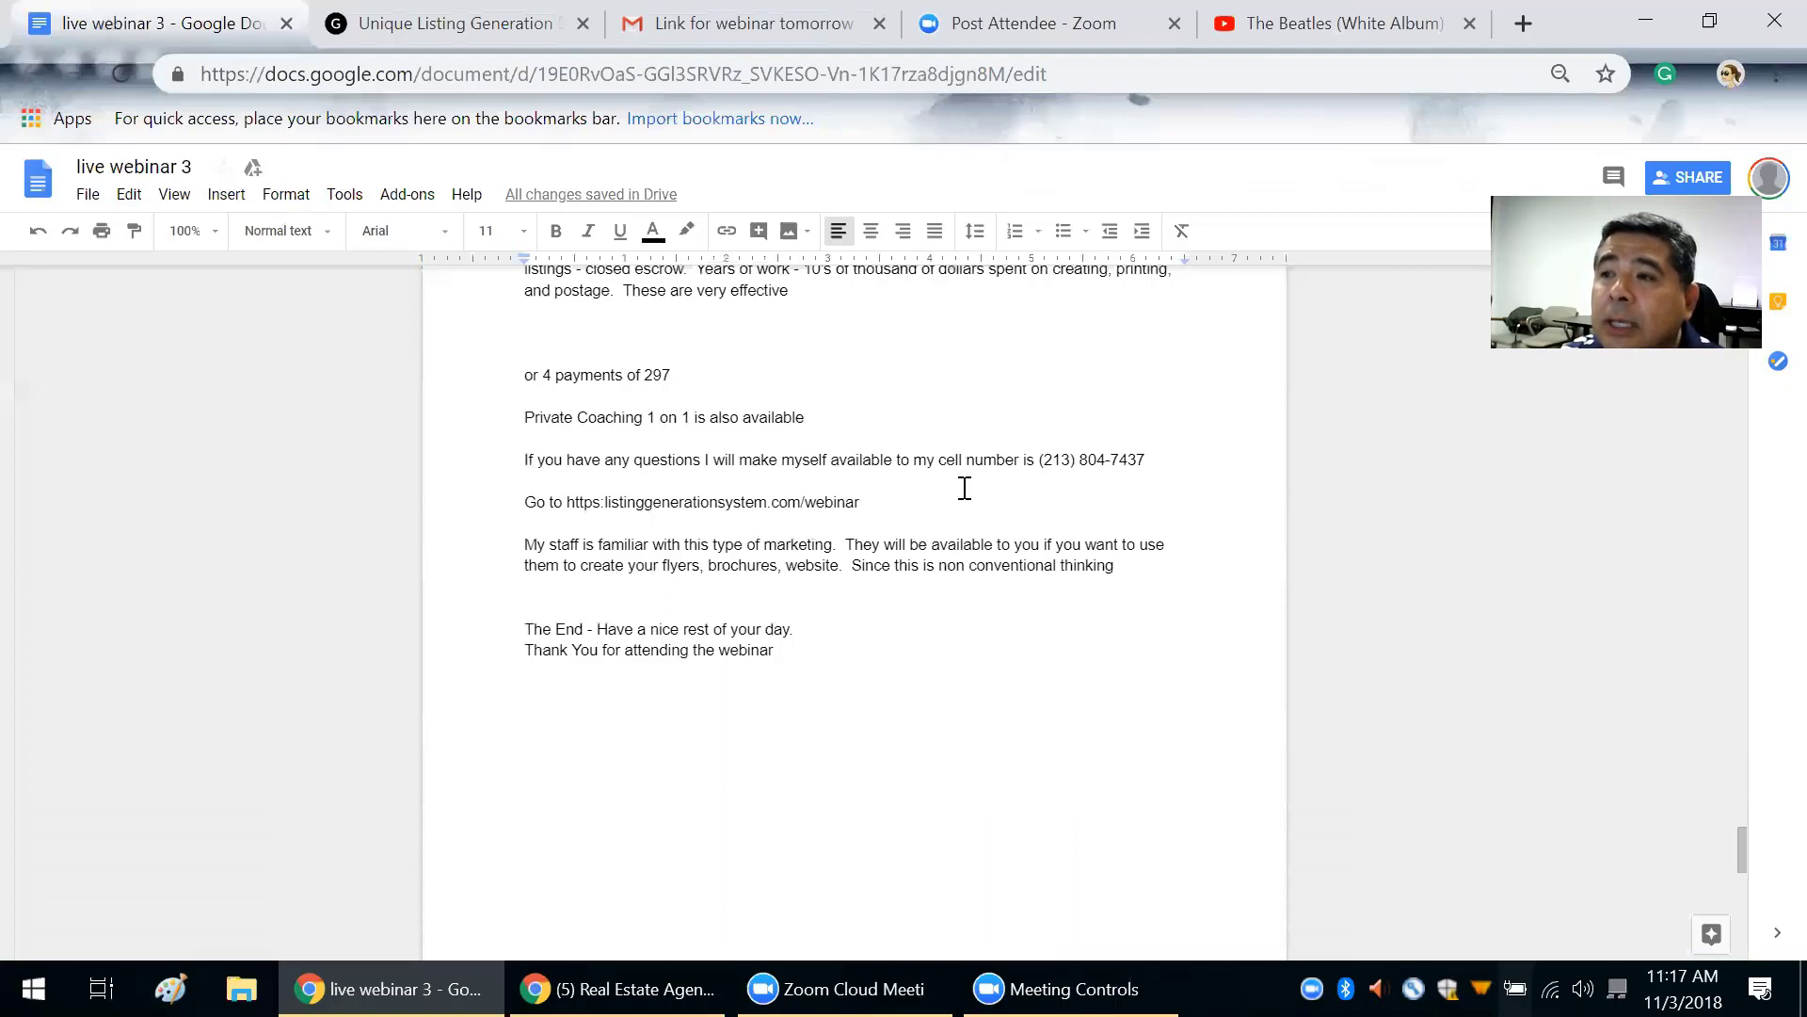
{"action": "mouse_move", "coordinate": [1048, 482]}
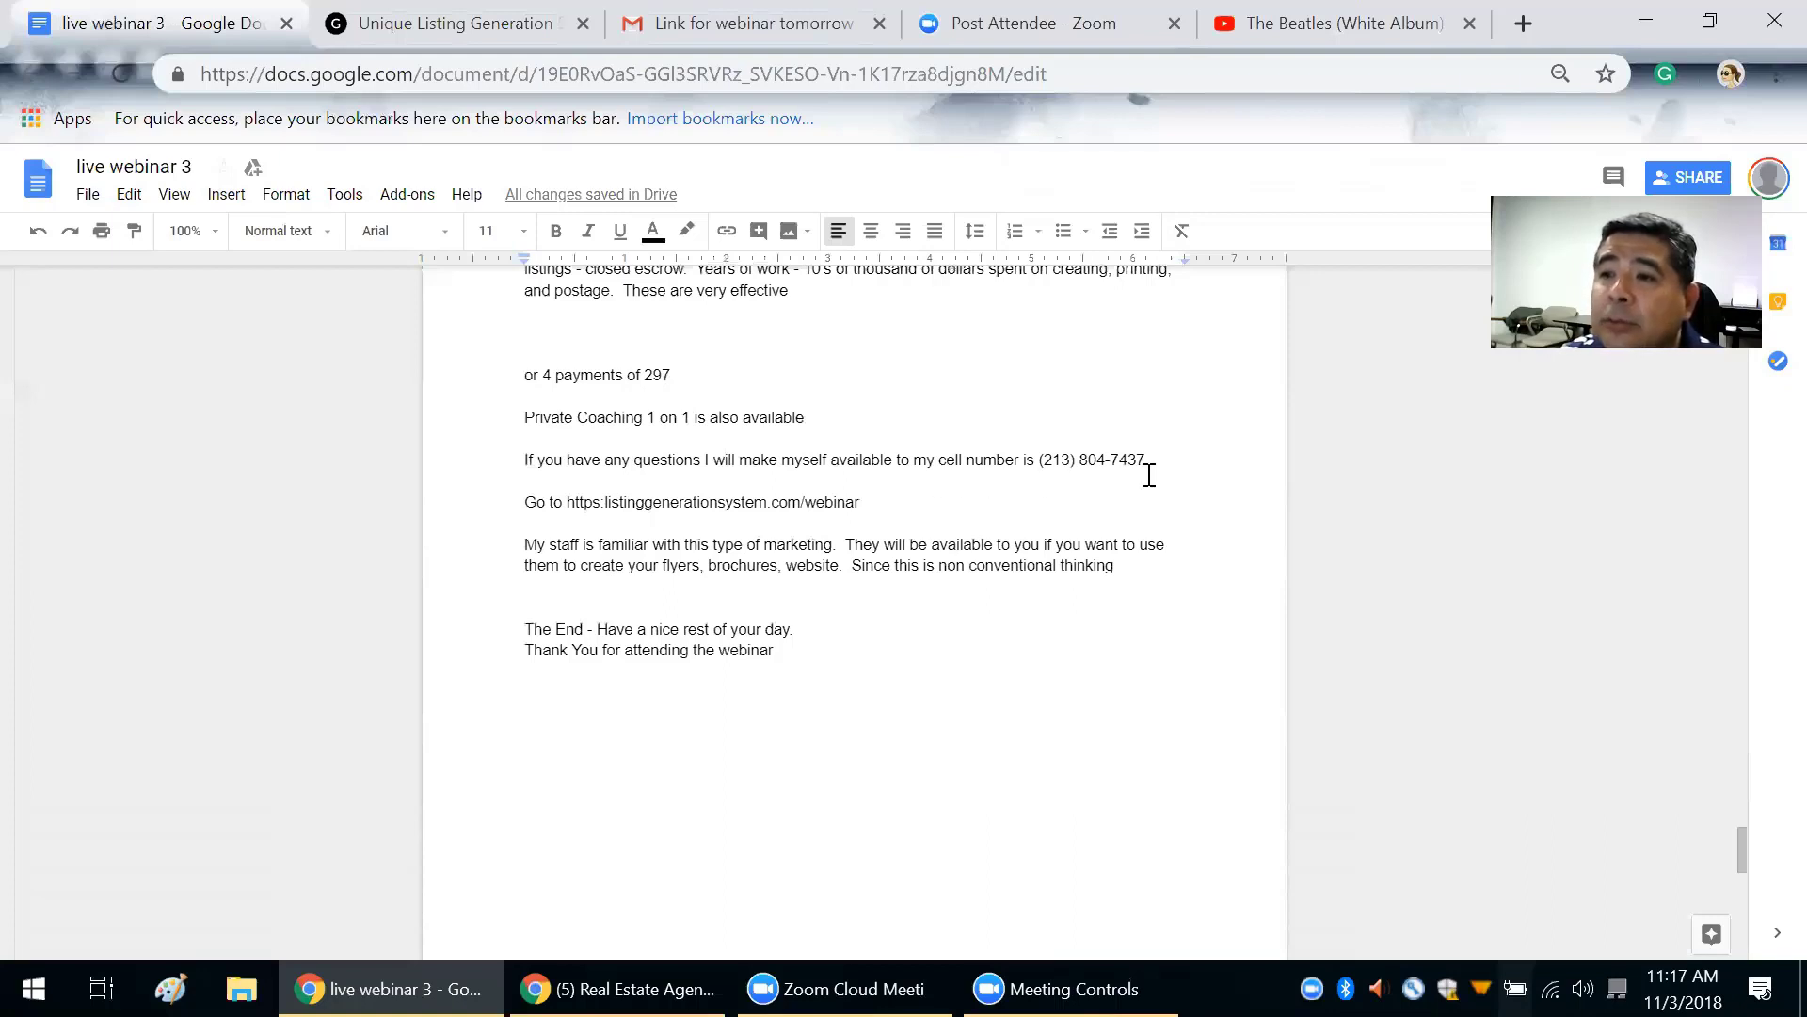
{"action": "mouse_move", "coordinate": [607, 513]}
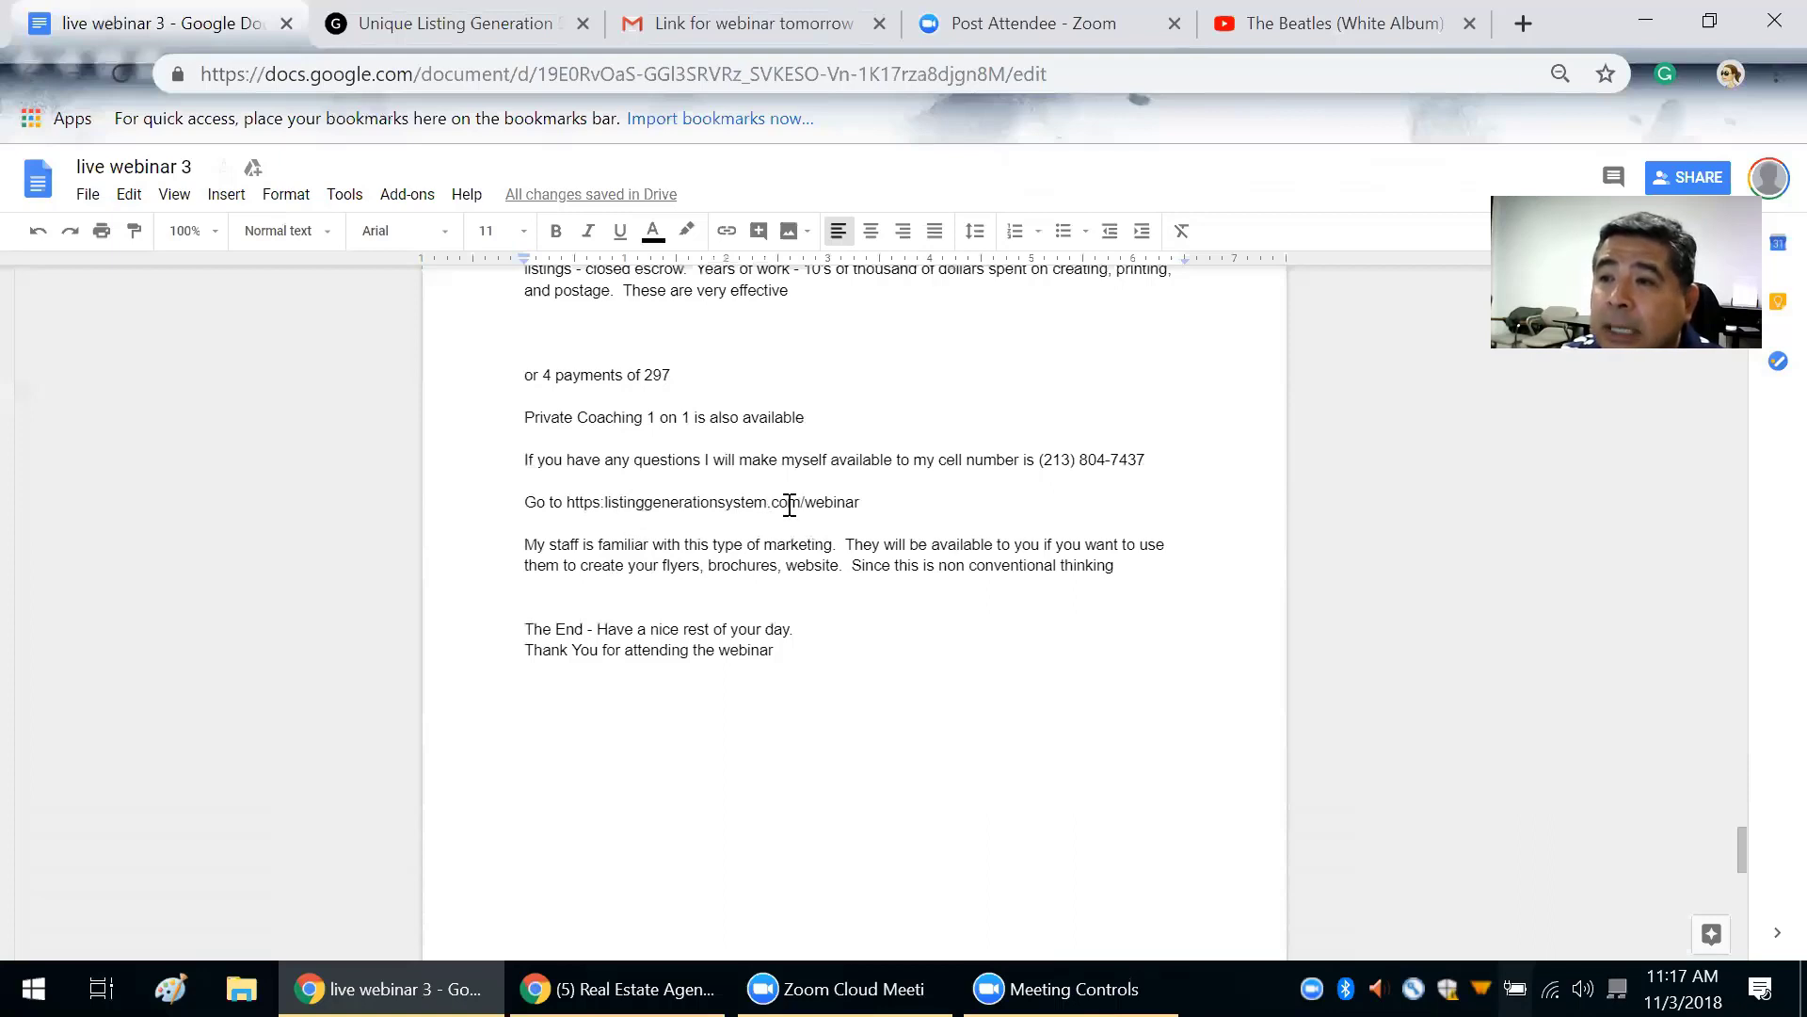
Step: Apply the Title style to the 'Go to listinggenerationsystem.com/webinar' line
{"action": "triple_click", "coordinate": [692, 502]}
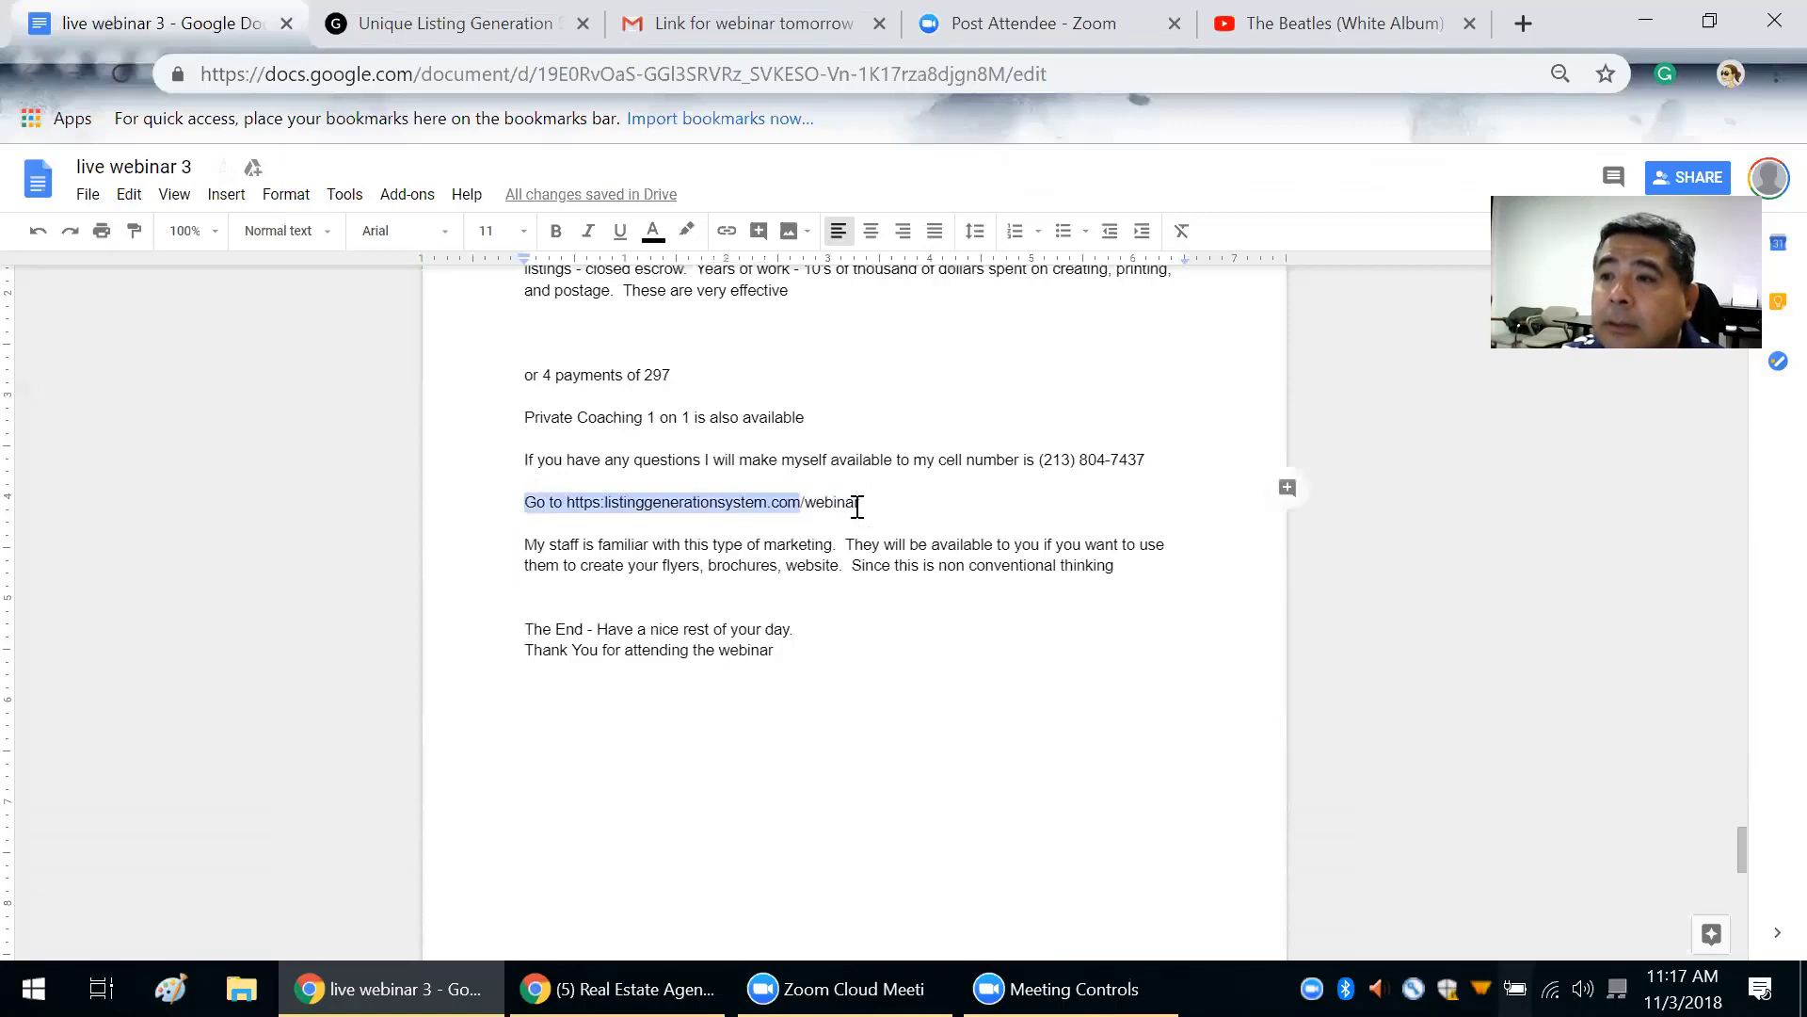
{"action": "left_click", "coordinate": [281, 231]}
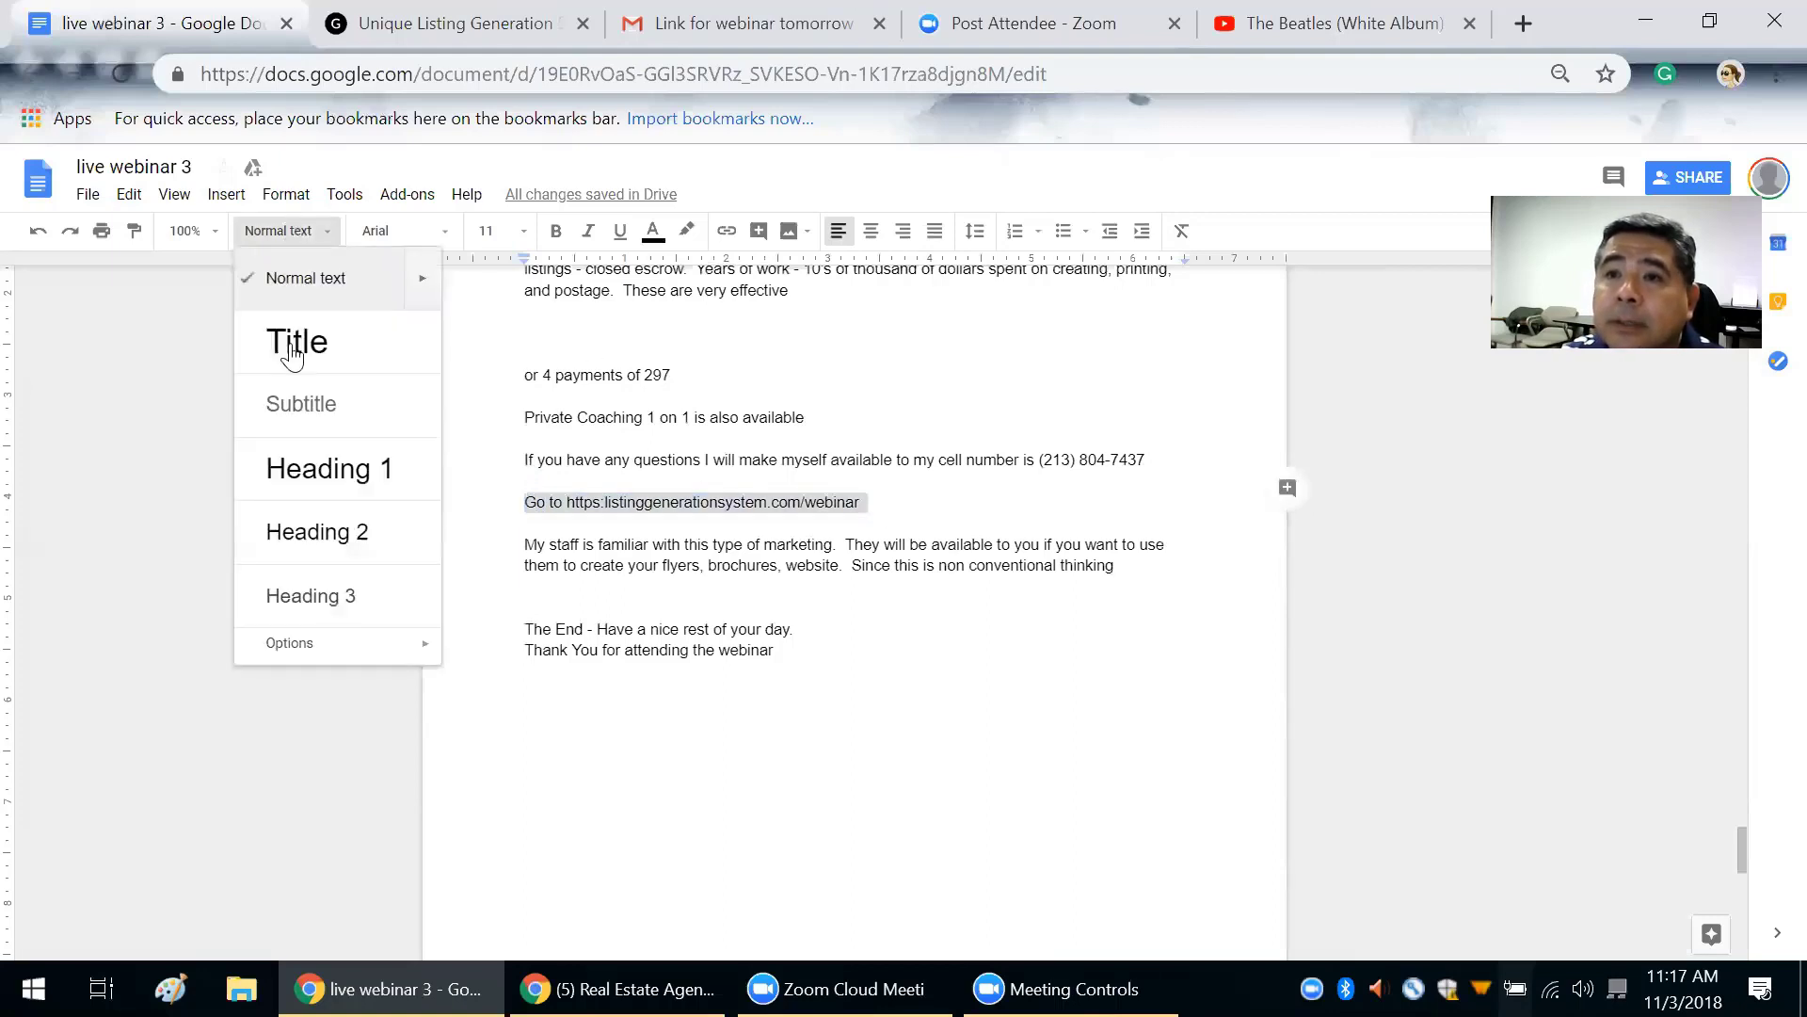
{"action": "left_click", "coordinate": [296, 343]}
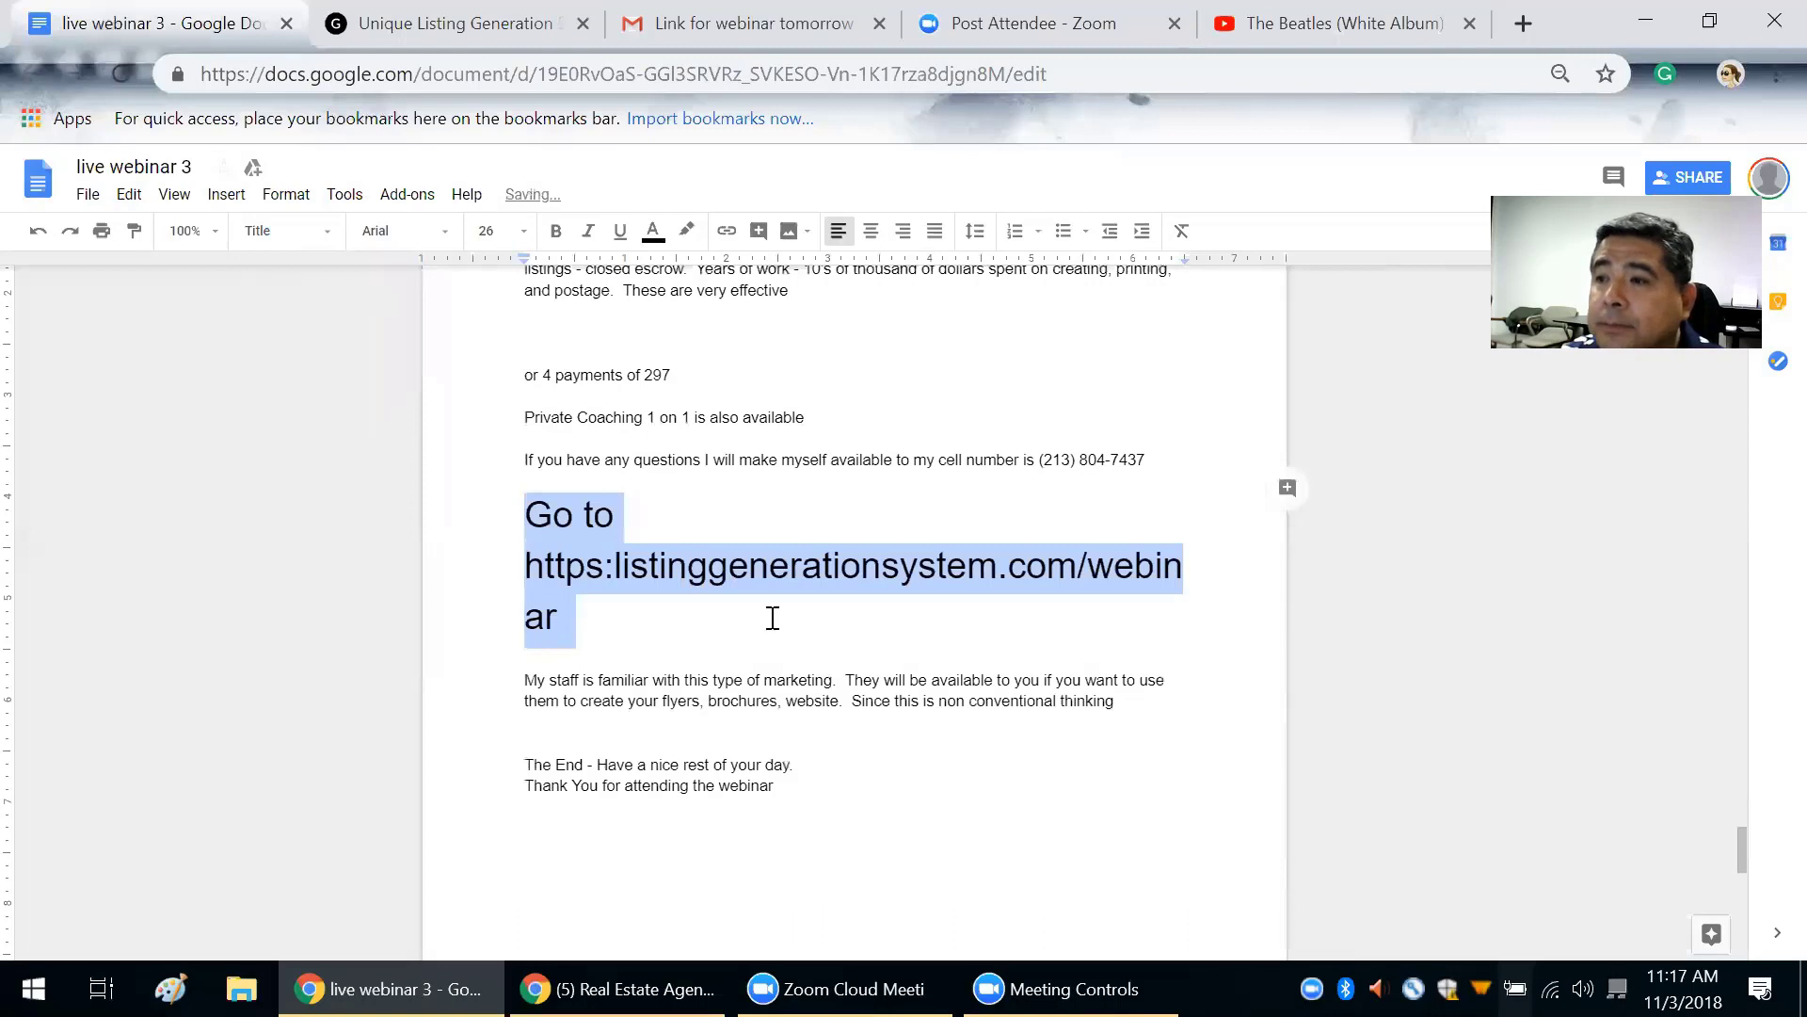
Step: Change the sign-up line to Heading 1, then show the Unique Listing Generation System webpage
{"action": "left_click", "coordinate": [282, 231]}
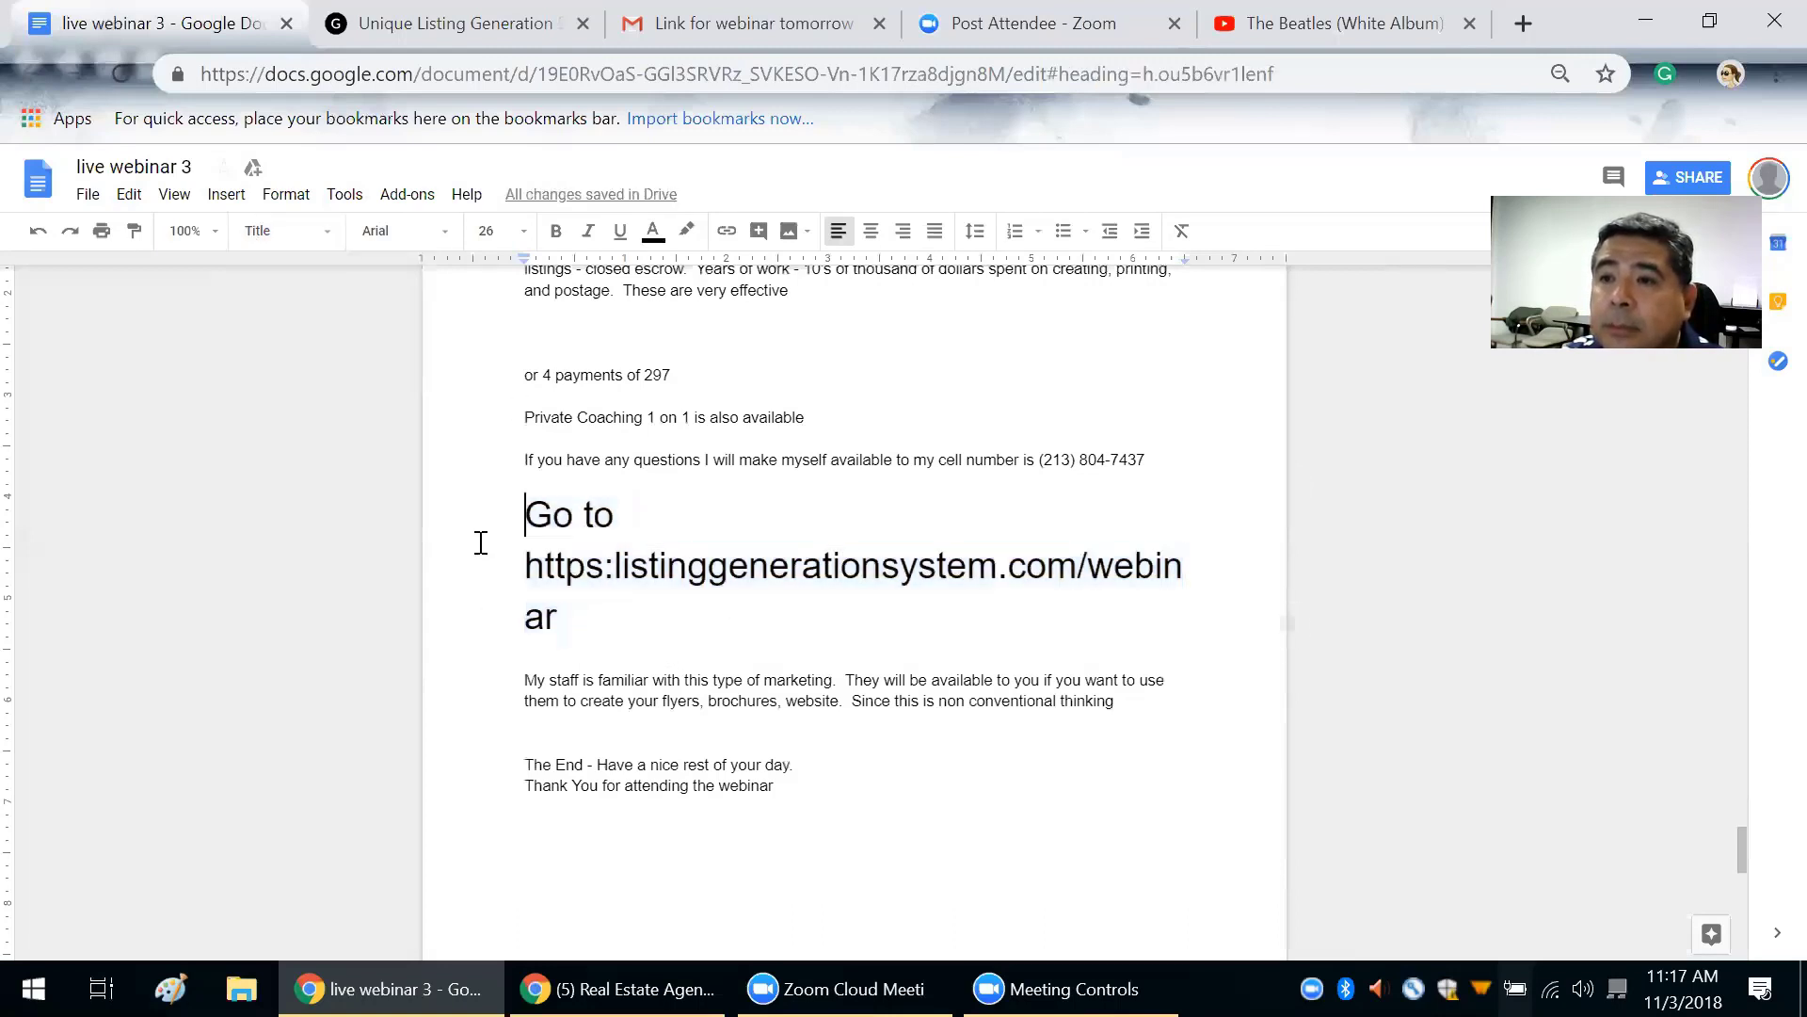
{"action": "left_click_drag", "start_coordinate": [525, 514], "coordinate": [566, 617]}
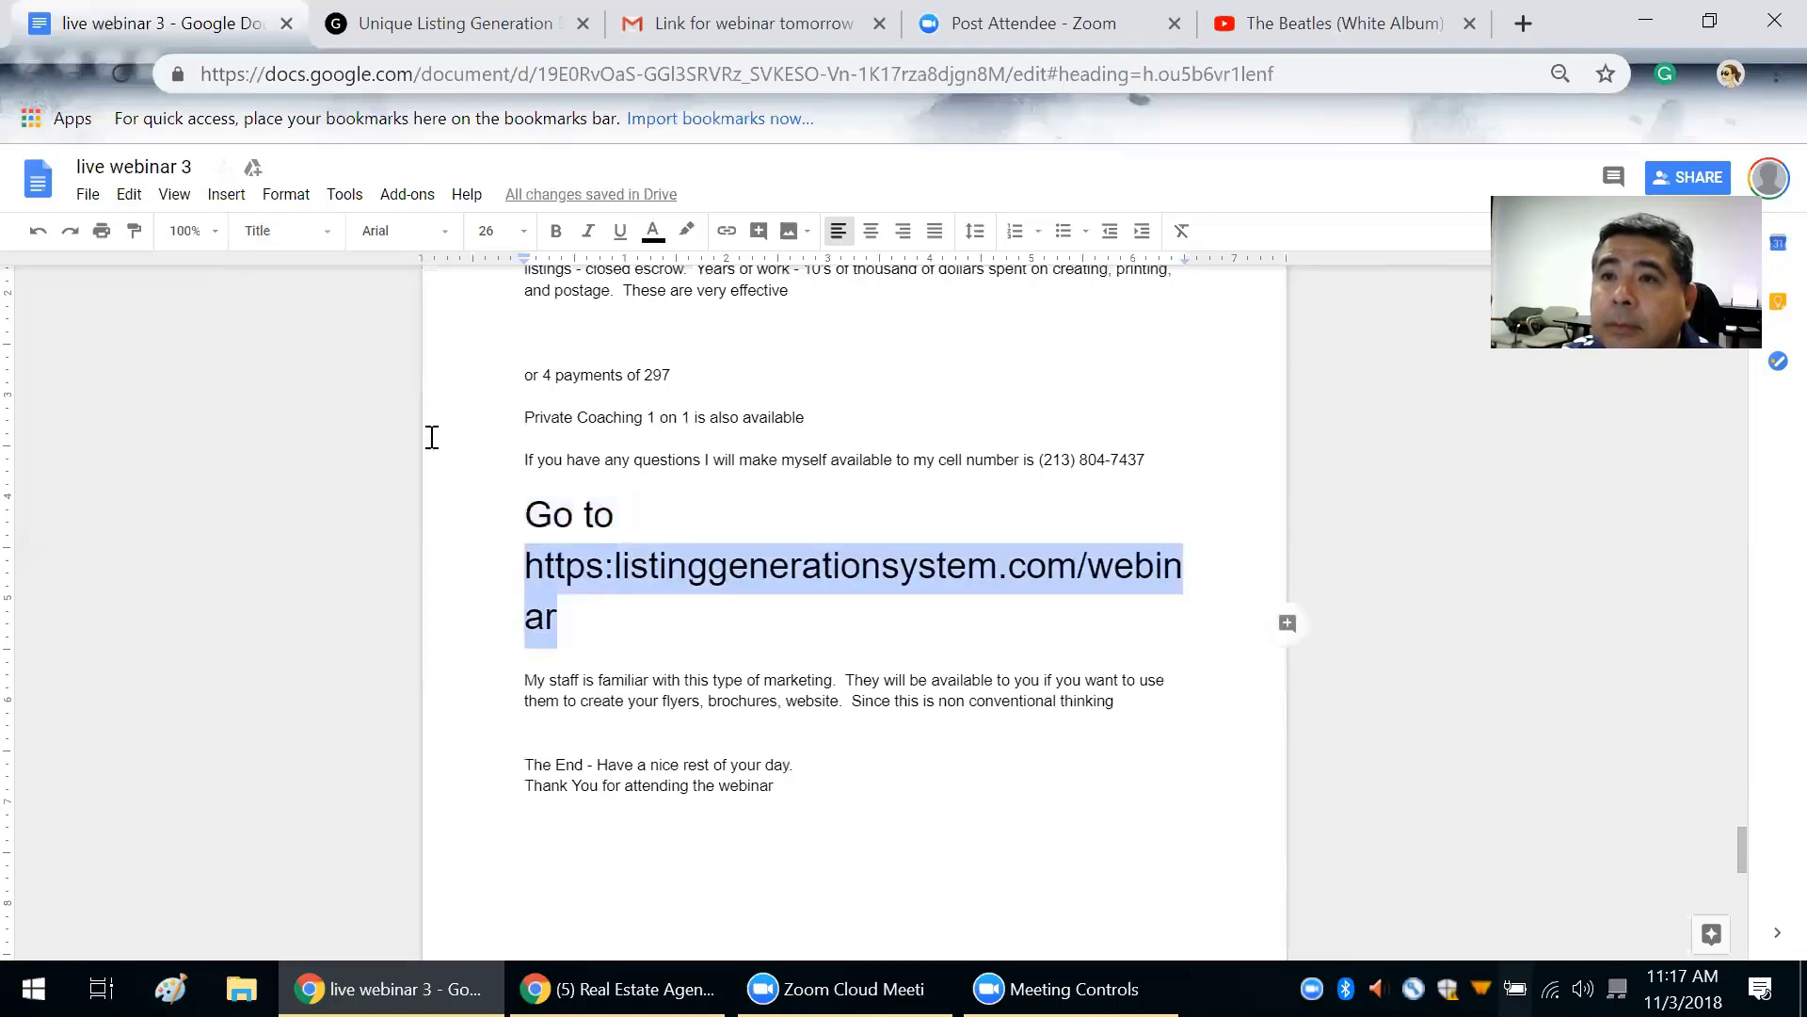
{"action": "left_click", "coordinate": [278, 230]}
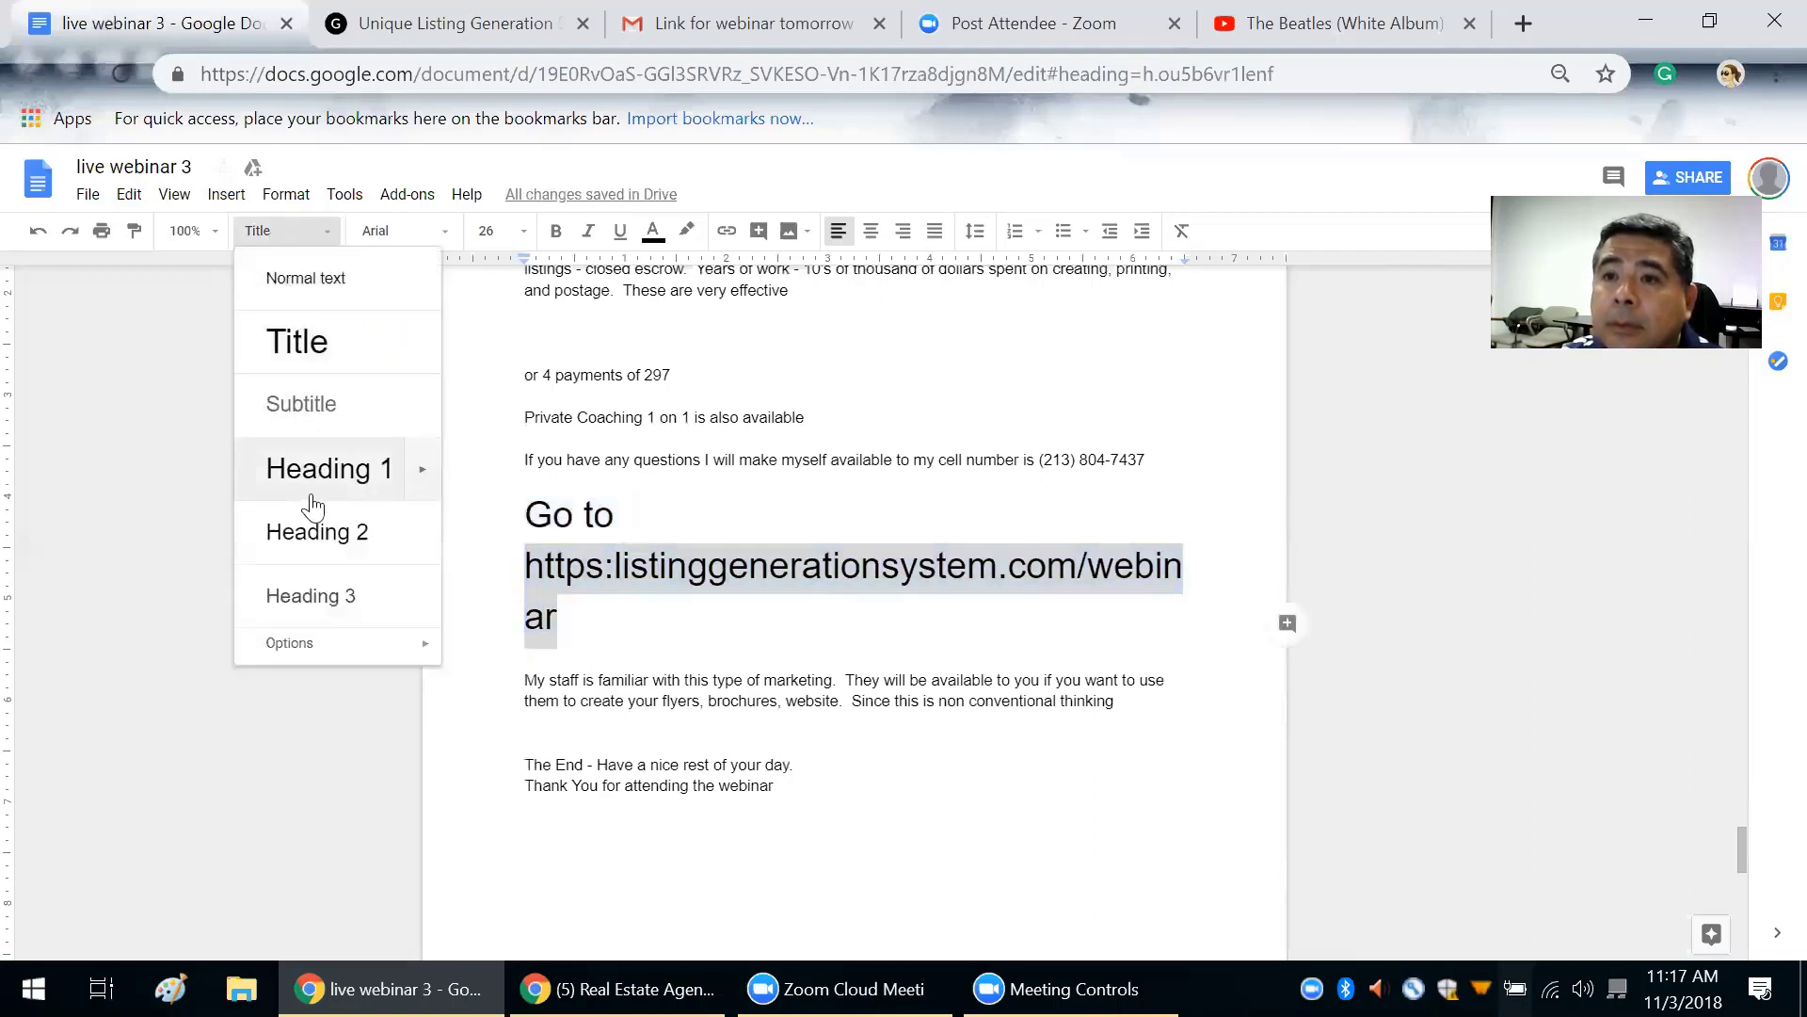
{"action": "left_click", "coordinate": [318, 531]}
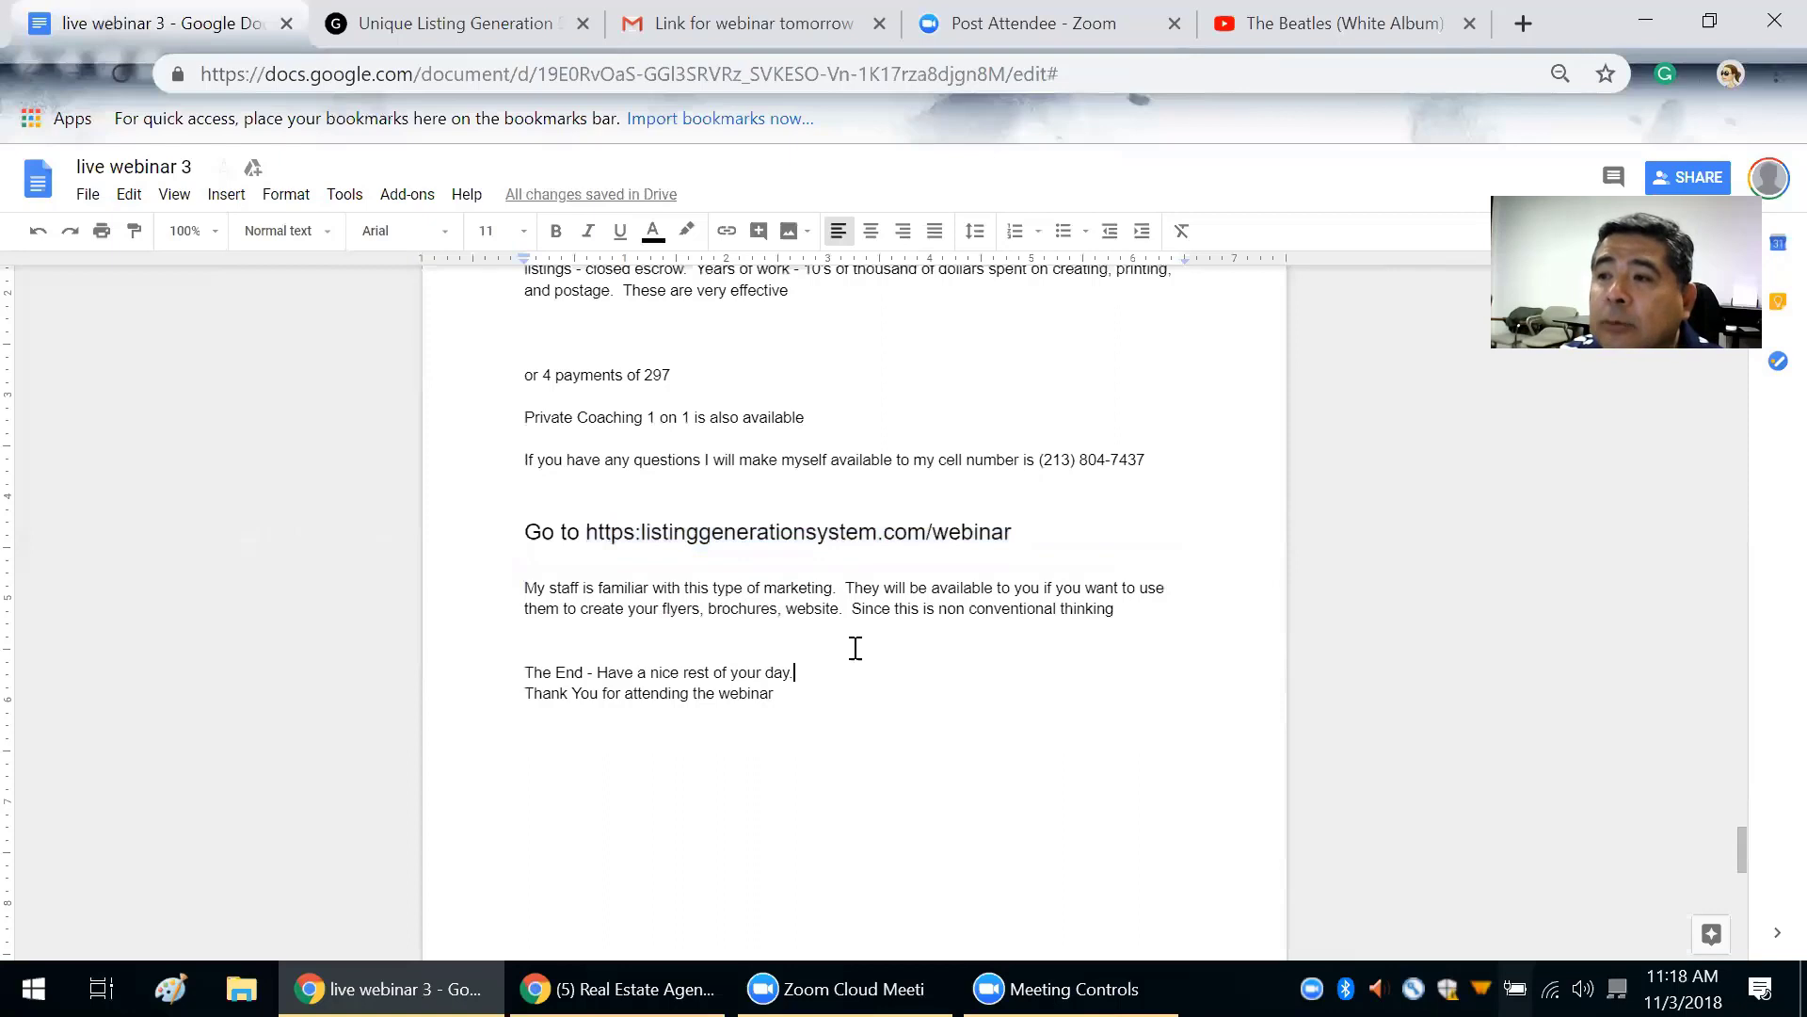
{"action": "mouse_move", "coordinate": [888, 648]}
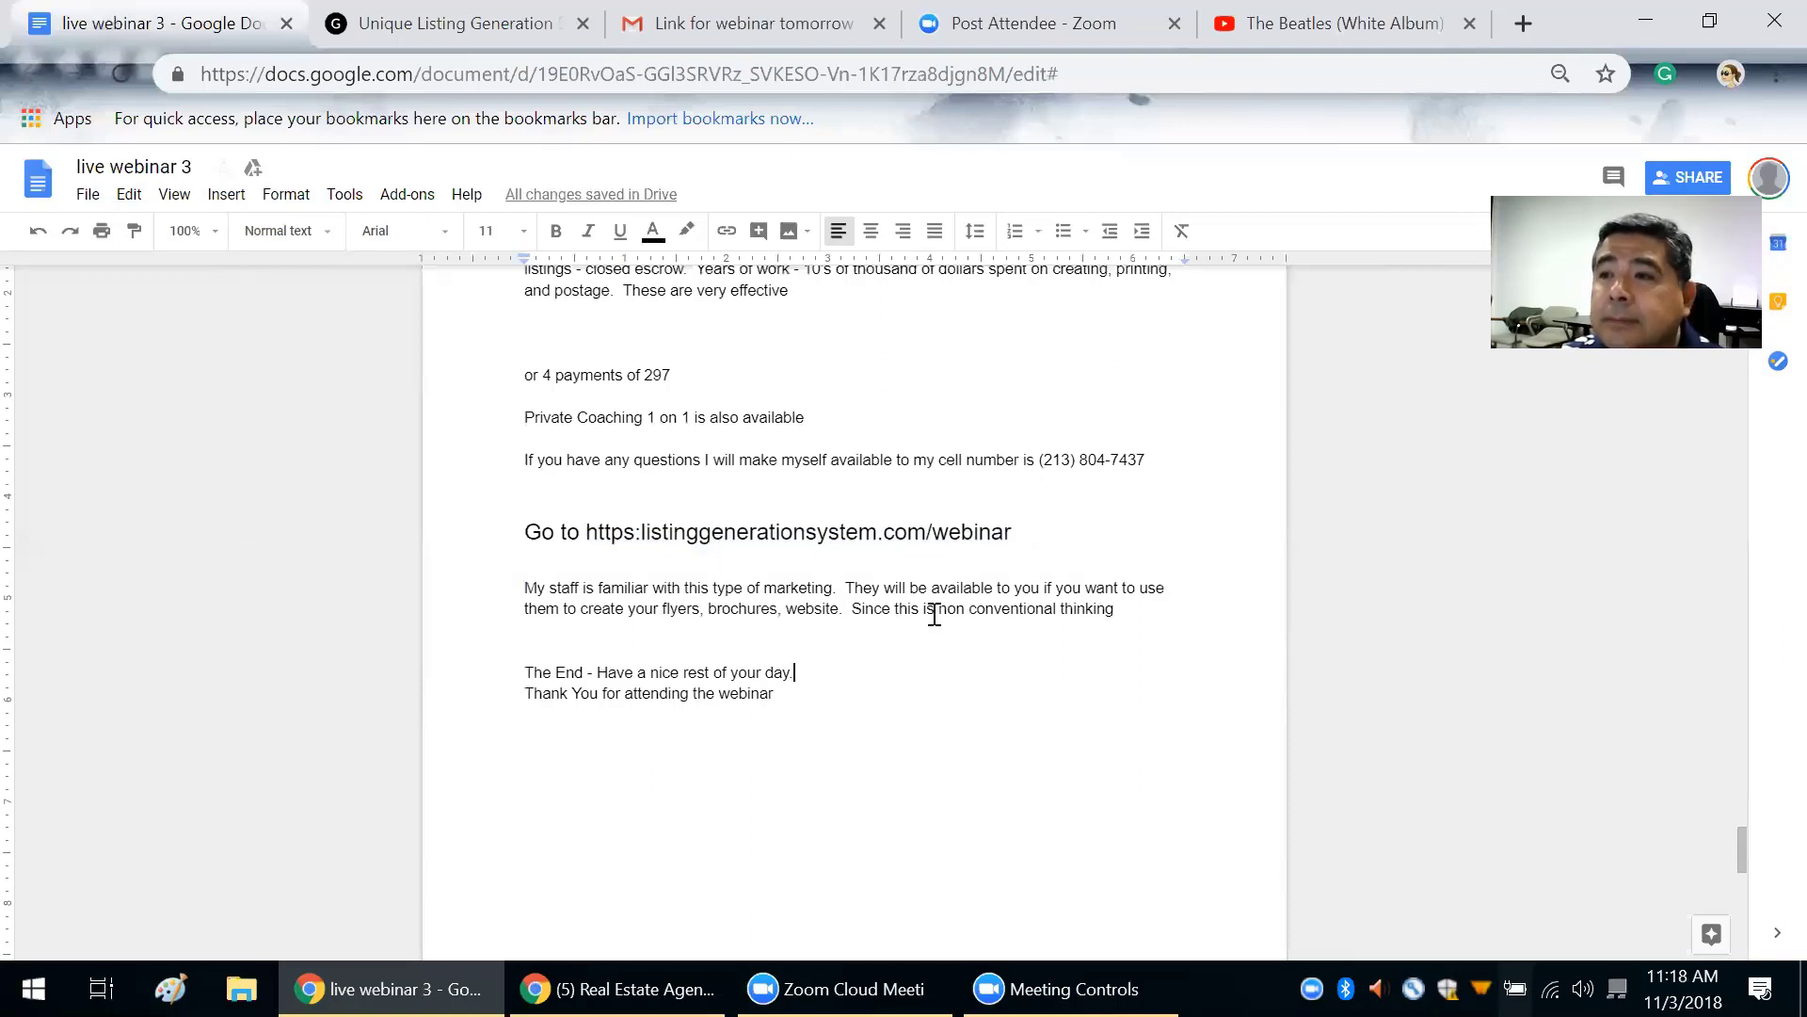
{"action": "mouse_move", "coordinate": [453, 23]}
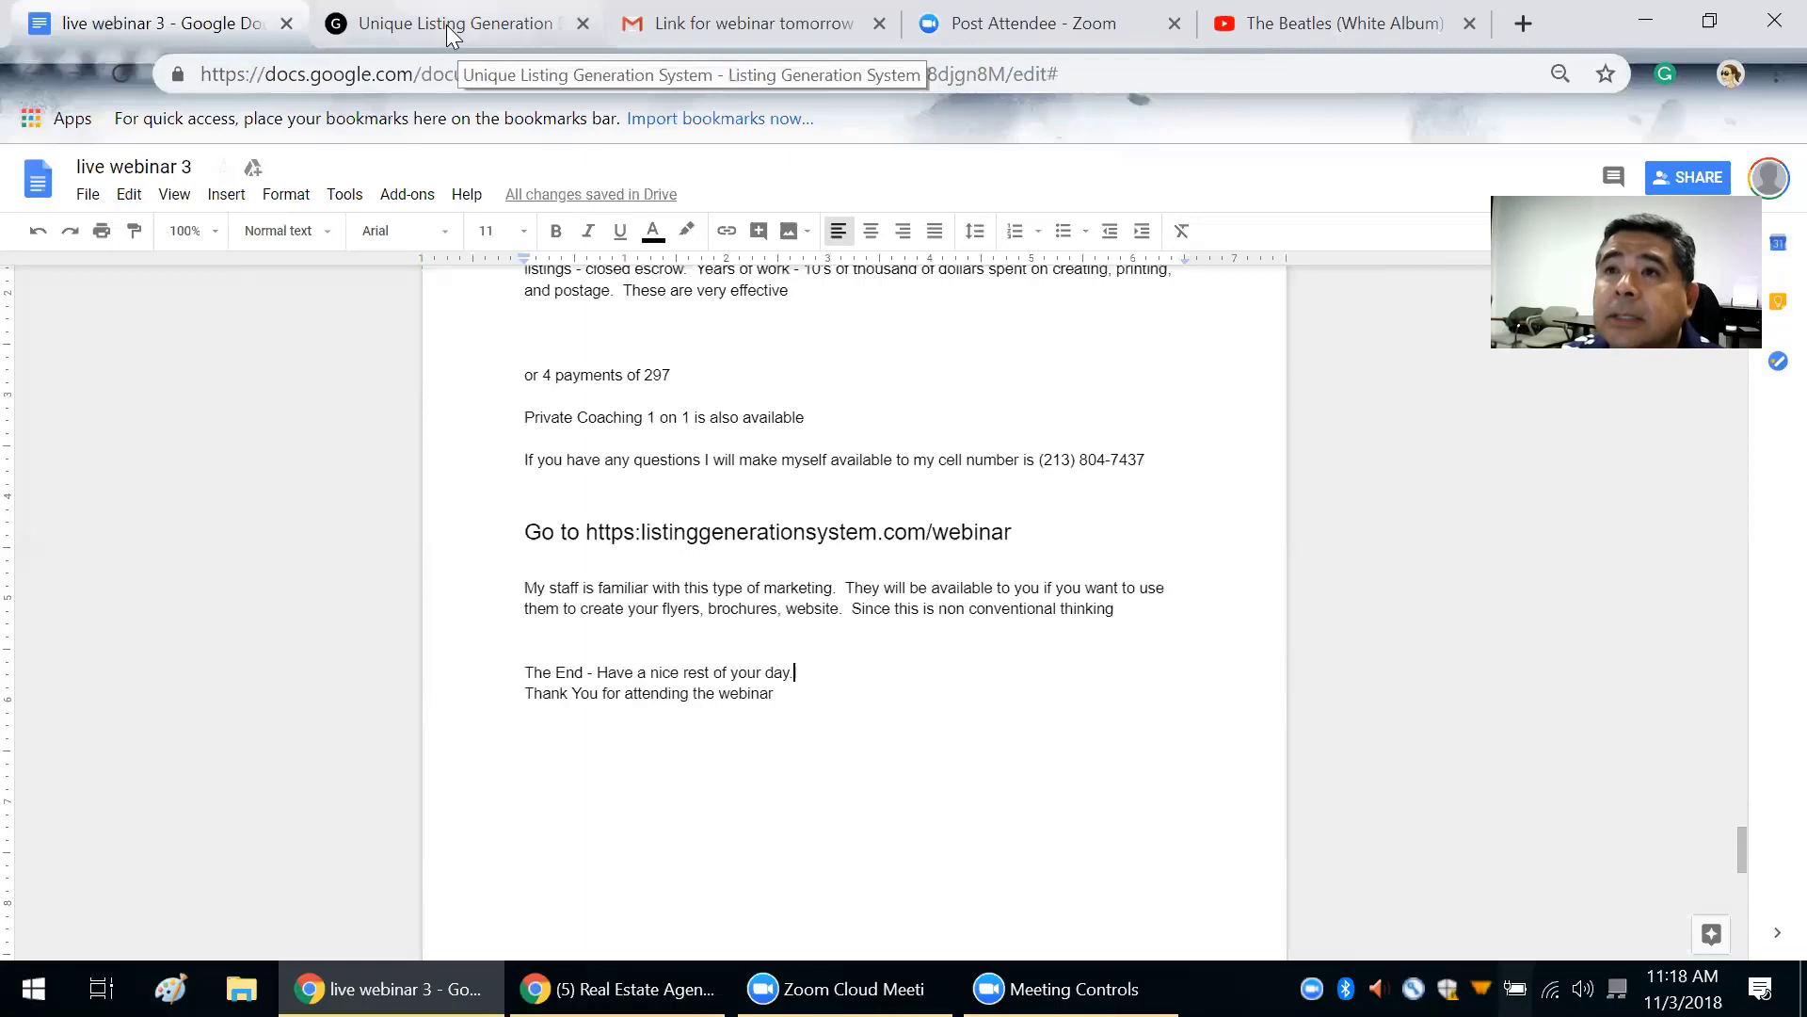
{"action": "left_click", "coordinate": [450, 22]}
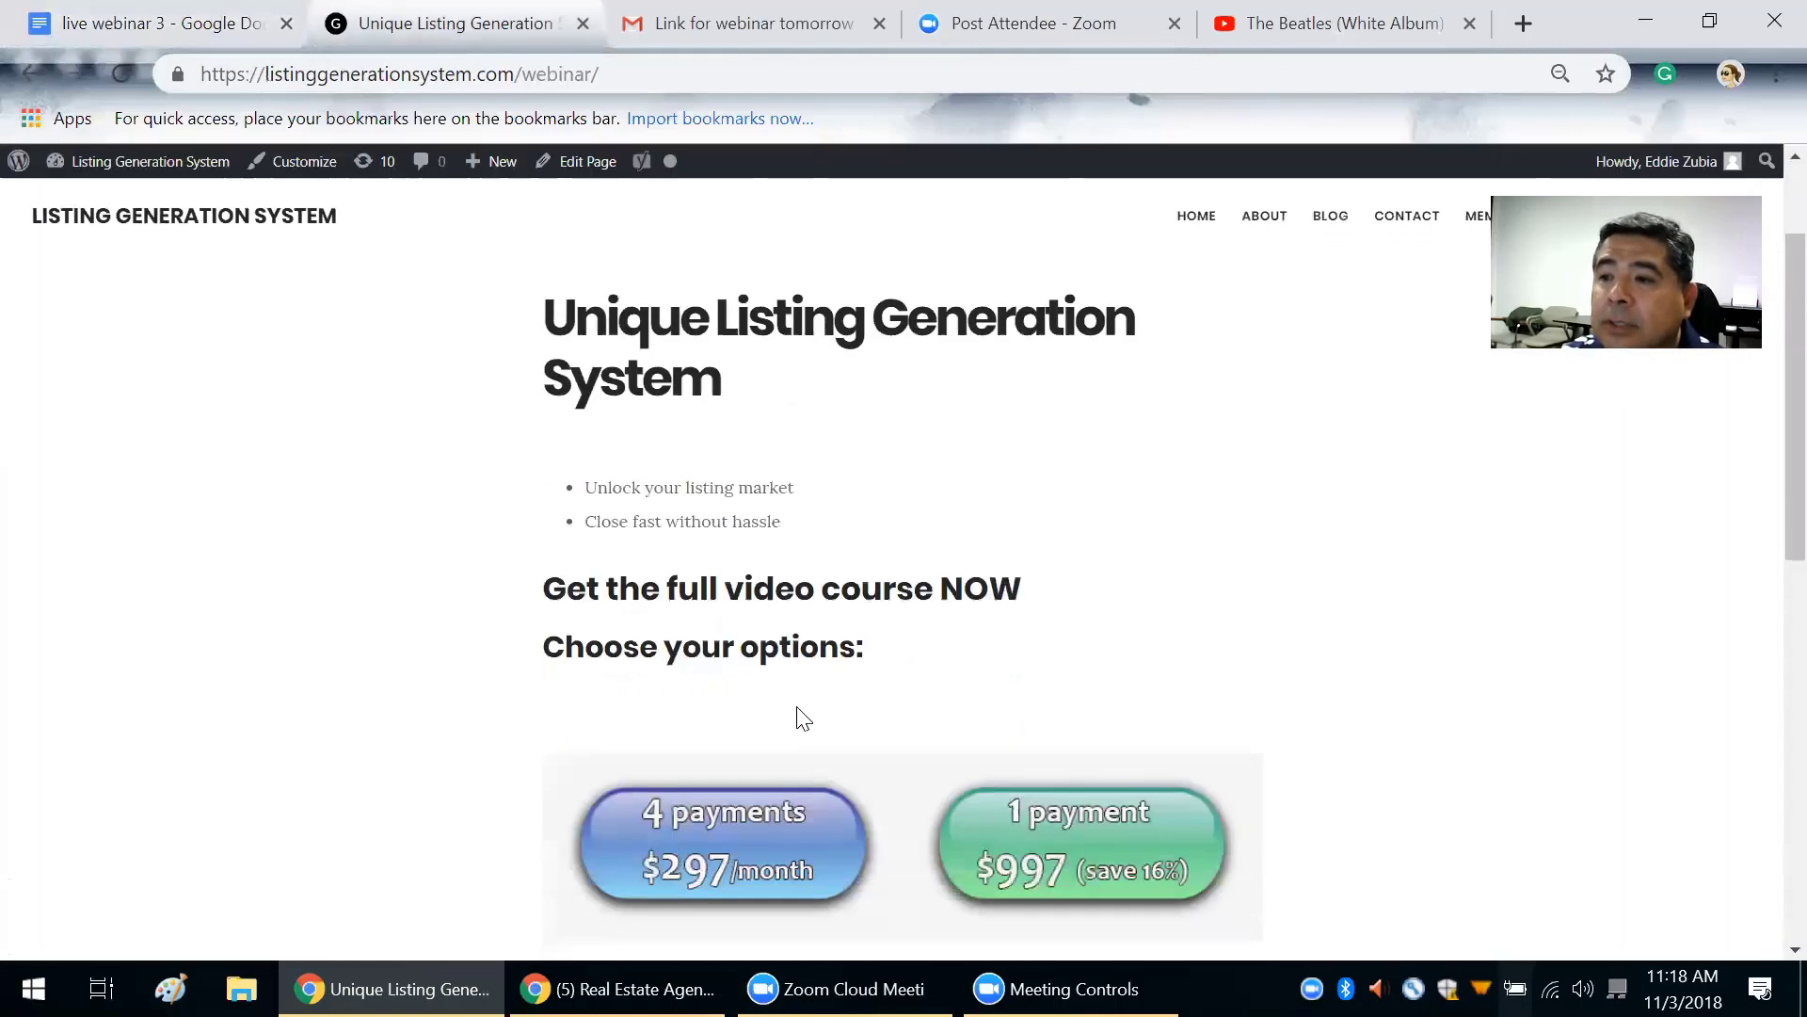